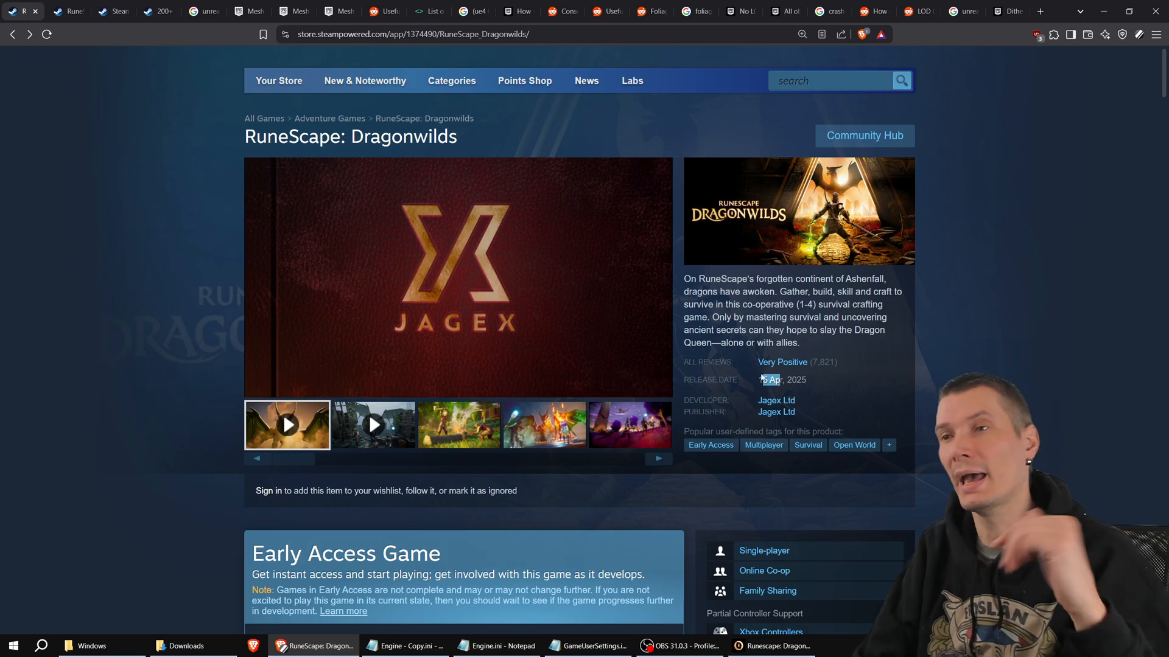
# Step: View the Steam Store reviews for RuneScape: Dragonwilds, then switch to the running game
pyautogui.click(781, 361)
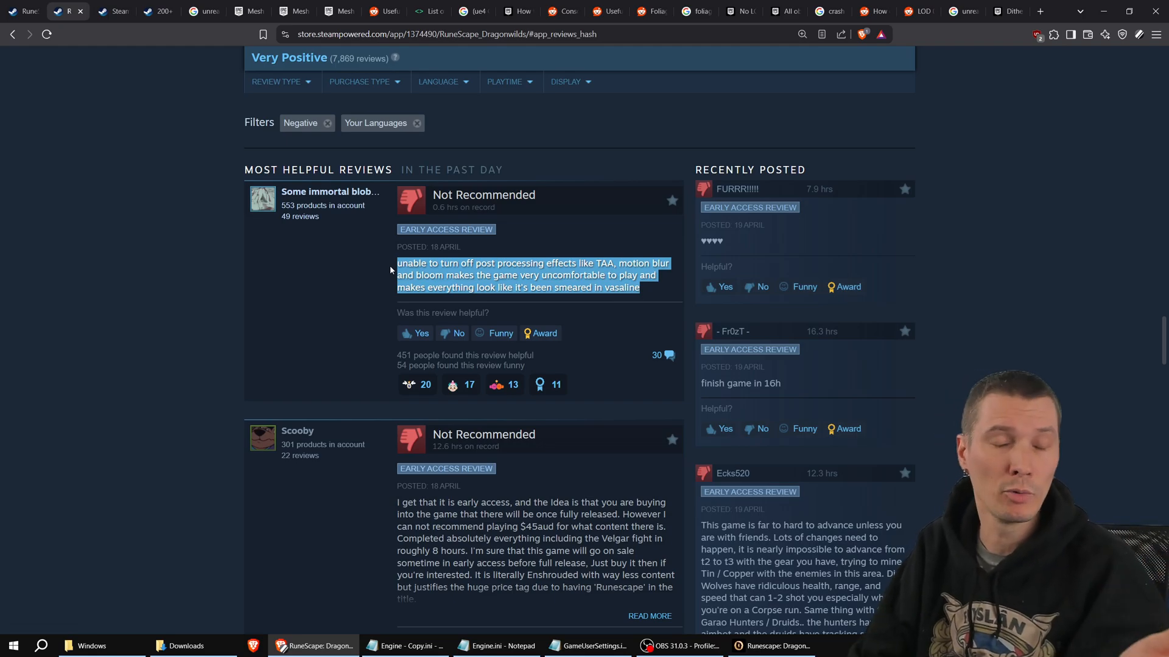
pyautogui.click(188, 254)
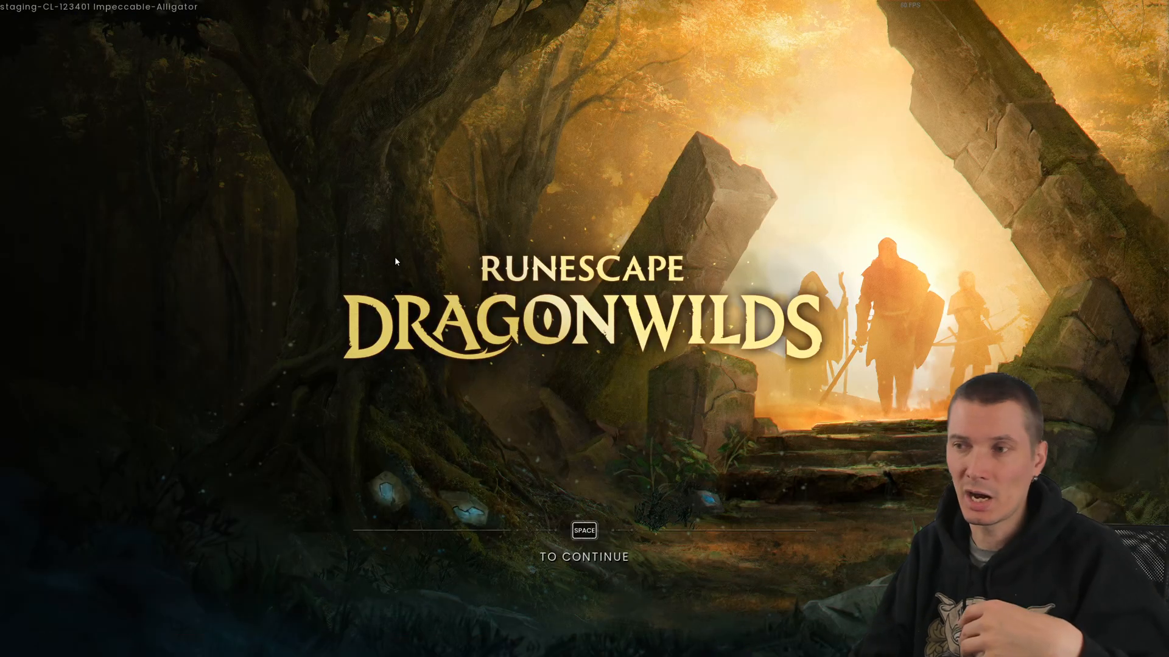
# Step: Pass the title screen, cycle the Quality preset back to Very low, and launch the Utopia world
pyautogui.press('space')
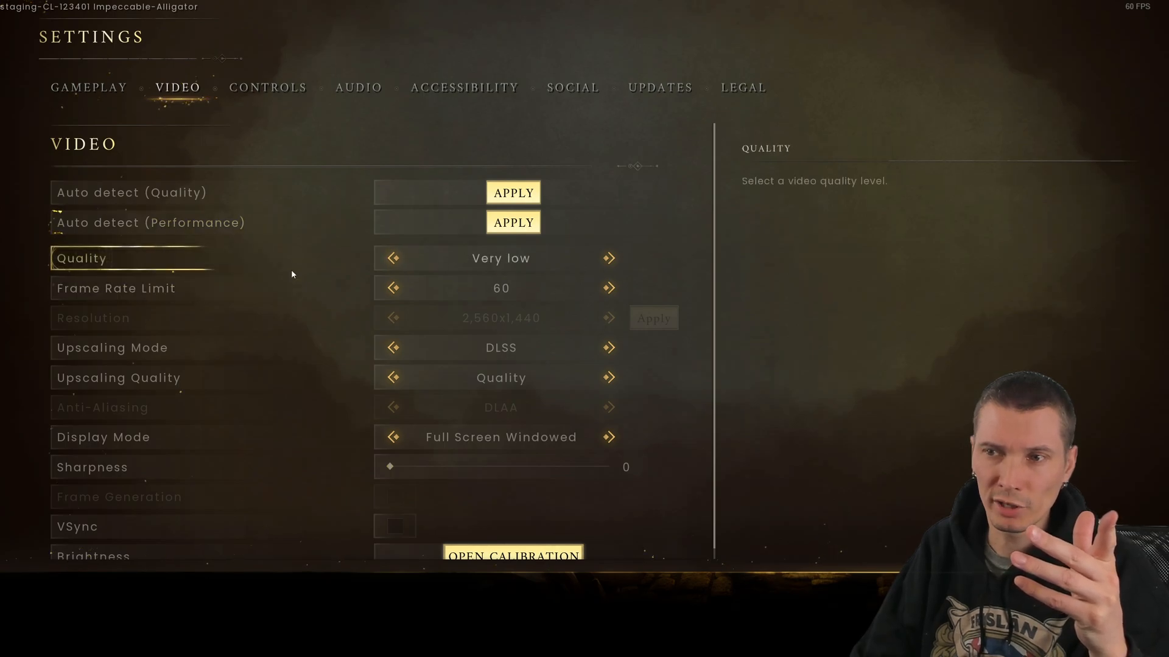
pyautogui.moveTo(481, 264)
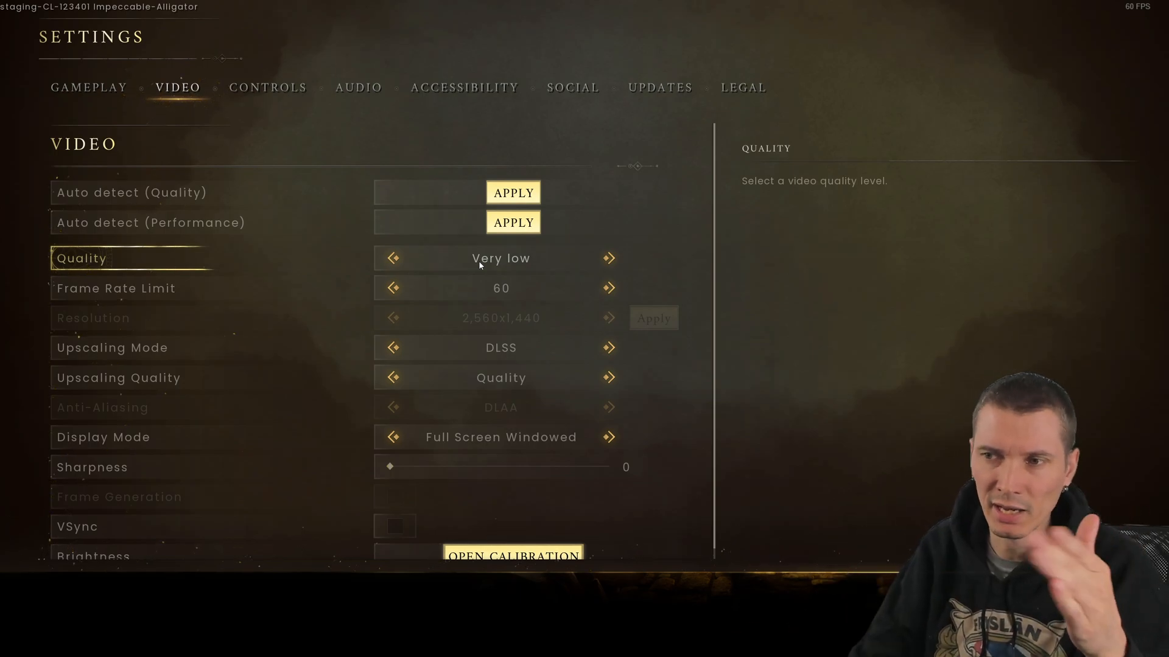
pyautogui.click(609, 258)
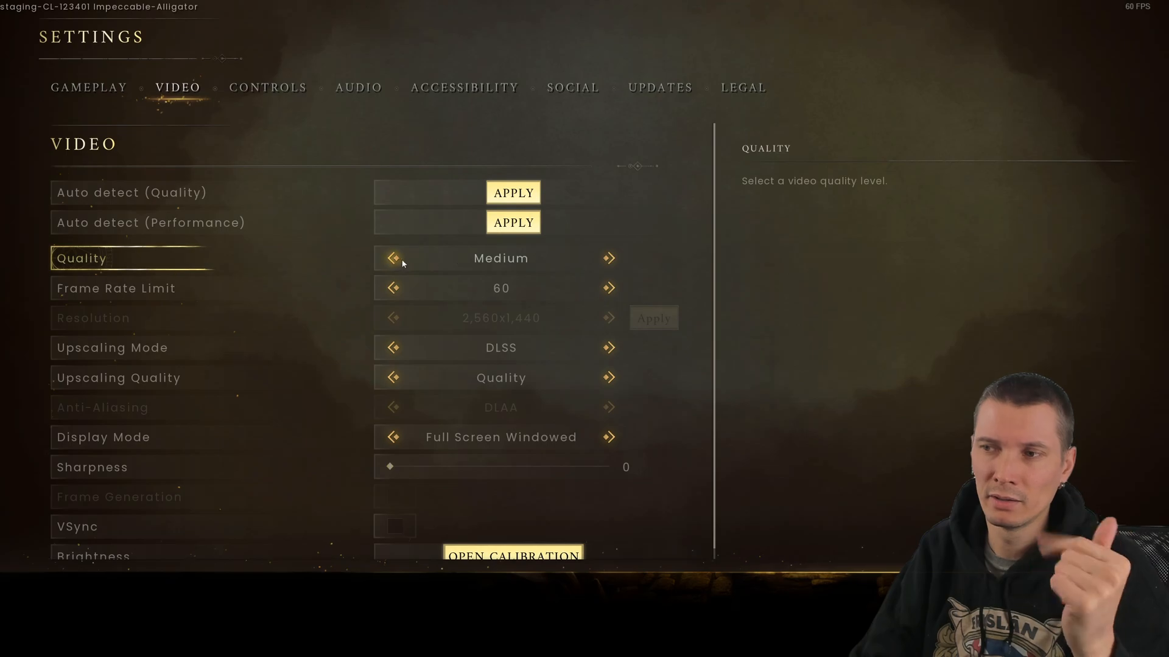
pyautogui.click(391, 258)
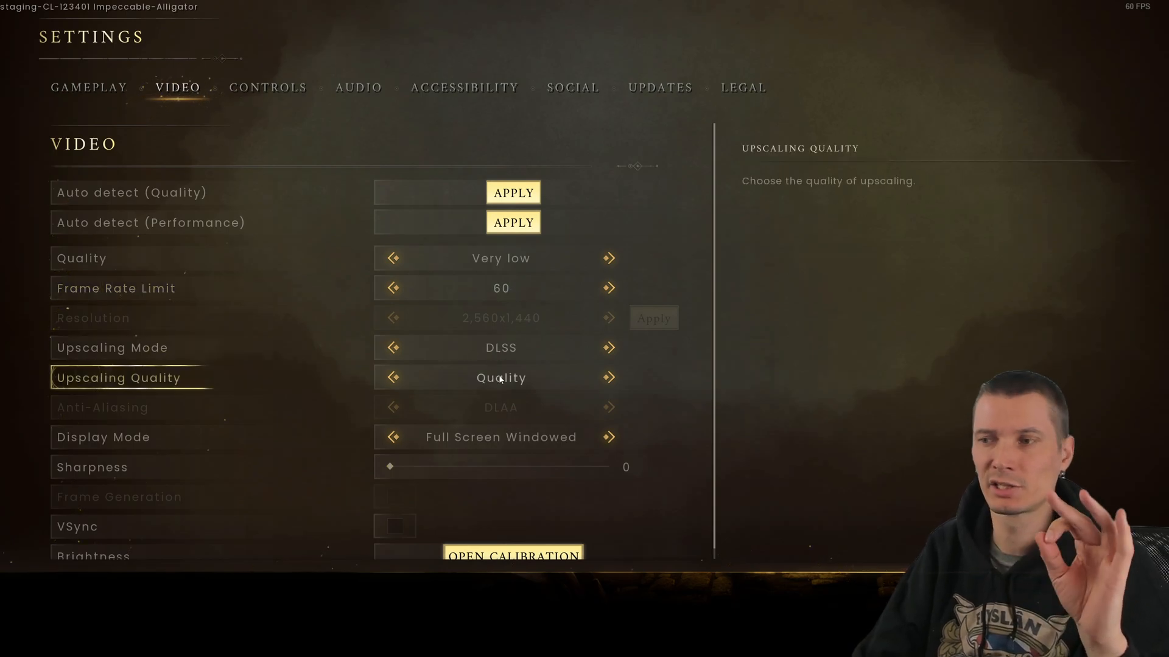
pyautogui.moveTo(861, 313)
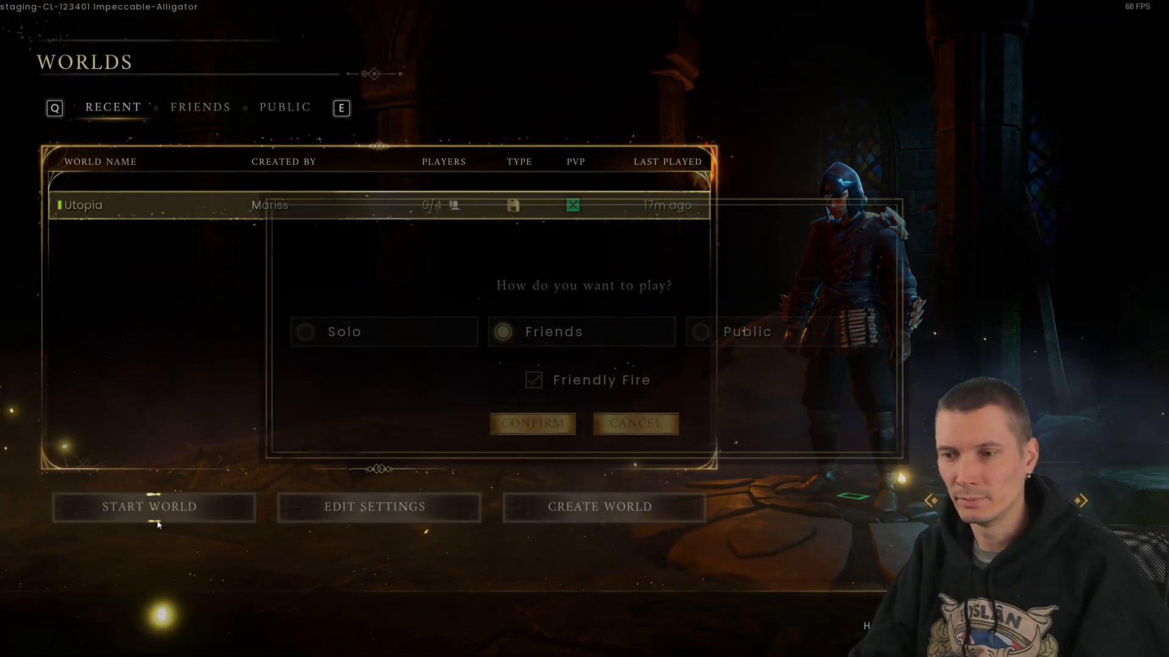
pyautogui.click(532, 424)
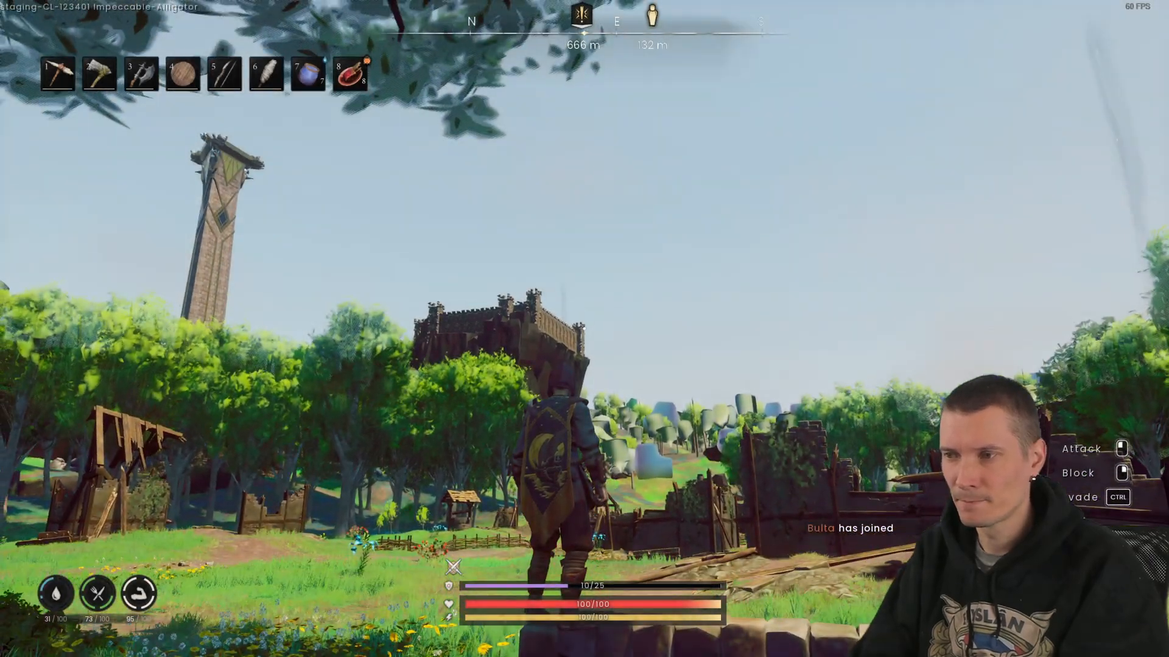
# Step: Compare Engine.ini's renderer lines with Engine - Copy.ini's Not working list, then bring up the config folder
pyautogui.click(495, 645)
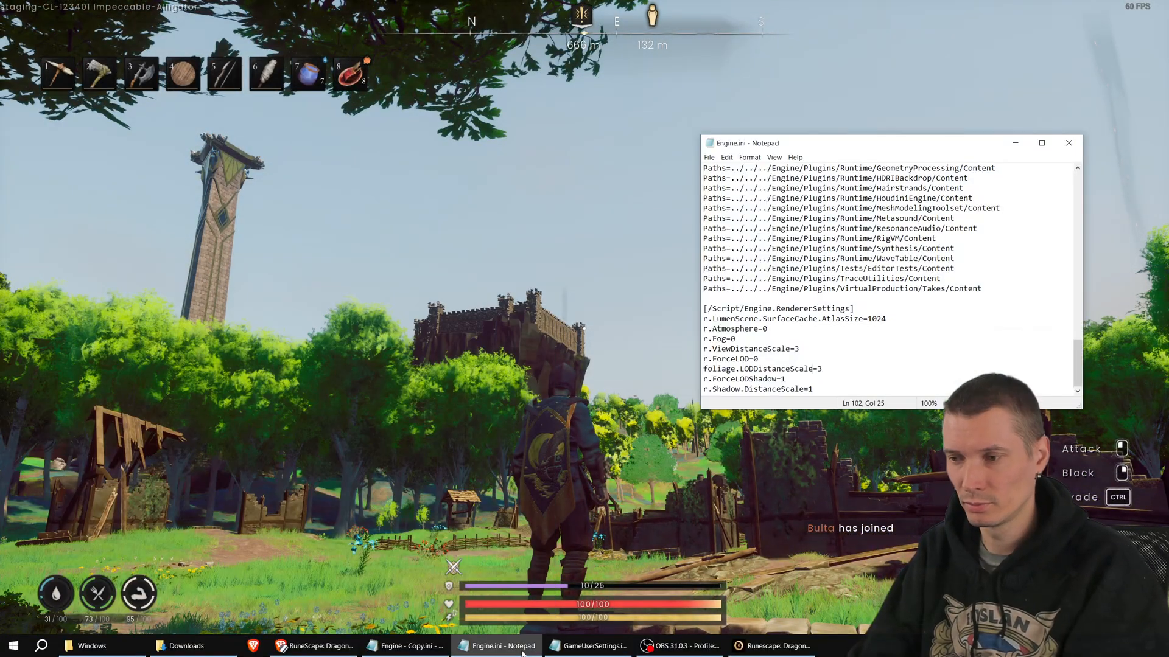
pyautogui.moveTo(840, 151)
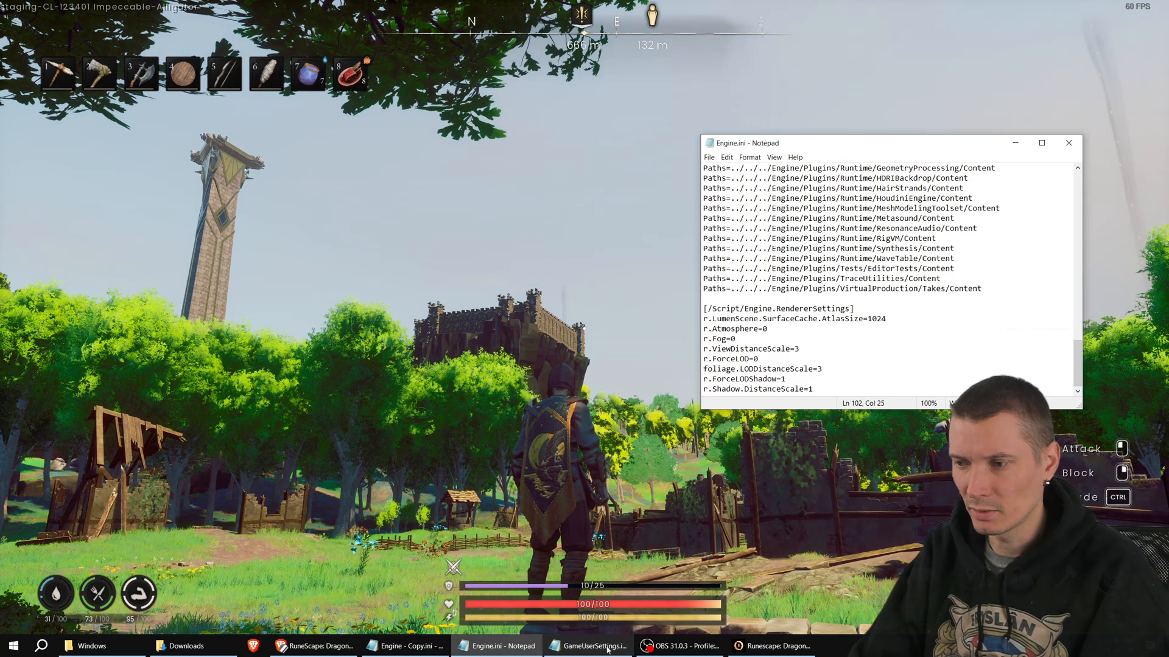
pyautogui.click(403, 646)
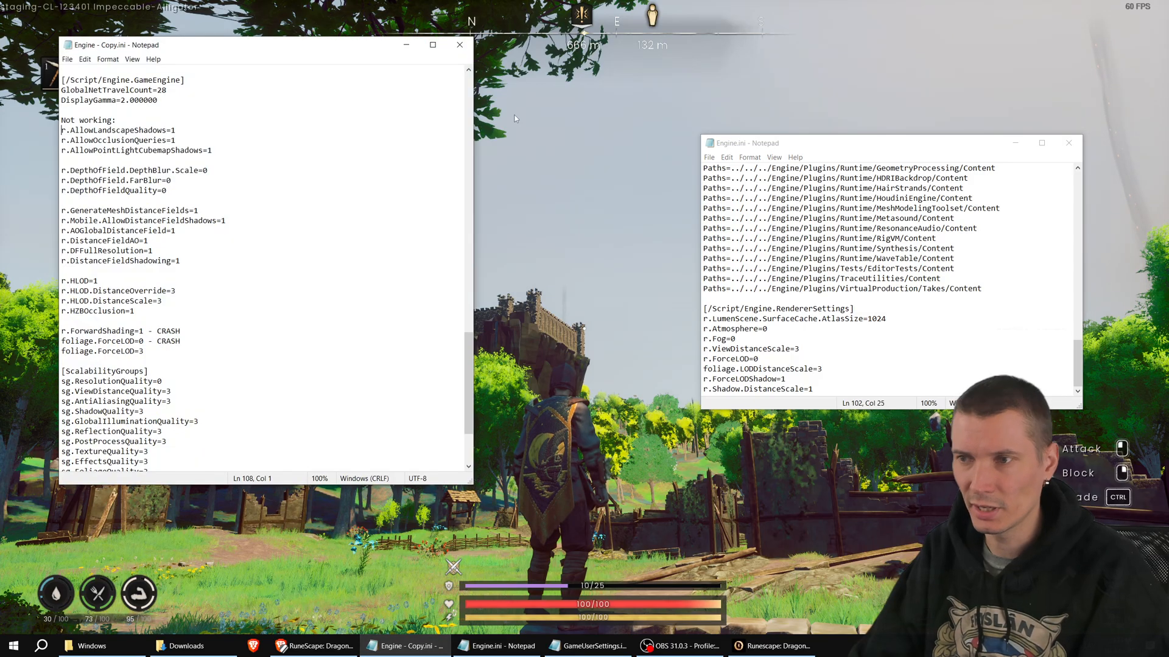
pyautogui.click(460, 45)
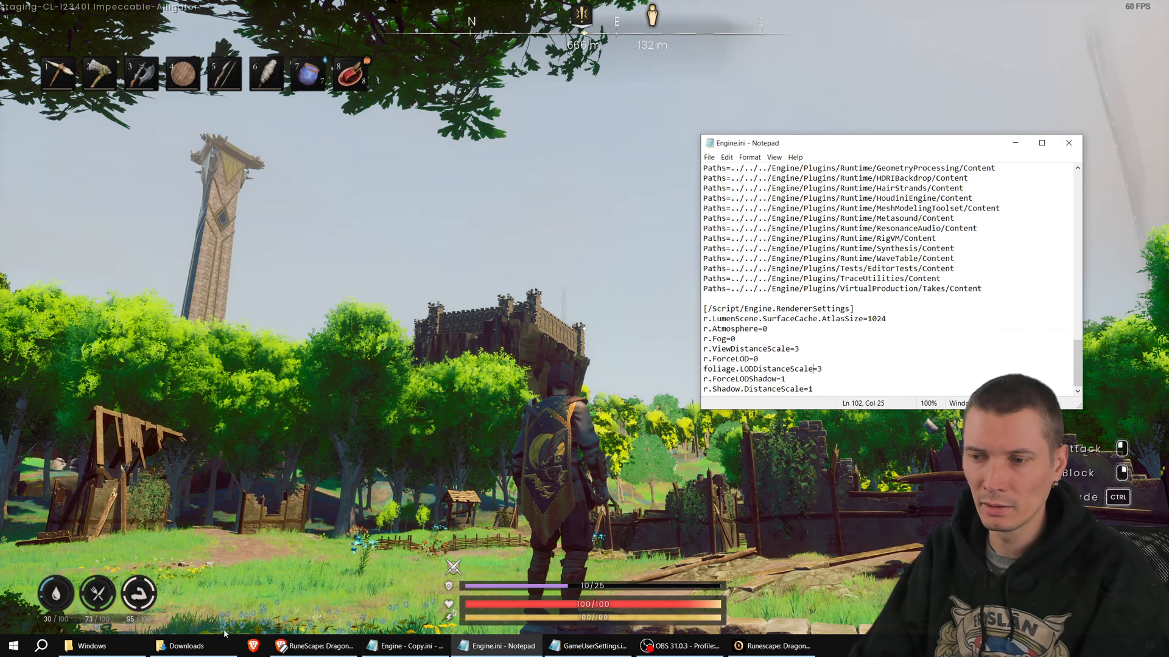
pyautogui.click(92, 645)
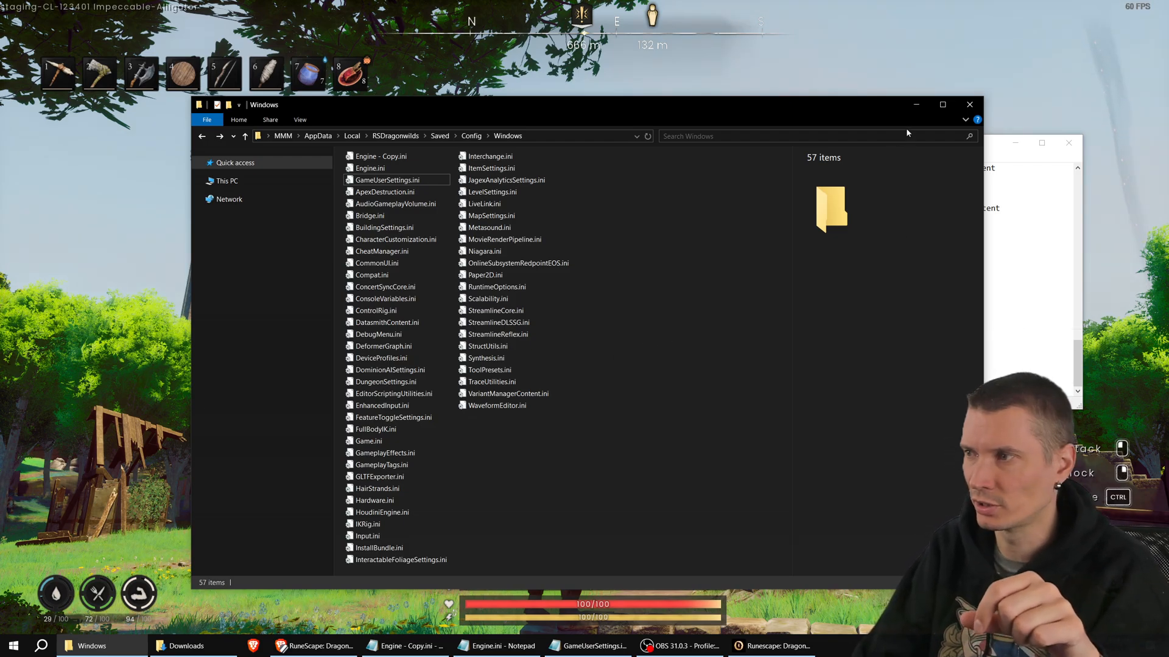
# Step: Select Engine.ini in the Config Windows folder to view its details, then return to Notepad
pyautogui.click(370, 168)
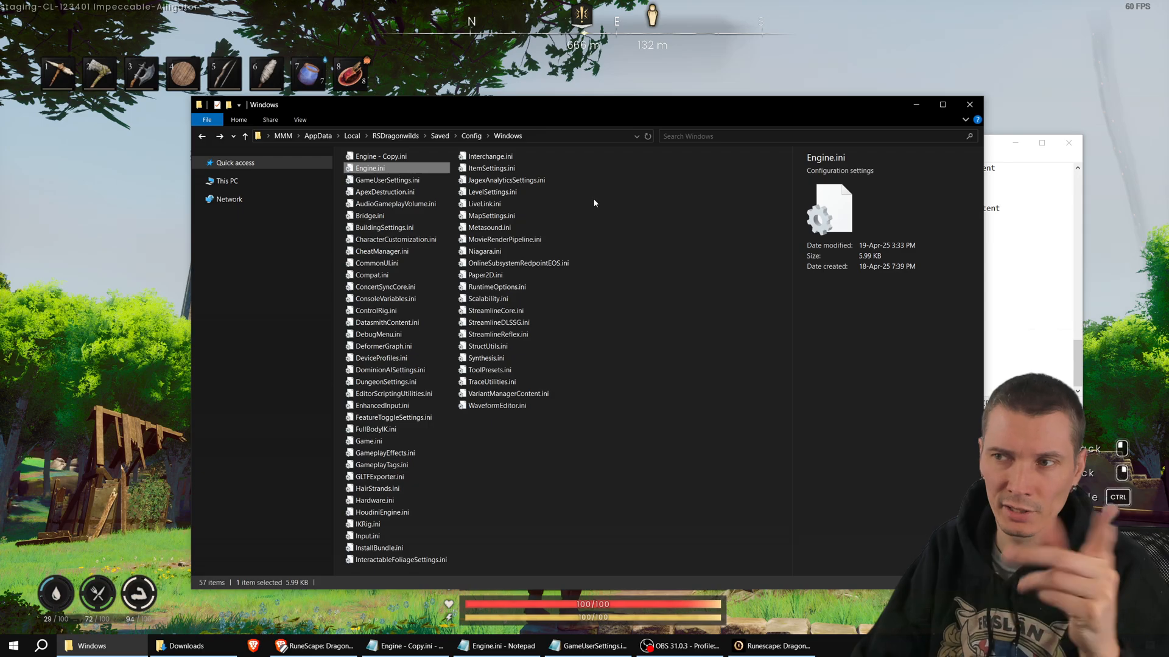
pyautogui.click(495, 646)
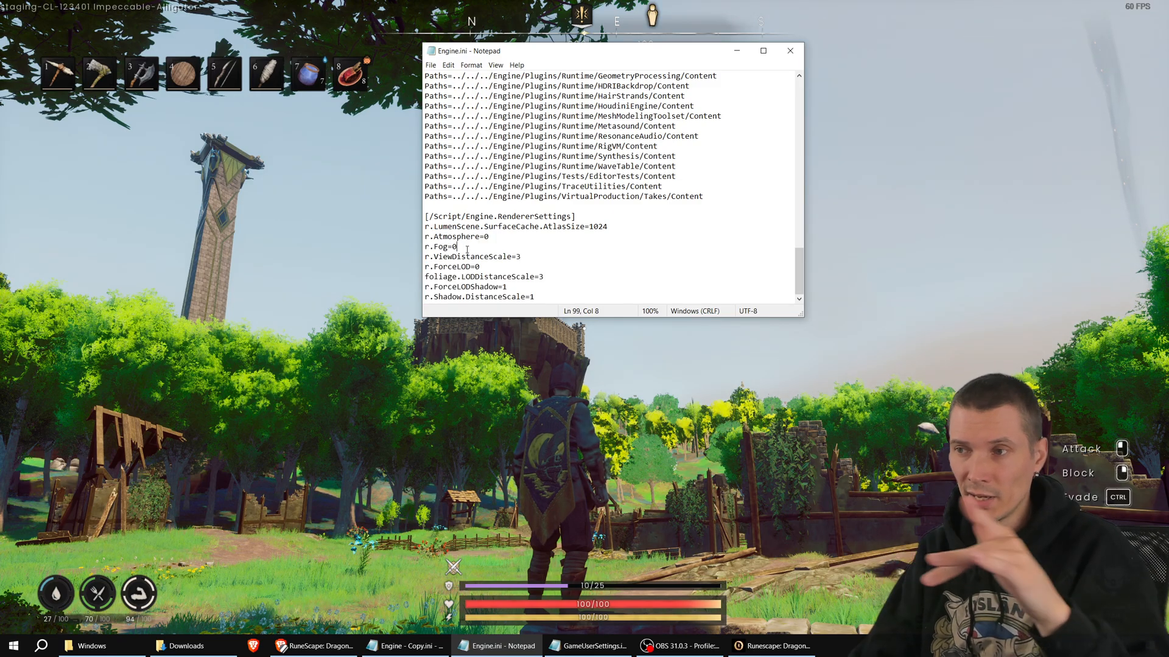
pyautogui.click(491, 236)
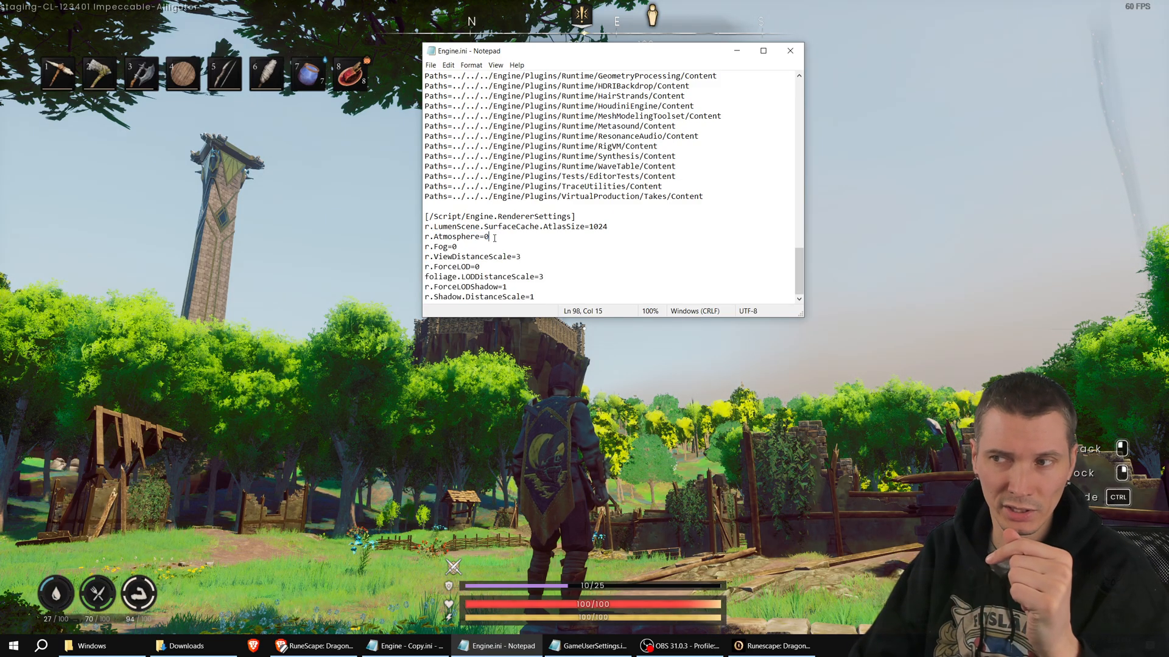
pyautogui.doubleClick(484, 236)
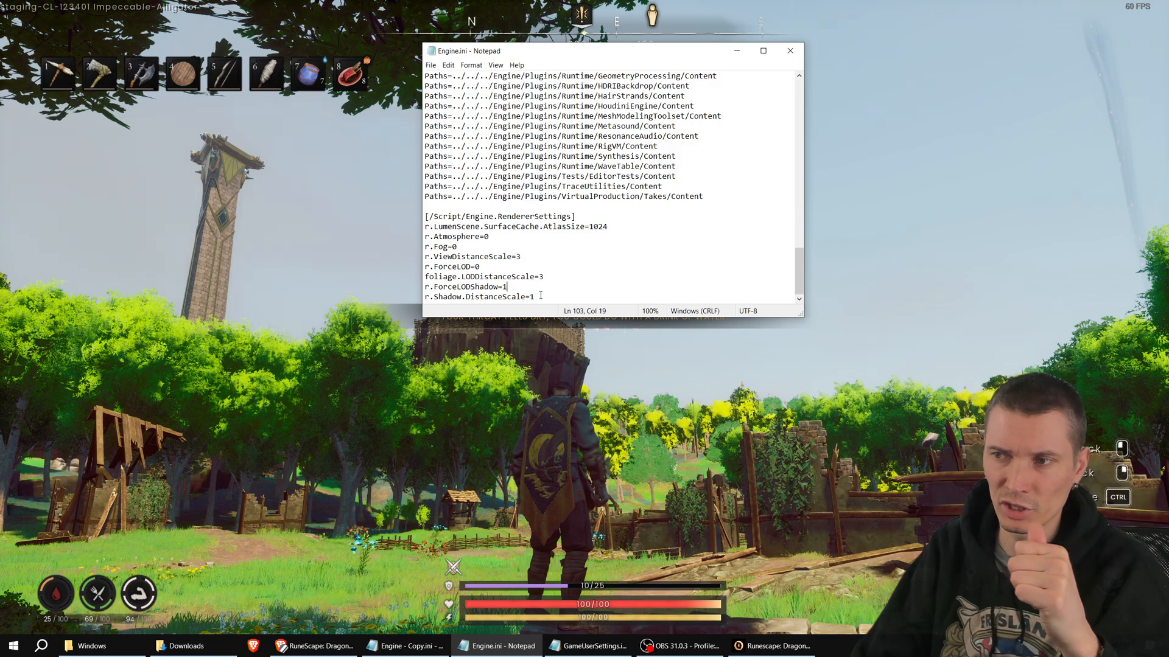
pyautogui.click(563, 267)
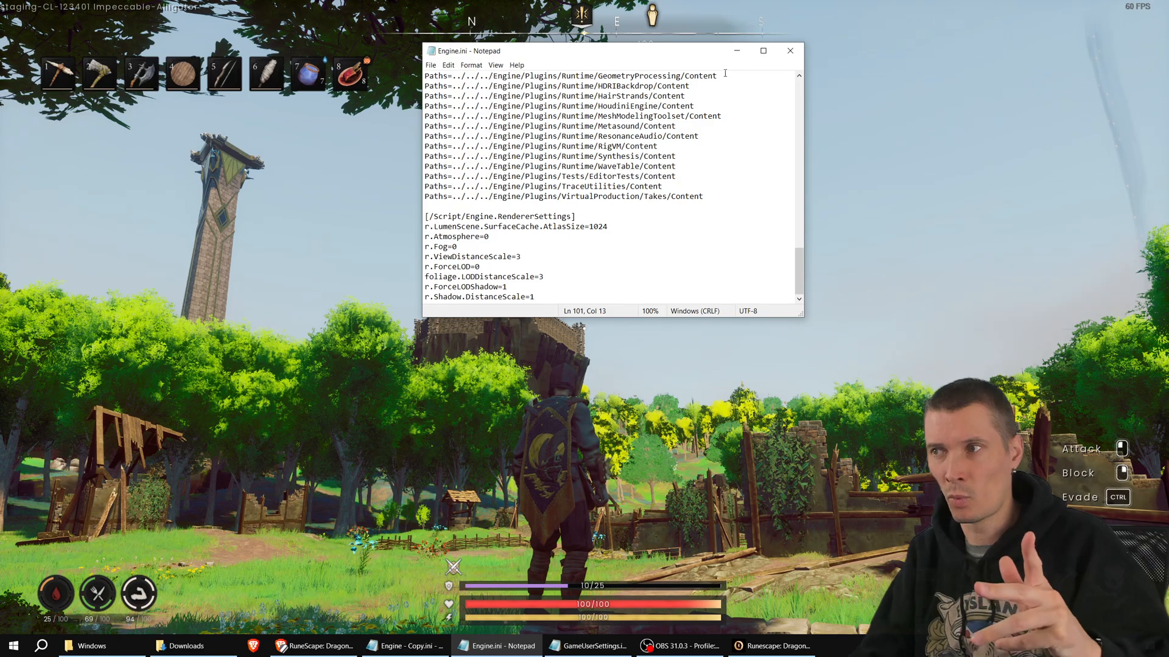
pyautogui.moveTo(736, 51)
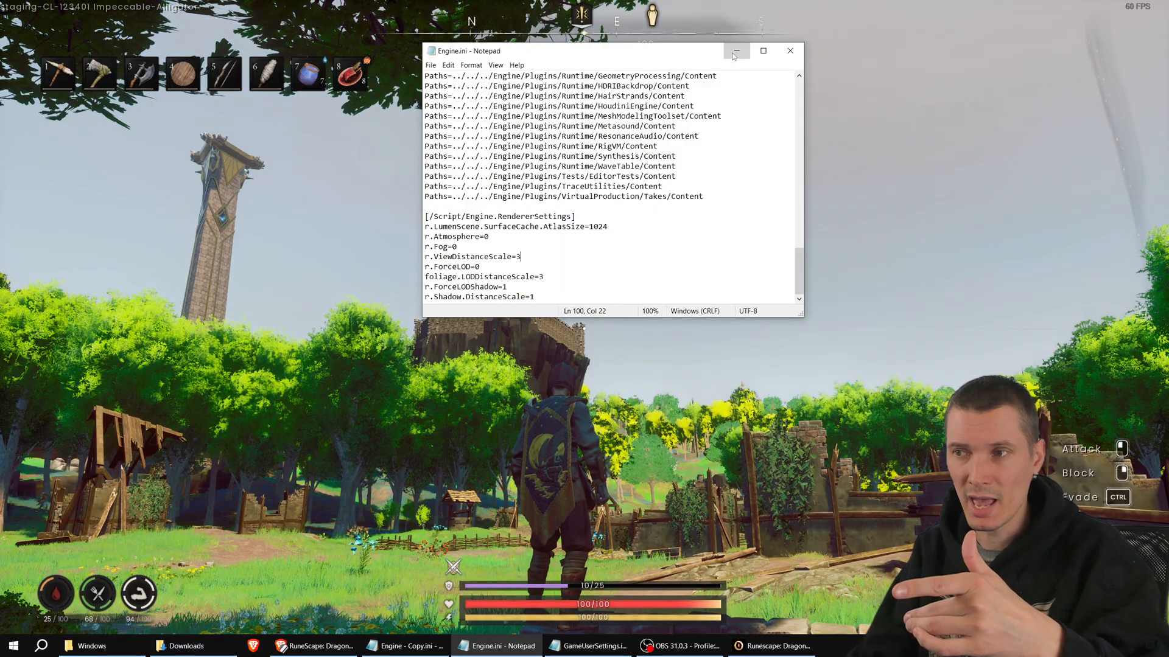
# Step: Hide Engine.ini to look over the game world, then leave for the browser's Steam discussions
pyautogui.click(735, 51)
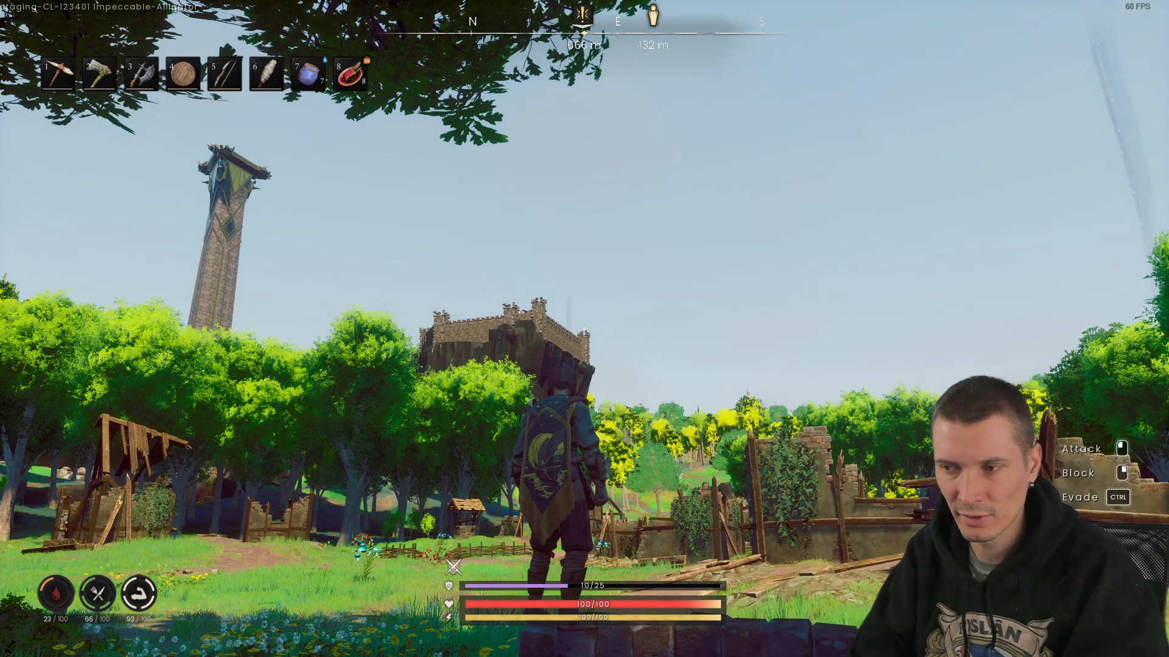
pyautogui.press('Escape')
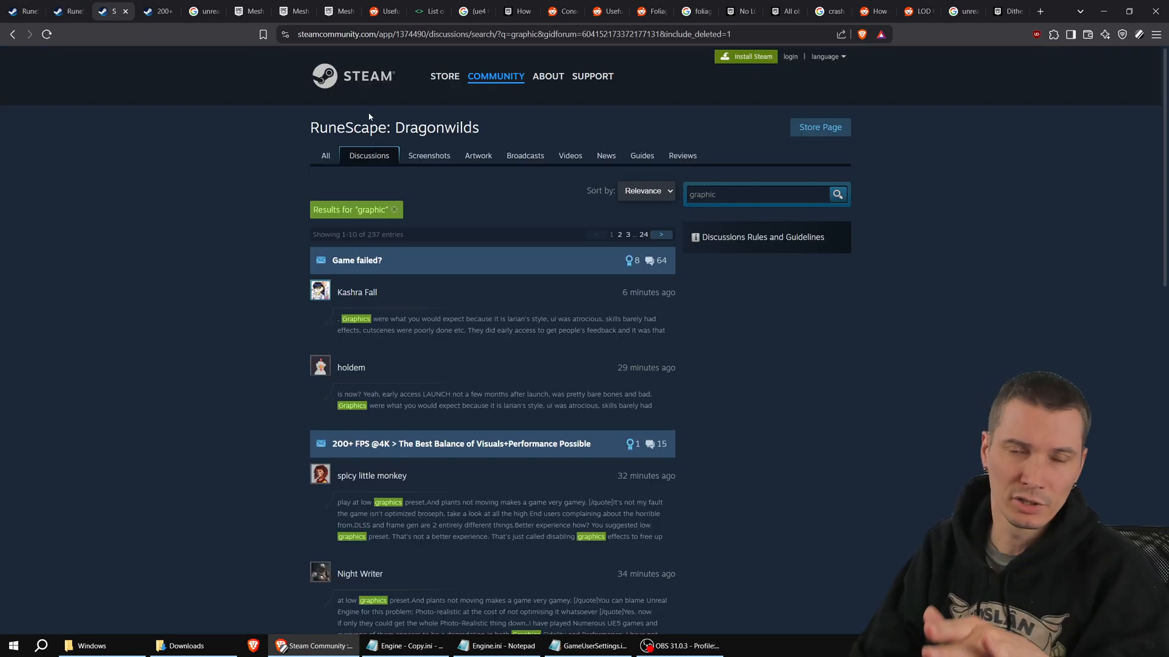
pyautogui.click(460, 443)
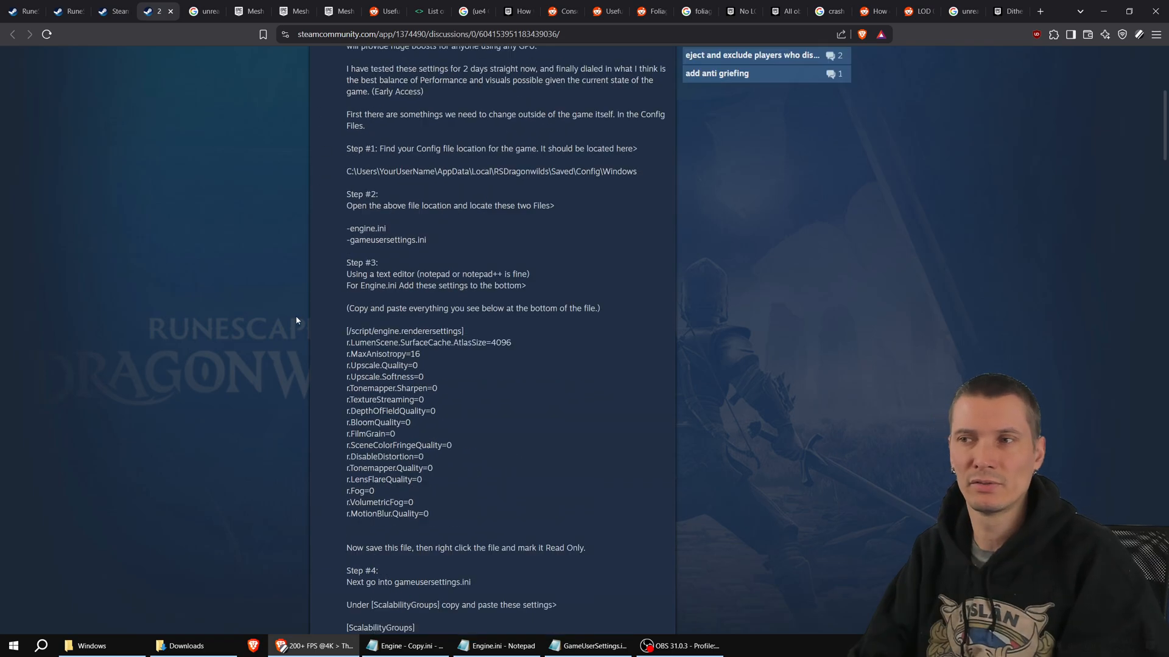
pyautogui.scroll(3)
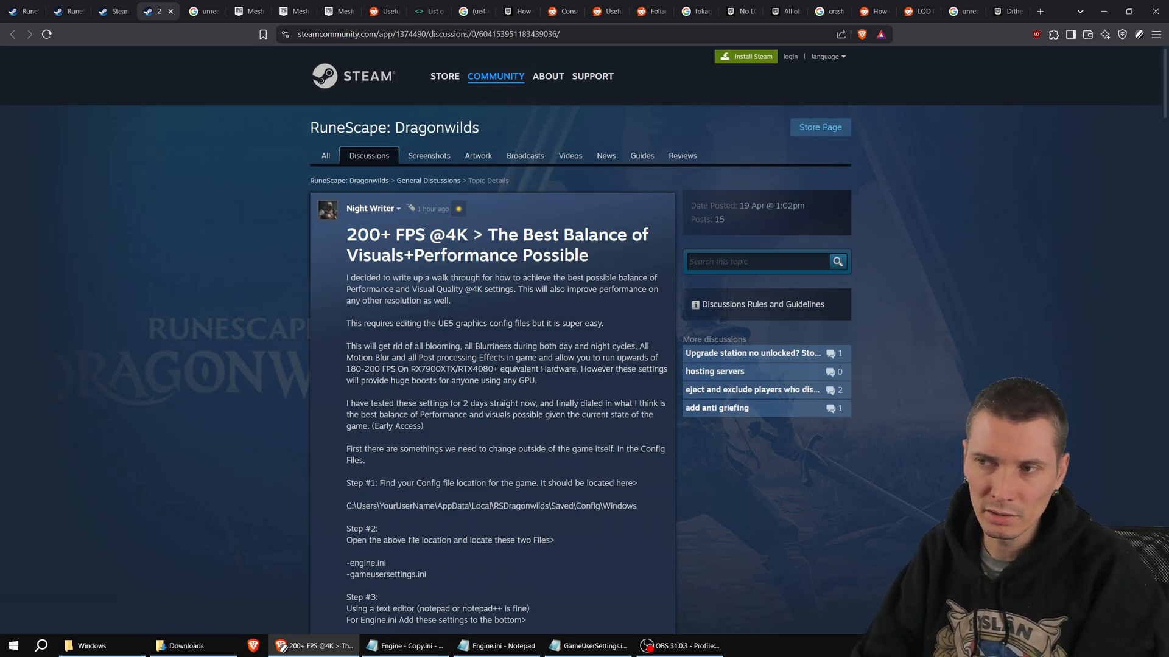
pyautogui.scroll(-3)
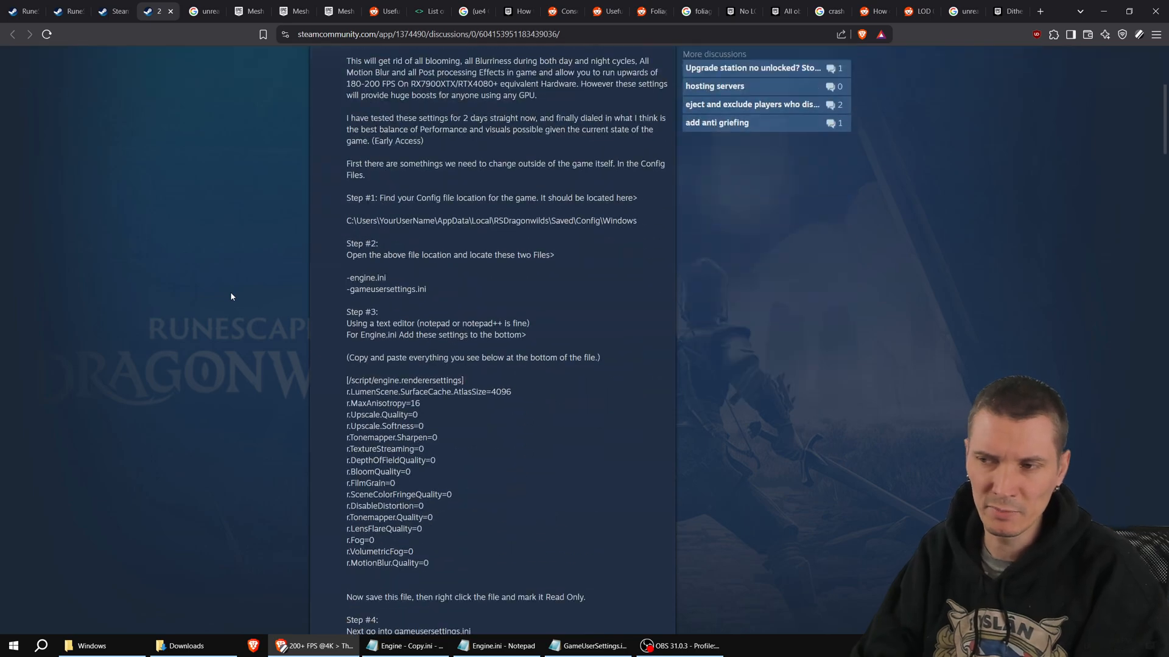
pyautogui.scroll(-3)
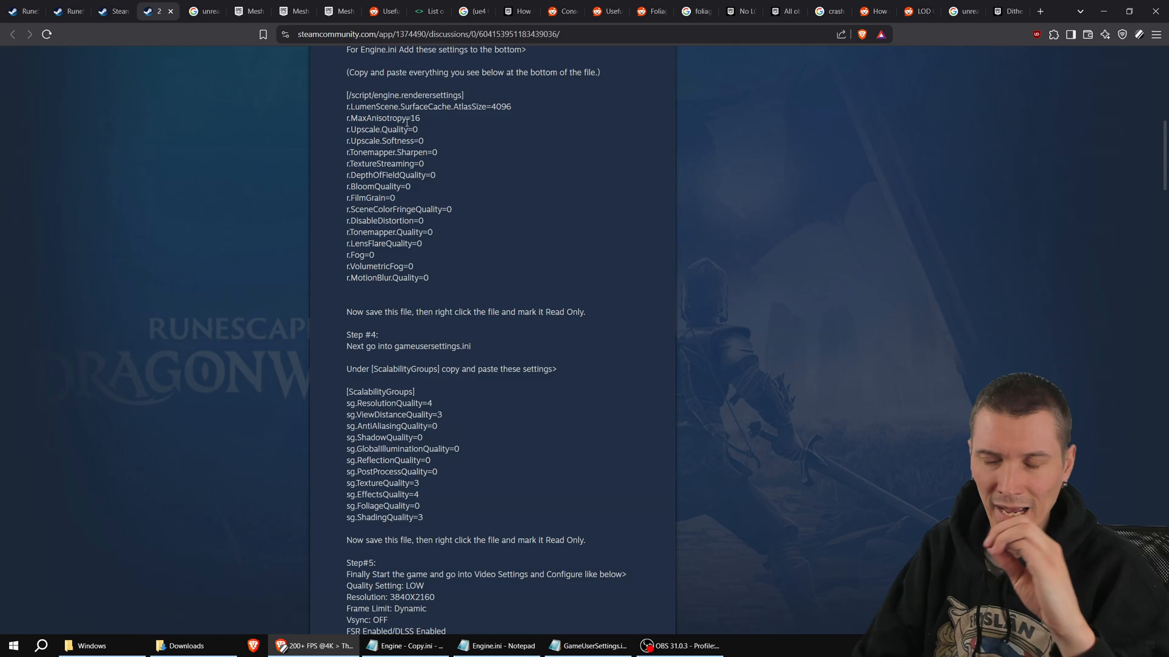
pyautogui.scroll(-3)
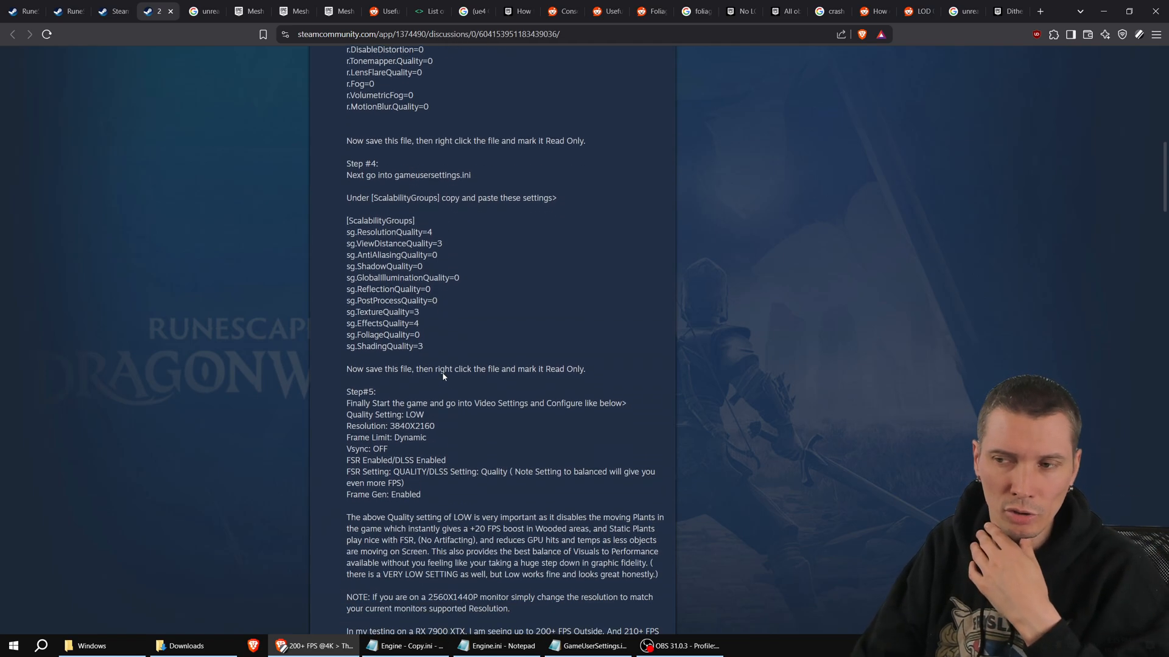
pyautogui.scroll(3)
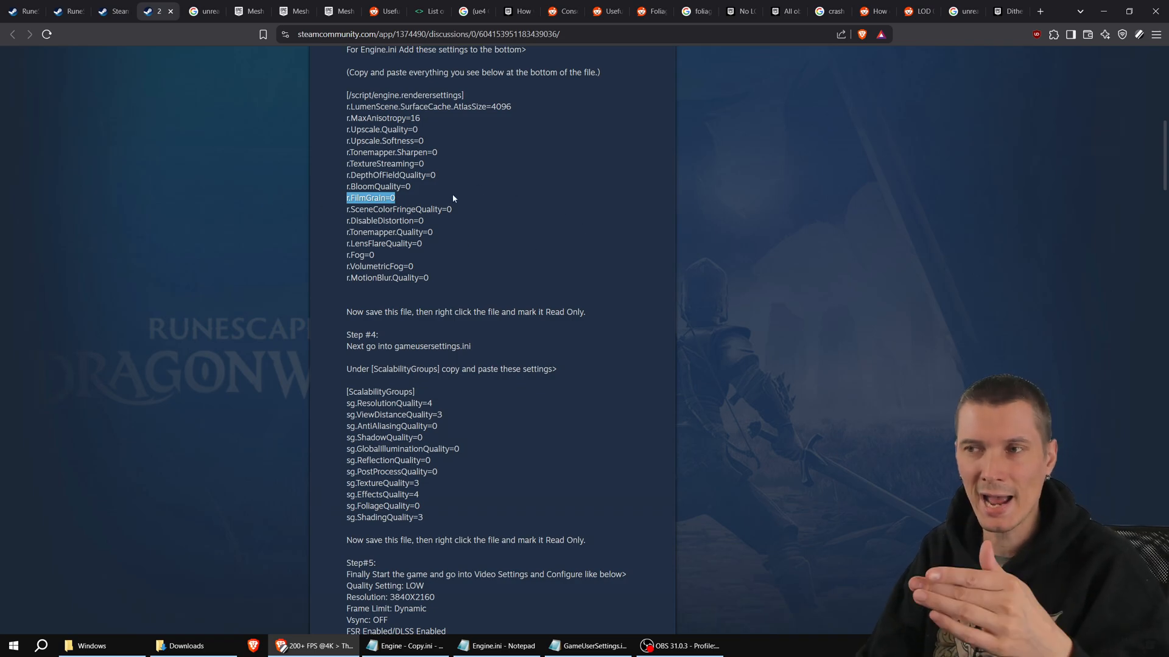
pyautogui.moveTo(414, 203)
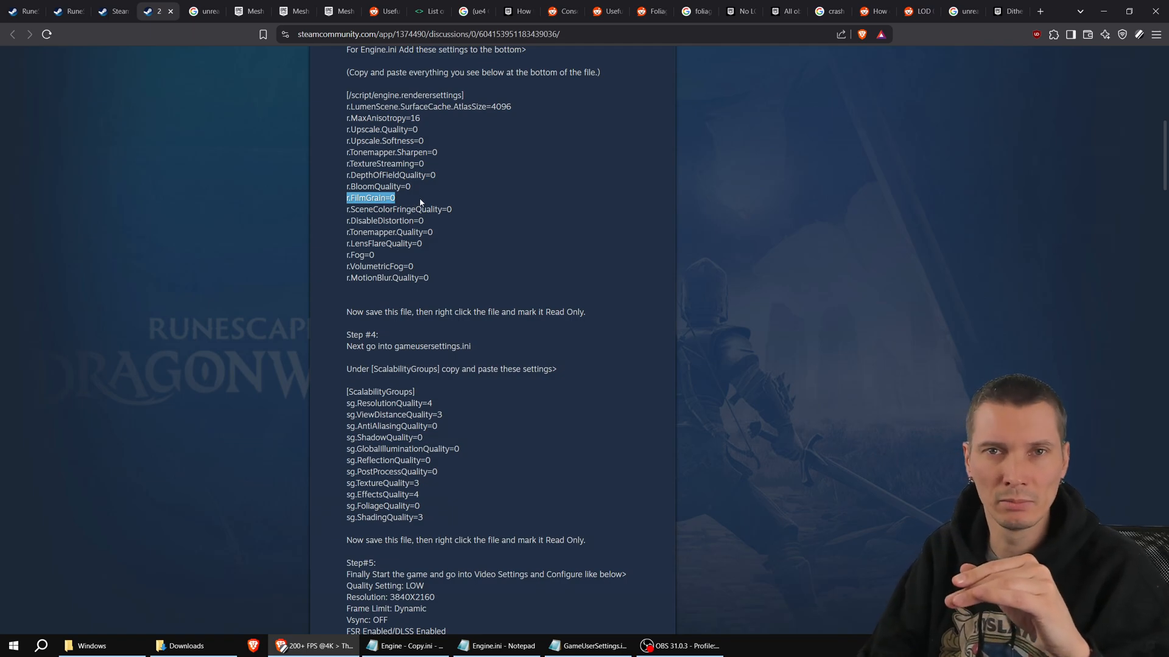
pyautogui.scroll(-3)
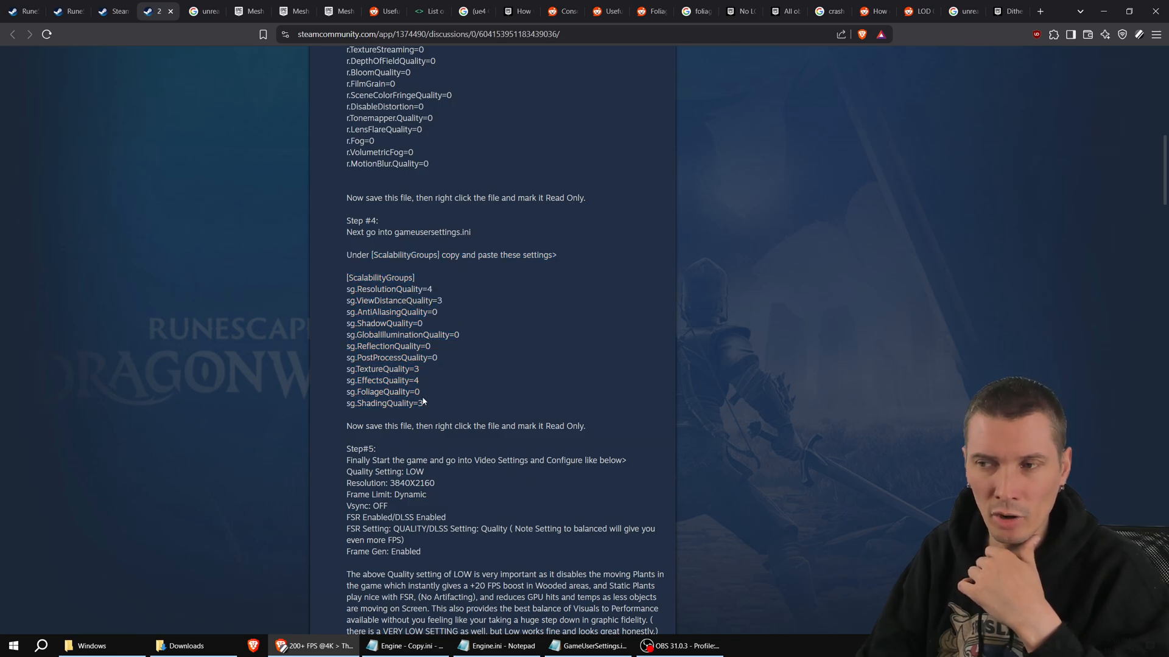
# Step: Select the guide's sg.ResolutionQuality line and bring up GameUserSettings.ini for comparison
pyautogui.doubleClick(387, 290)
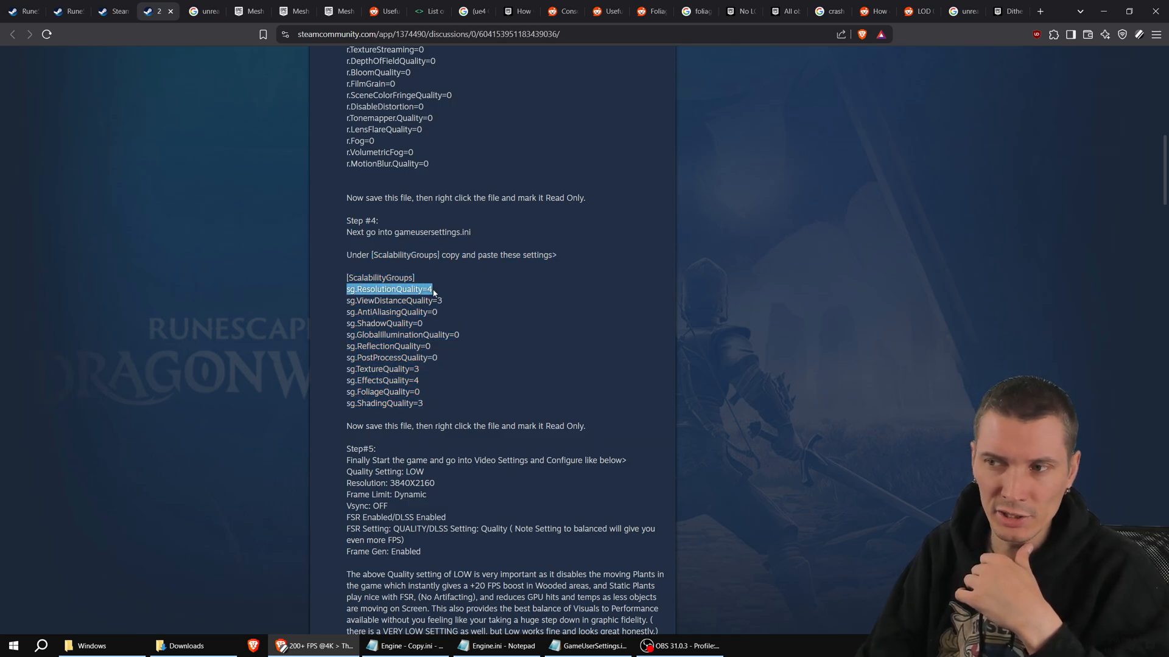
pyautogui.click(588, 645)
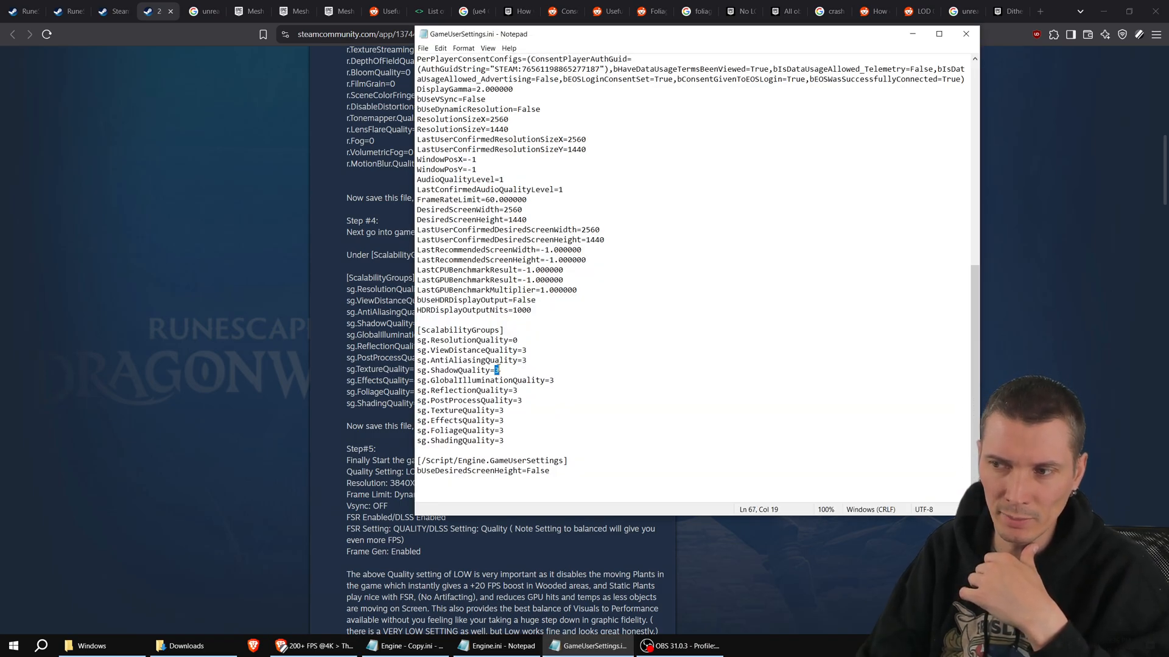
# Step: Return to the Steam Community guide and select its [ScalabilityGroups] lines
pyautogui.click(504, 420)
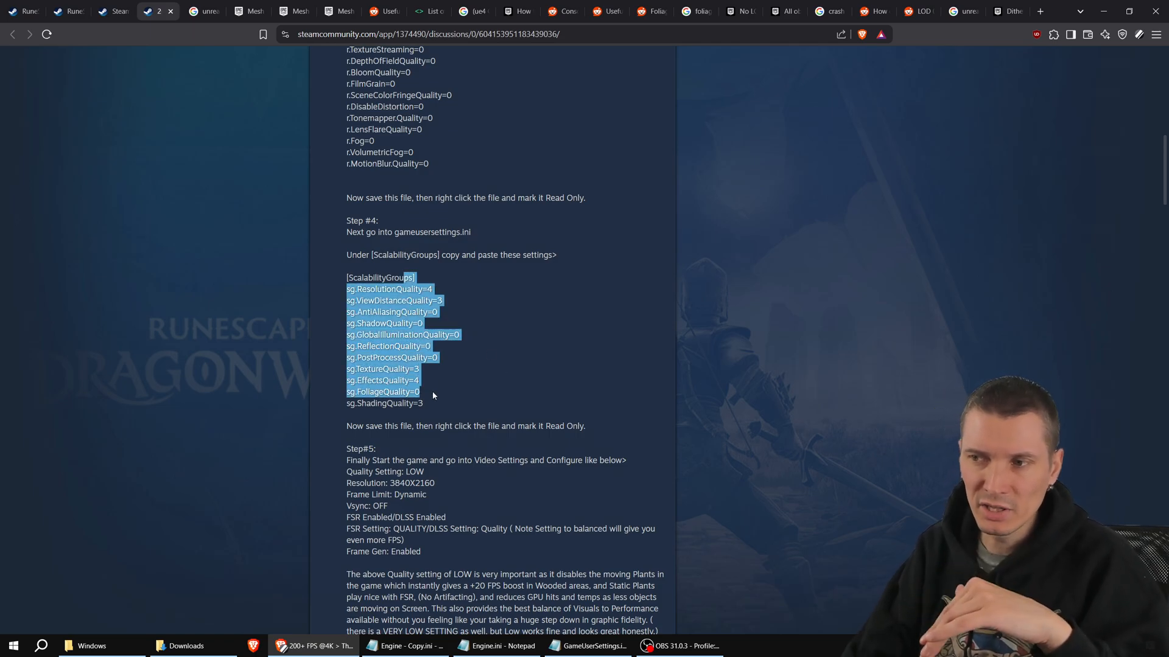
# Step: Highlight the guide's whole scalability block and review its Engine.ini renderer settings above
pyautogui.click(454, 400)
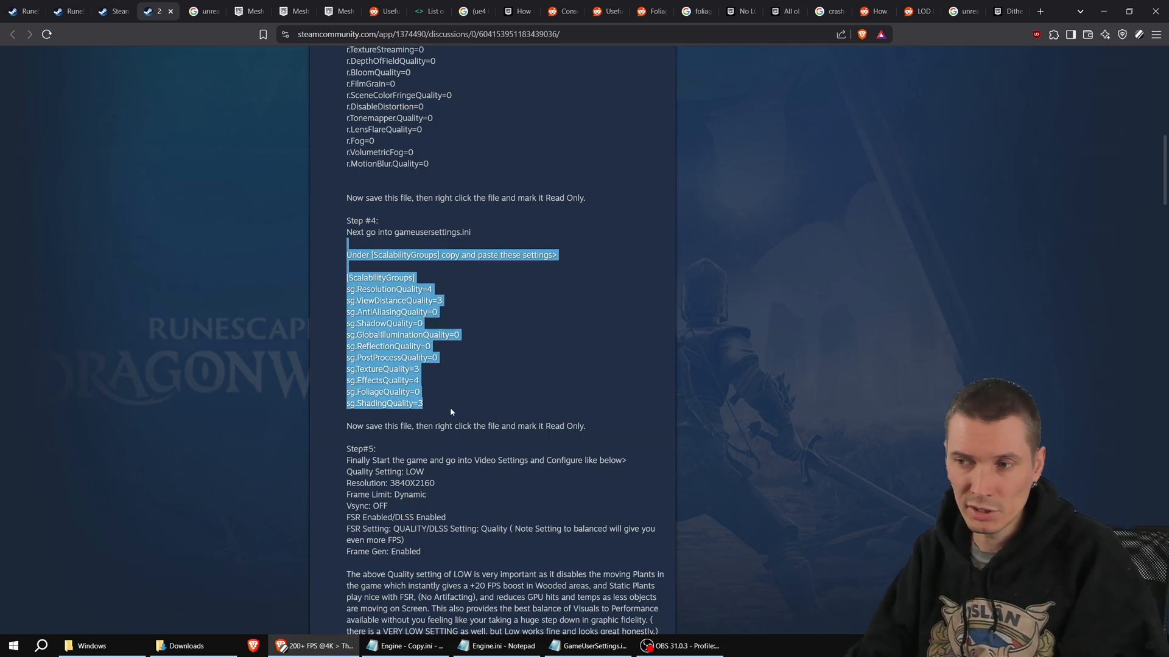
pyautogui.scroll(3)
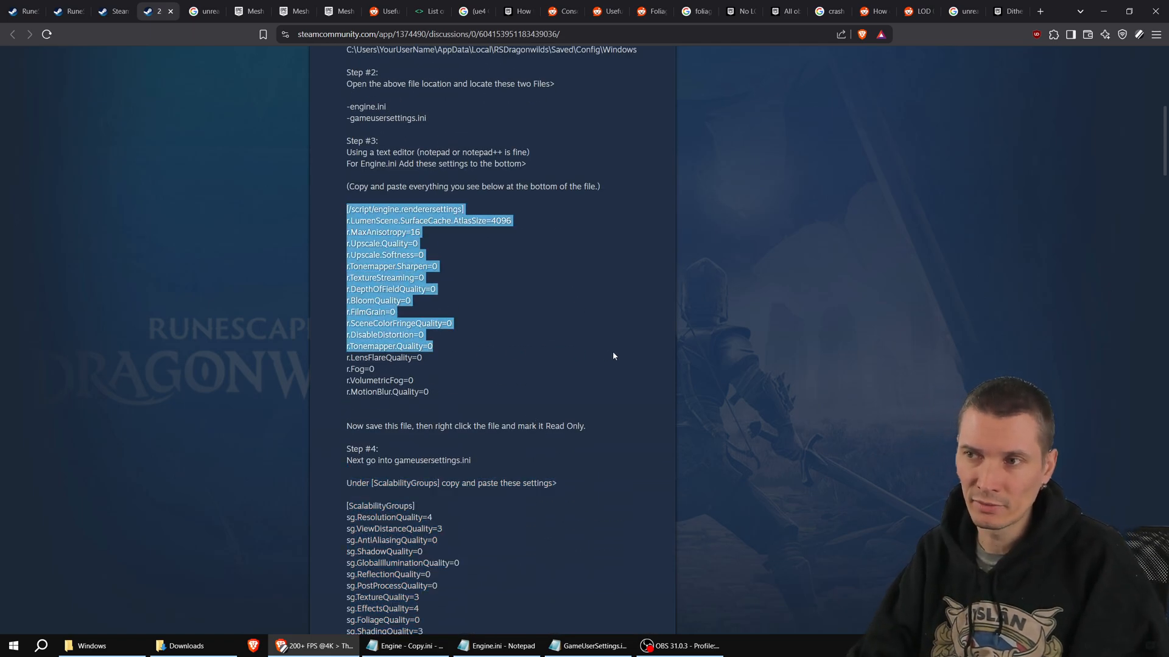
pyautogui.scroll(3)
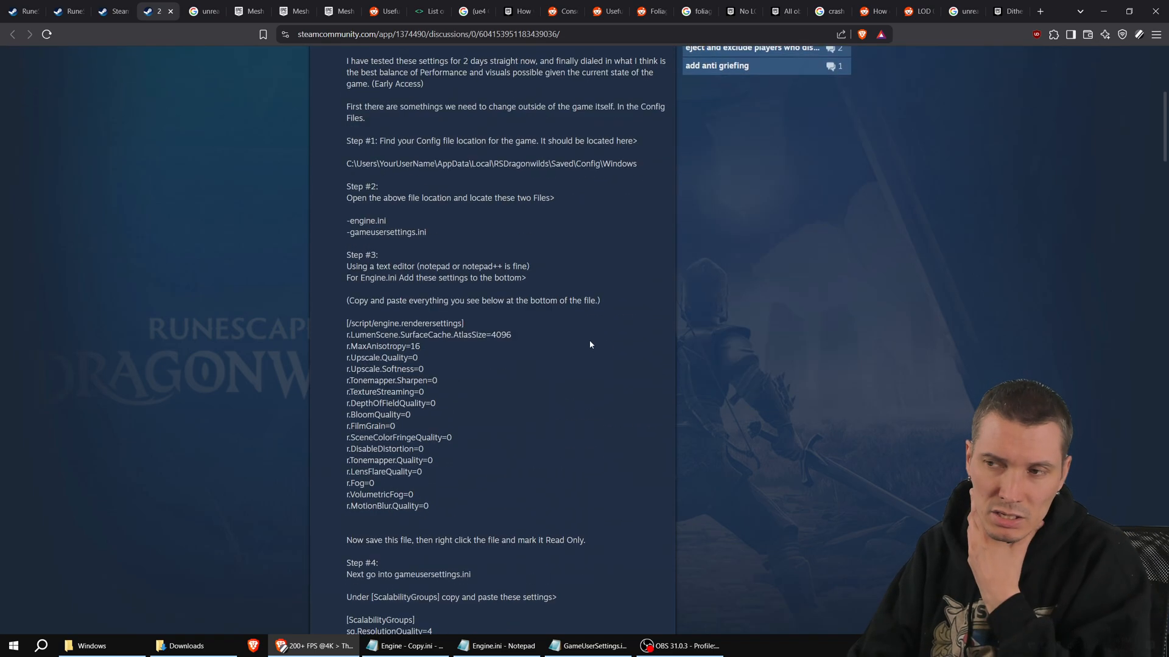
pyautogui.scroll(-3)
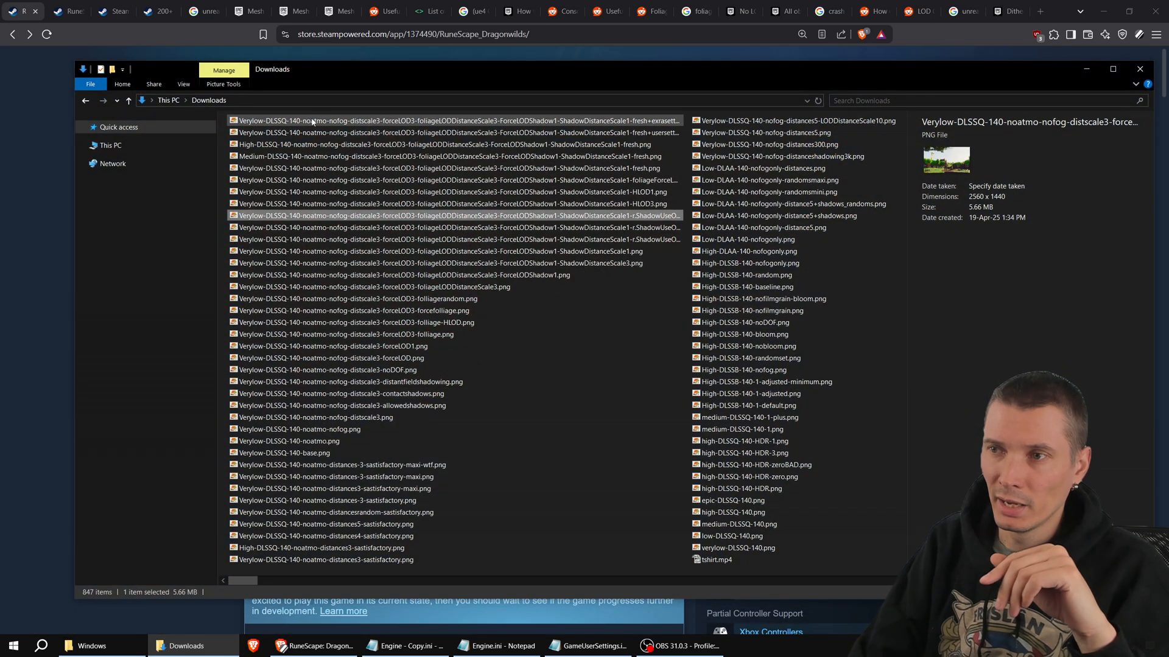
# Step: Browse the Low-DLAA and Verylow HLOD3 screenshots, then open verylow-DLSSQ-140.png for viewing
pyautogui.click(745, 240)
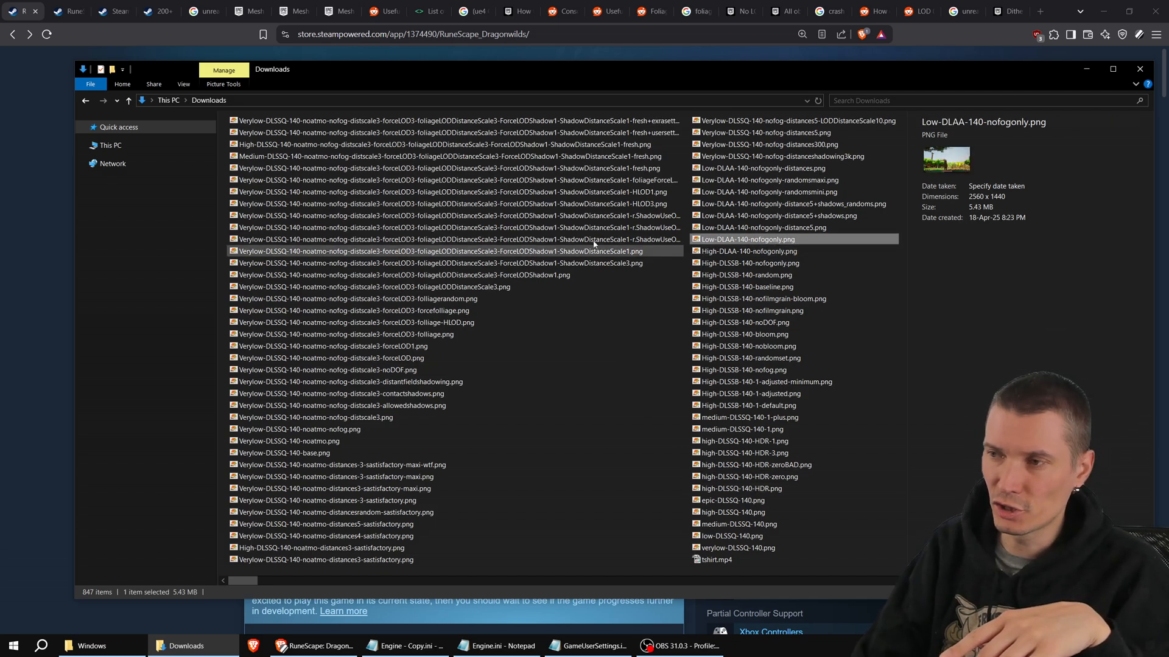
pyautogui.click(440, 263)
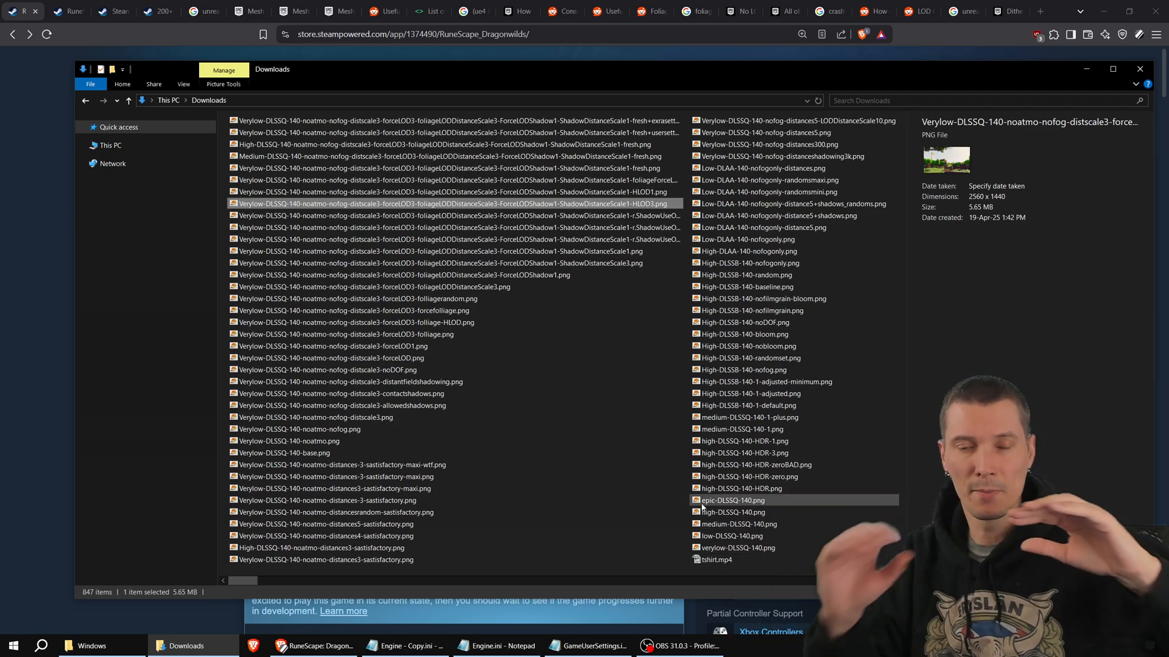
pyautogui.moveTo(733, 500)
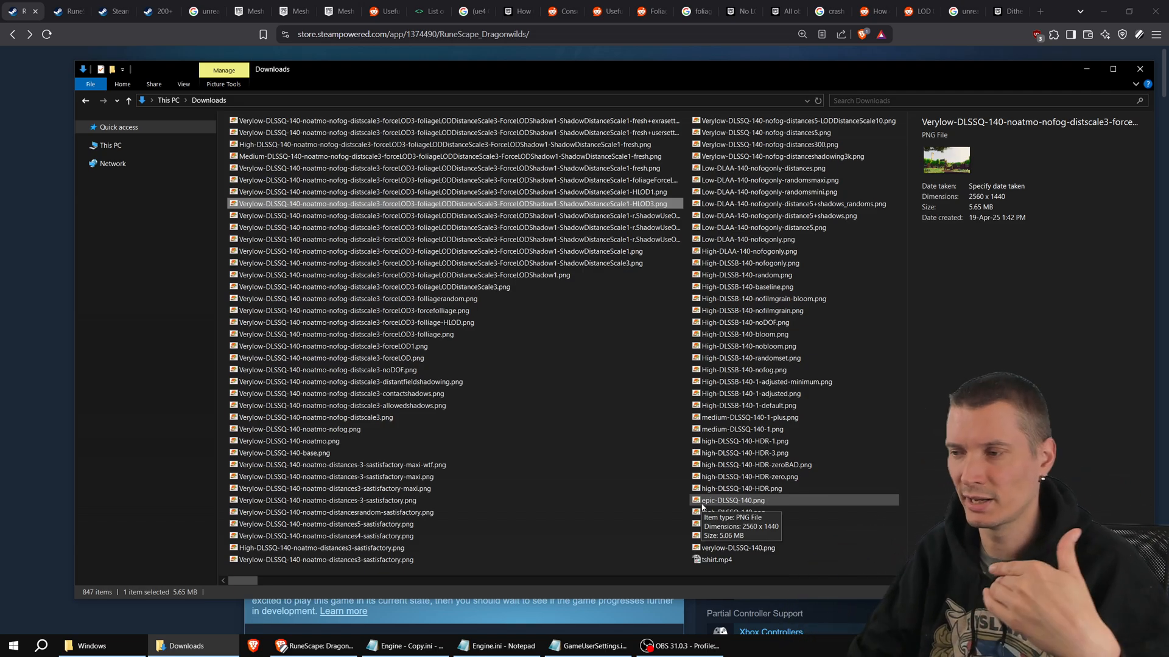
pyautogui.moveTo(739, 548)
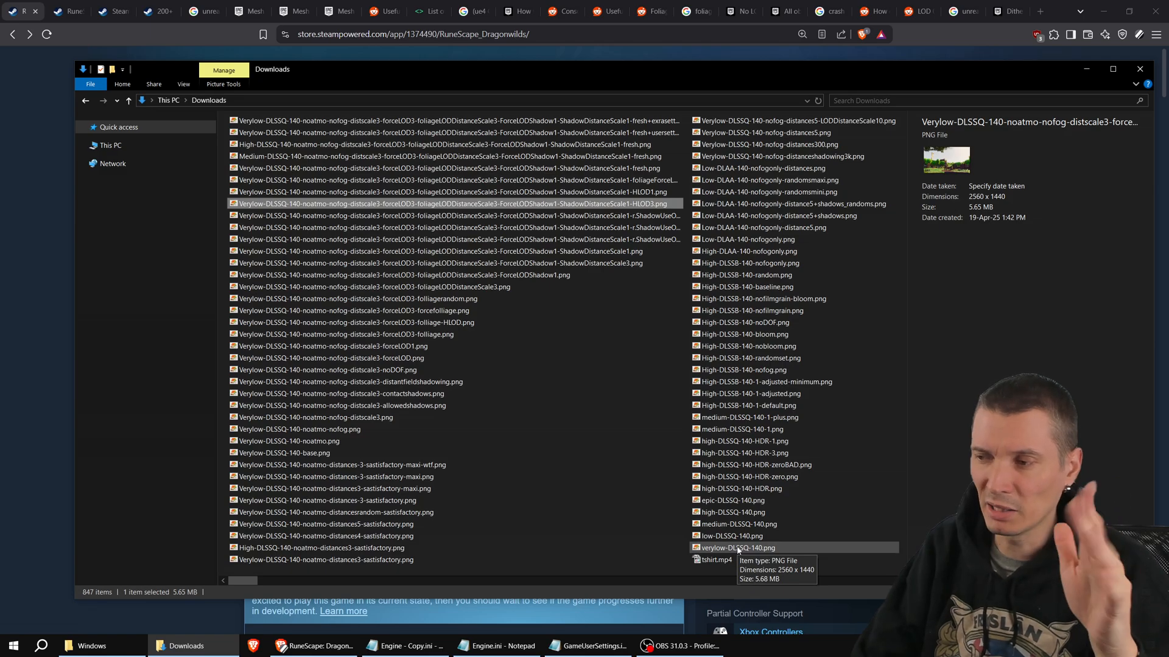
pyautogui.doubleClick(741, 547)
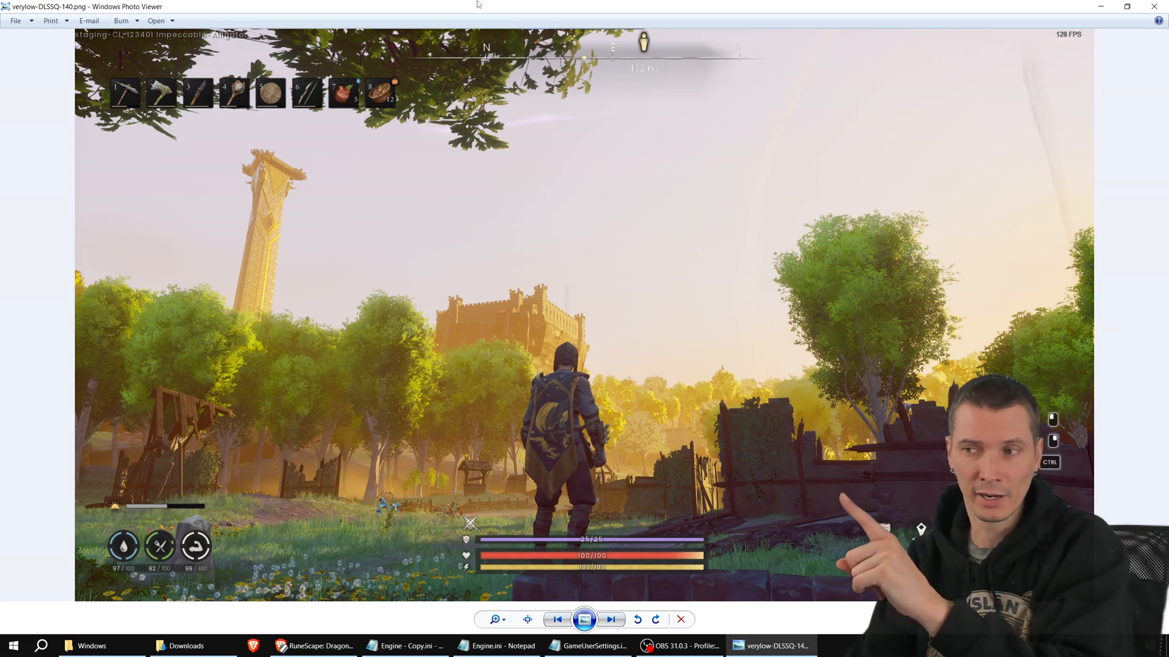
pyautogui.click(610, 620)
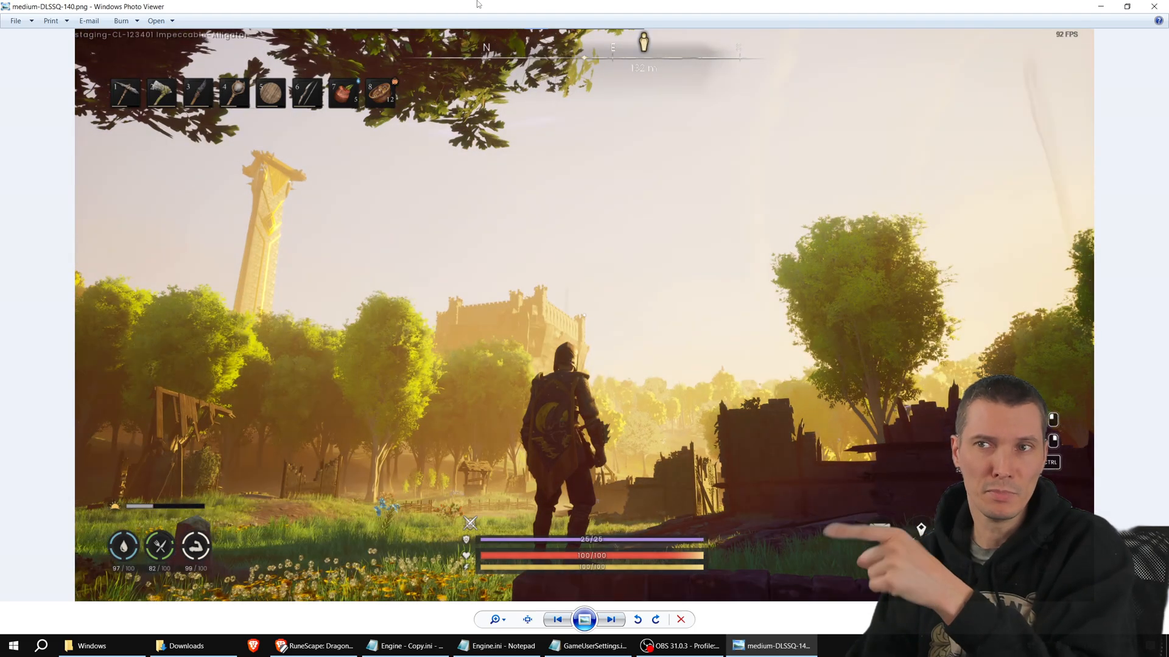
pyautogui.click(612, 620)
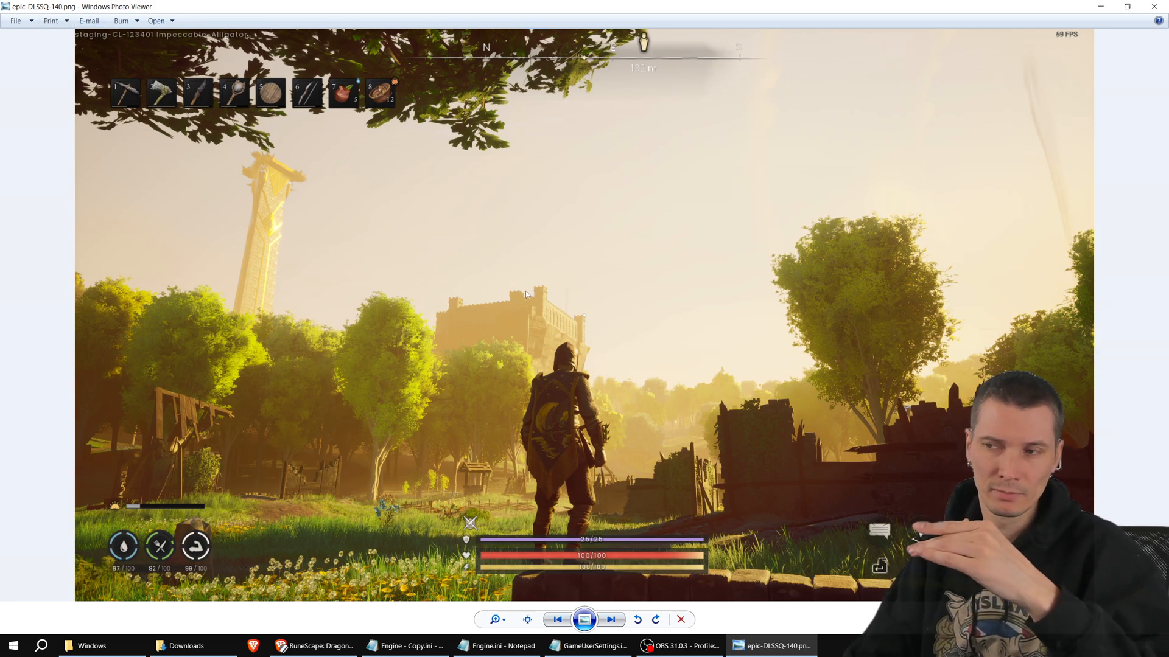
pyautogui.moveTo(523, 304)
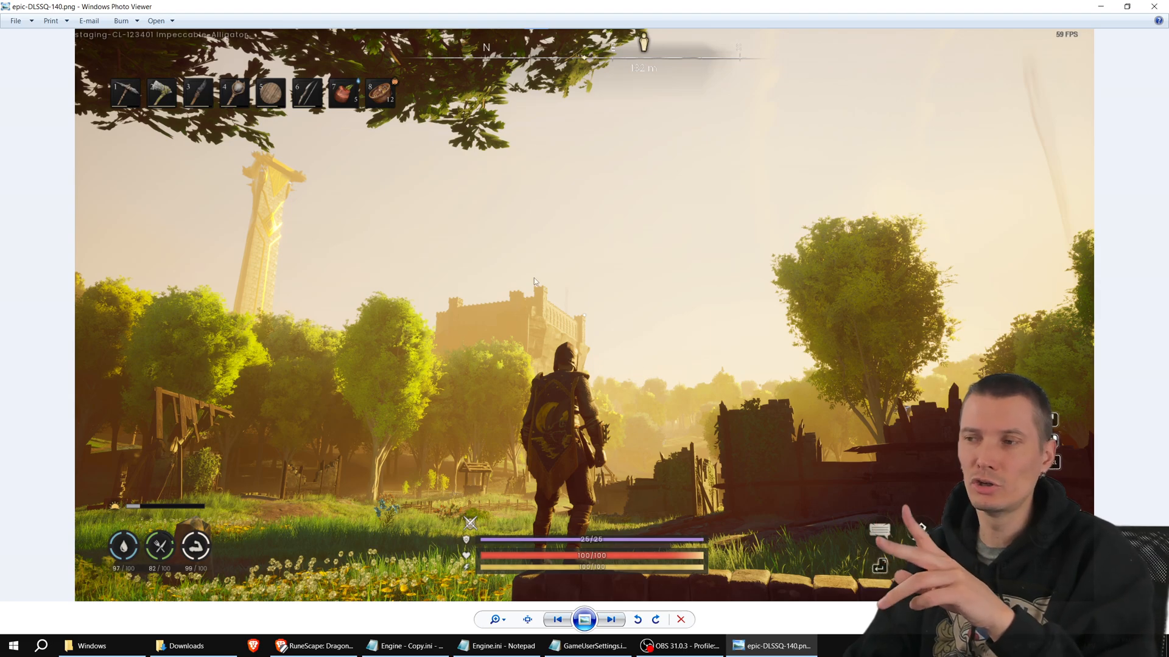
pyautogui.moveTo(569, 362)
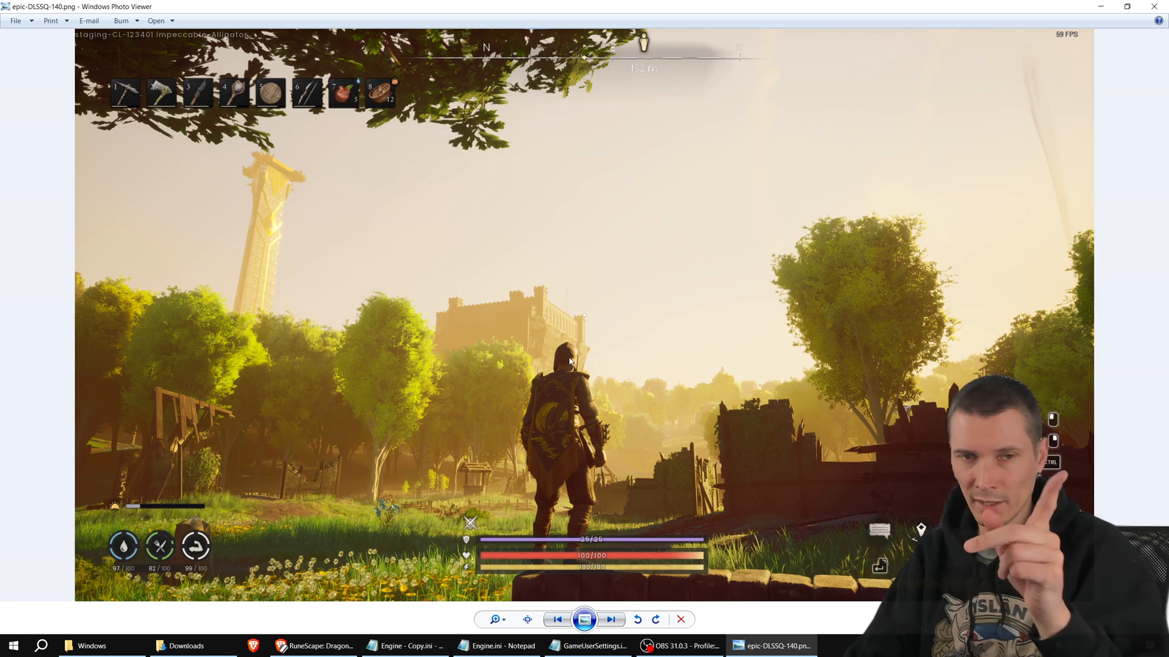
pyautogui.moveTo(463, 5)
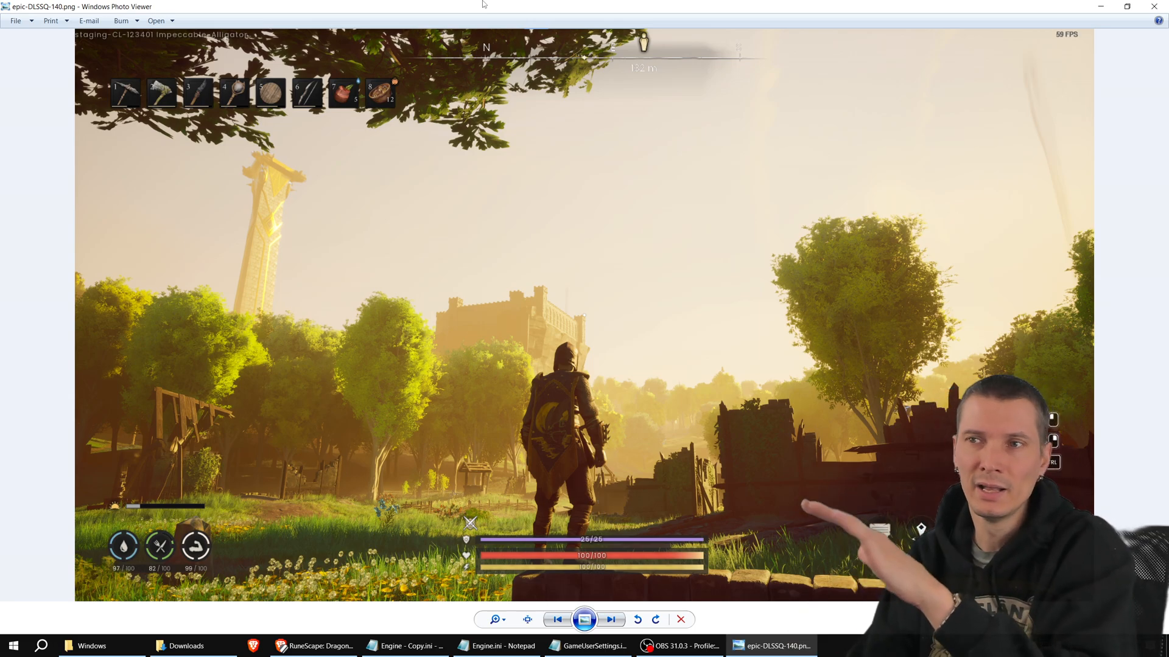
pyautogui.click(610, 620)
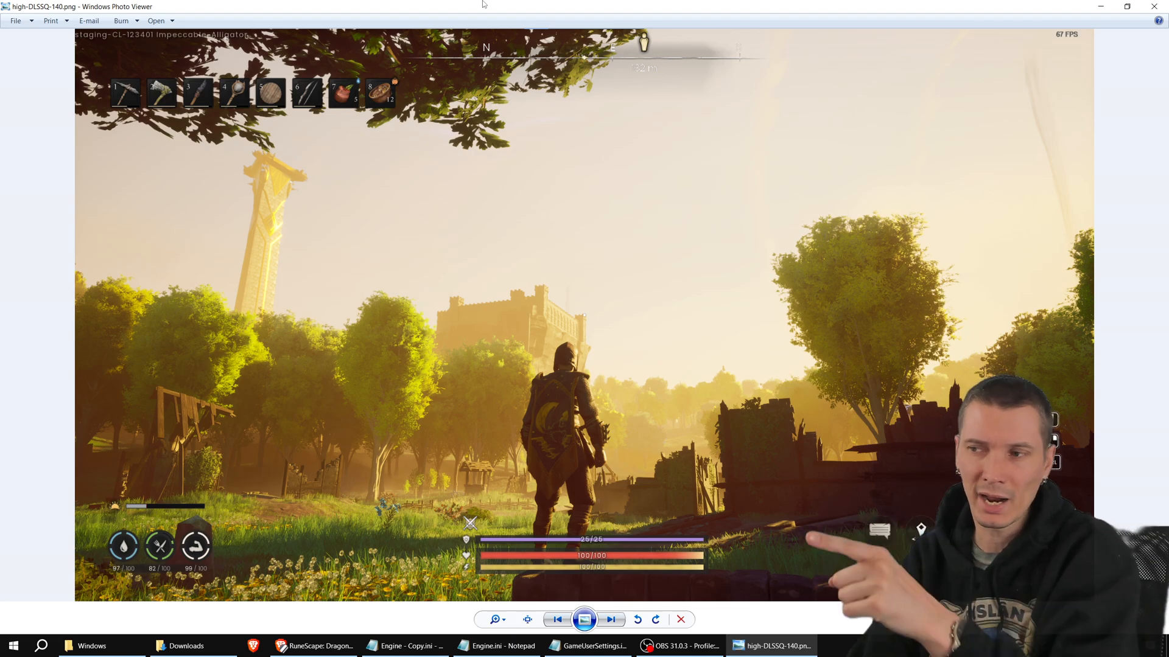
pyautogui.click(610, 620)
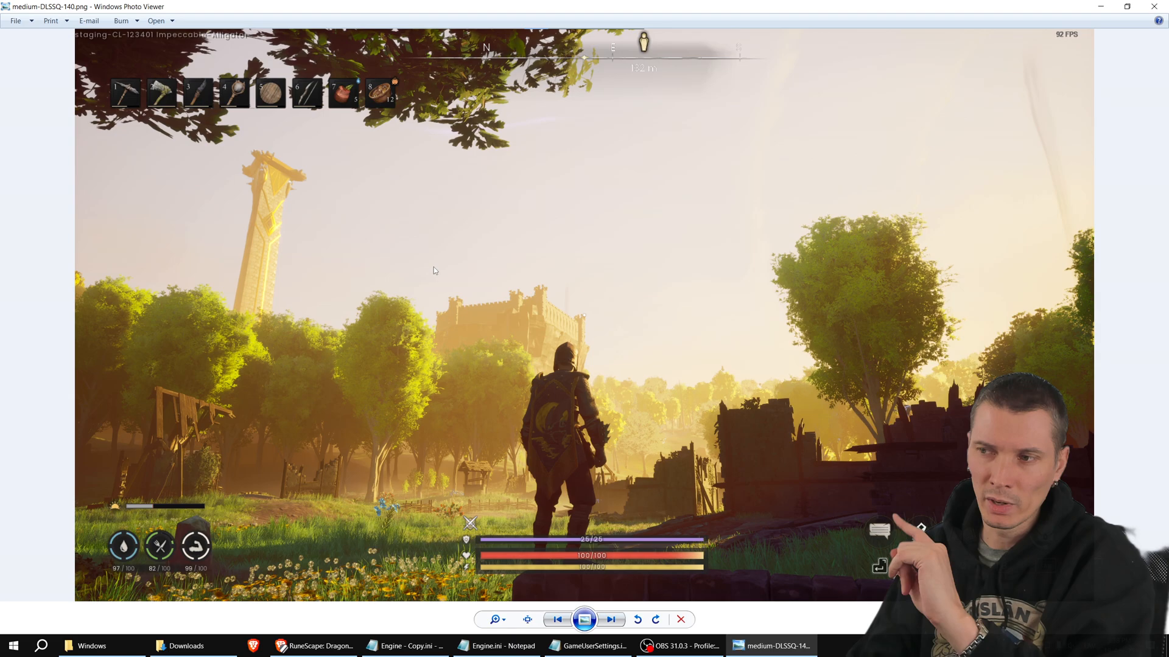
pyautogui.moveTo(557, 314)
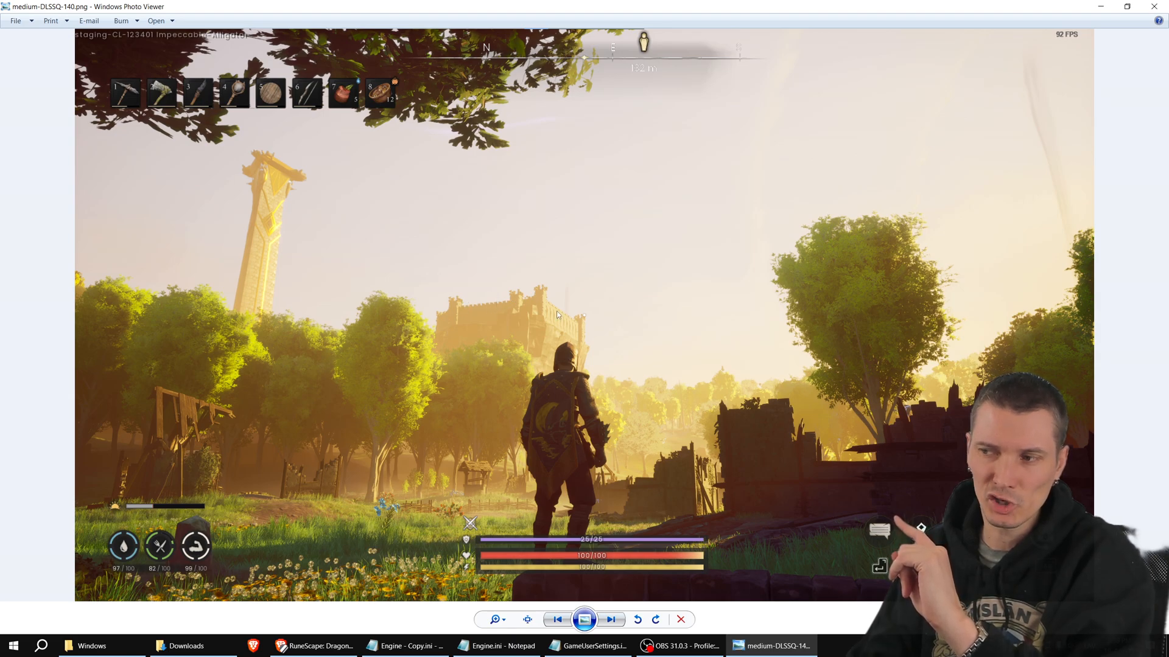
pyautogui.moveTo(686, 416)
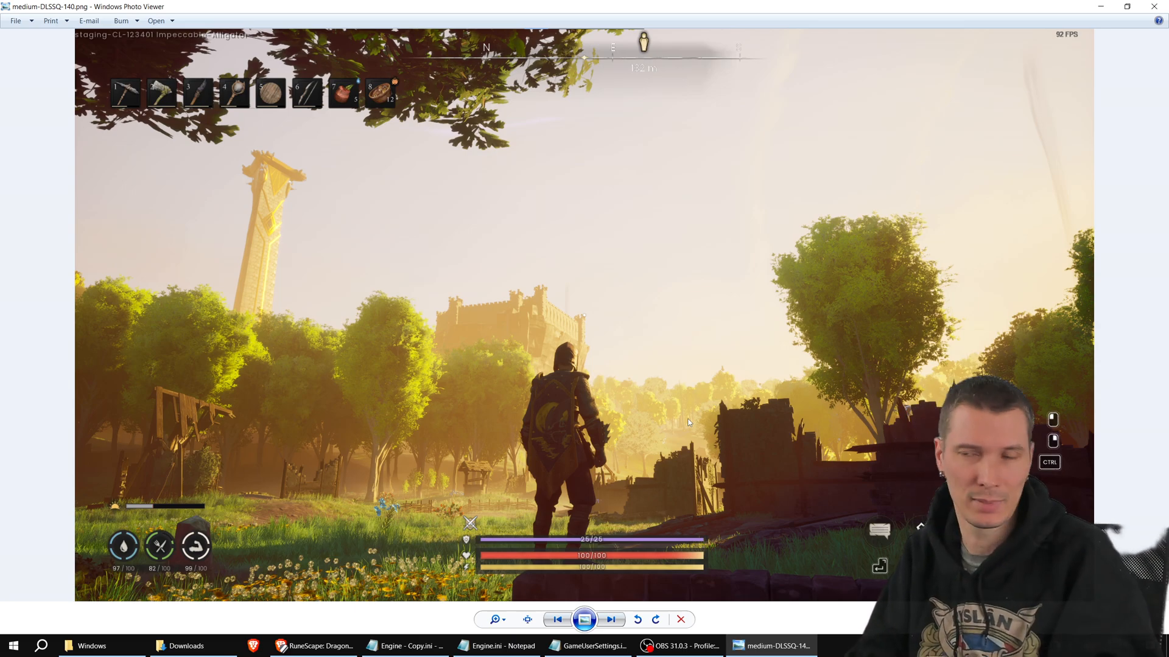
pyautogui.click(610, 620)
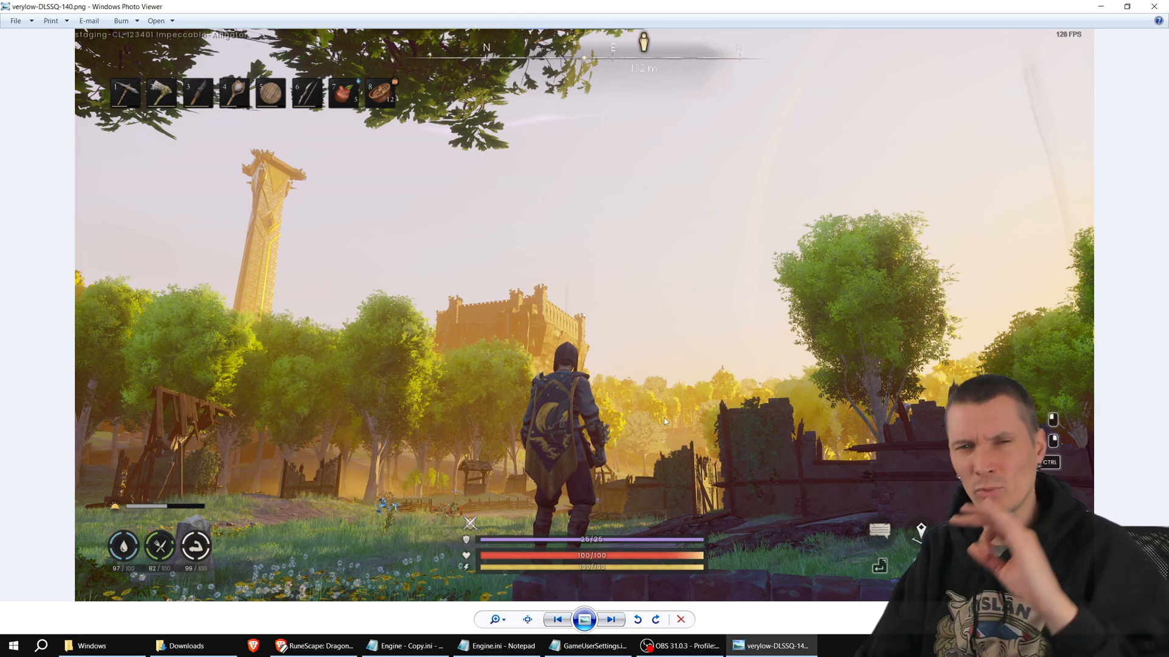
pyautogui.moveTo(355, 153)
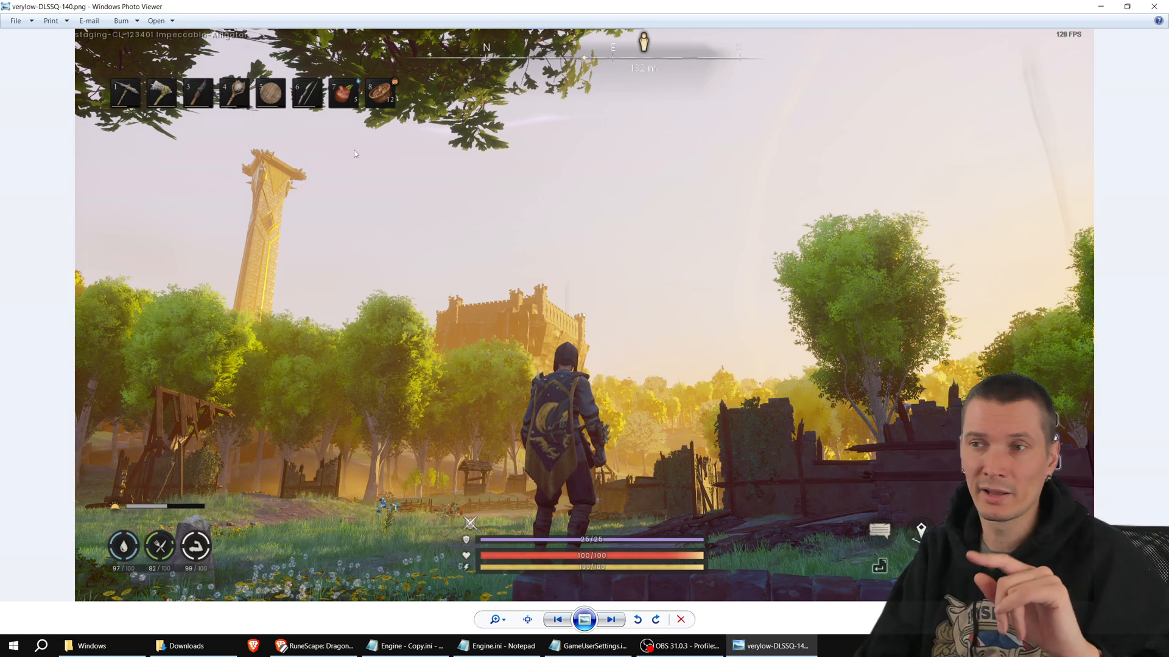
pyautogui.moveTo(266, 179)
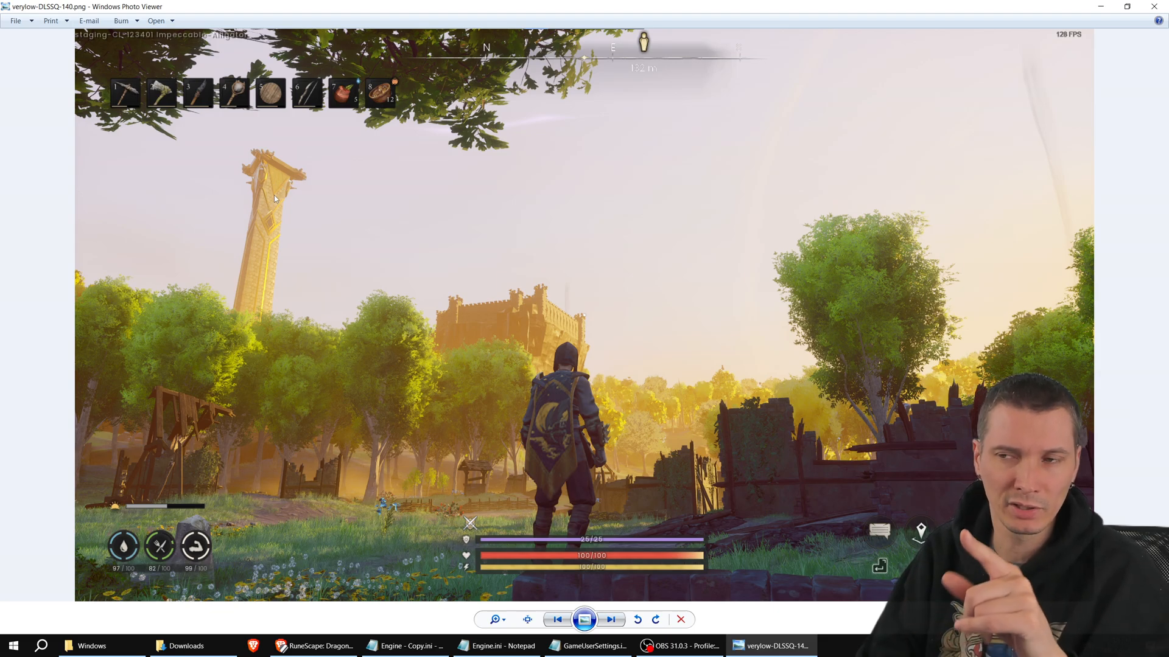
pyautogui.moveTo(253, 258)
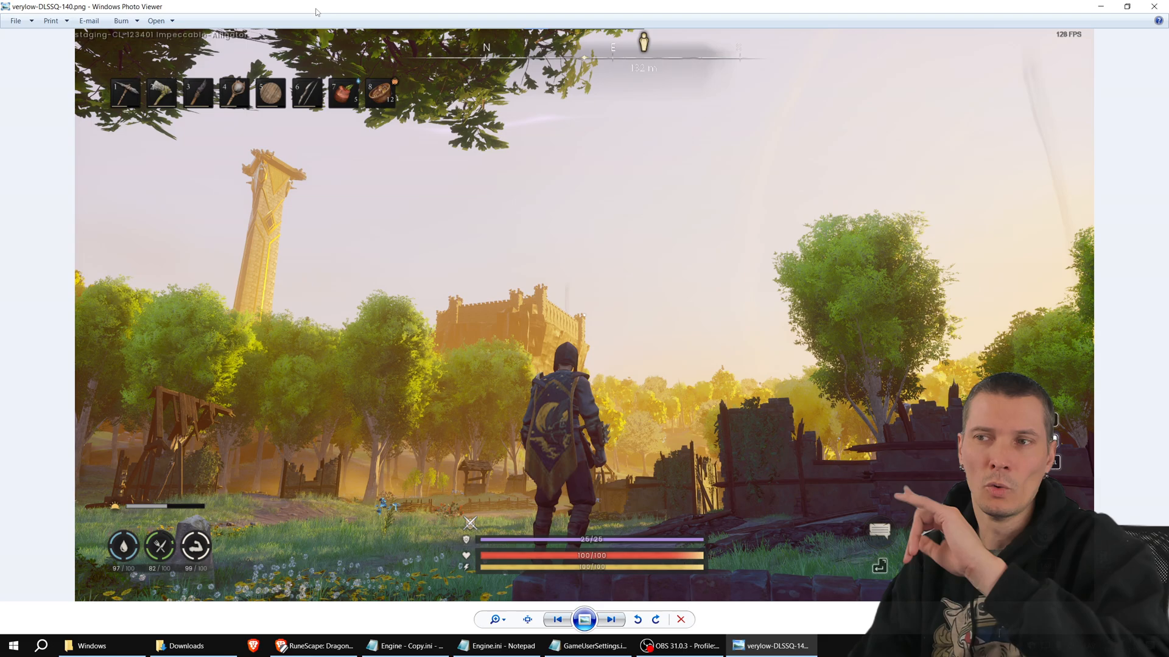
pyautogui.click(610, 620)
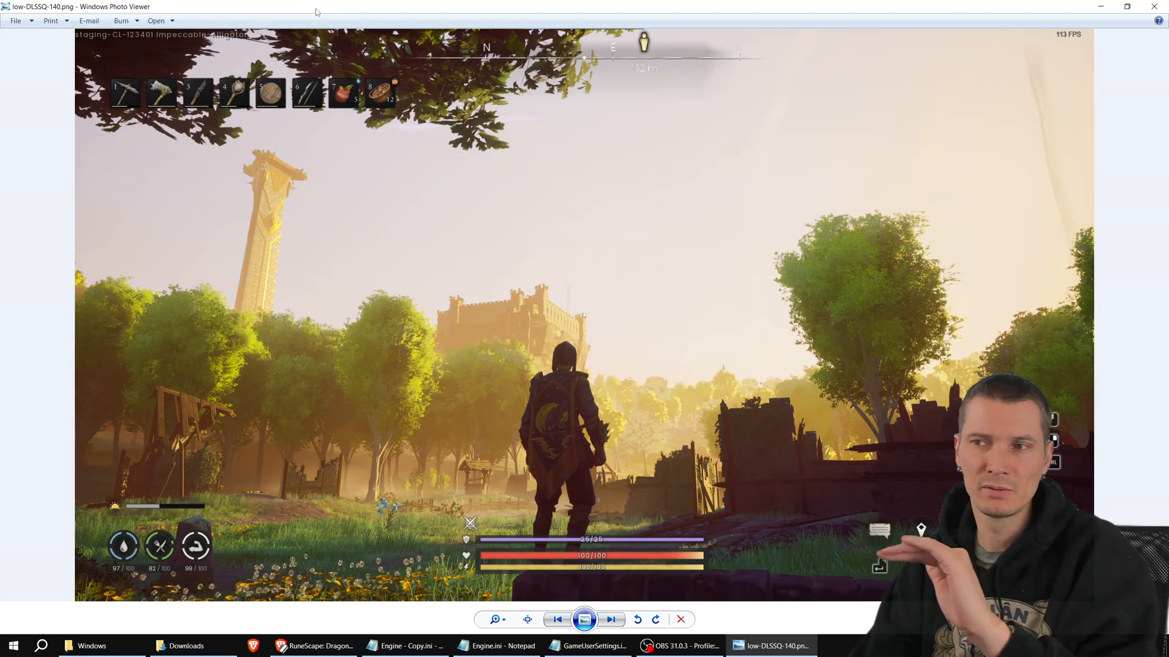
pyautogui.click(610, 619)
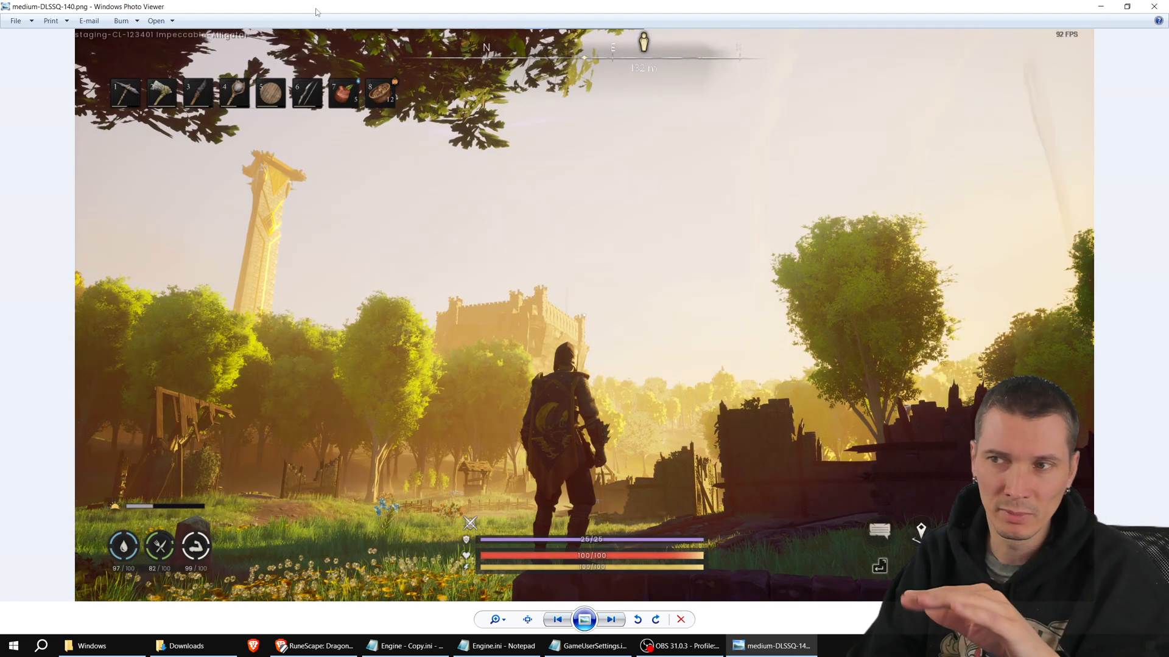
pyautogui.click(611, 619)
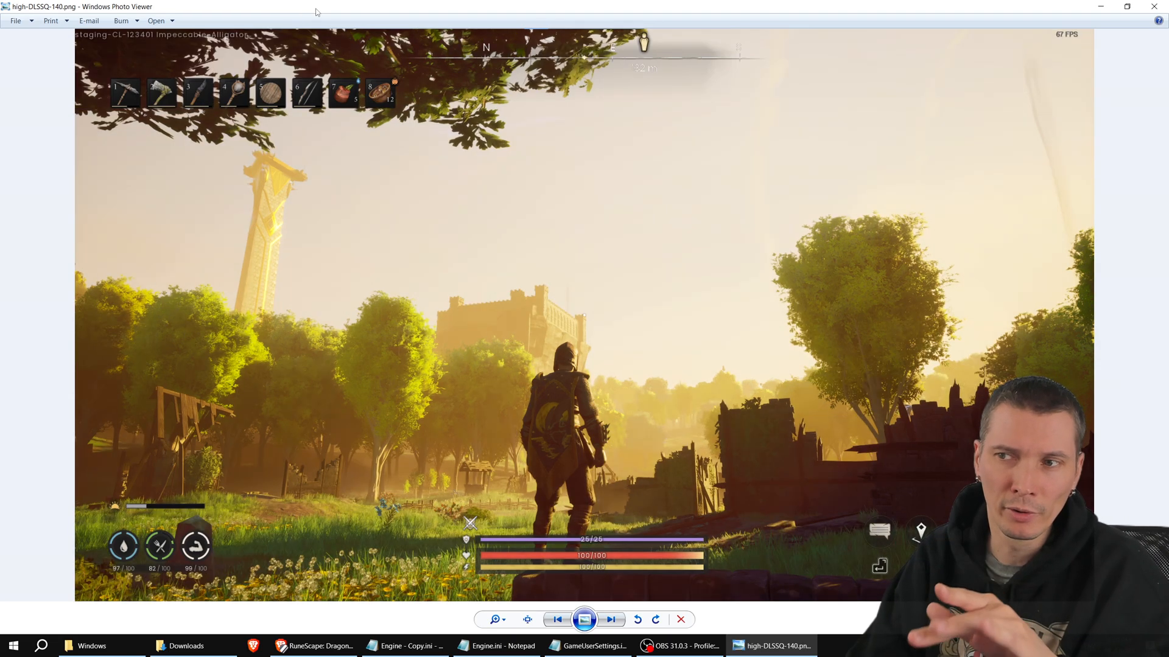
pyautogui.moveTo(274, 240)
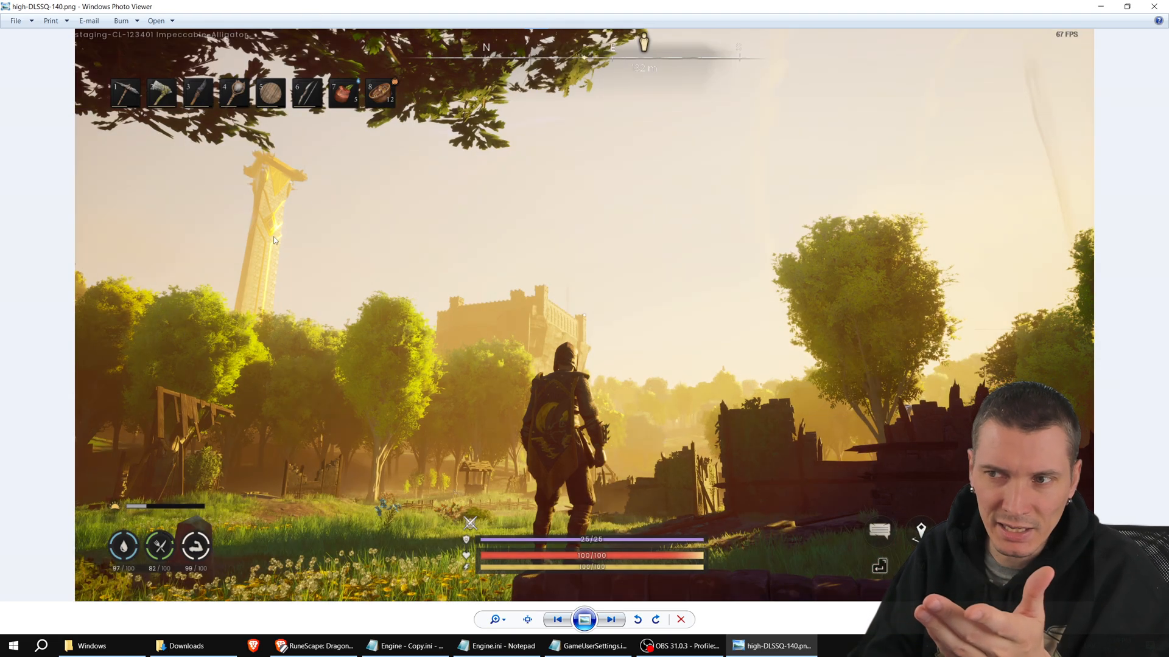
pyautogui.click(610, 619)
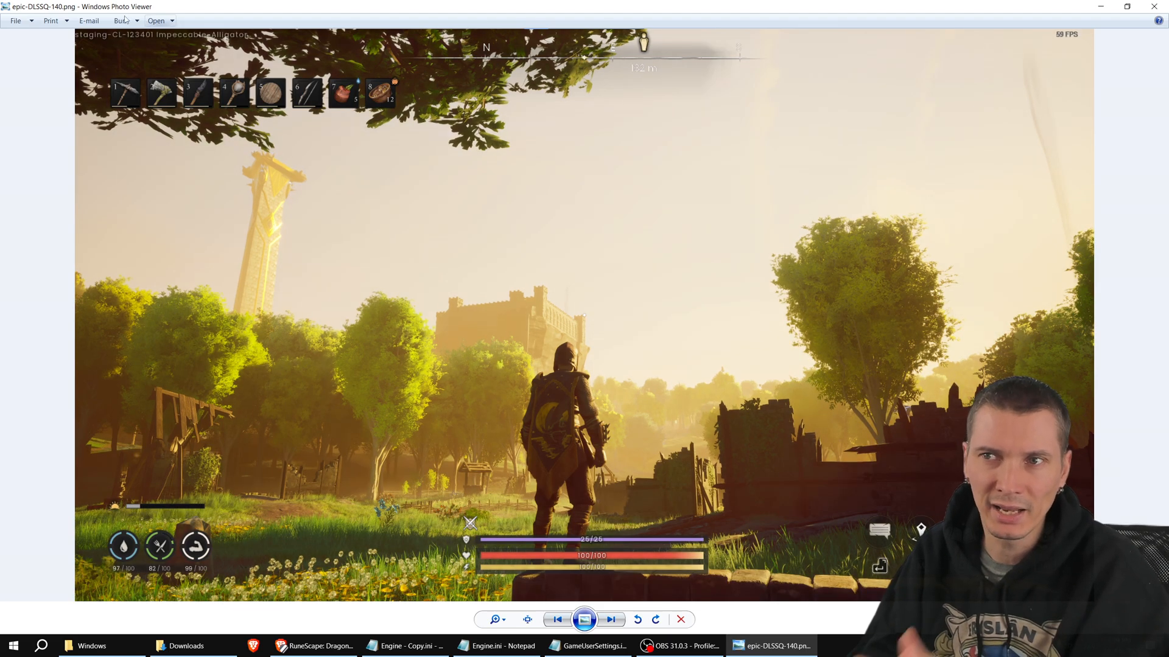
pyautogui.moveTo(274, 221)
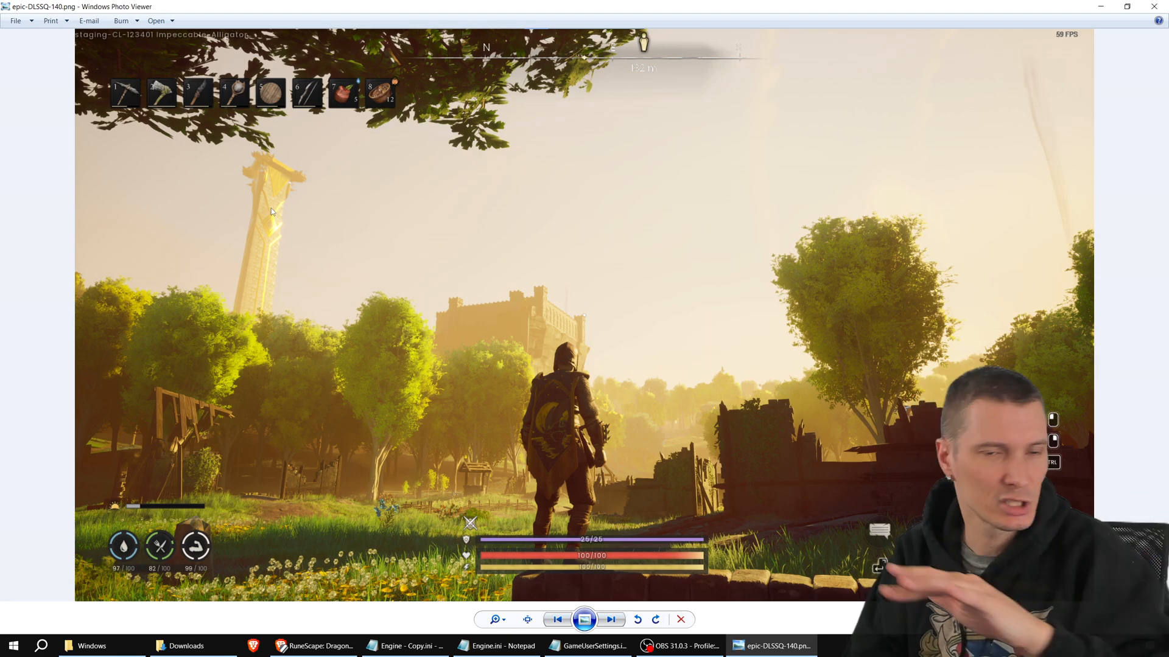
pyautogui.click(610, 619)
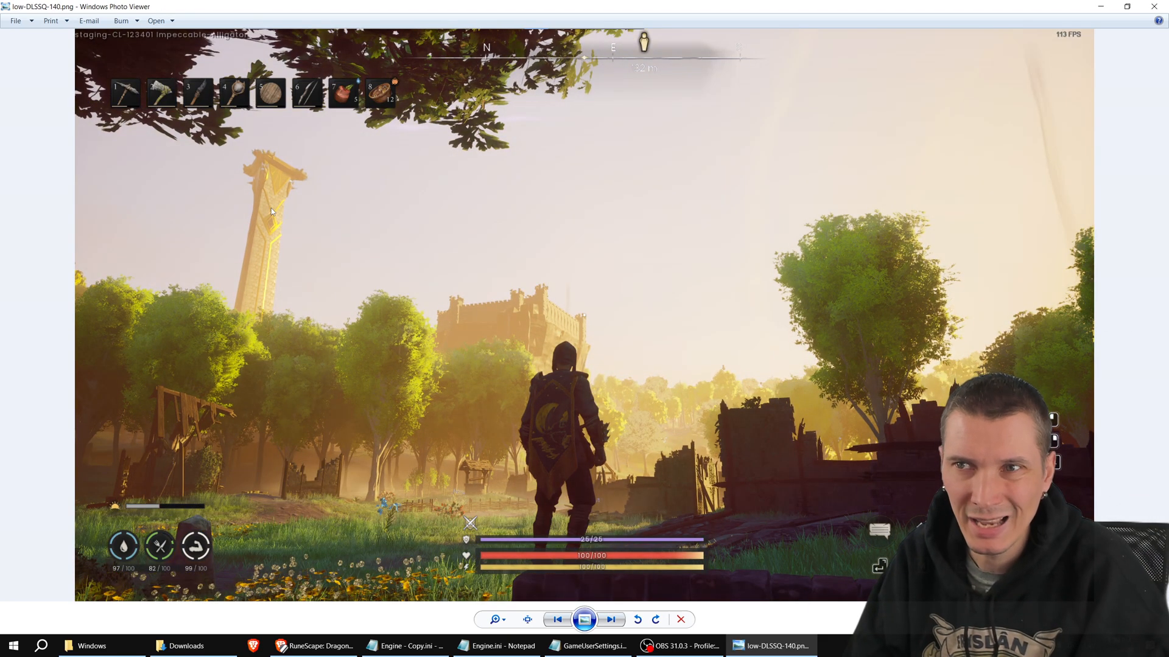
pyautogui.click(610, 620)
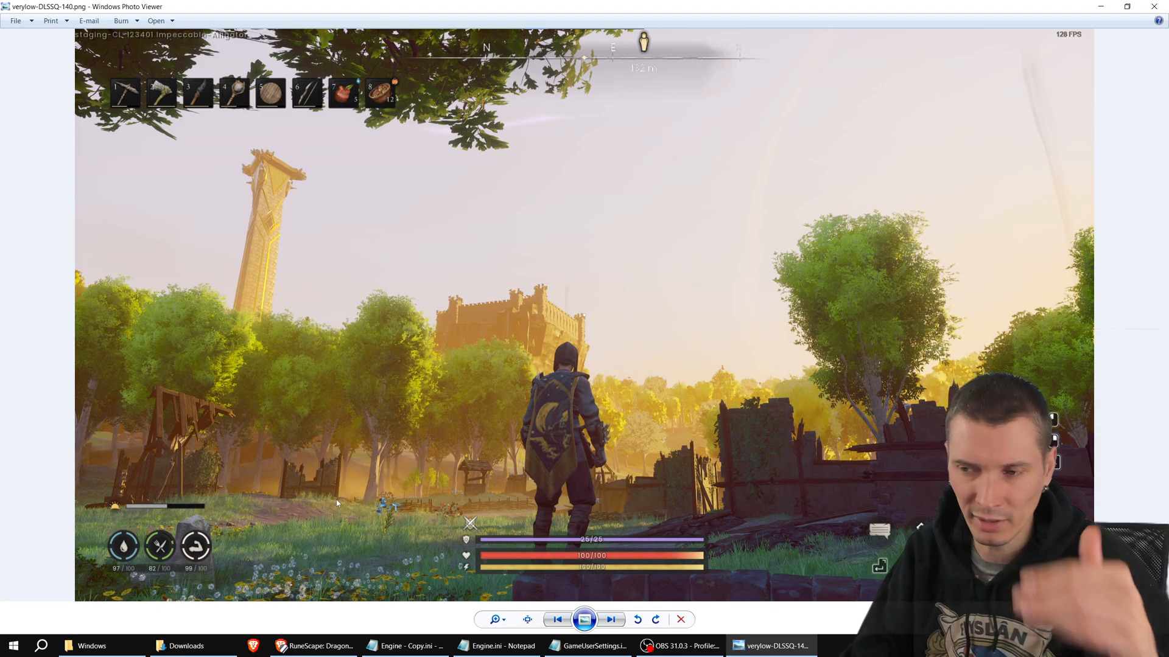
pyautogui.moveTo(273, 218)
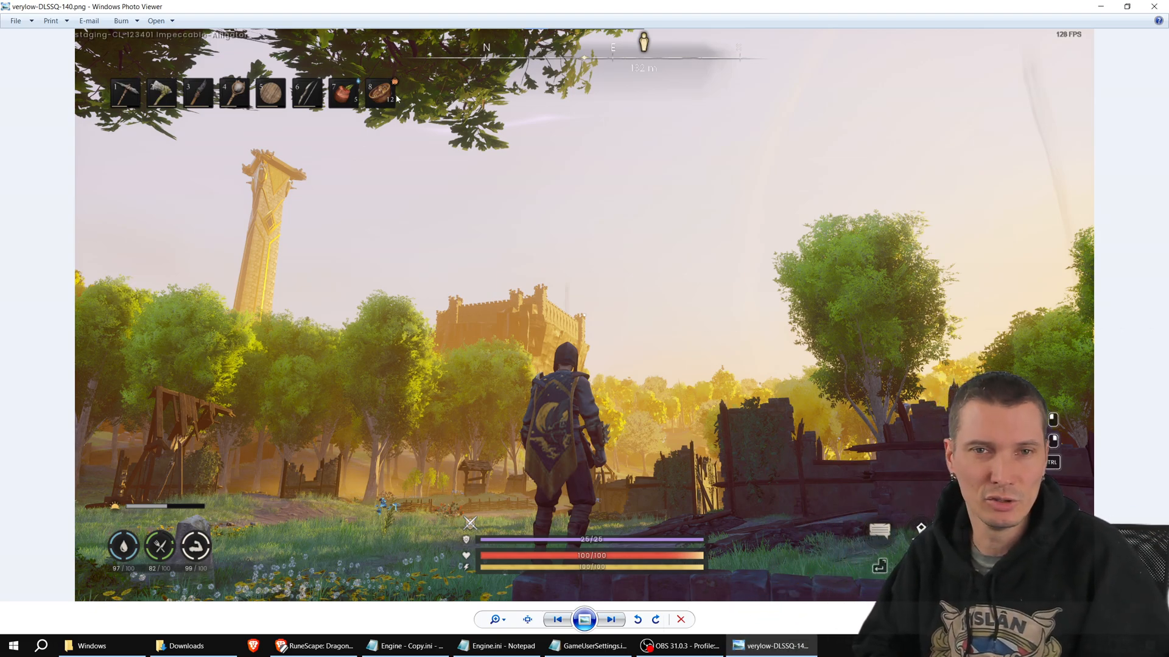
pyautogui.moveTo(280, 190)
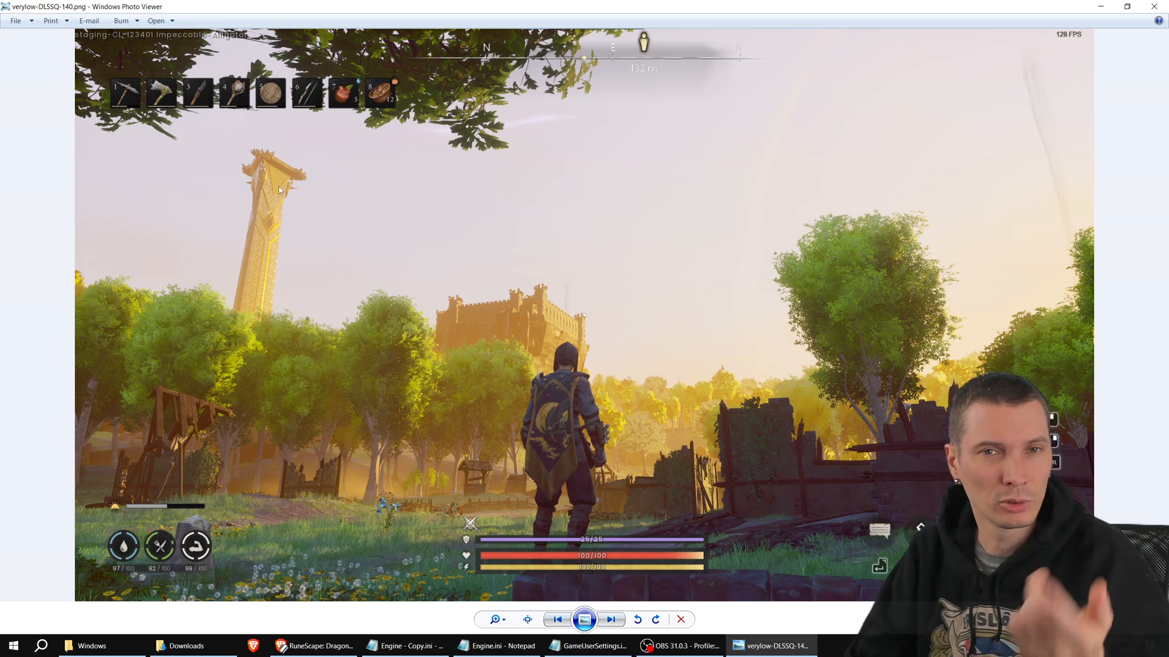
pyautogui.moveTo(1162, 54)
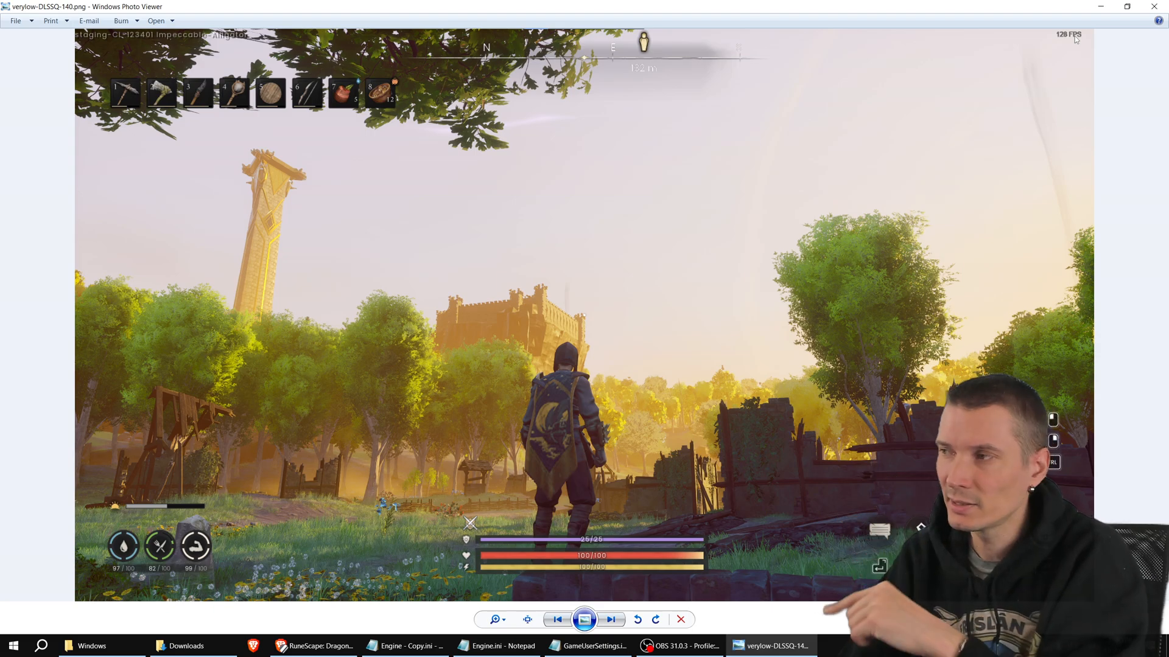
pyautogui.click(610, 620)
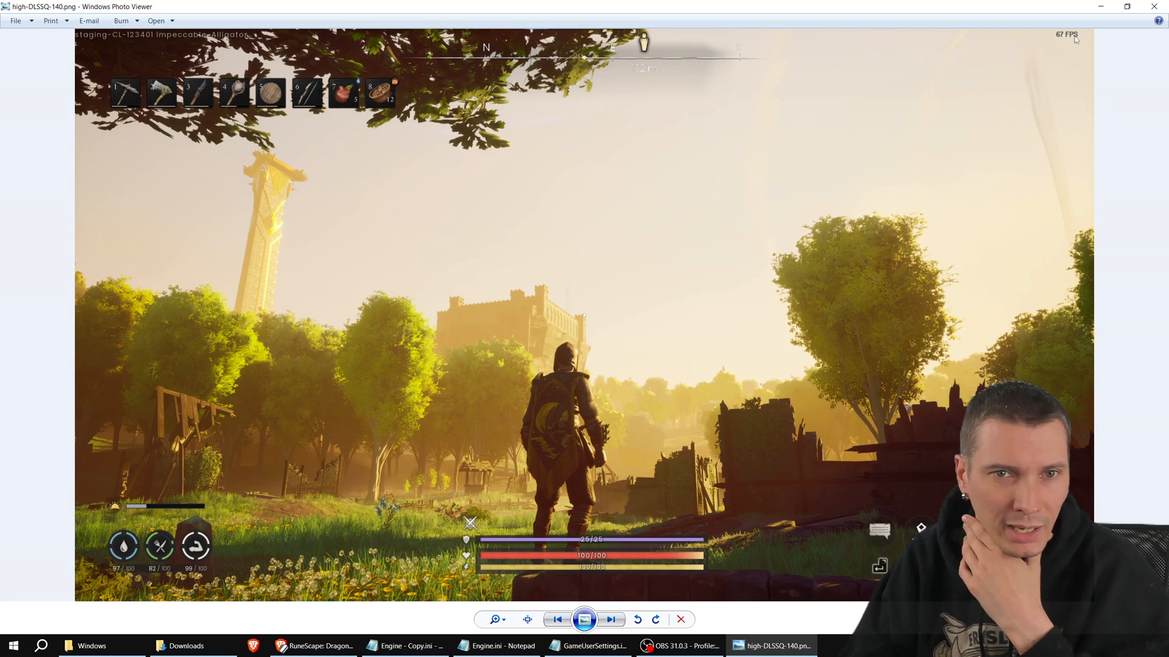
pyautogui.click(610, 620)
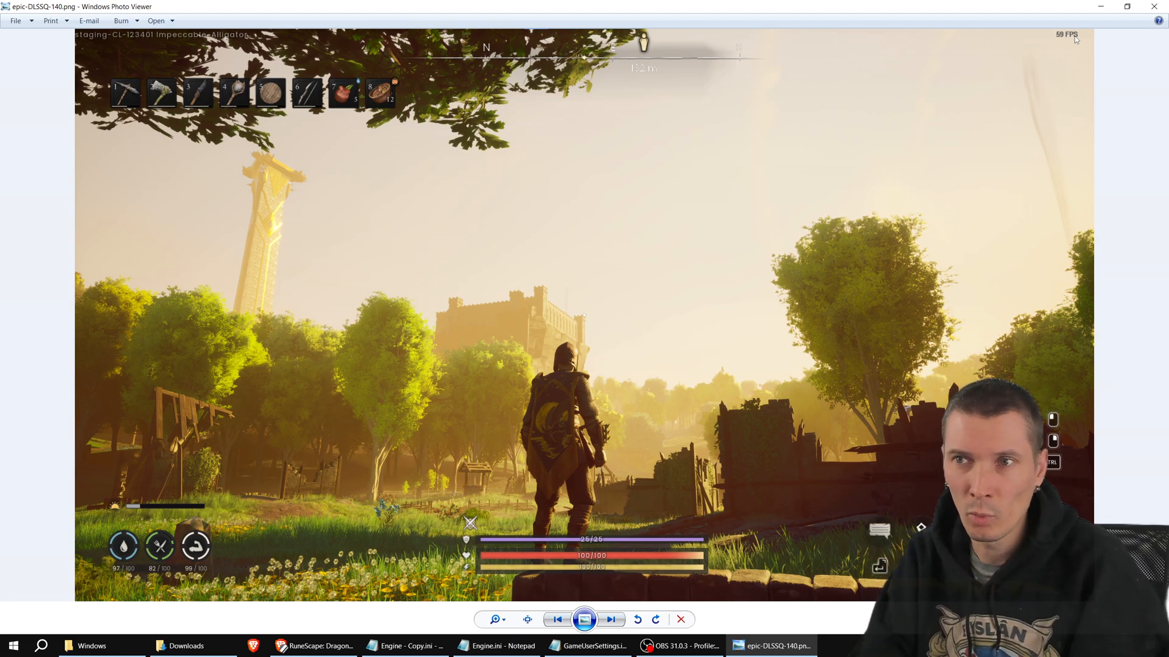
pyautogui.click(610, 619)
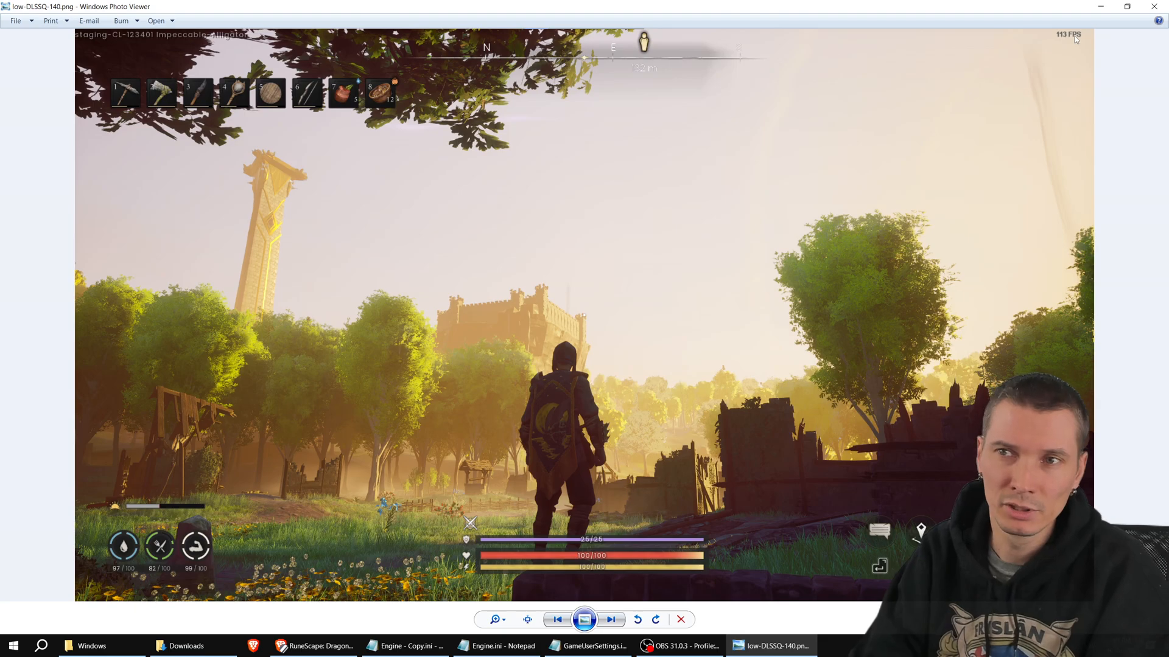
pyautogui.click(610, 620)
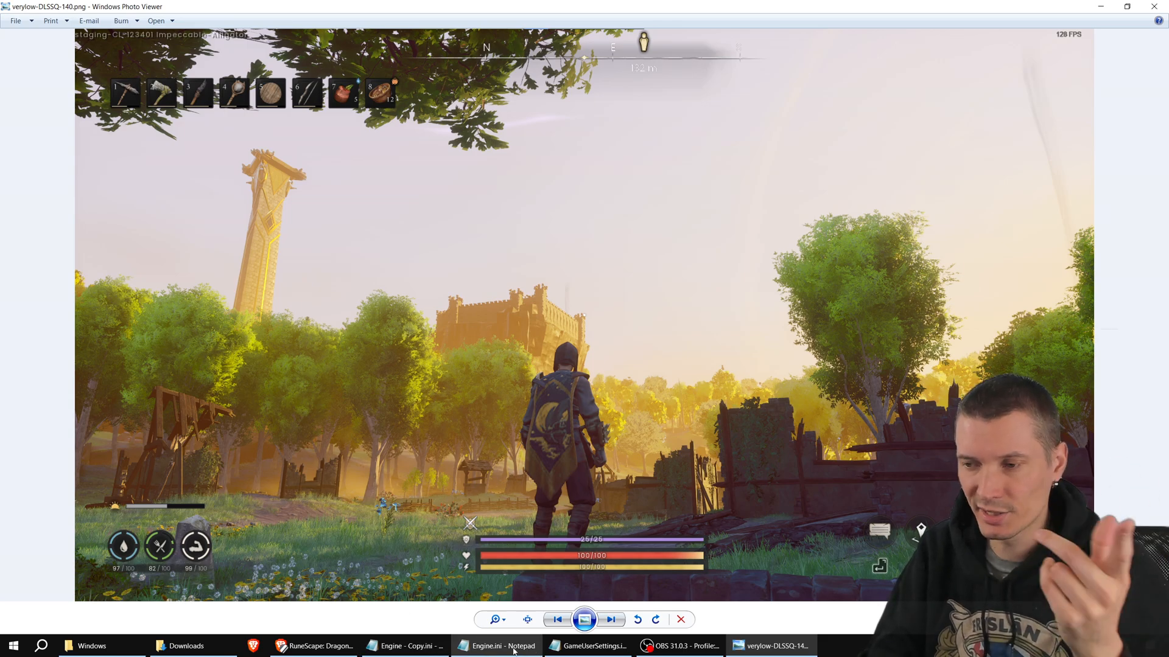
pyautogui.click(496, 646)
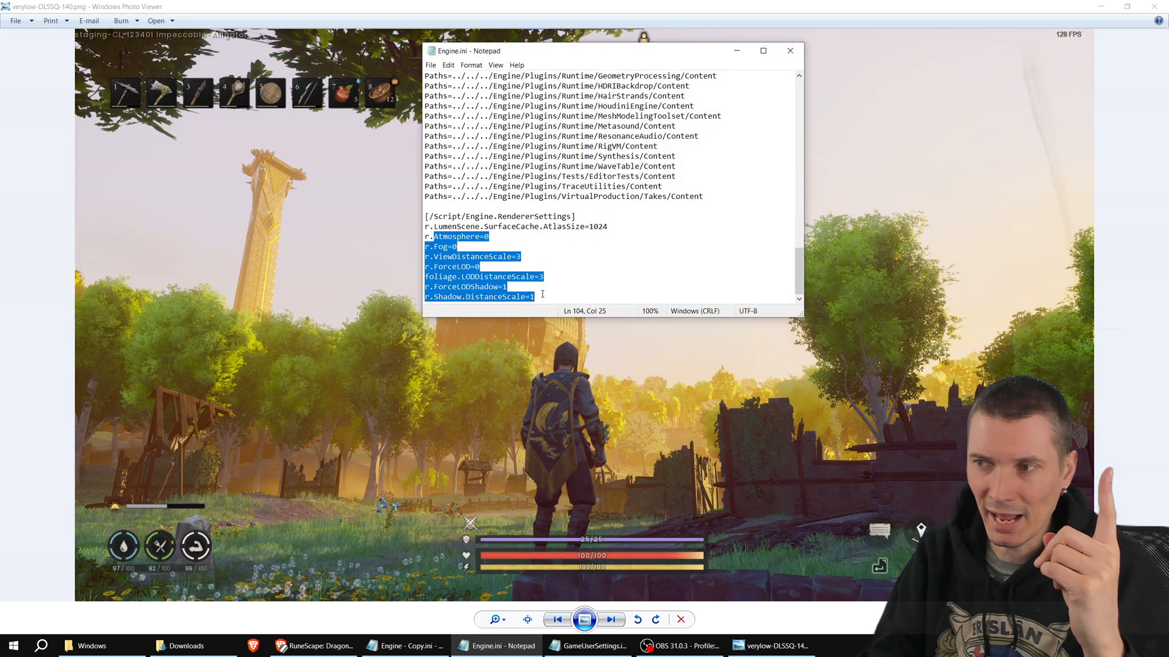
pyautogui.click(458, 267)
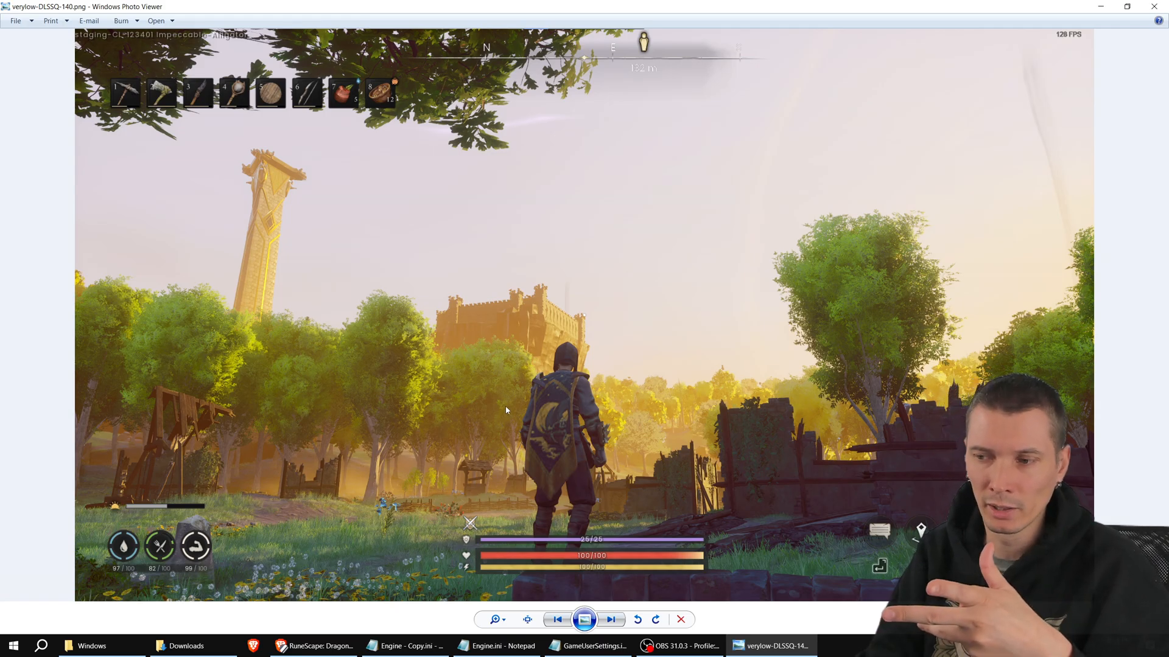
# Step: Browse the High-DLSSB-140 screenshots in Downloads and open Verylow-DLSSQ-140-base.png
pyautogui.click(92, 645)
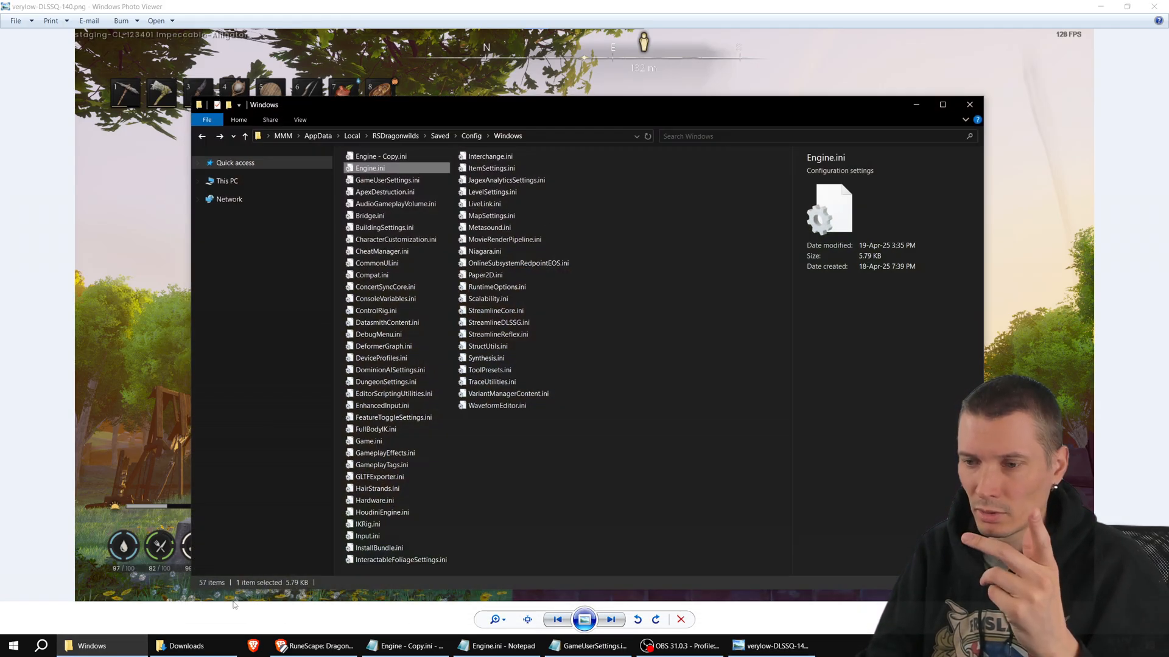
pyautogui.click(184, 646)
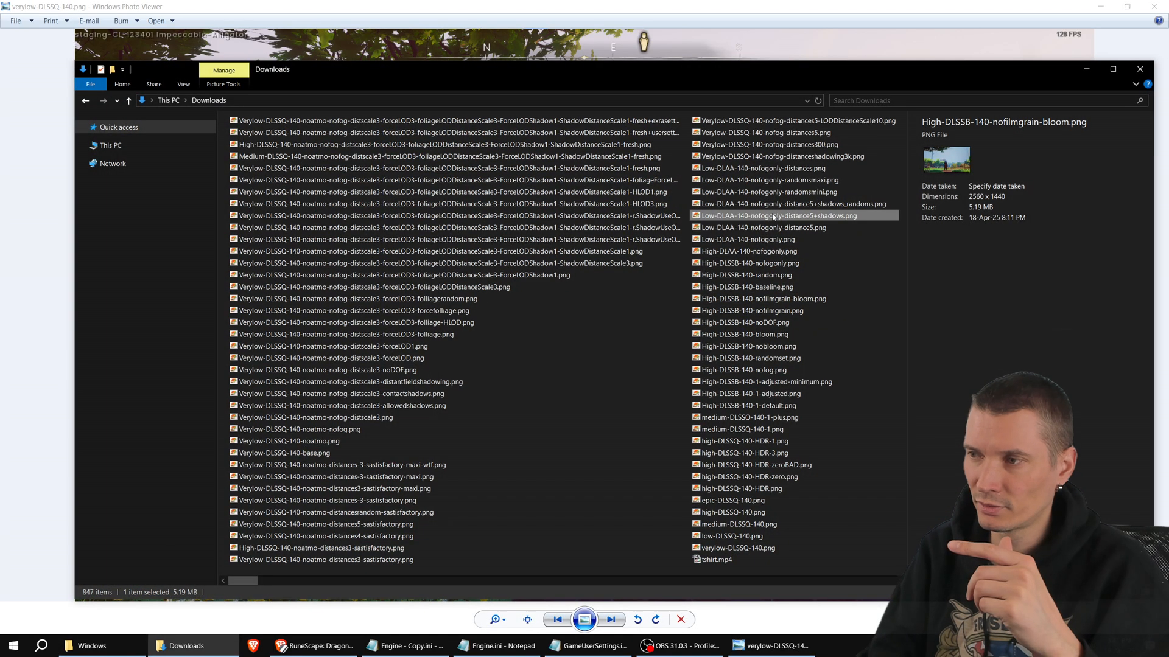
pyautogui.click(746, 274)
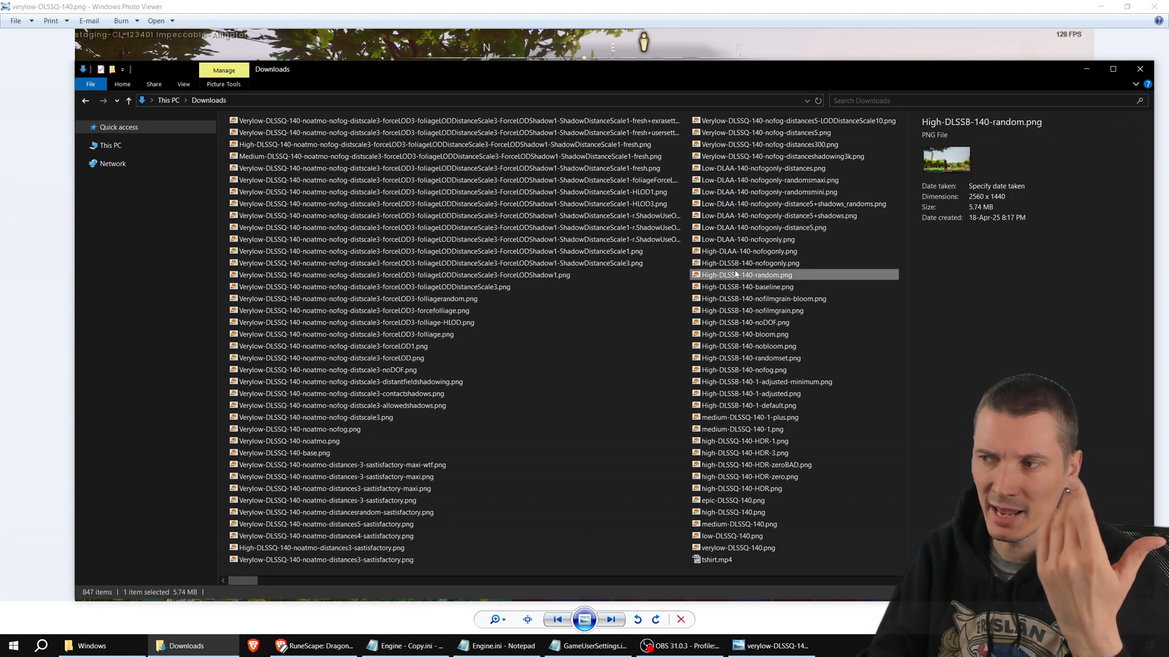
pyautogui.click(762, 298)
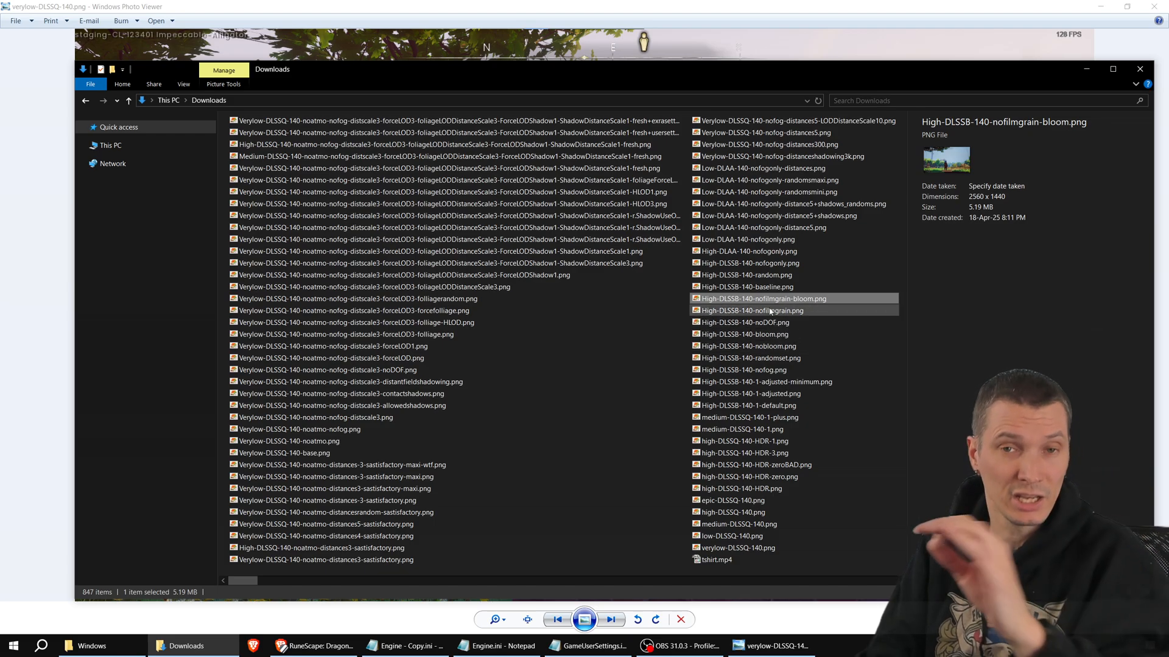
pyautogui.click(745, 321)
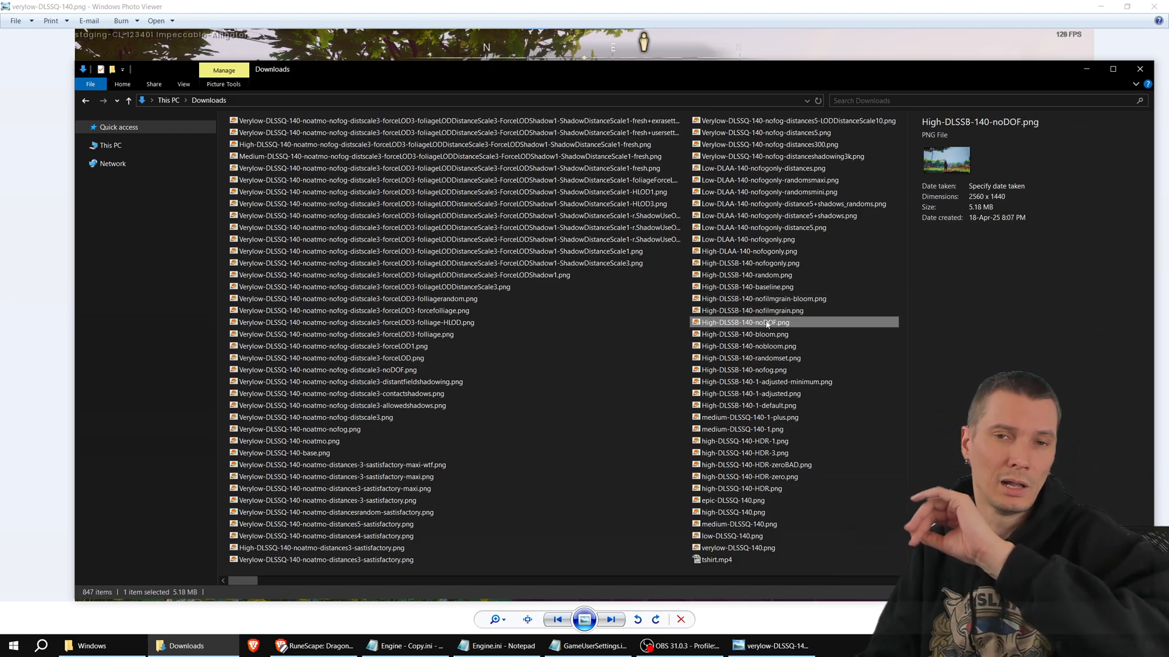
pyautogui.click(285, 452)
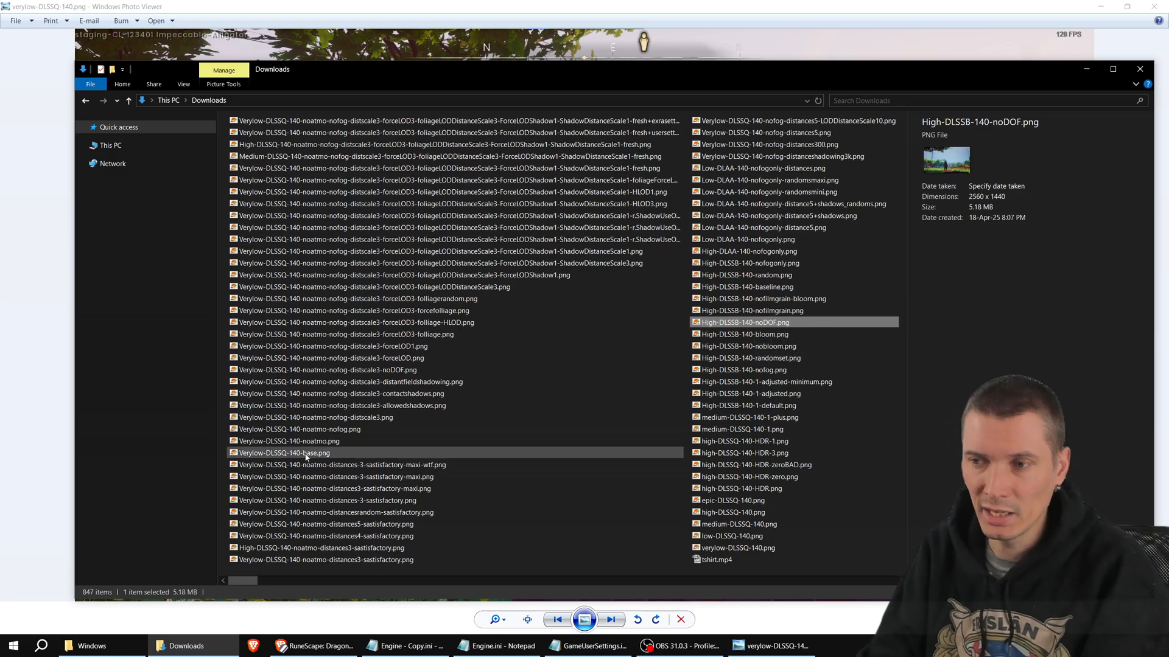
pyautogui.click(284, 453)
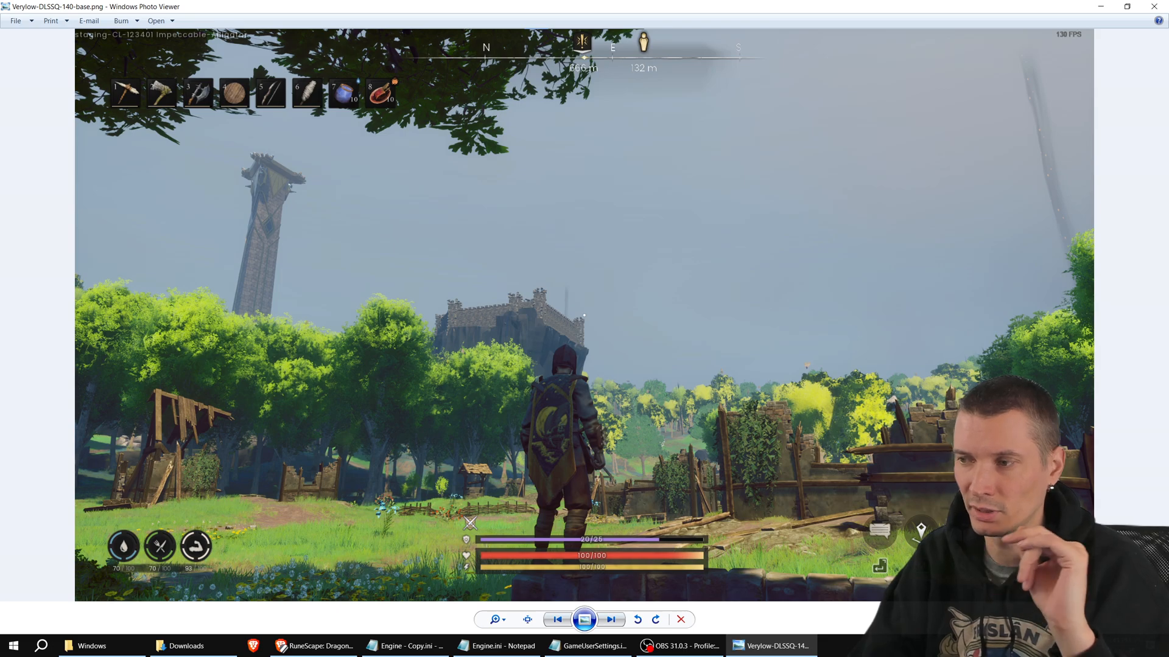
# Step: Advance from the base Verylow-DLSSQ-140 screenshot through the noatmo to the noatmo-nofog-distscale version
pyautogui.click(610, 620)
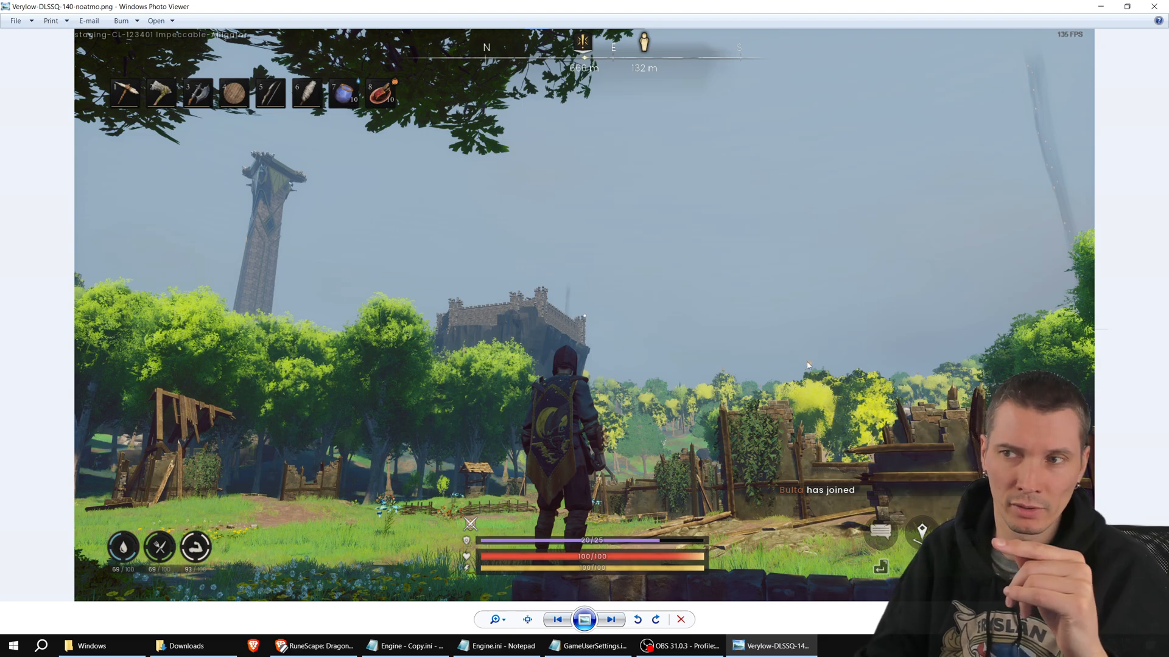
pyautogui.moveTo(266, 185)
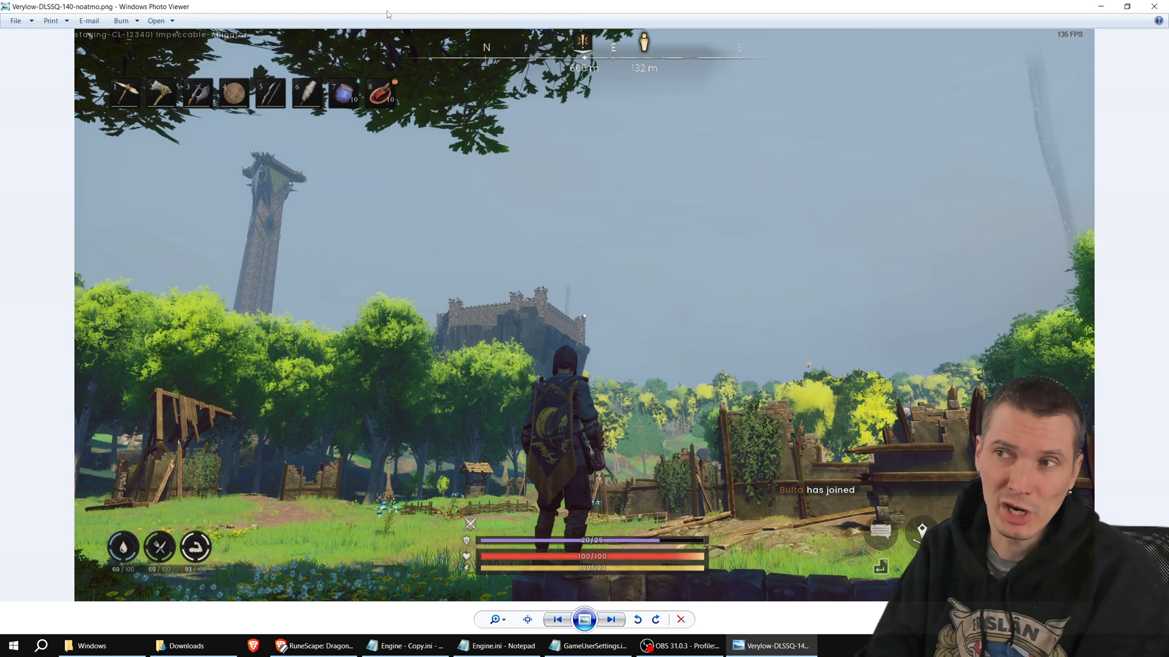
pyautogui.click(609, 620)
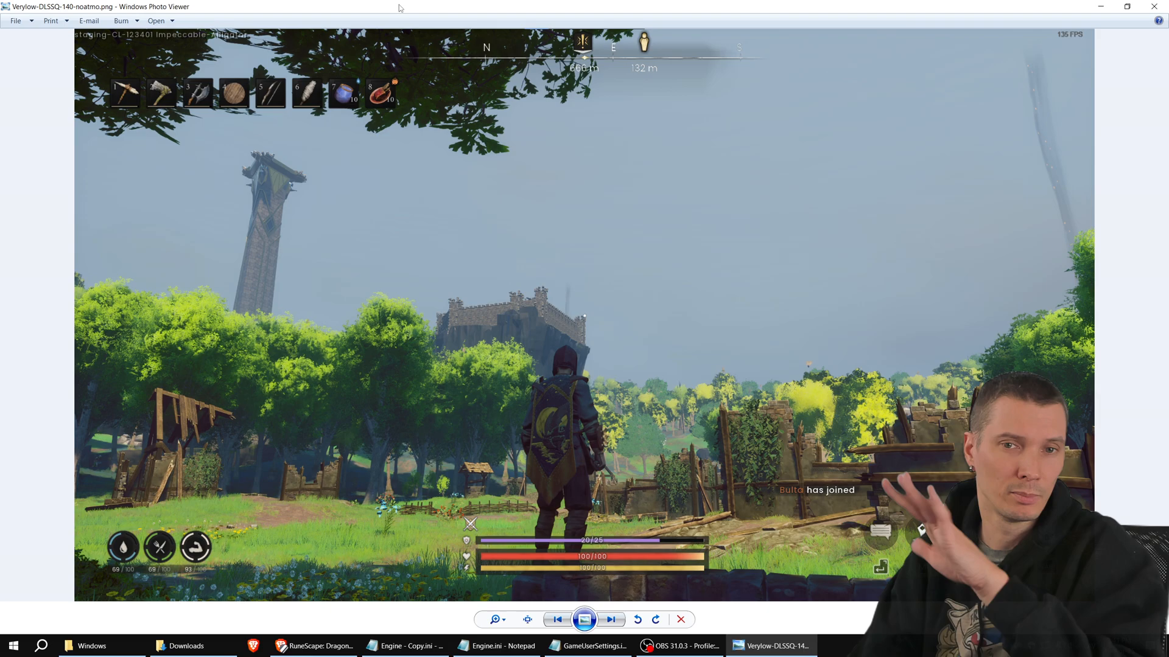
pyautogui.click(609, 620)
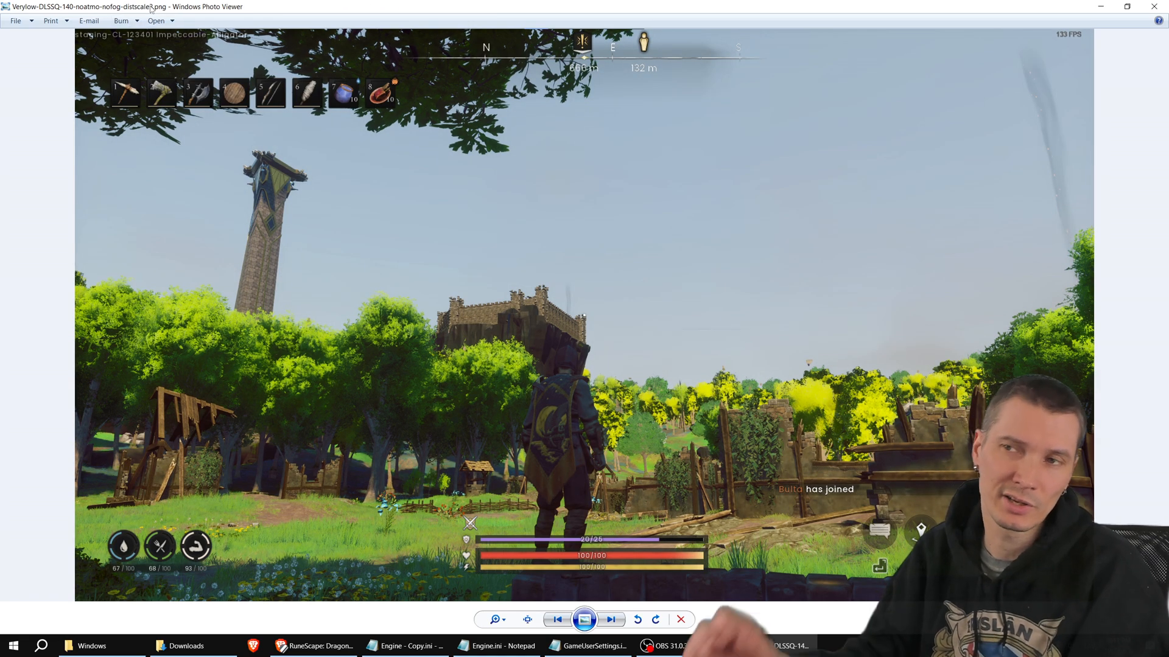
# Step: Step through the allowedshadows, distantfieldshadowing and noDOF screenshots, flipping back once to compare
pyautogui.click(610, 620)
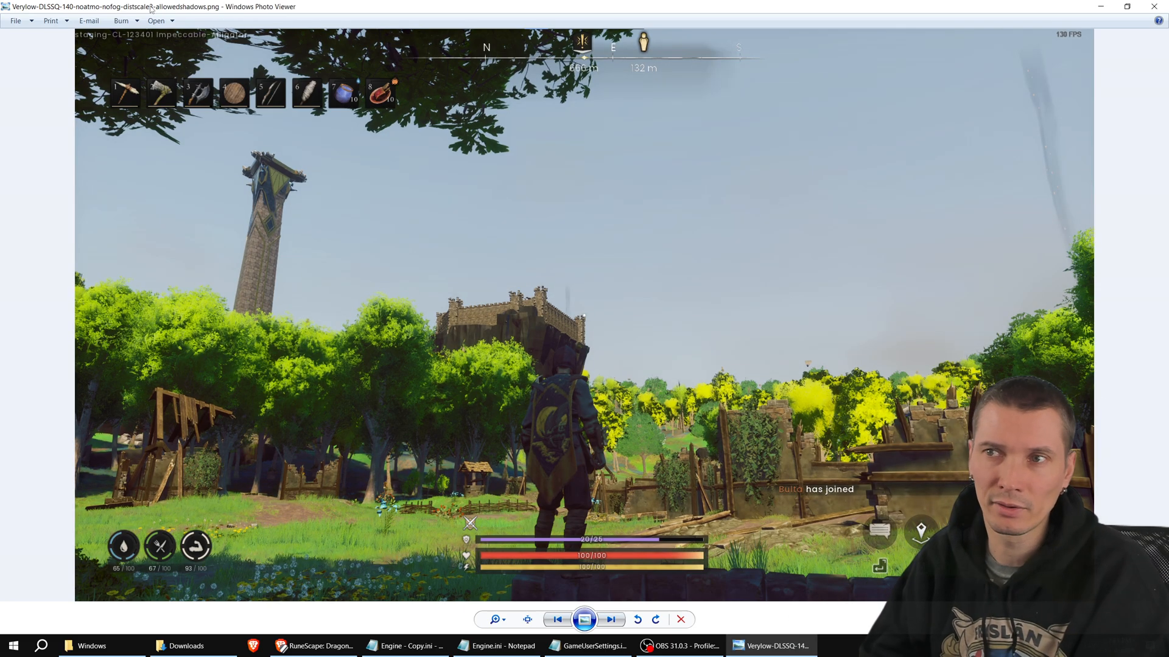
pyautogui.click(610, 619)
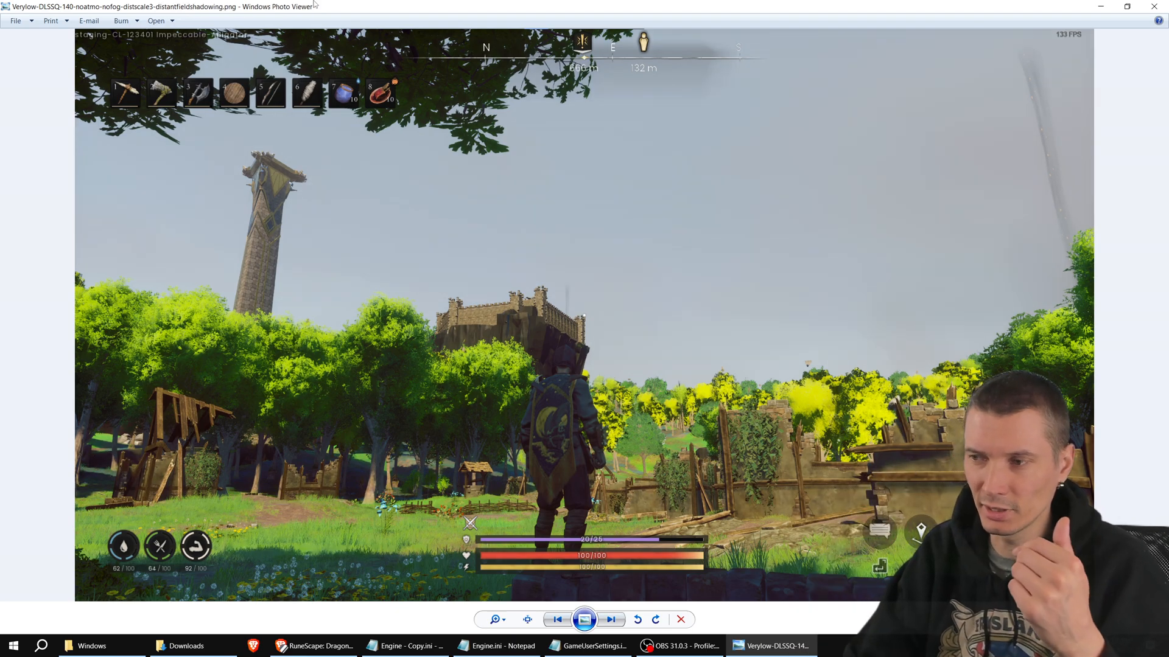
pyautogui.click(611, 619)
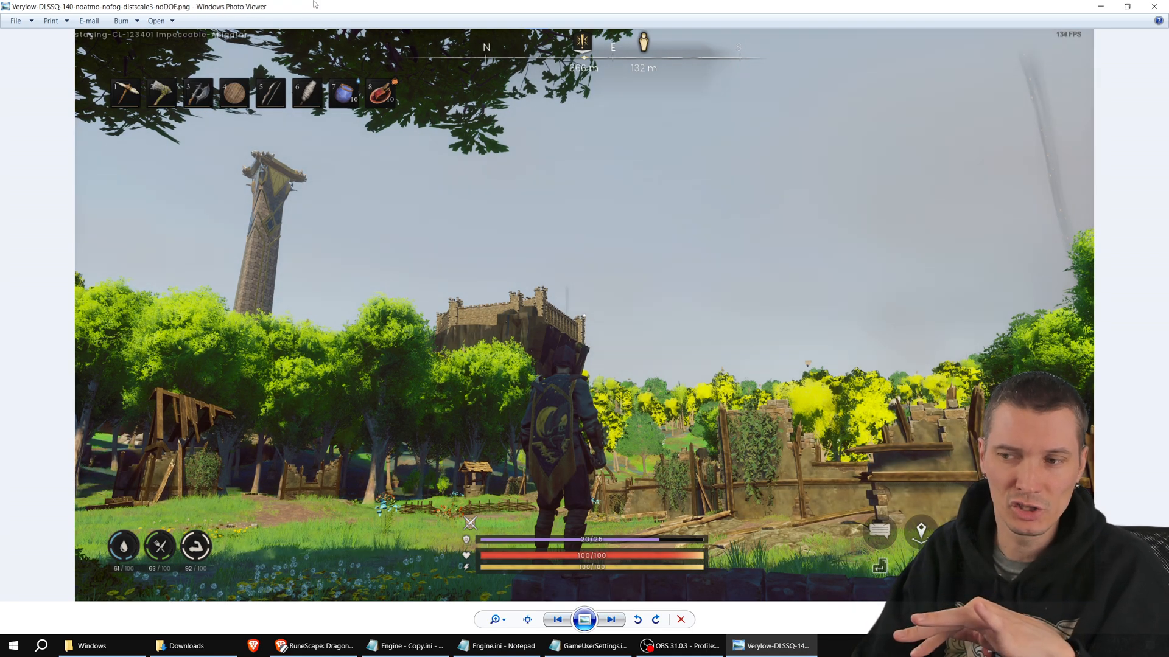
pyautogui.click(610, 619)
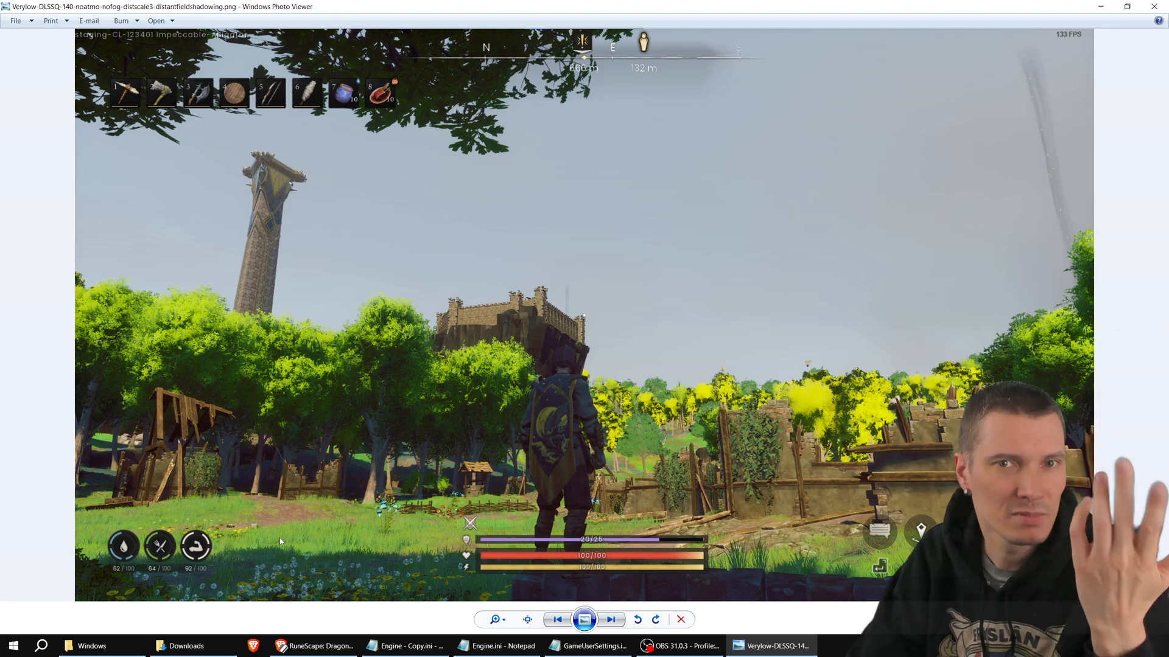
pyautogui.click(610, 620)
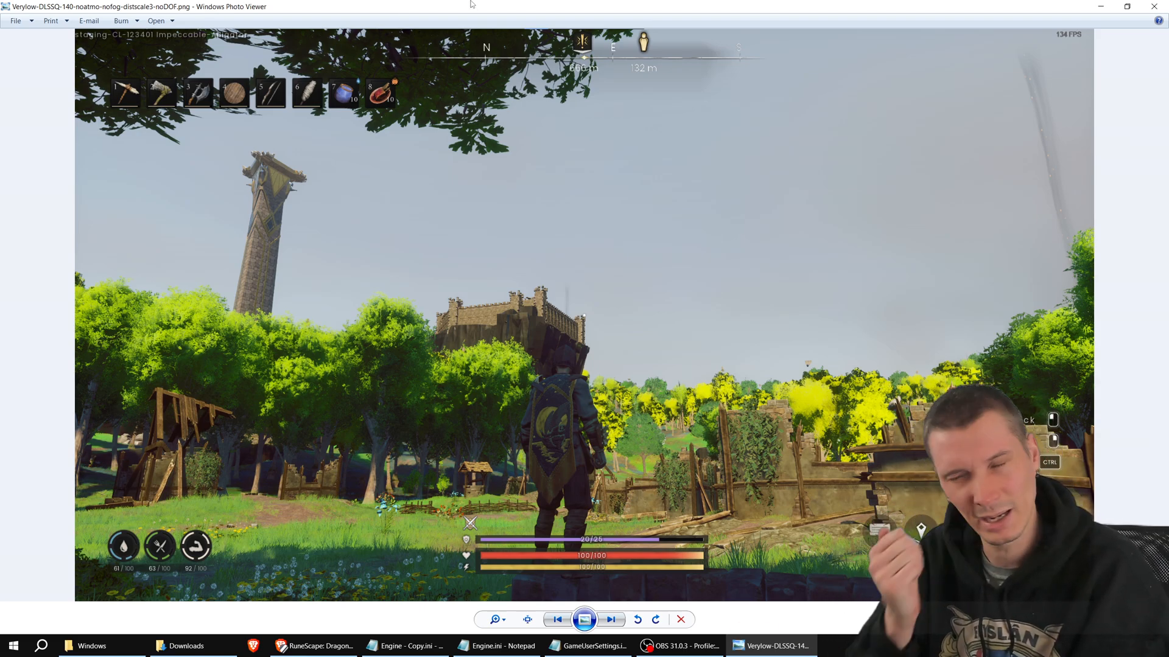
# Step: Continue through the forceLOD and foliage LOD screenshots to the ForceLODShadow1-ShadowDistanceScale3 image
pyautogui.click(610, 619)
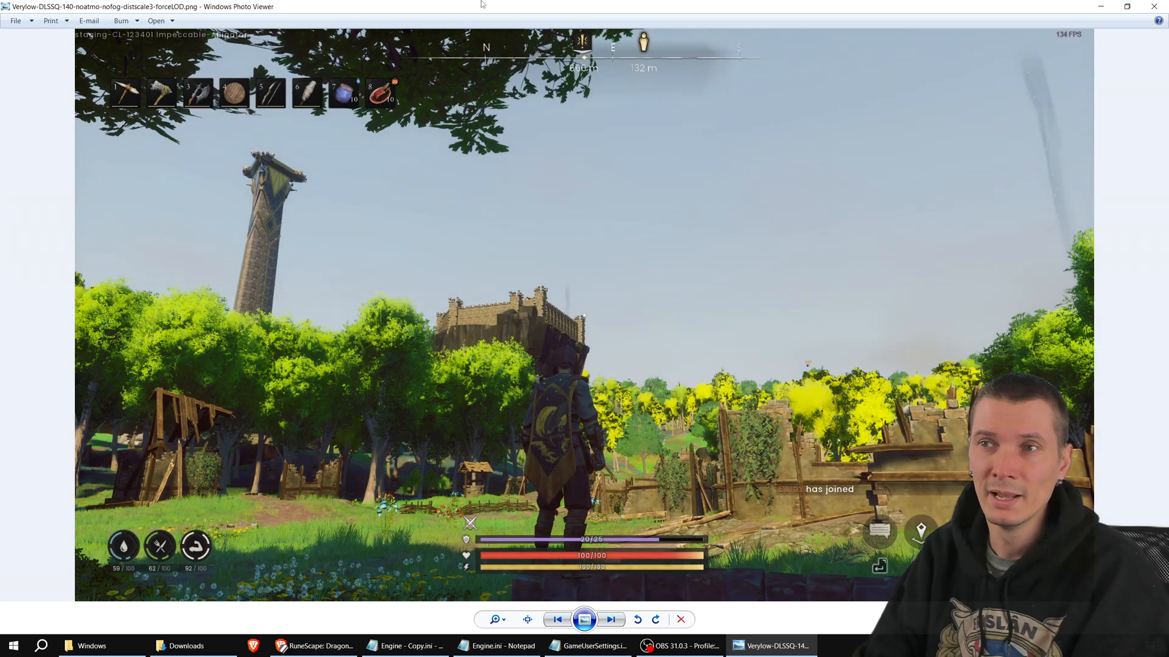
pyautogui.click(610, 620)
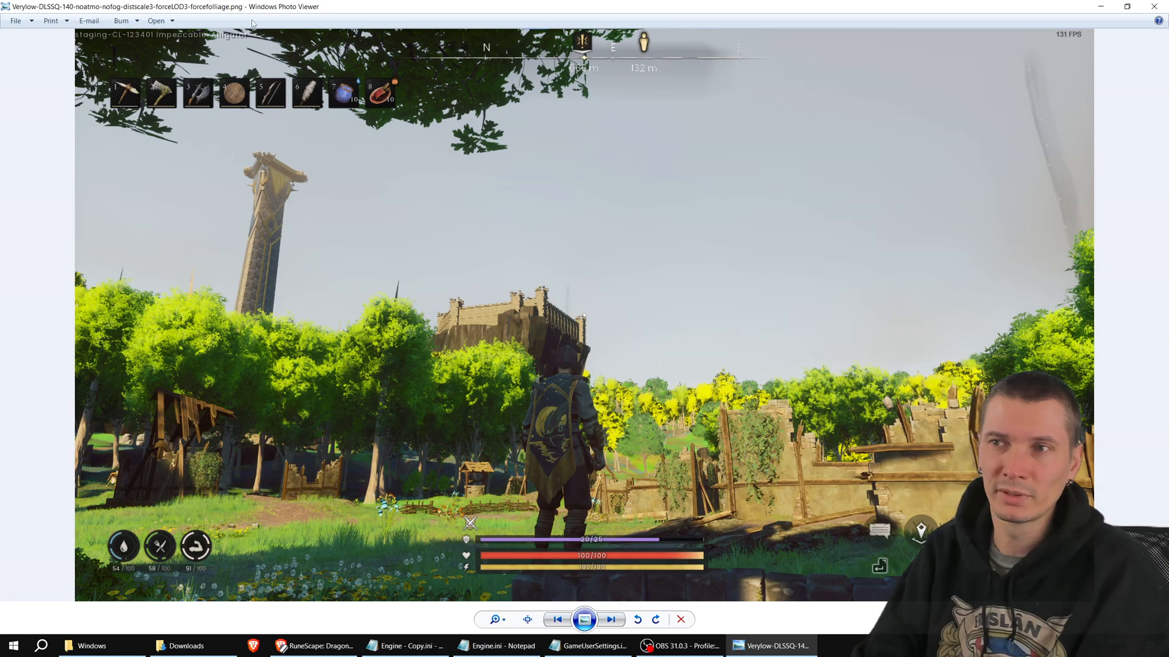
pyautogui.moveTo(397, 292)
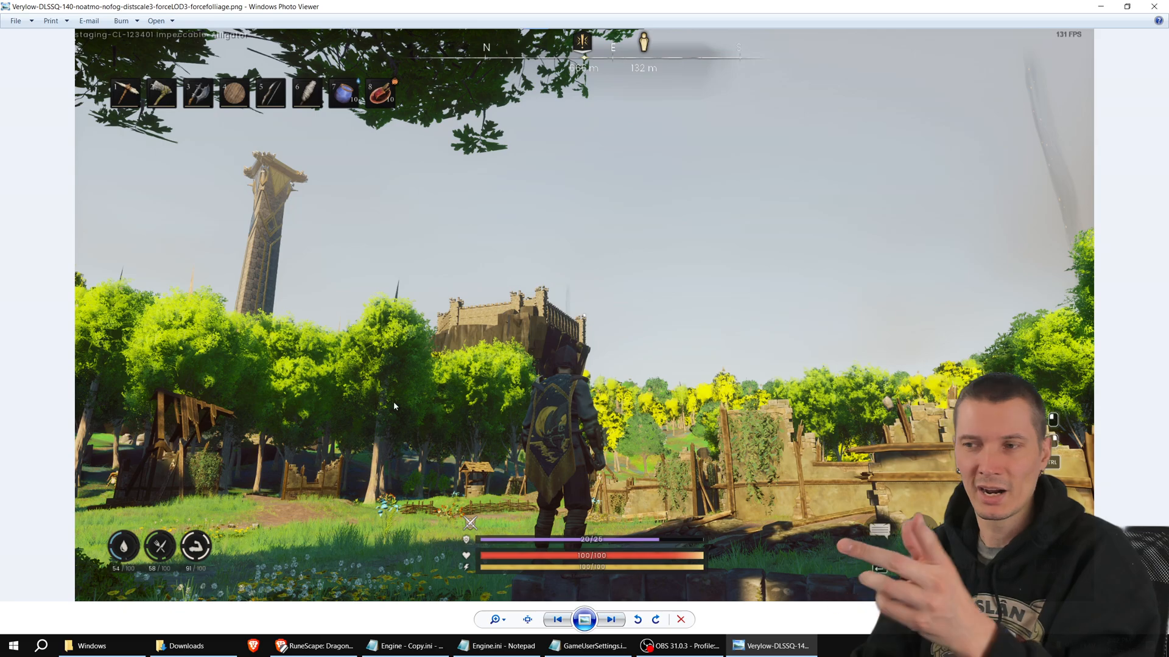
pyautogui.moveTo(394, 288)
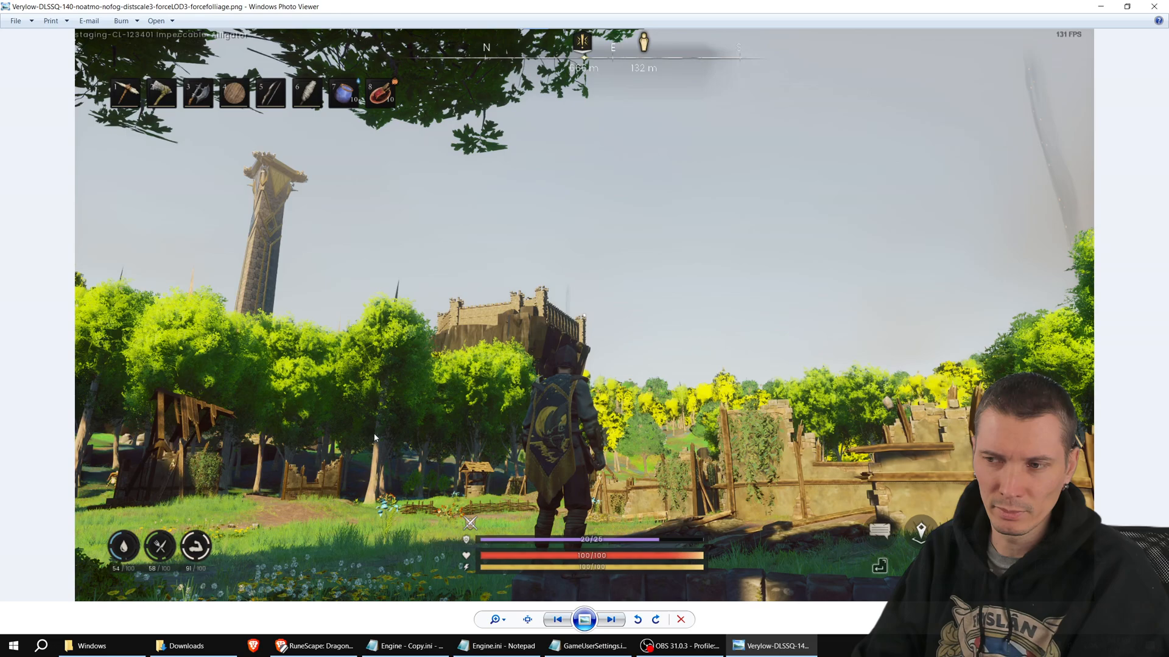
pyautogui.moveTo(369, 427)
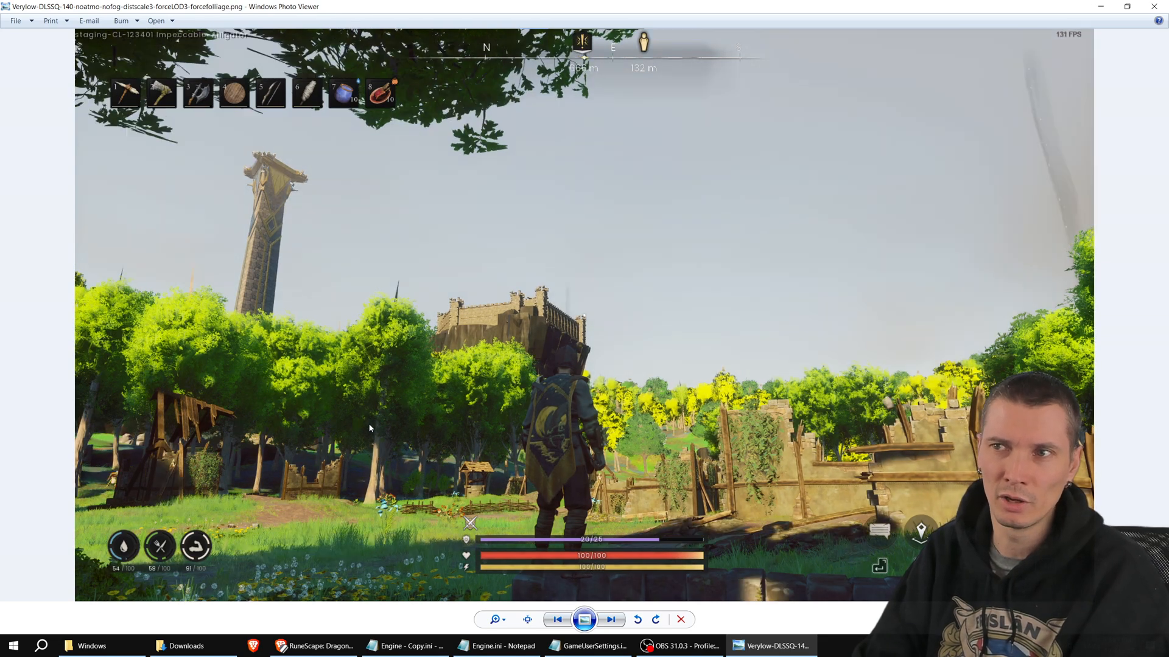
pyautogui.moveTo(229, 11)
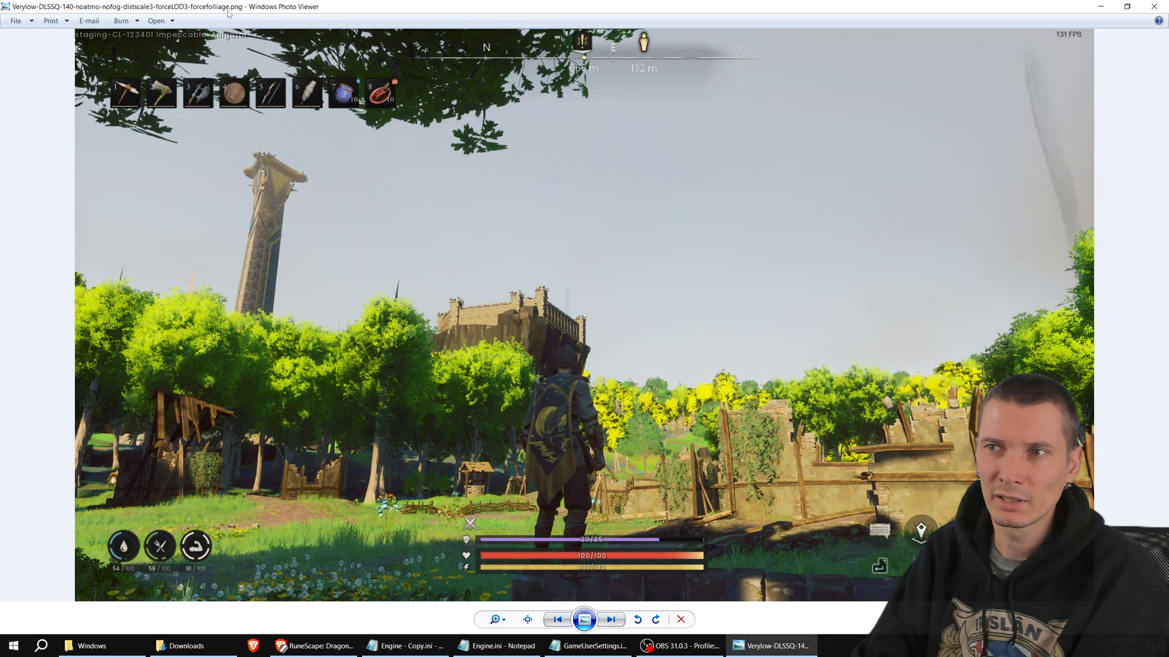
pyautogui.moveTo(330, 144)
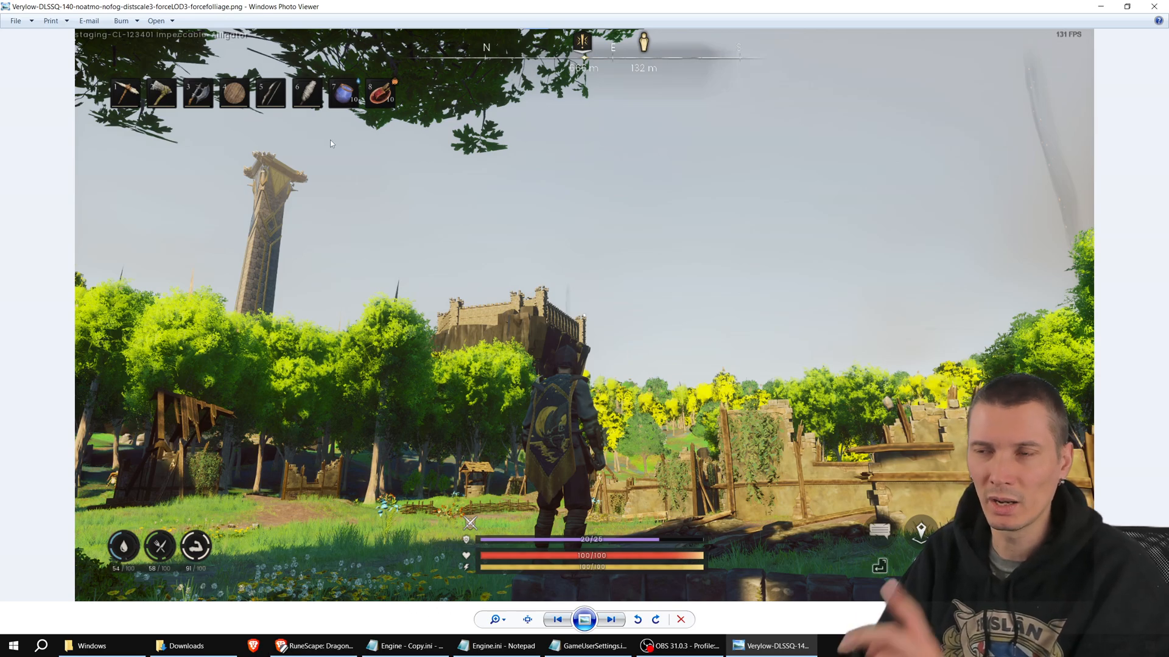
pyautogui.moveTo(197, 15)
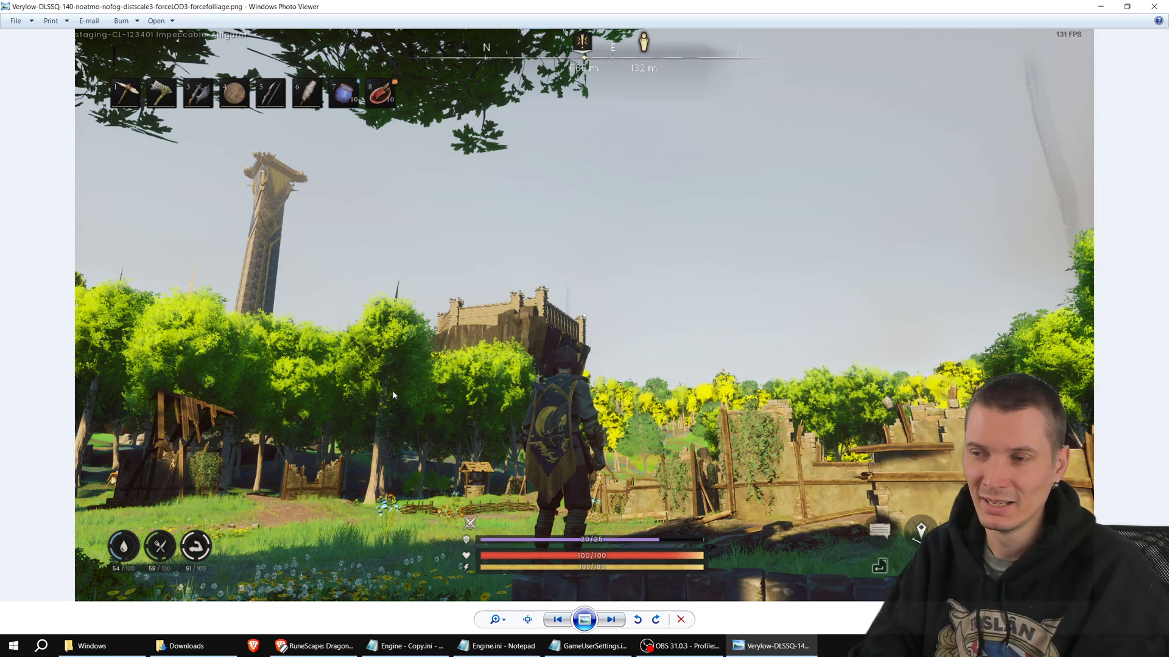
pyautogui.click(609, 620)
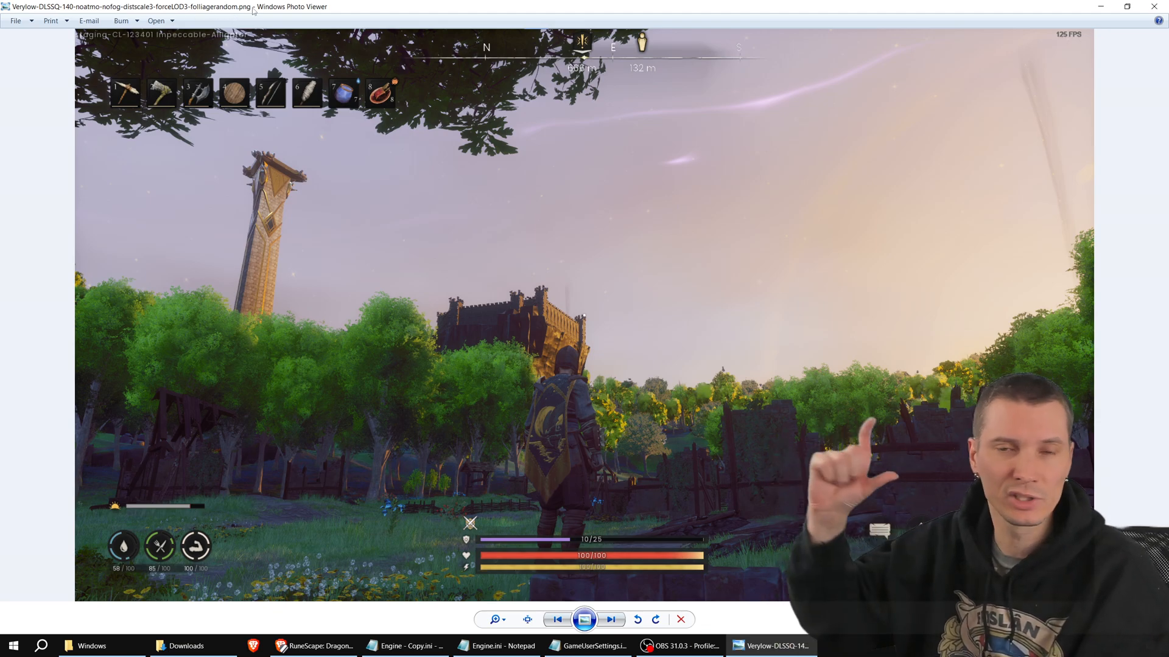
pyautogui.click(610, 620)
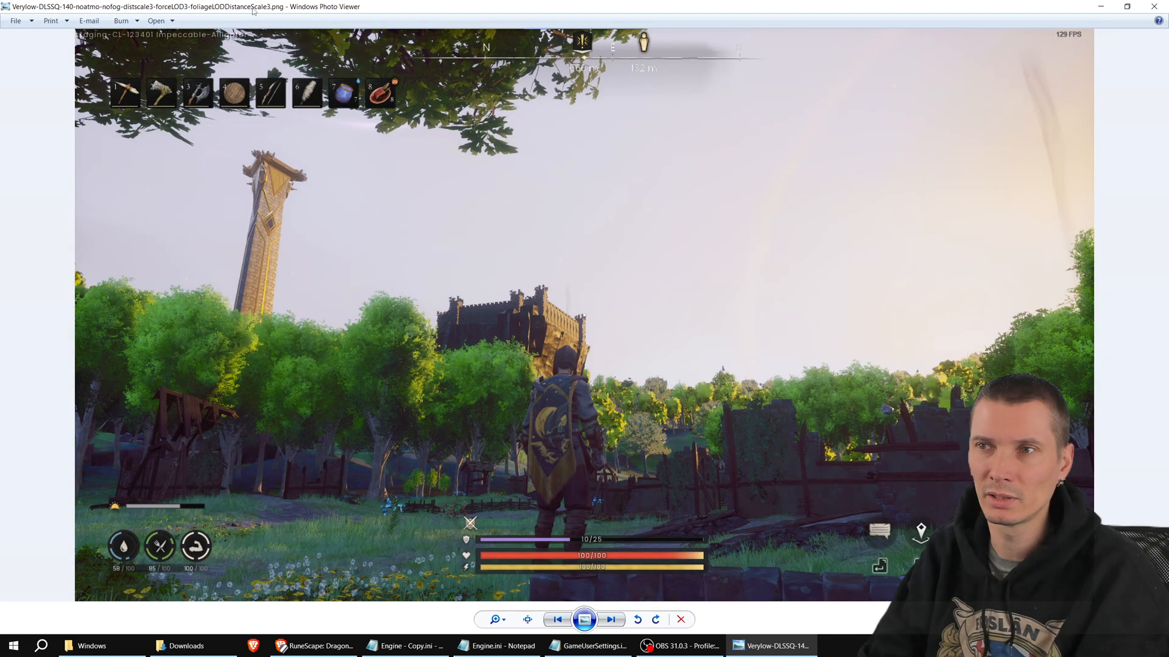
pyautogui.click(610, 619)
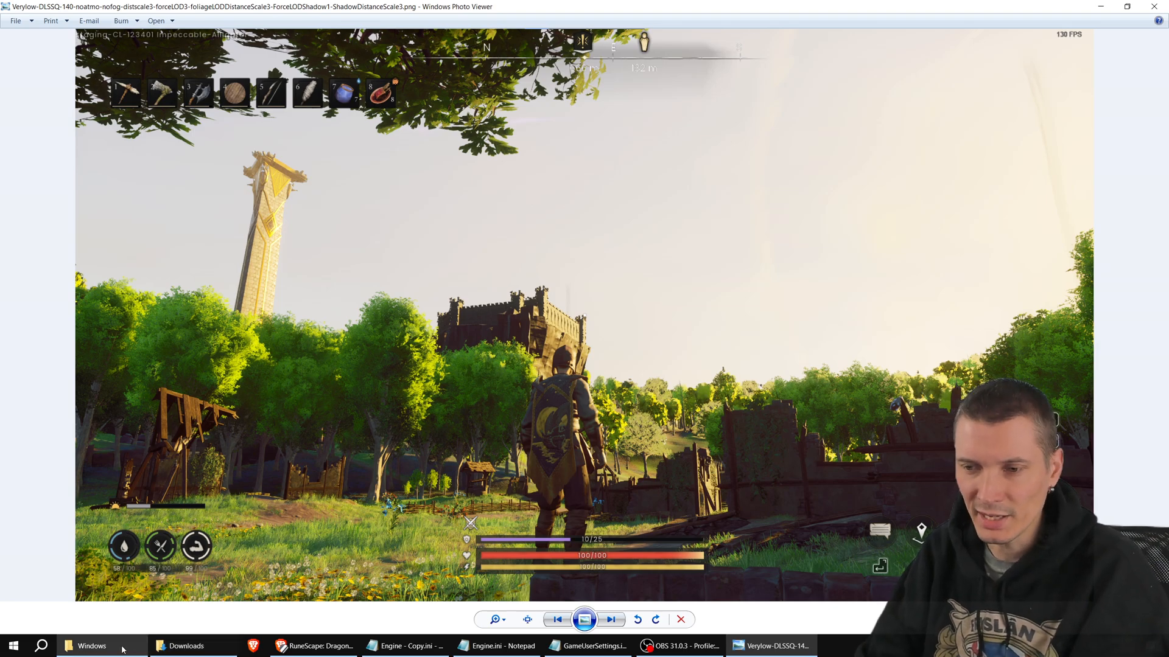
pyautogui.moveTo(92, 645)
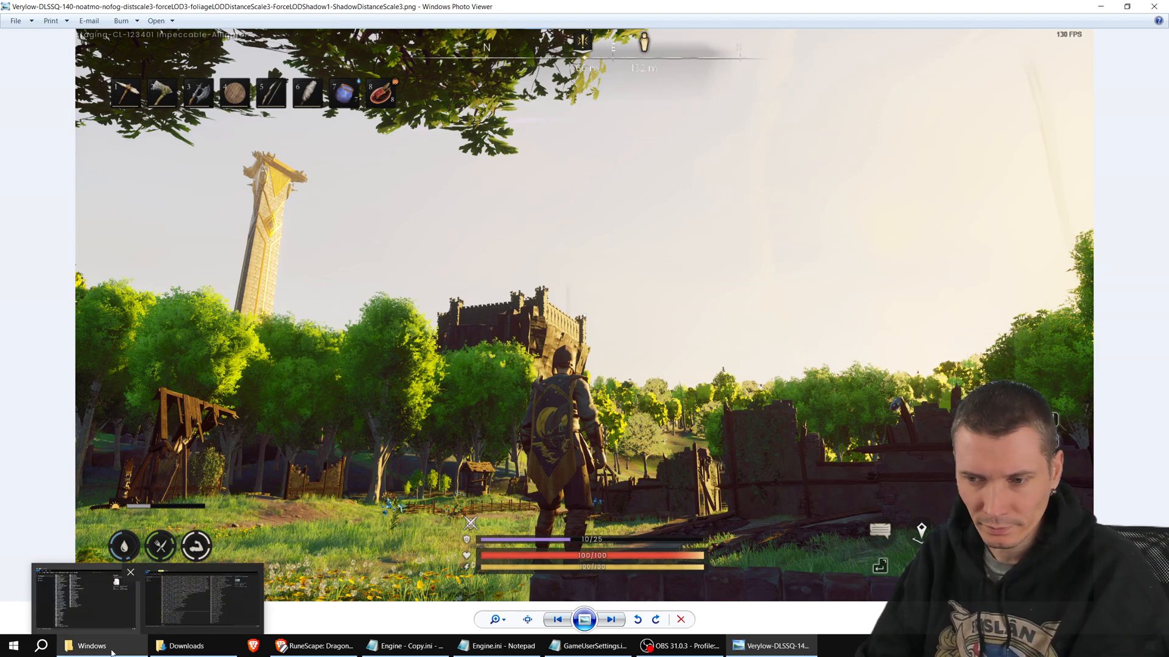
# Step: Open the ShadowDistanceScale1-fresh.png screenshot from the Downloads folder in Photo Viewer
pyautogui.click(185, 645)
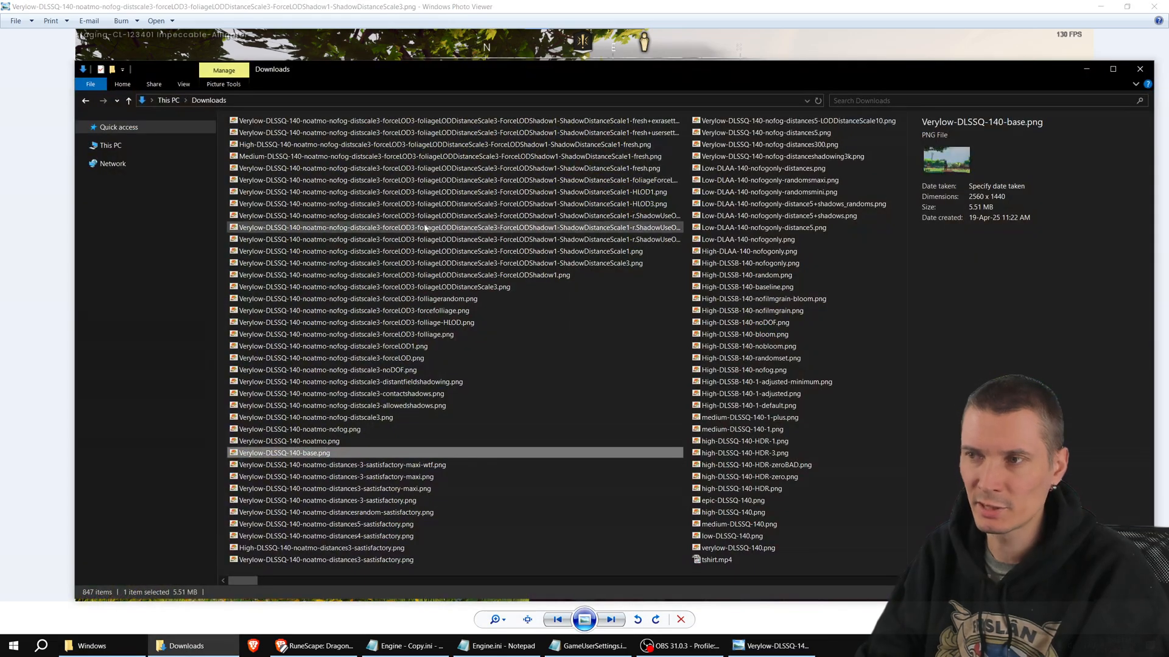
pyautogui.click(446, 191)
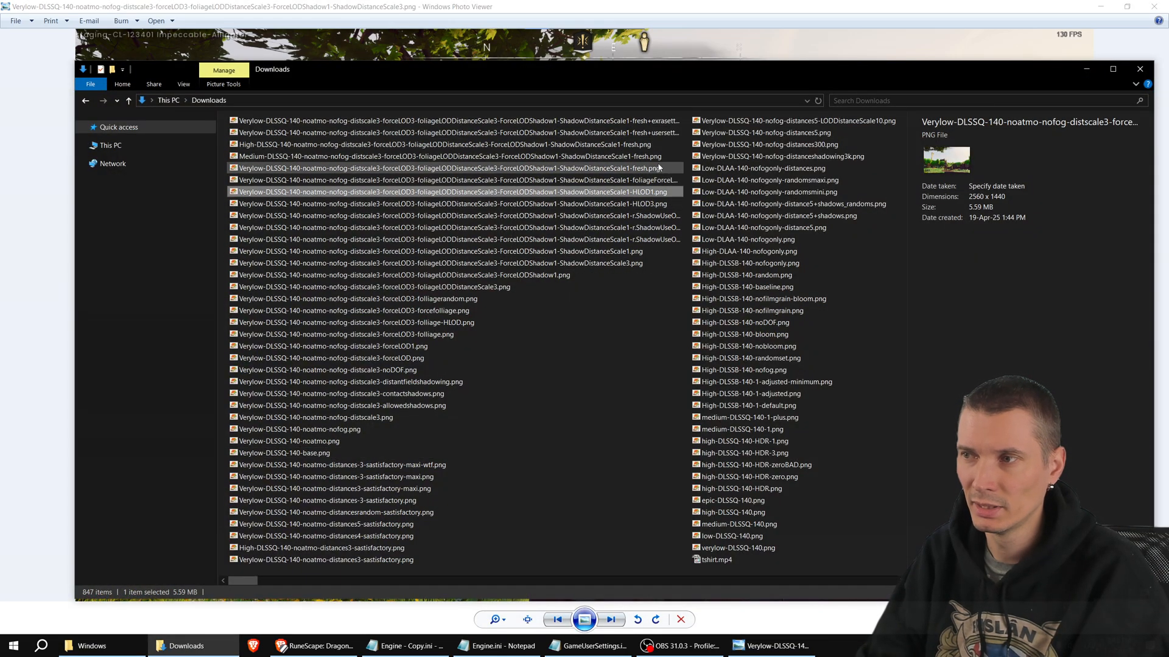
pyautogui.click(443, 144)
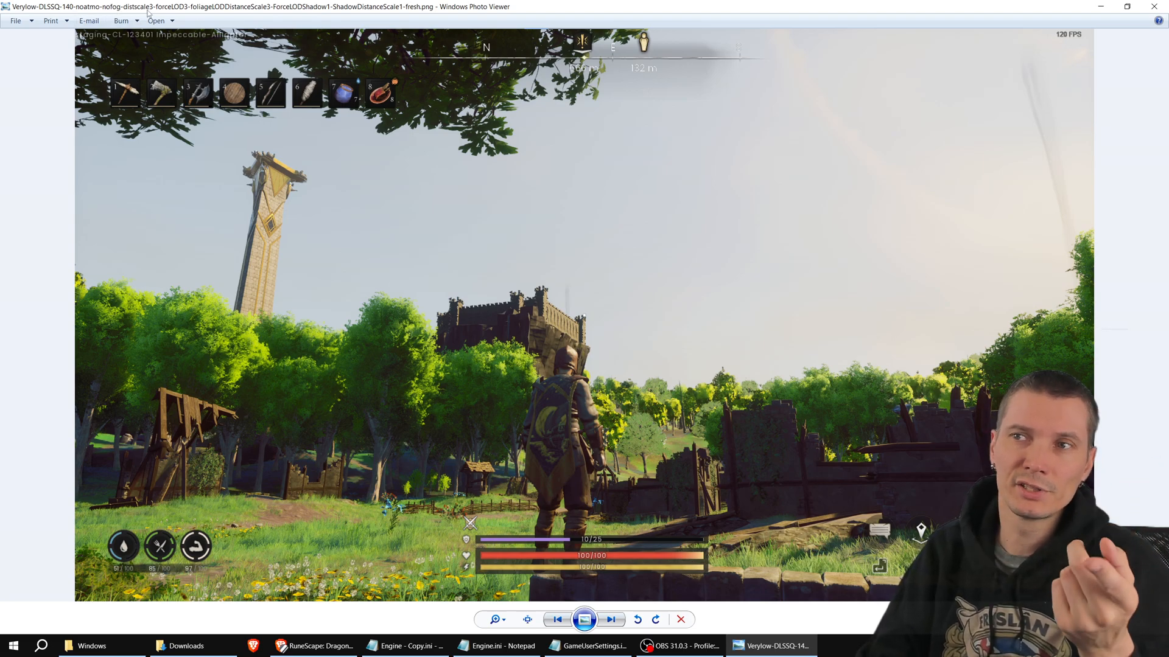
pyautogui.moveTo(211, 13)
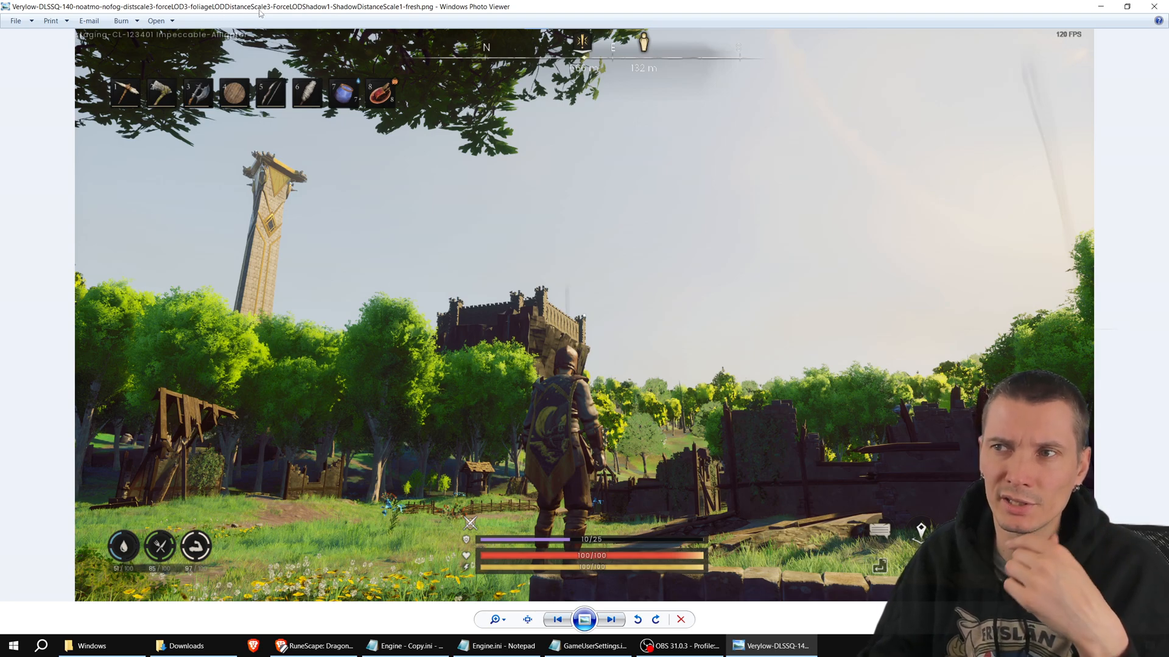
pyautogui.moveTo(298, 13)
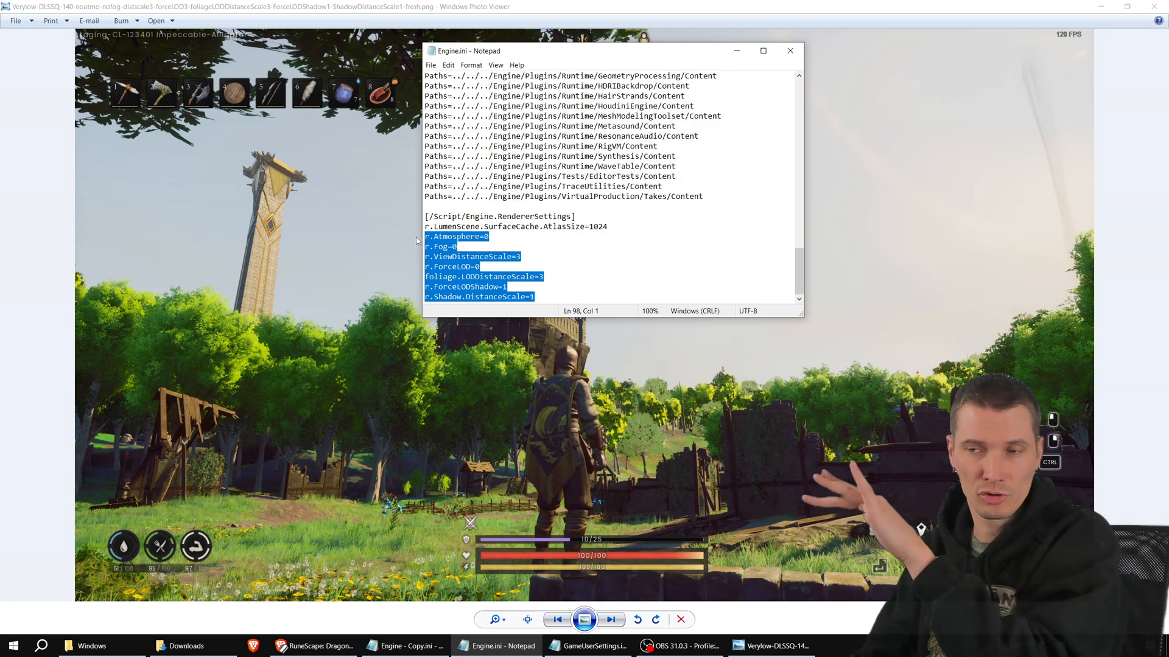
pyautogui.moveTo(643, 41)
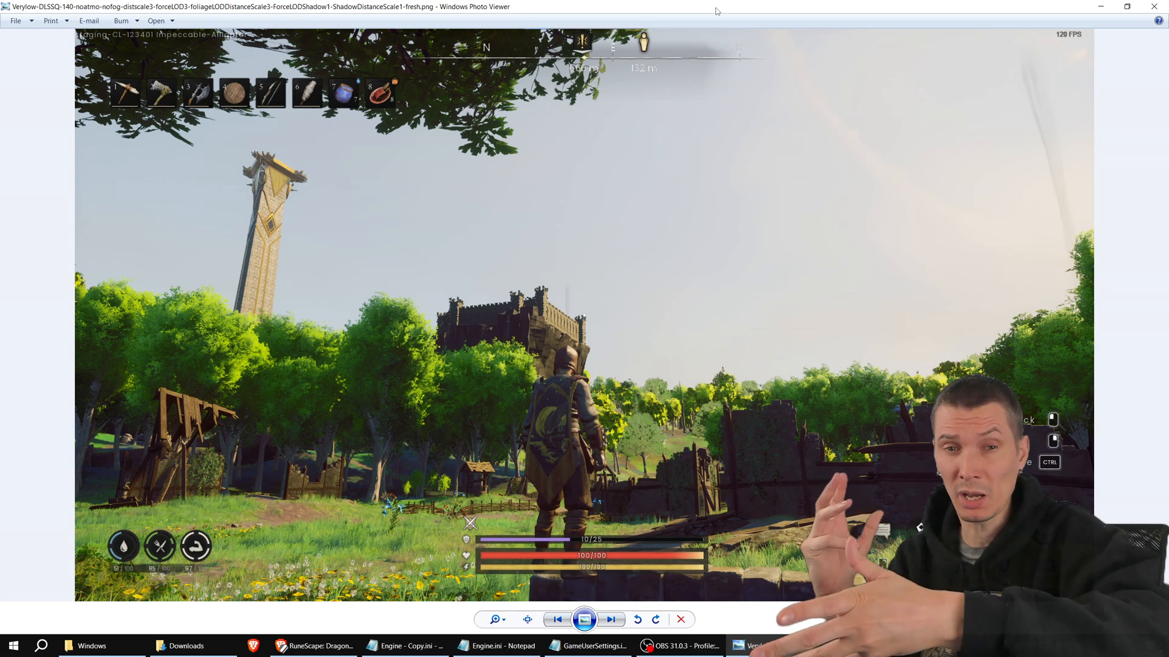
pyautogui.click(611, 620)
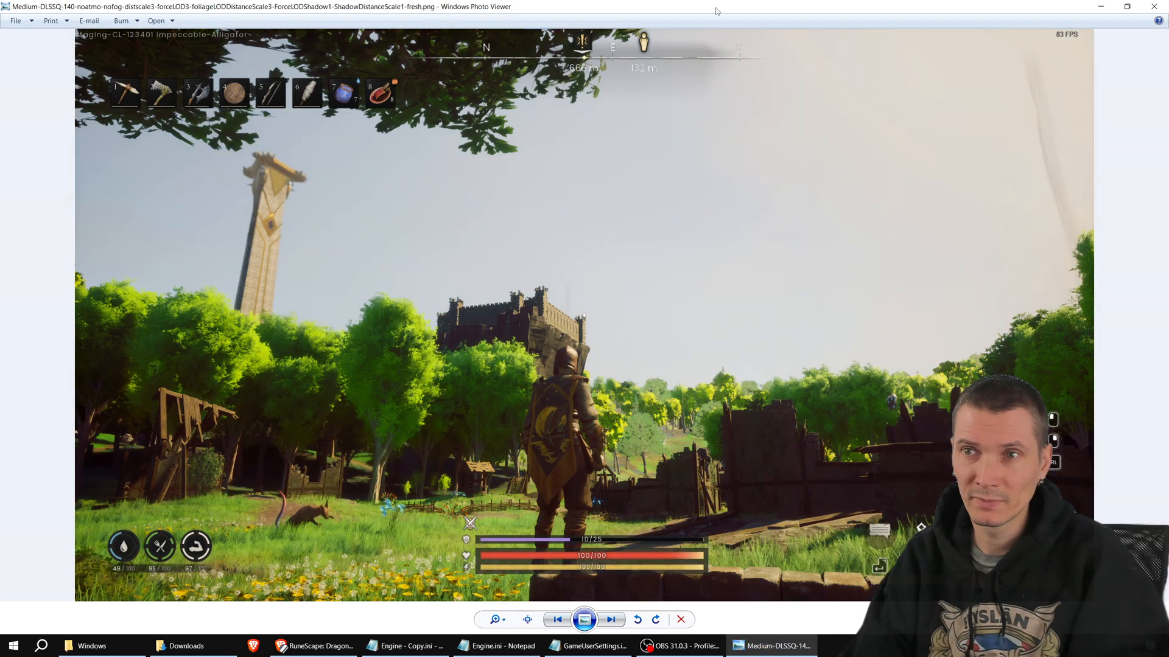
pyautogui.click(609, 620)
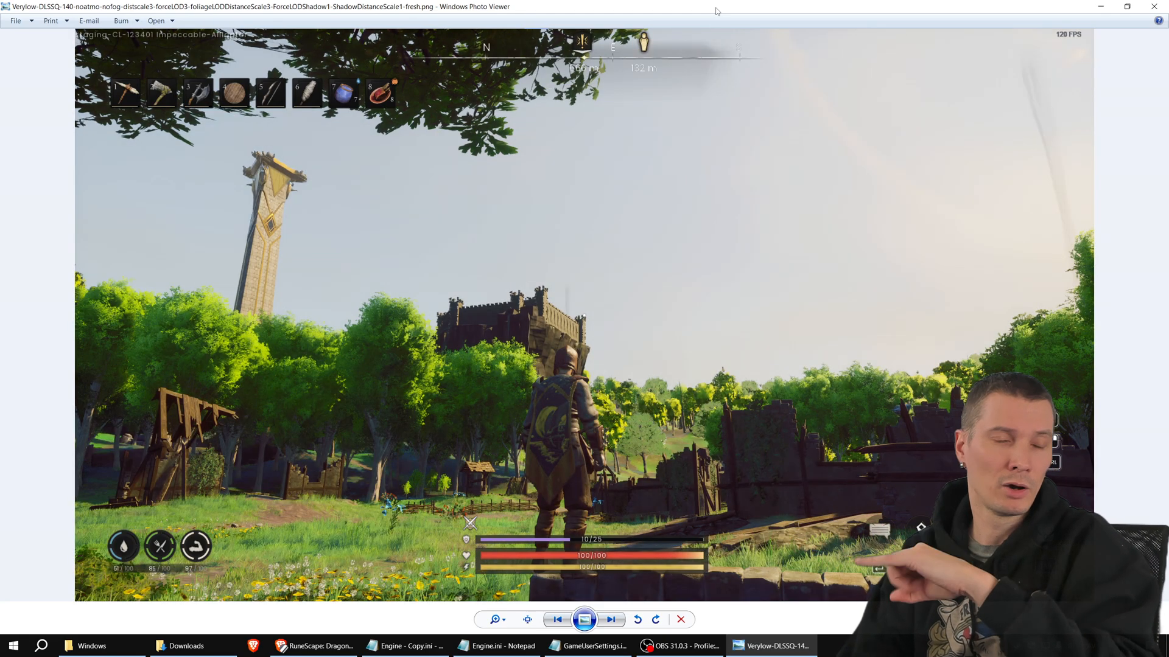
pyautogui.click(610, 620)
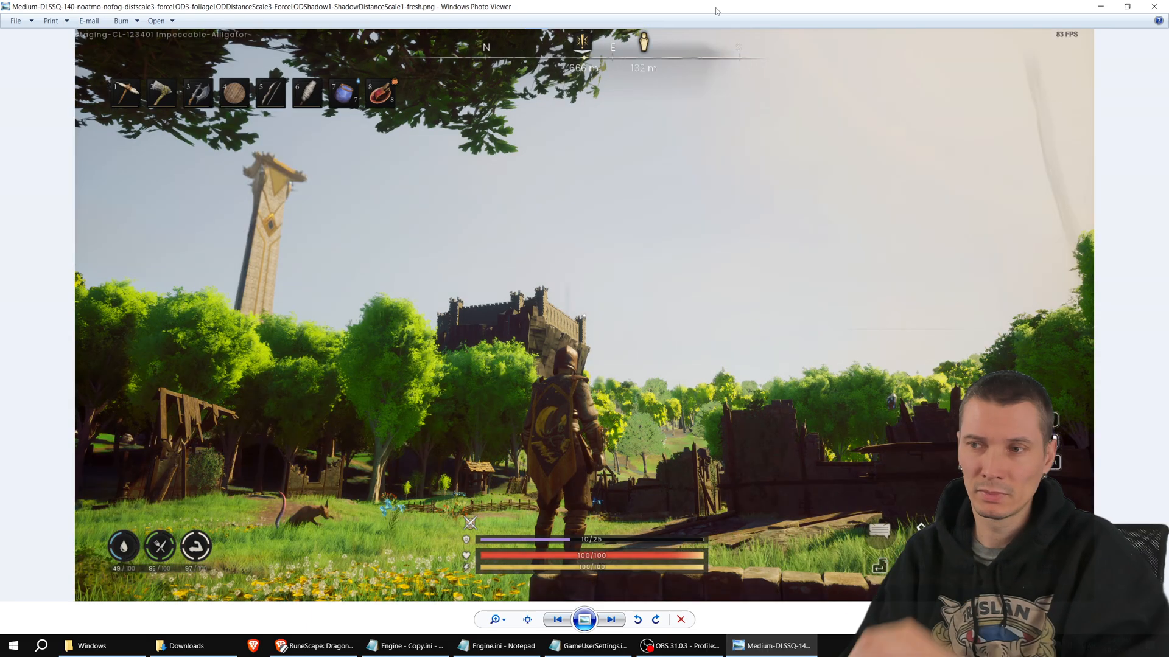
pyautogui.moveTo(271, 200)
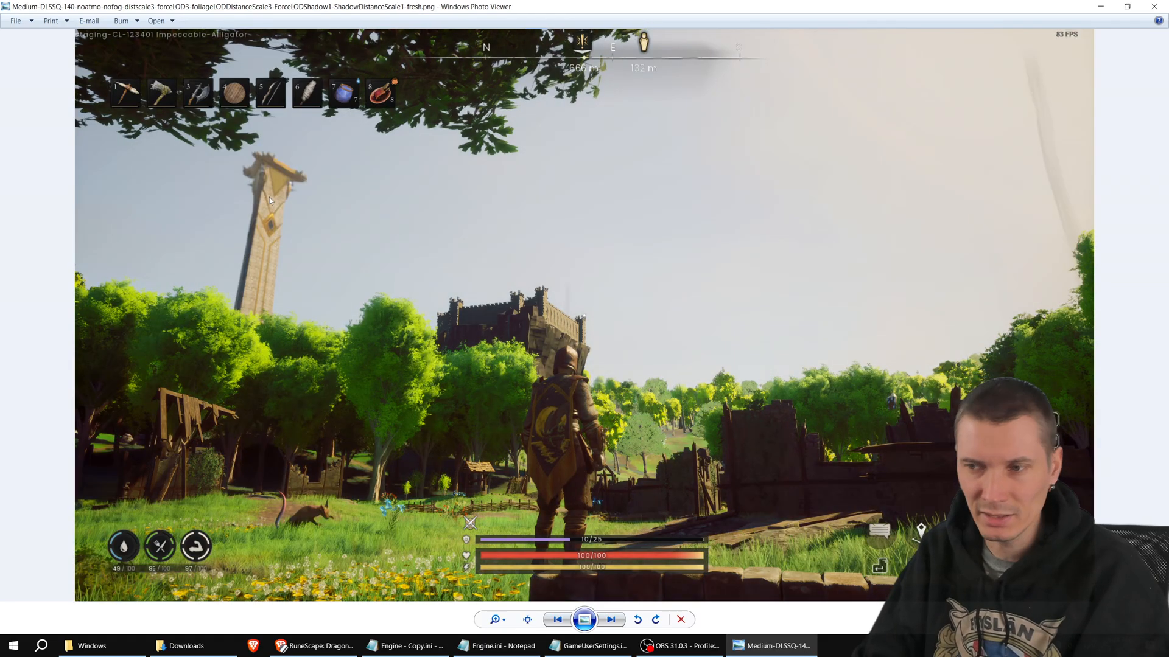
pyautogui.moveTo(280, 464)
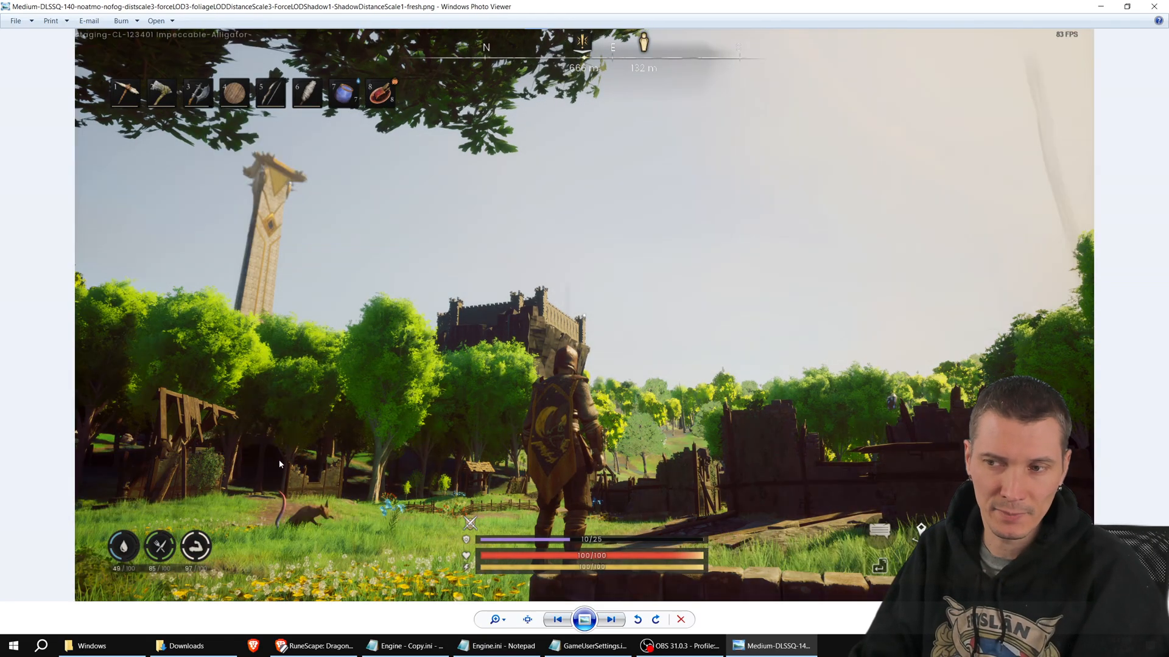
pyautogui.click(610, 620)
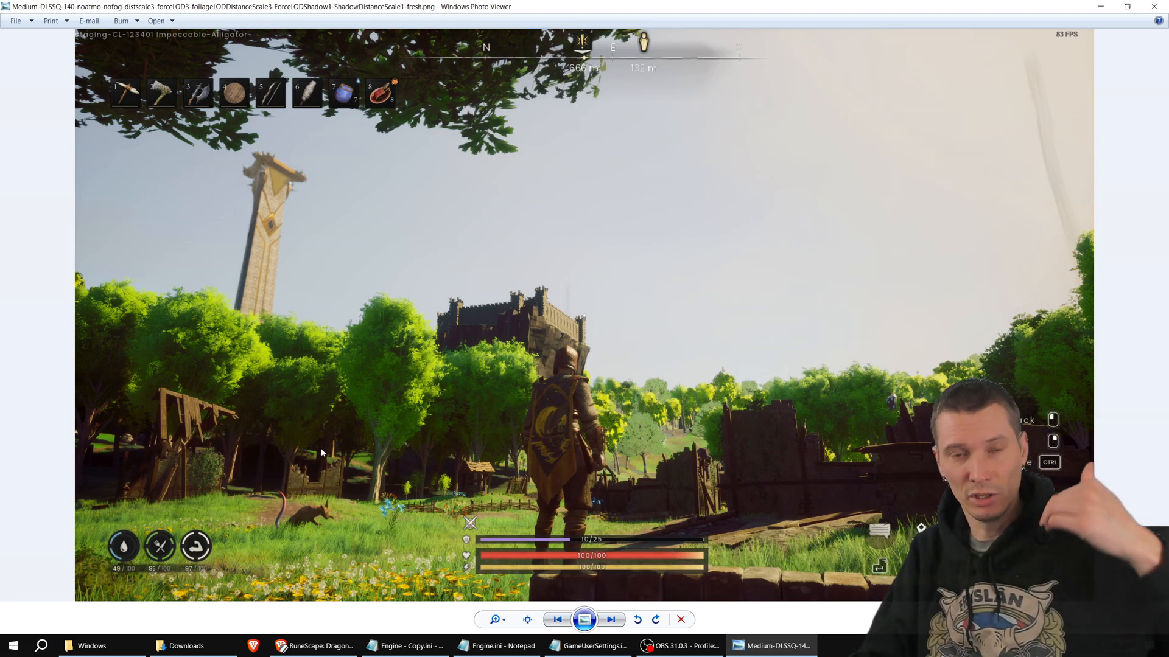
pyautogui.moveTo(360, 336)
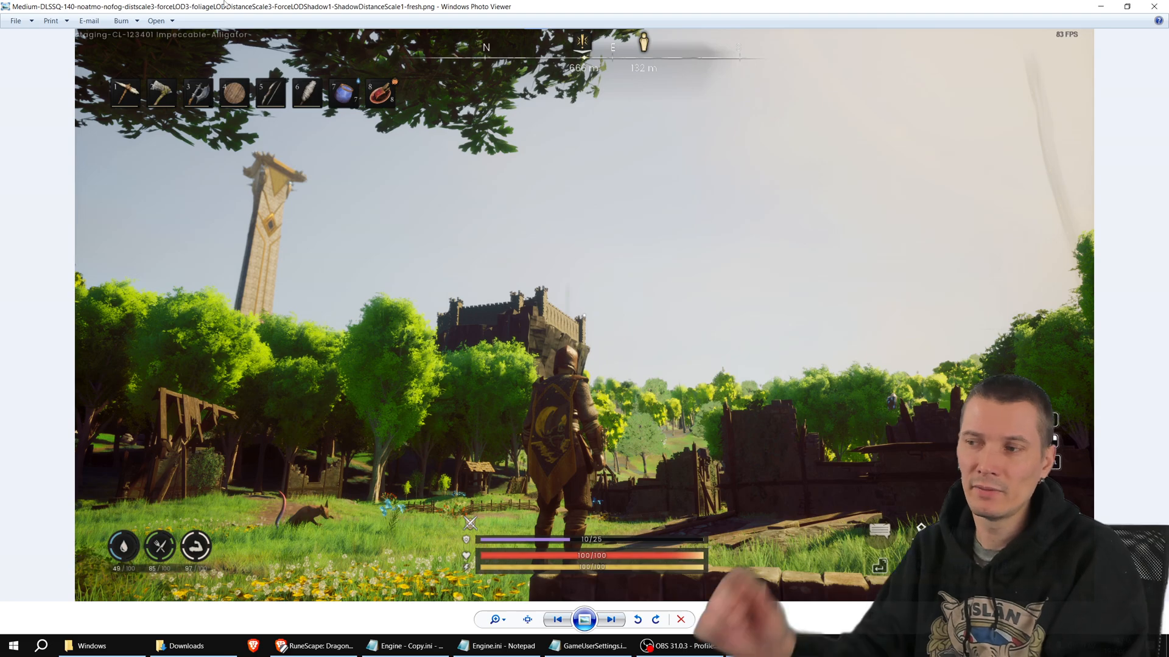
pyautogui.click(610, 620)
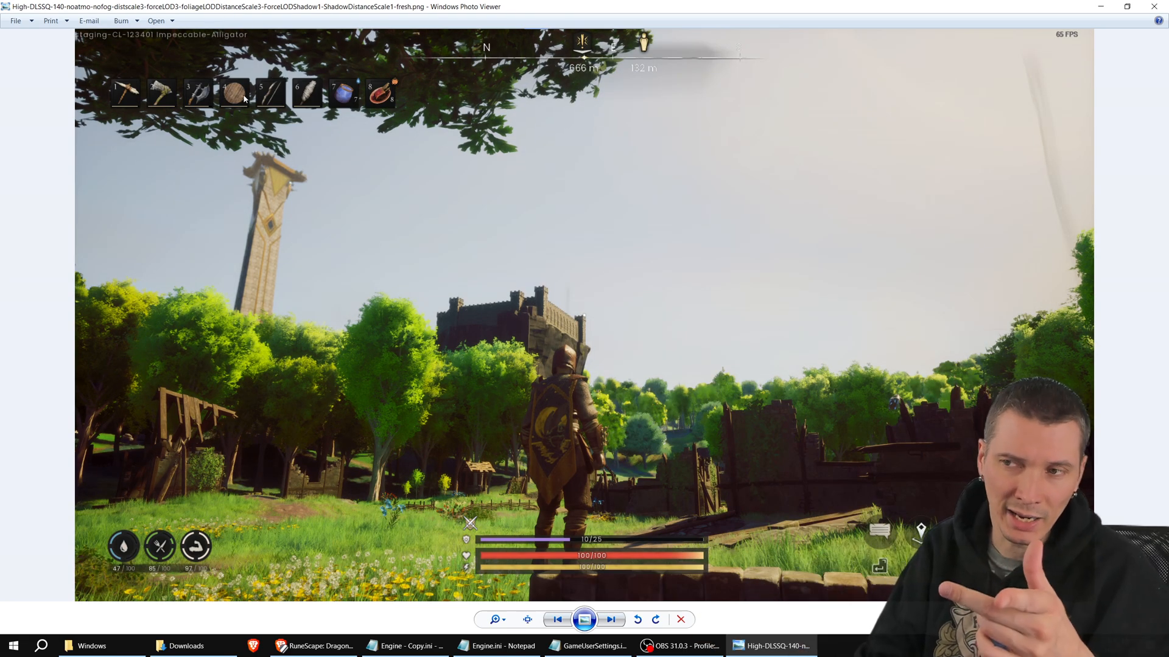
pyautogui.moveTo(360, 446)
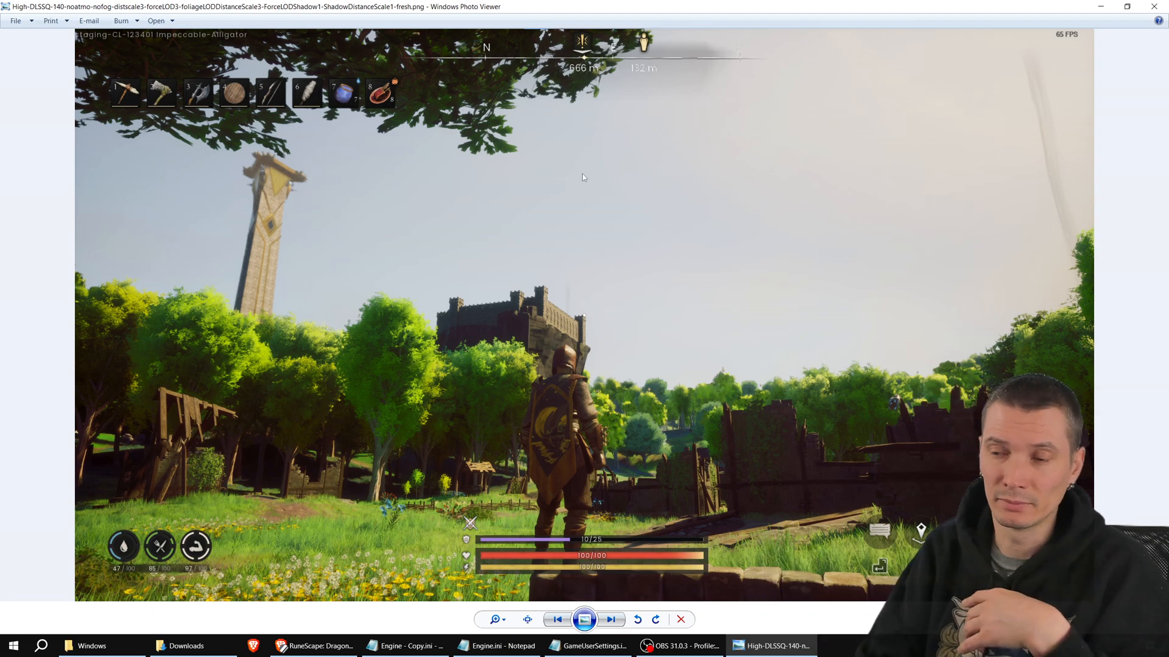
pyautogui.click(610, 620)
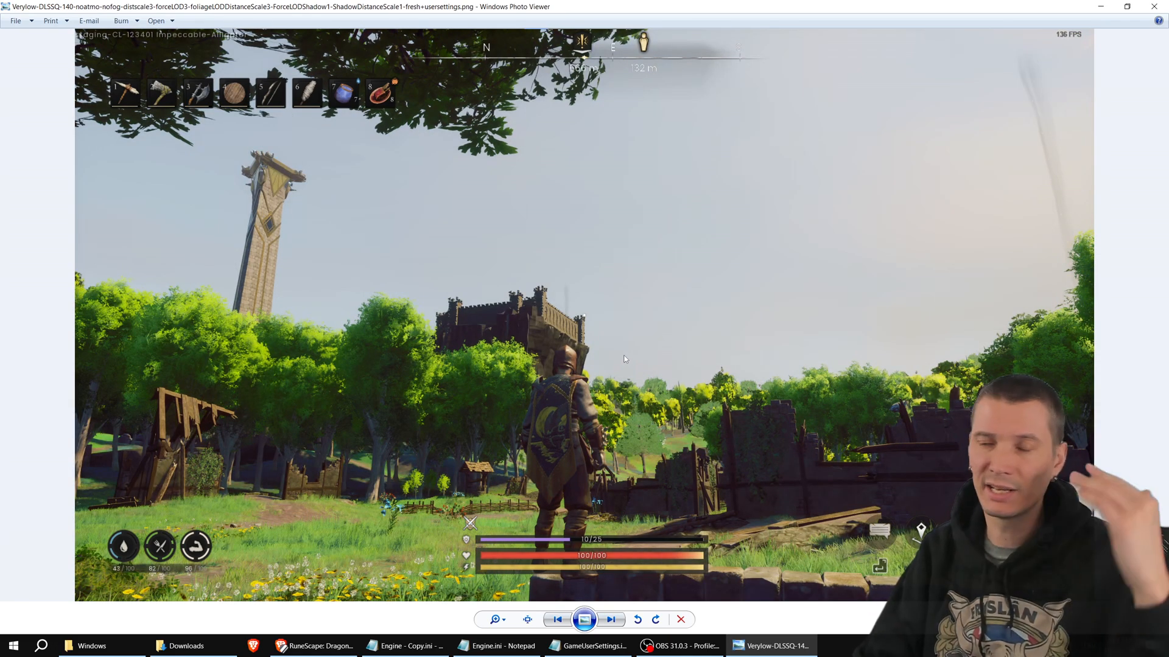
pyautogui.moveTo(431, 24)
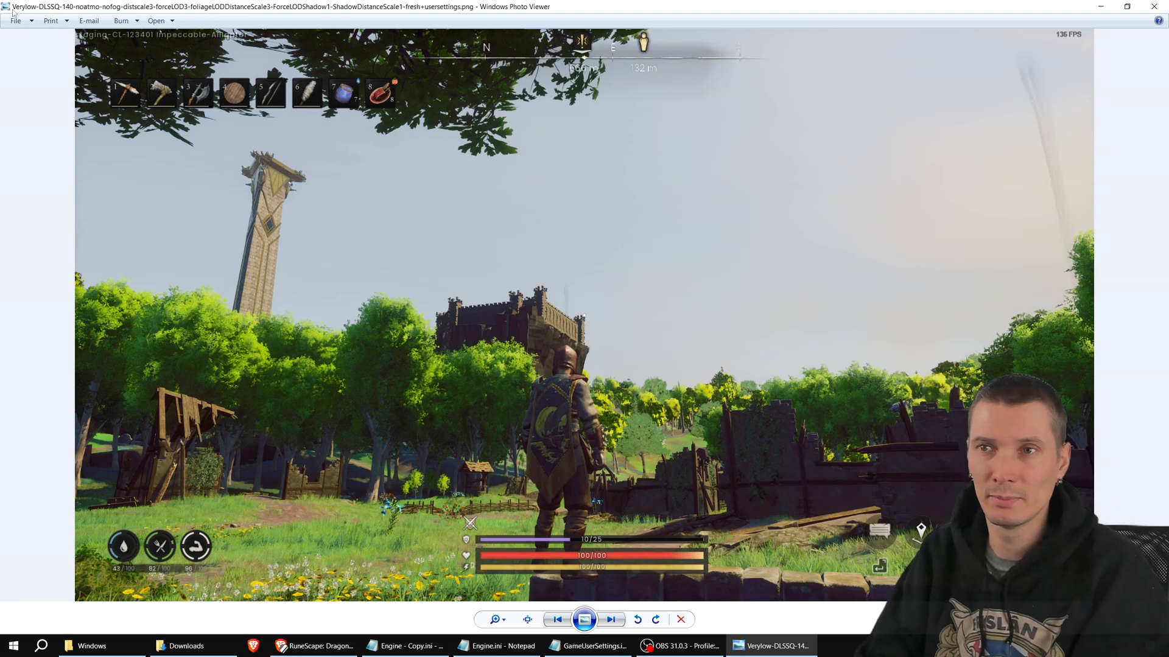
pyautogui.click(610, 620)
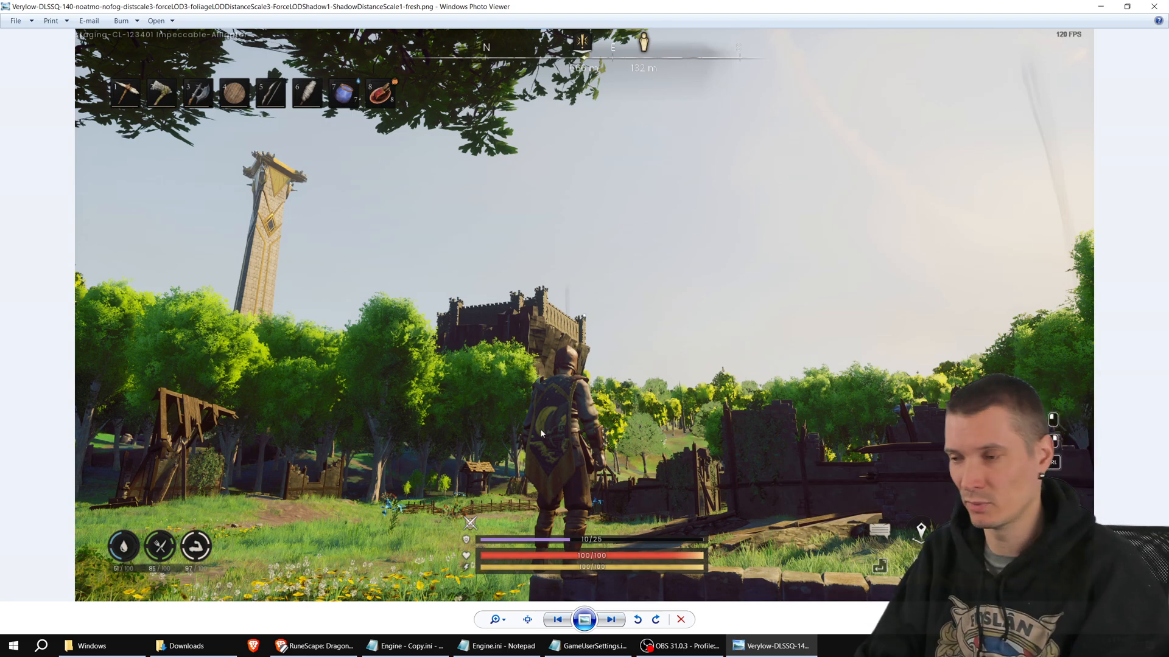
pyautogui.click(313, 645)
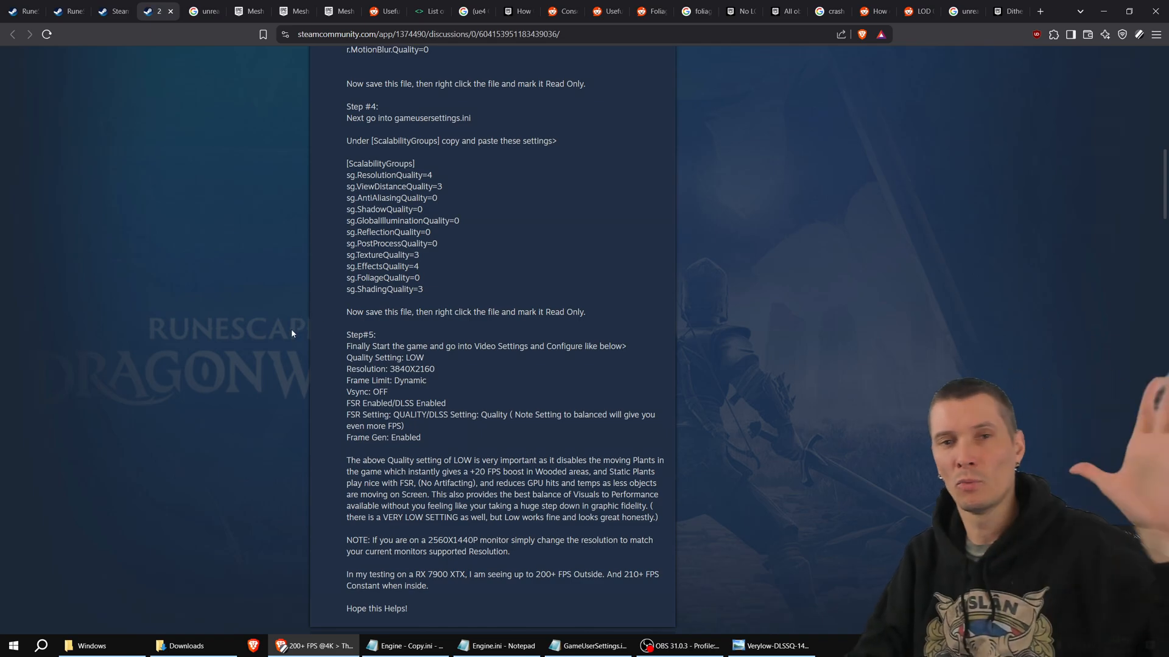
pyautogui.scroll(3)
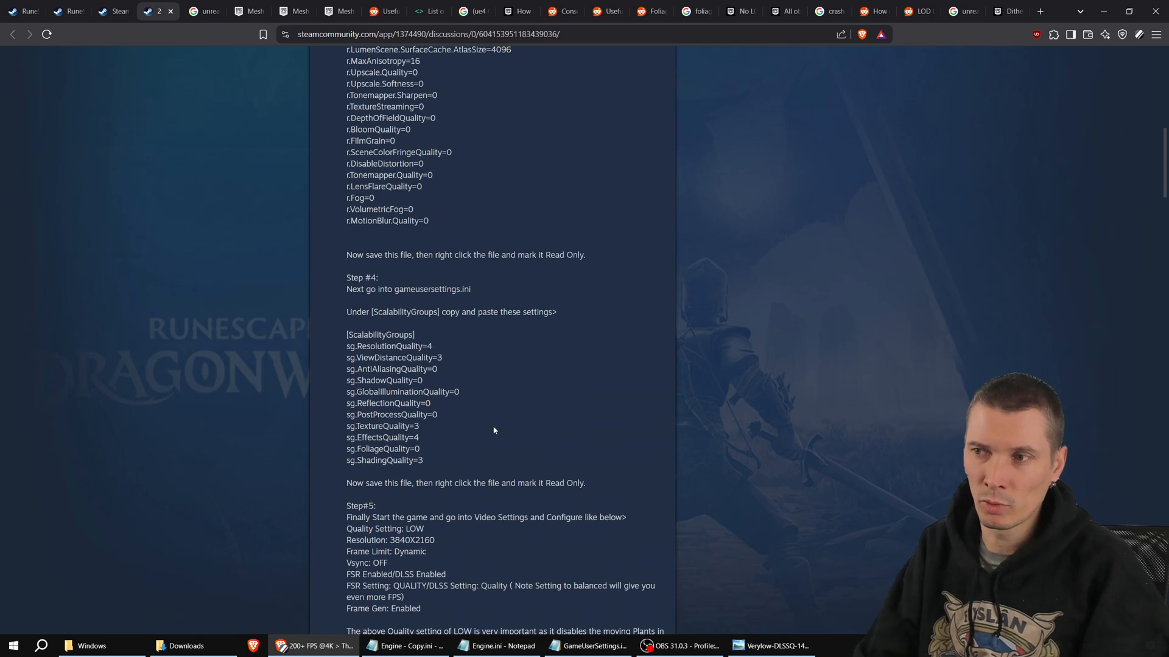
pyautogui.scroll(3)
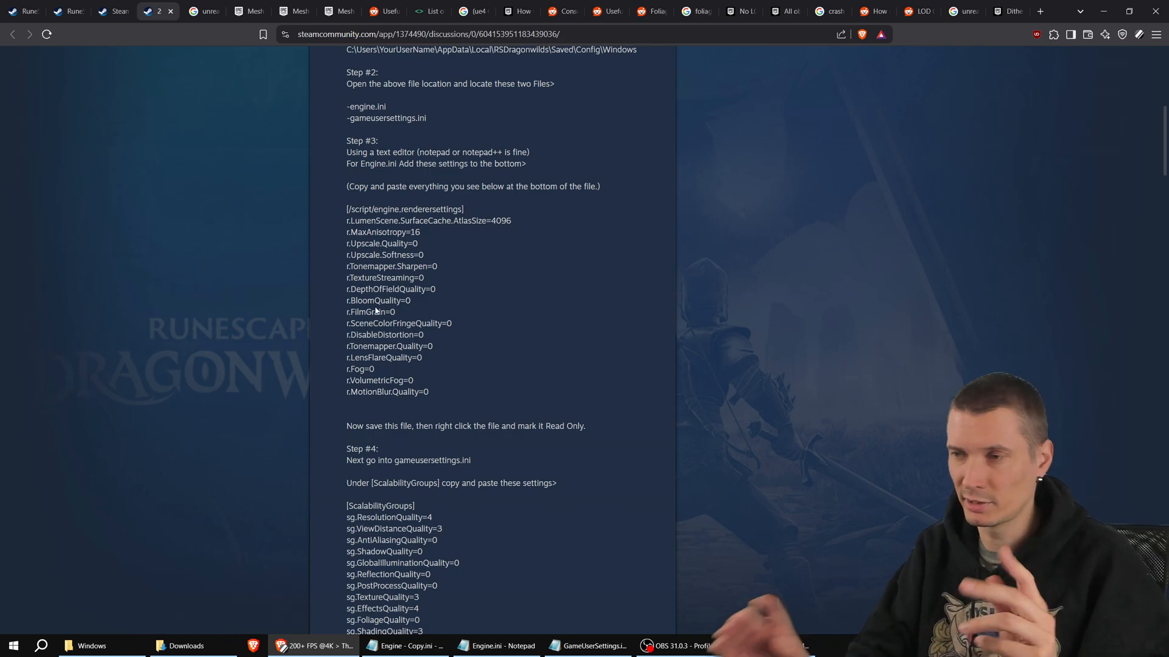
pyautogui.scroll(-3)
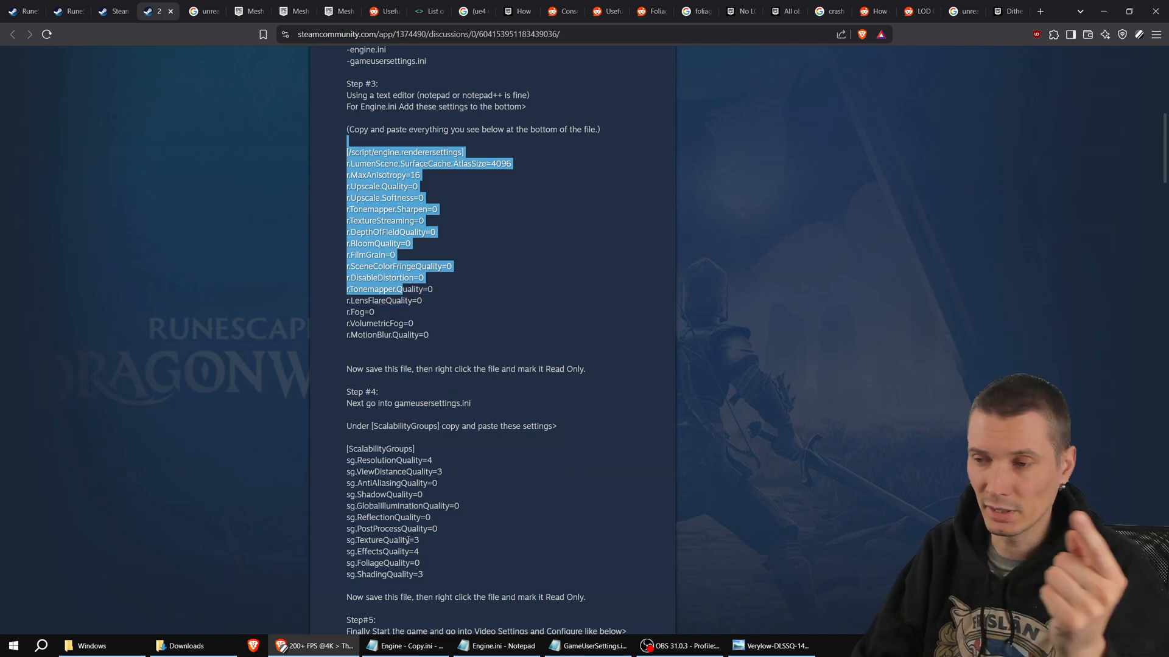
pyautogui.click(775, 646)
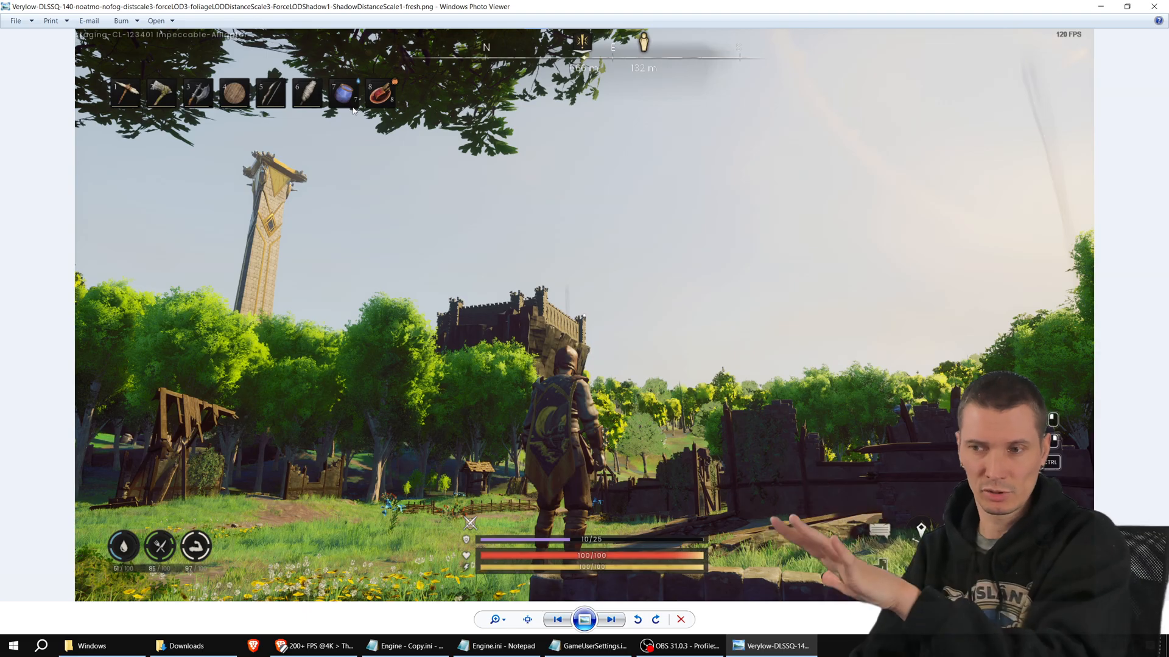
# Step: Open the ShadowDistanceScale1-fresh+usersettings.png screenshot from the Downloads folder
pyautogui.click(92, 645)
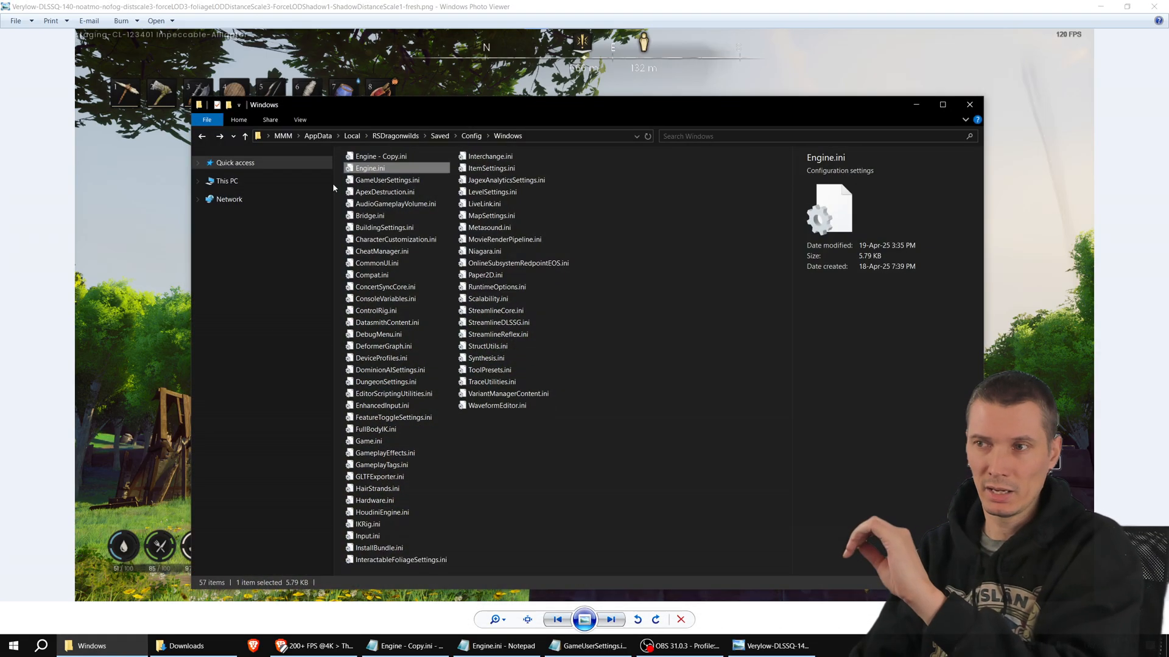
pyautogui.click(184, 645)
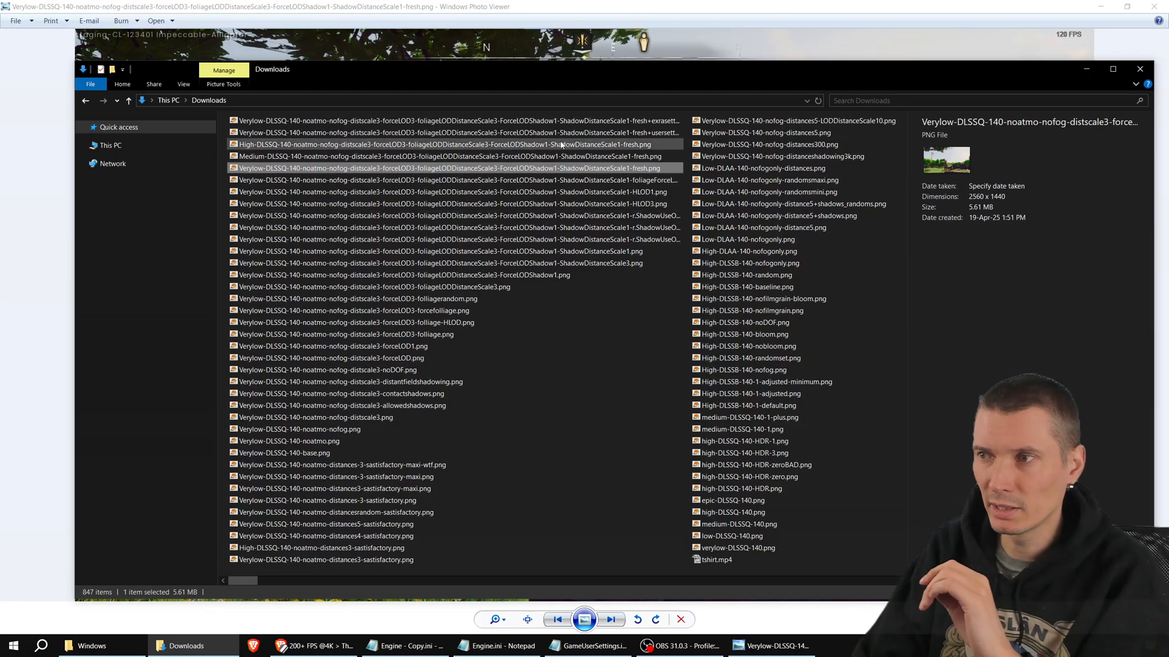
pyautogui.click(460, 131)
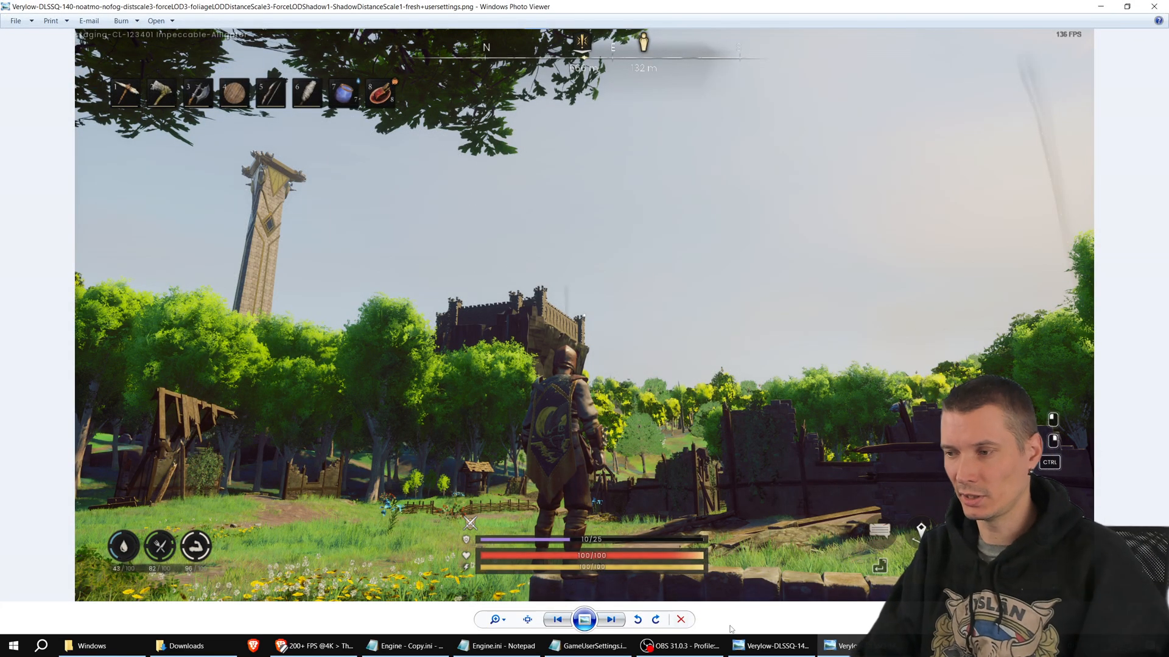
# Step: Flip between the fresh-install, user-settings and extra-settings screenshots to compare them
pyautogui.click(610, 619)
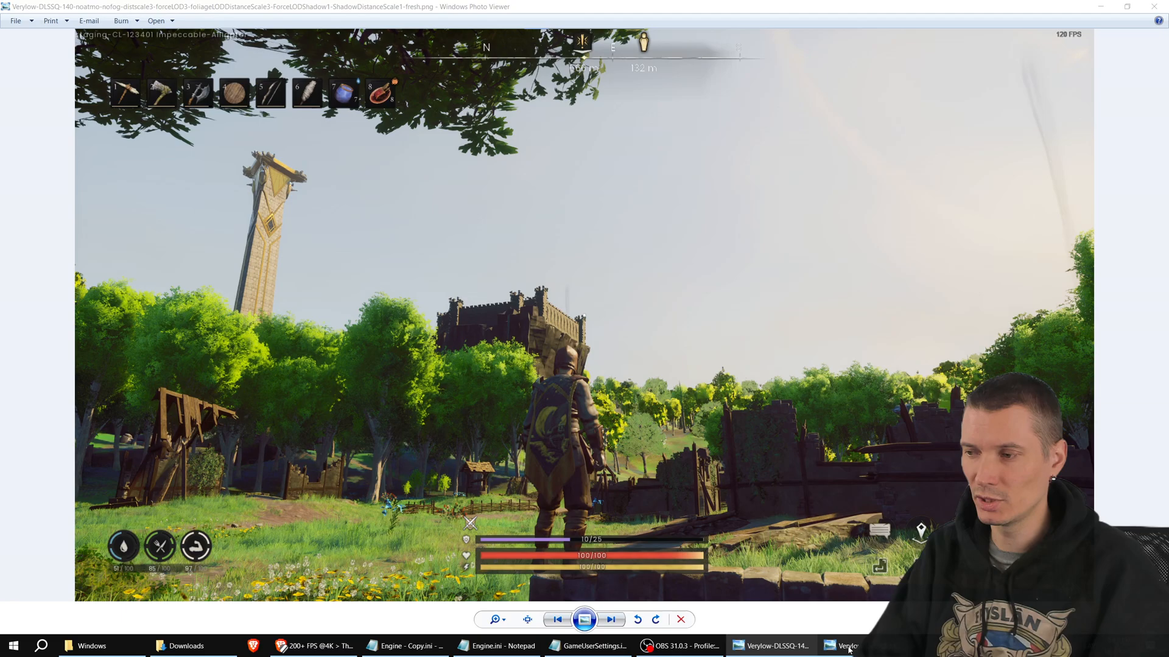
pyautogui.click(610, 620)
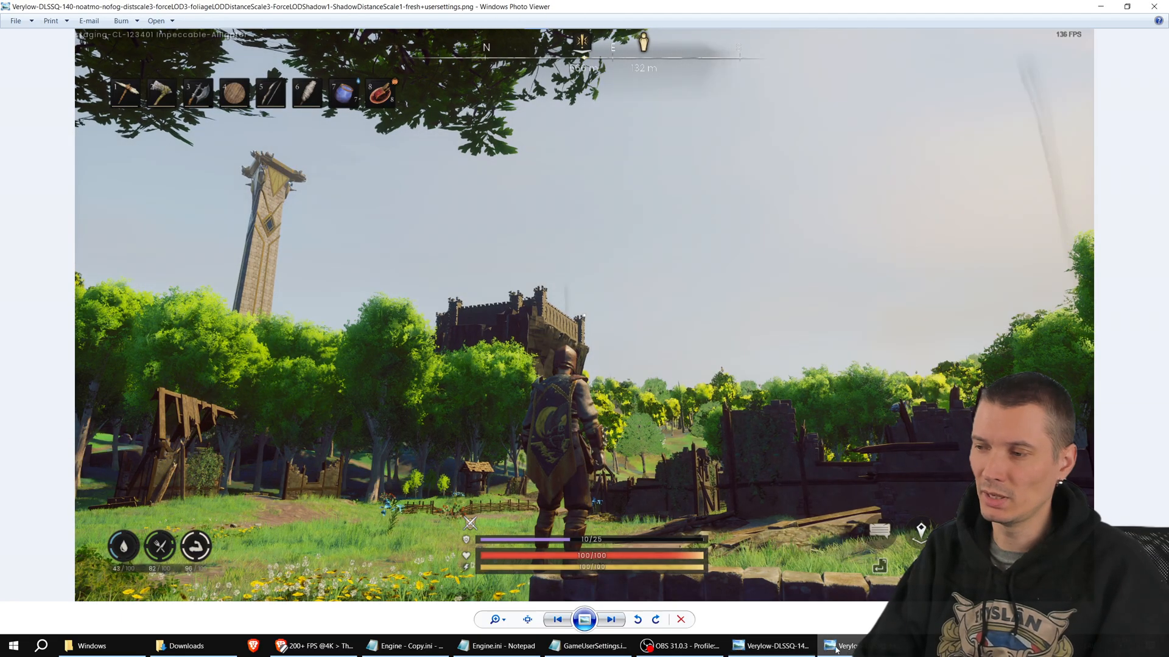
pyautogui.click(610, 619)
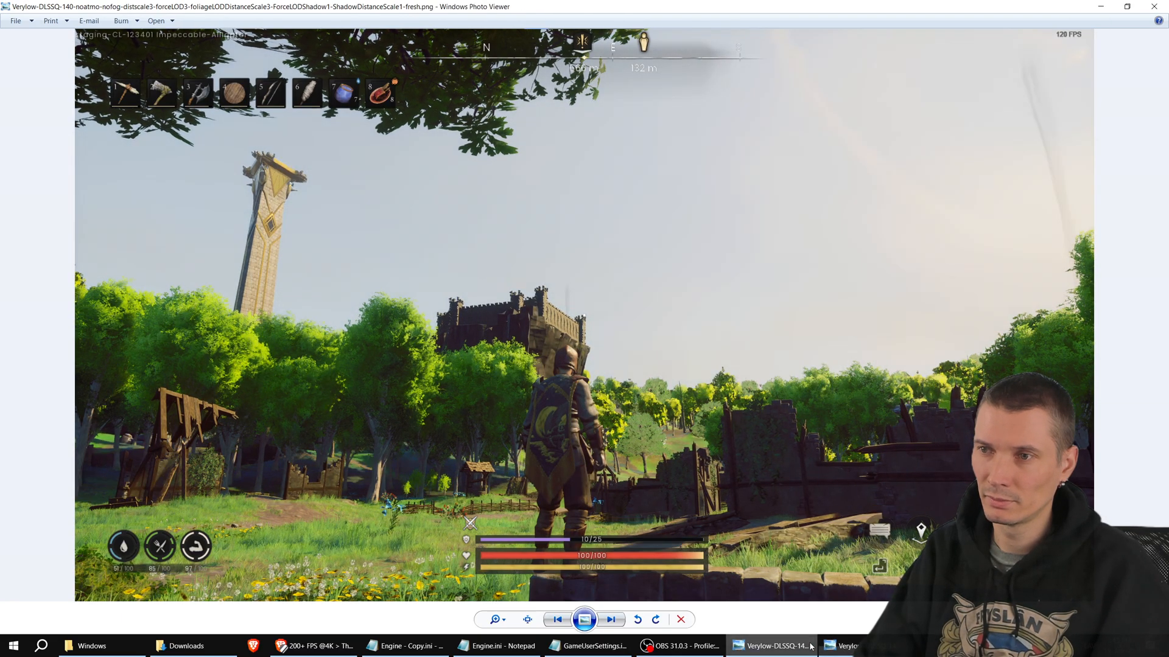
pyautogui.click(610, 620)
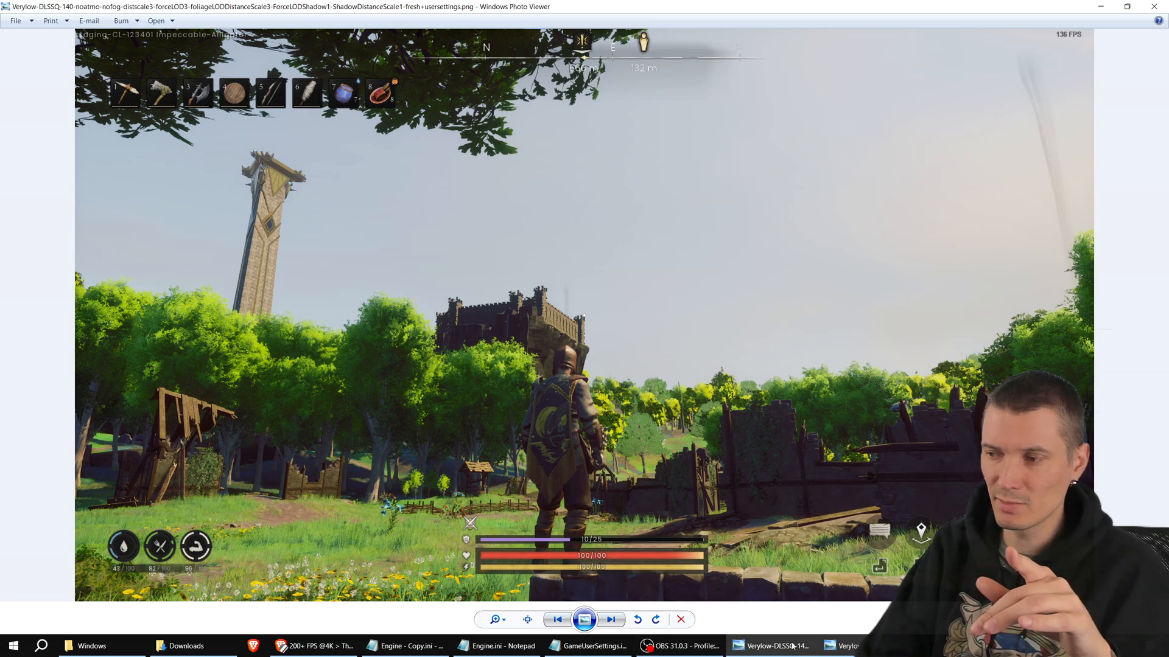
pyautogui.click(610, 619)
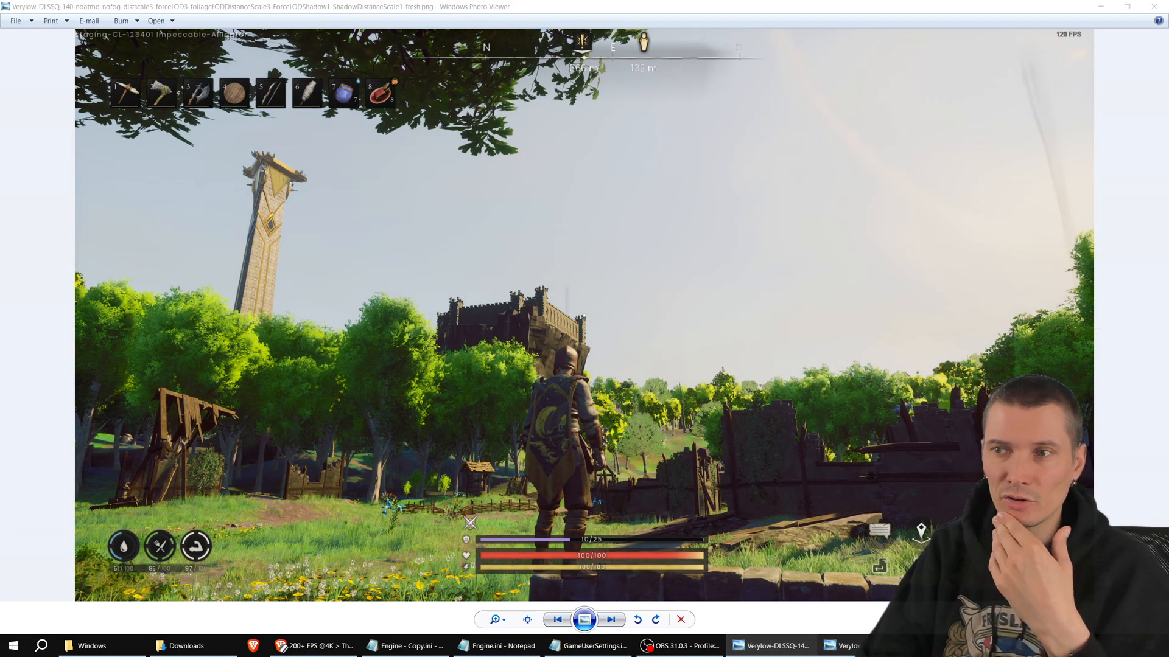
pyautogui.moveTo(409, 134)
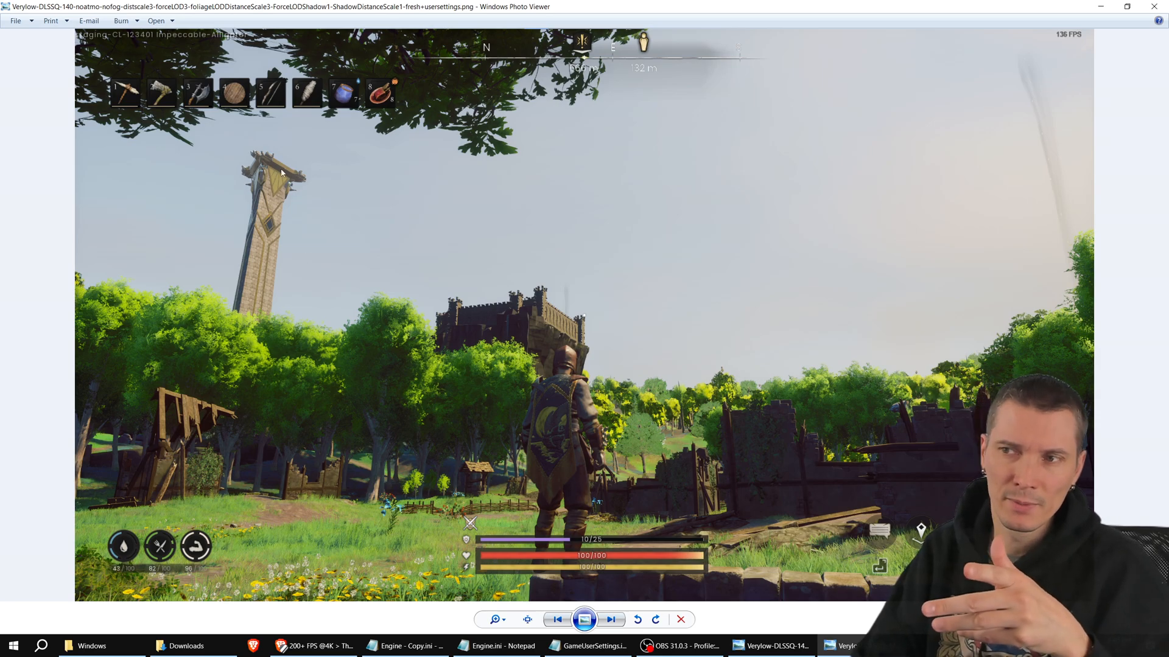
pyautogui.moveTo(779, 191)
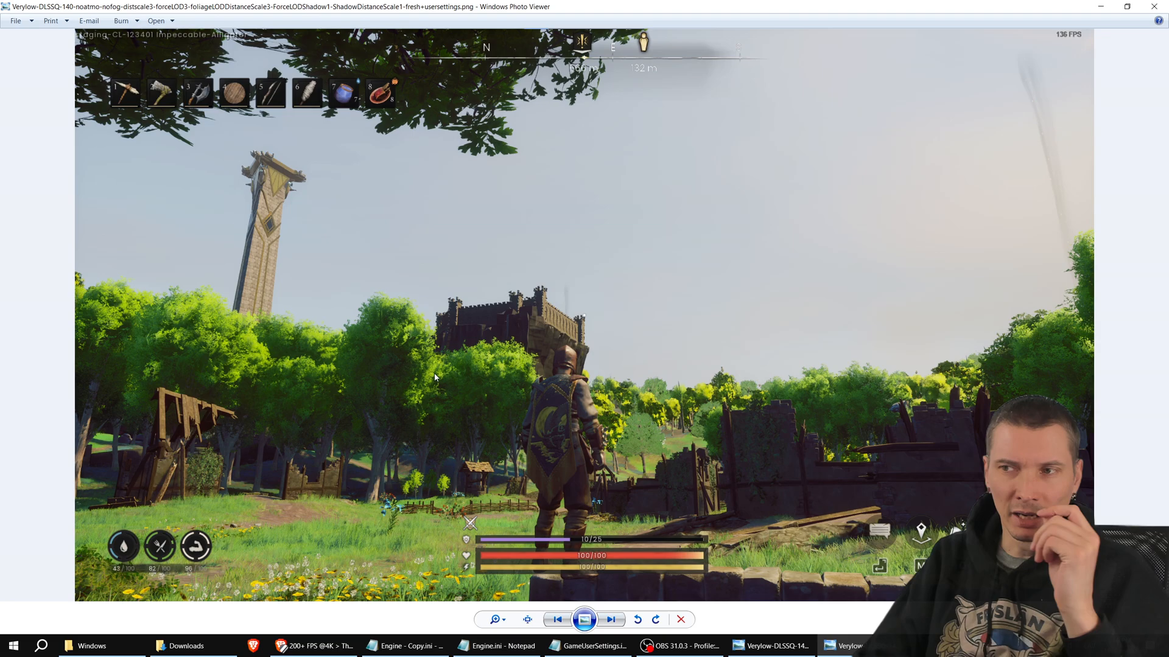
pyautogui.moveTo(192, 308)
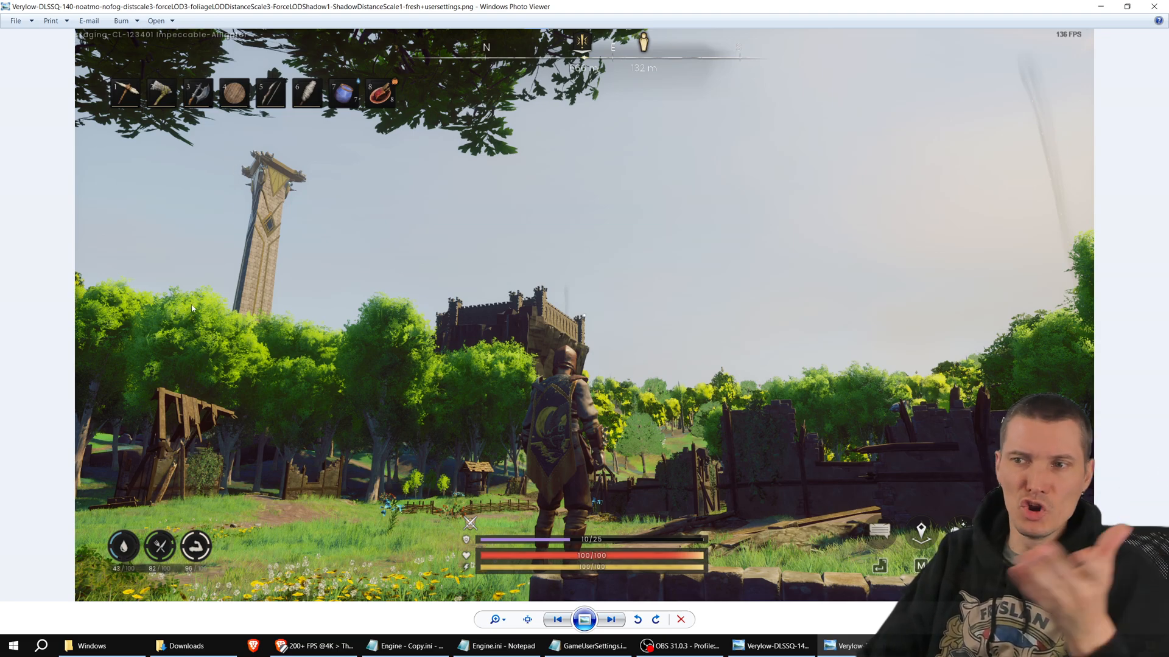
pyautogui.moveTo(309, 235)
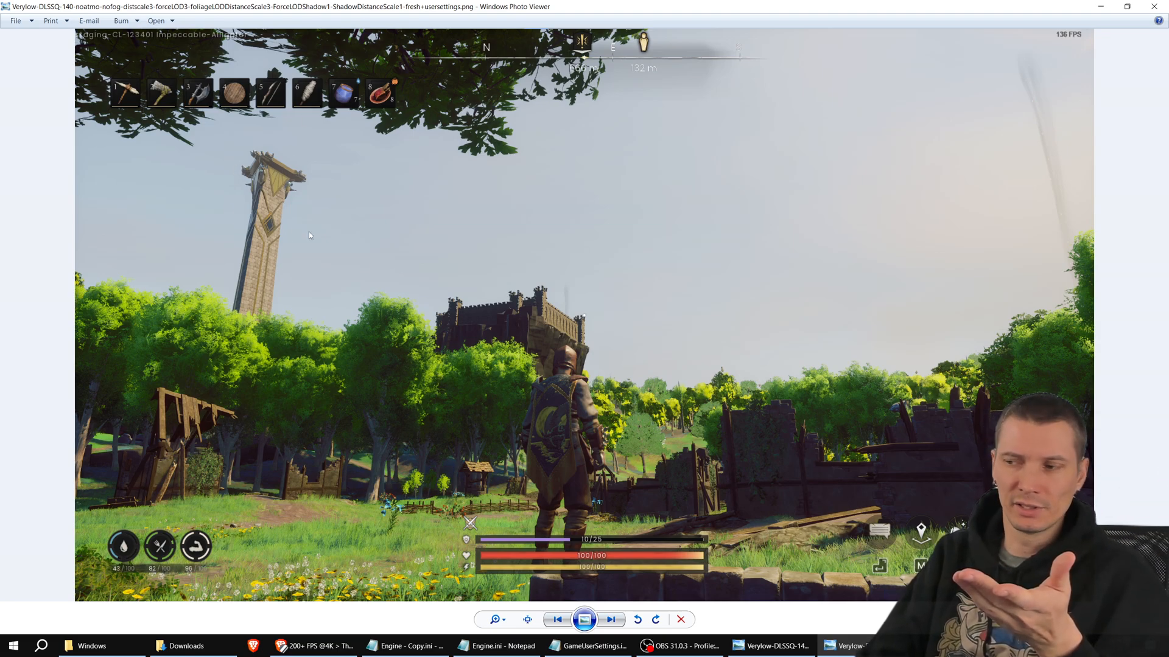
pyautogui.moveTo(320, 184)
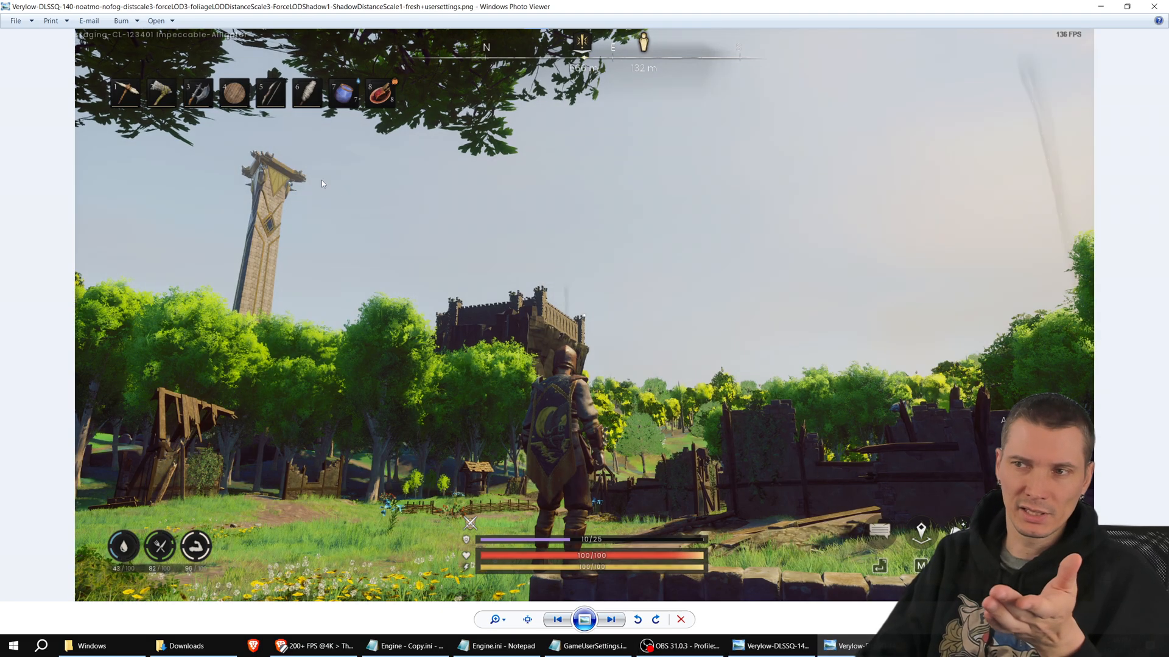
pyautogui.moveTo(667, 416)
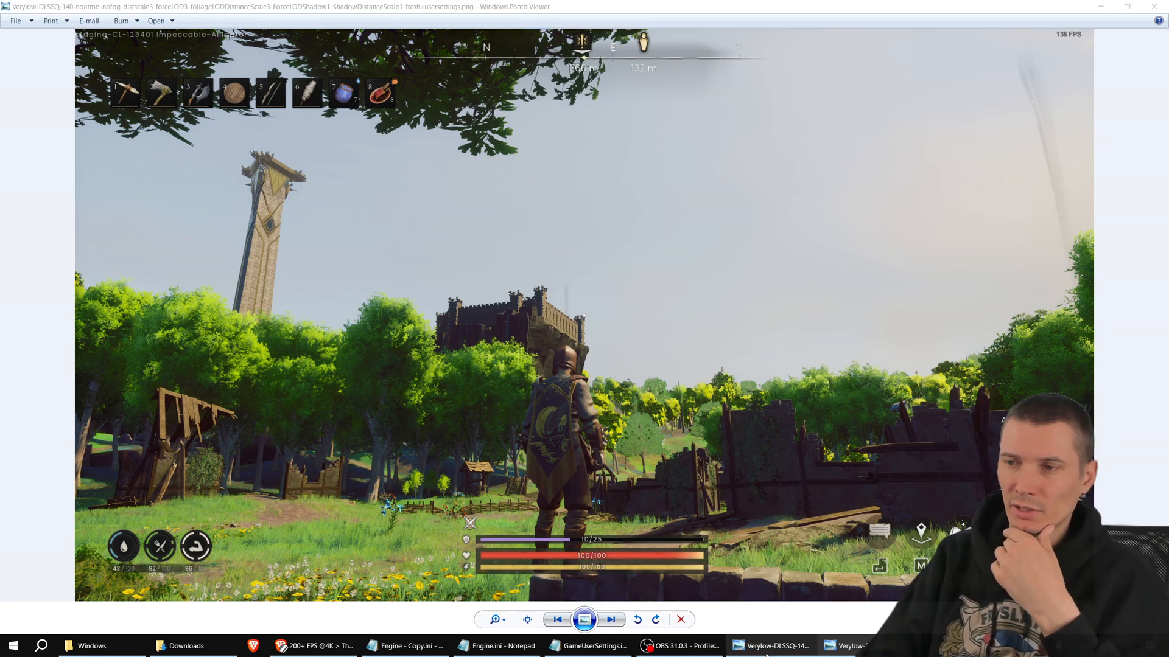
# Step: Check the Steam guide's motion blur setting line, then return to the extra-settings screenshot
pyautogui.click(610, 618)
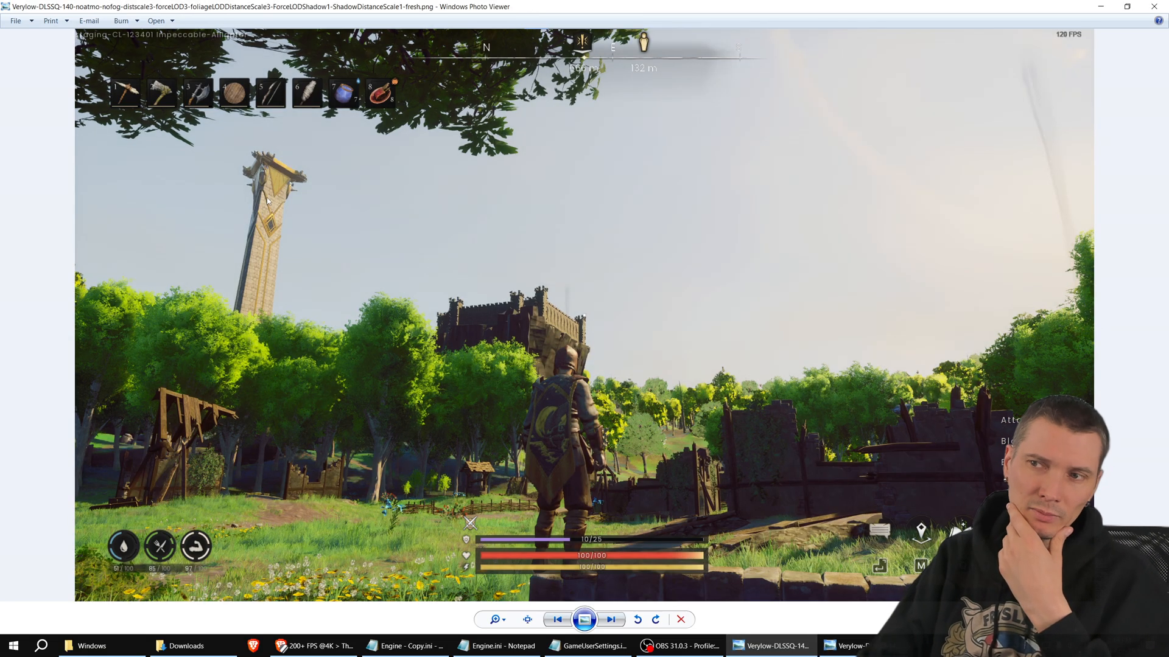
pyautogui.moveTo(347, 354)
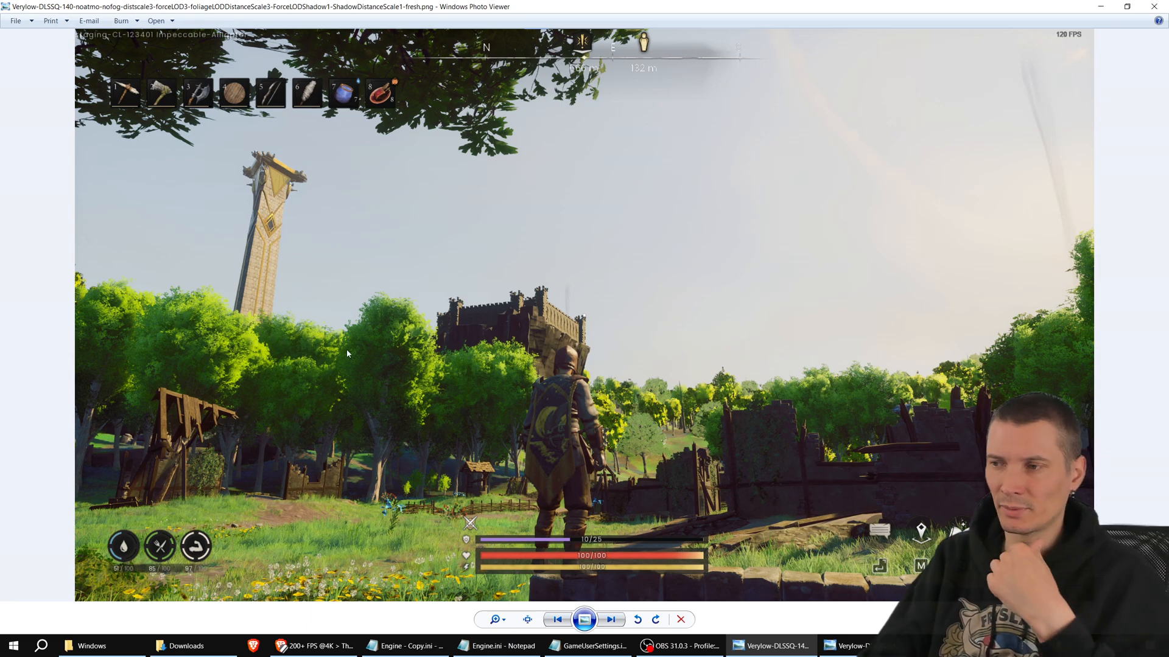
pyautogui.moveTo(272, 207)
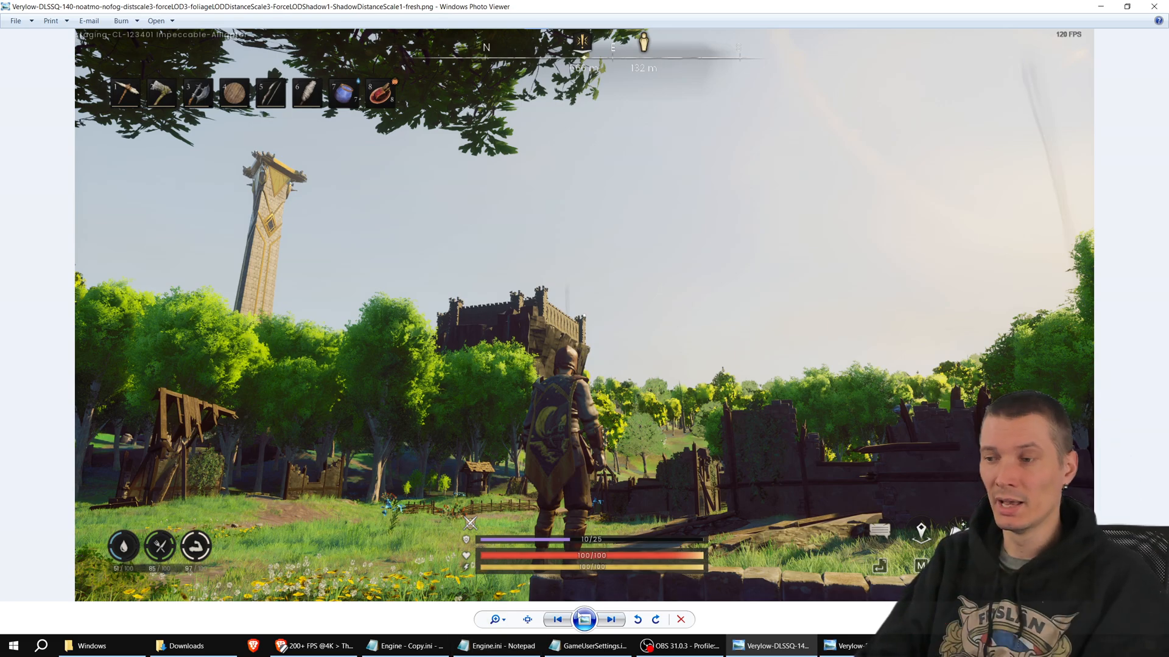
pyautogui.click(609, 618)
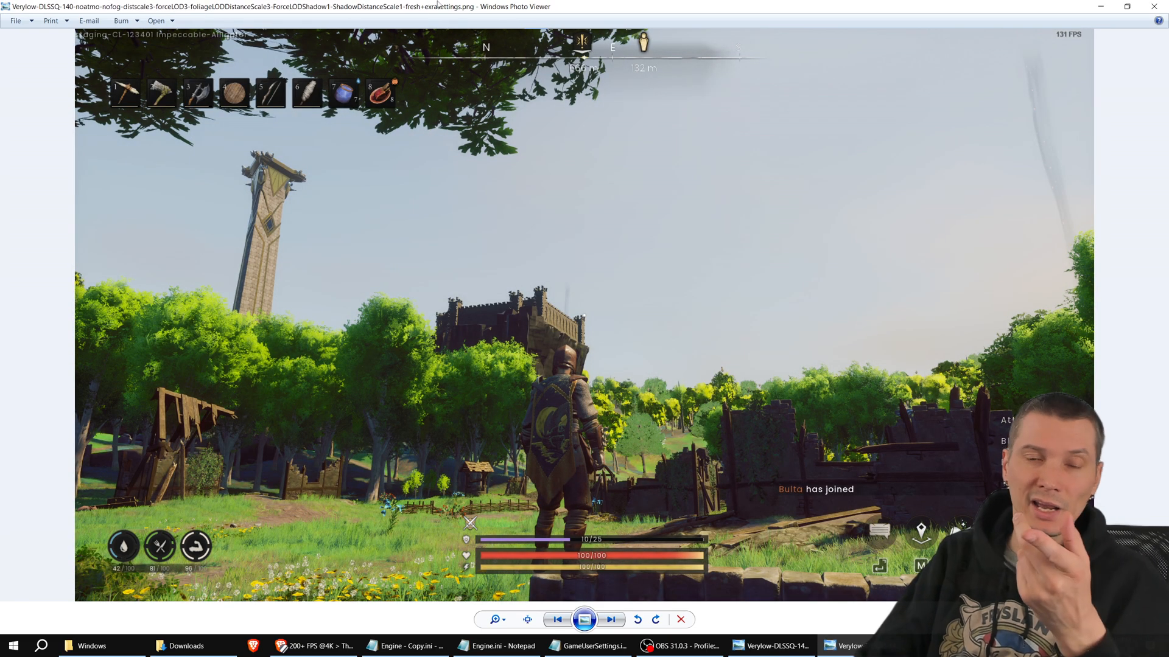
pyautogui.moveTo(462, 155)
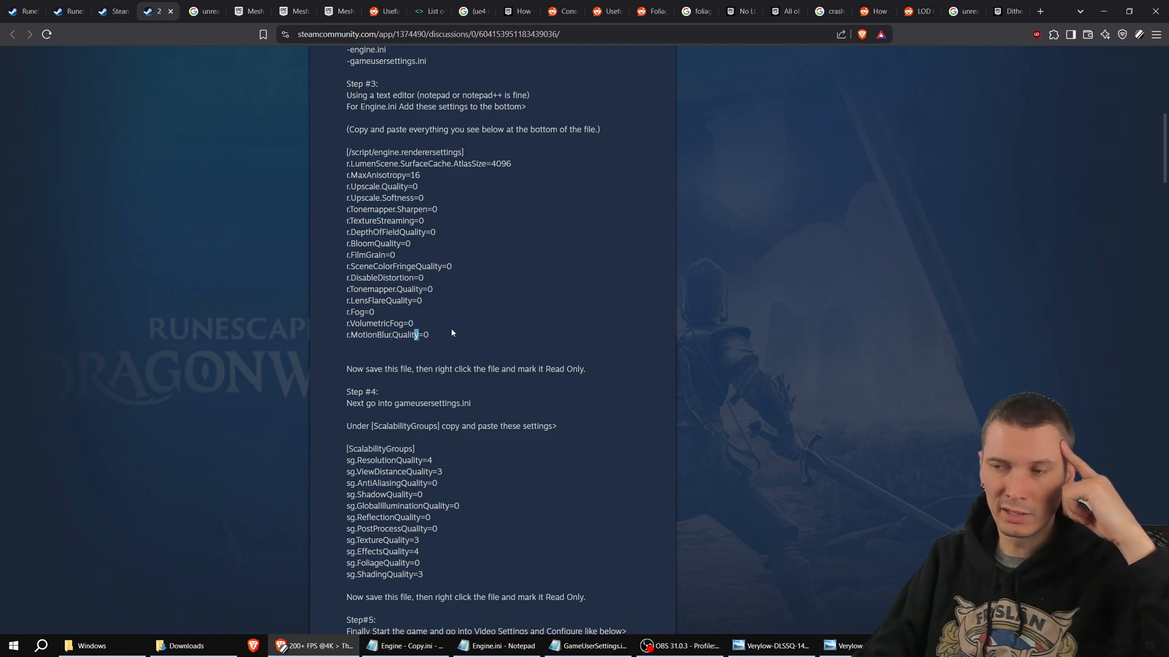
pyautogui.doubleClick(379, 324)
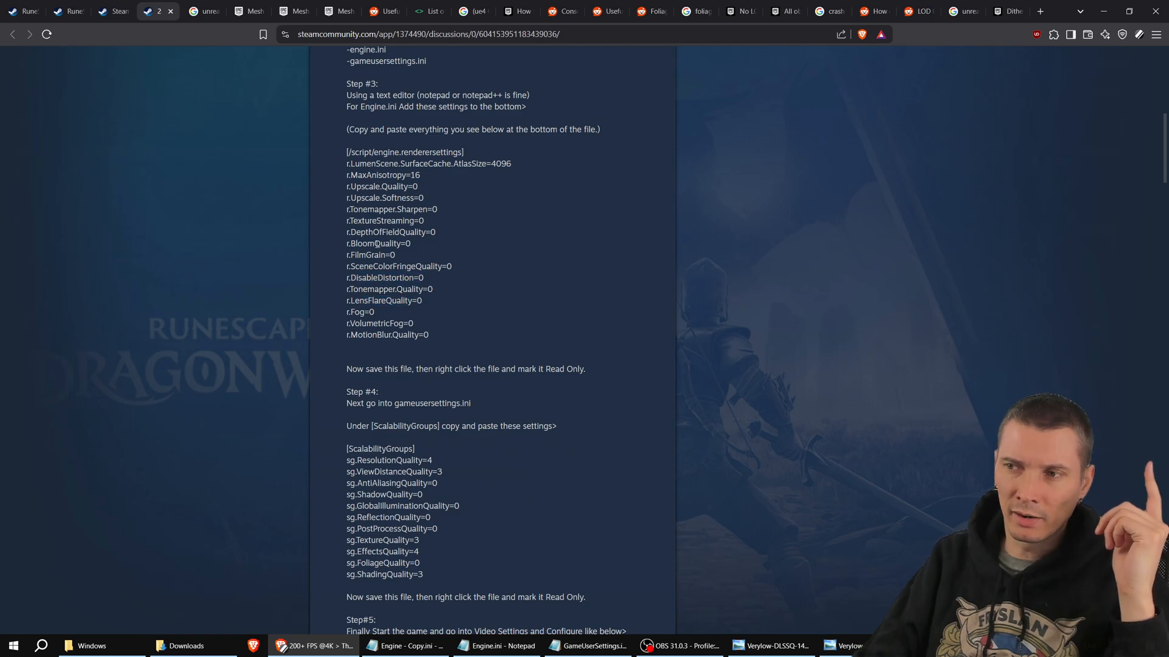
pyautogui.moveTo(438, 236)
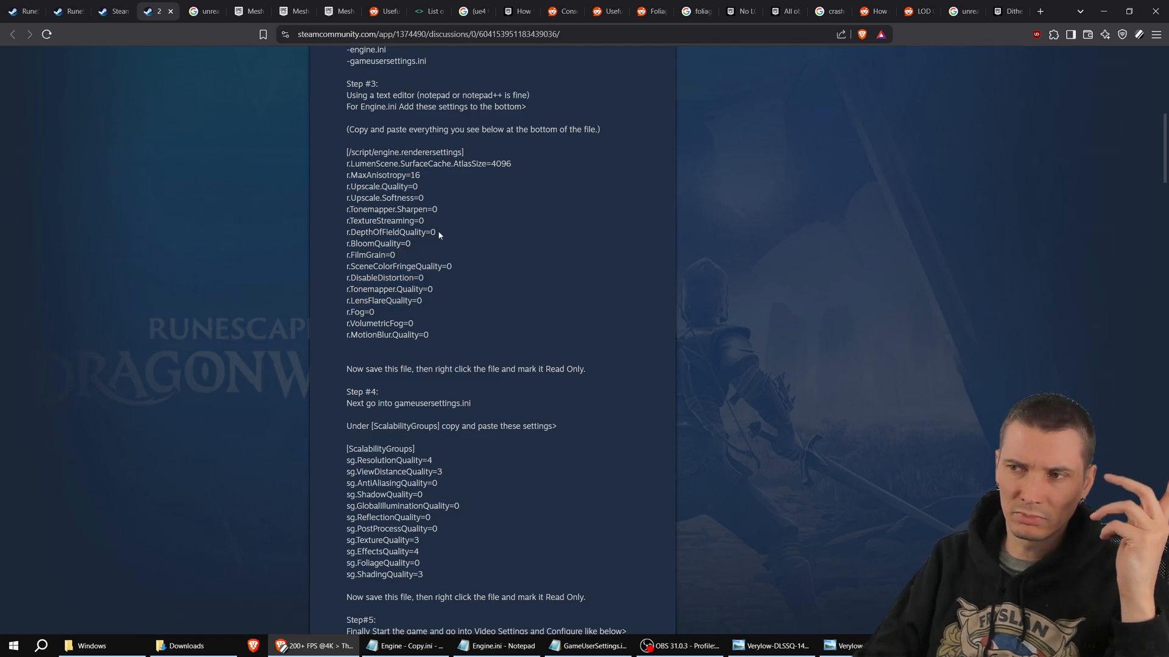
pyautogui.moveTo(345, 209); pyautogui.dragTo(424, 220)
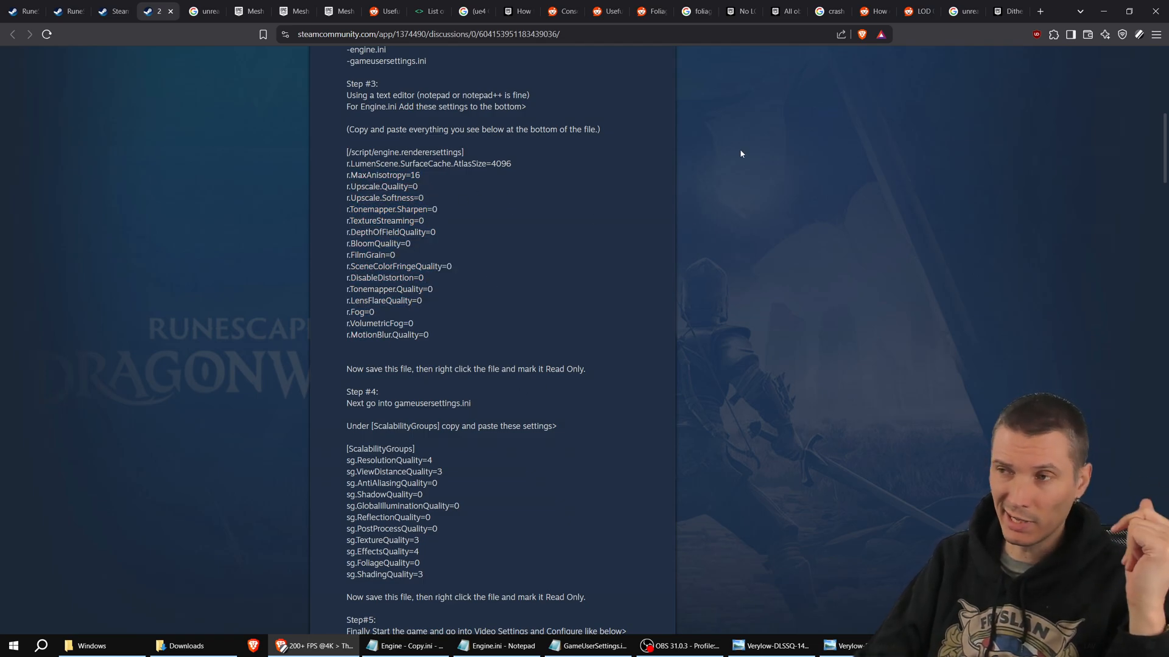
pyautogui.click(772, 645)
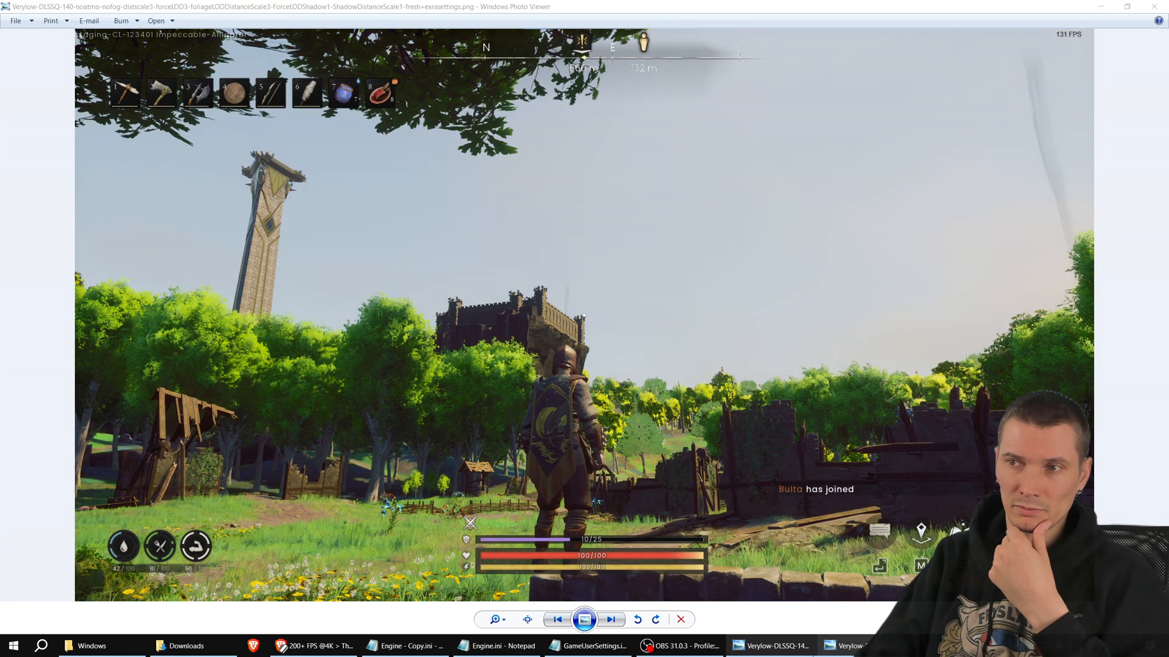
# Step: Cycle the fresh, user-settings and extra-settings screenshots once more, then bring up Engine - Copy.ini
pyautogui.click(610, 620)
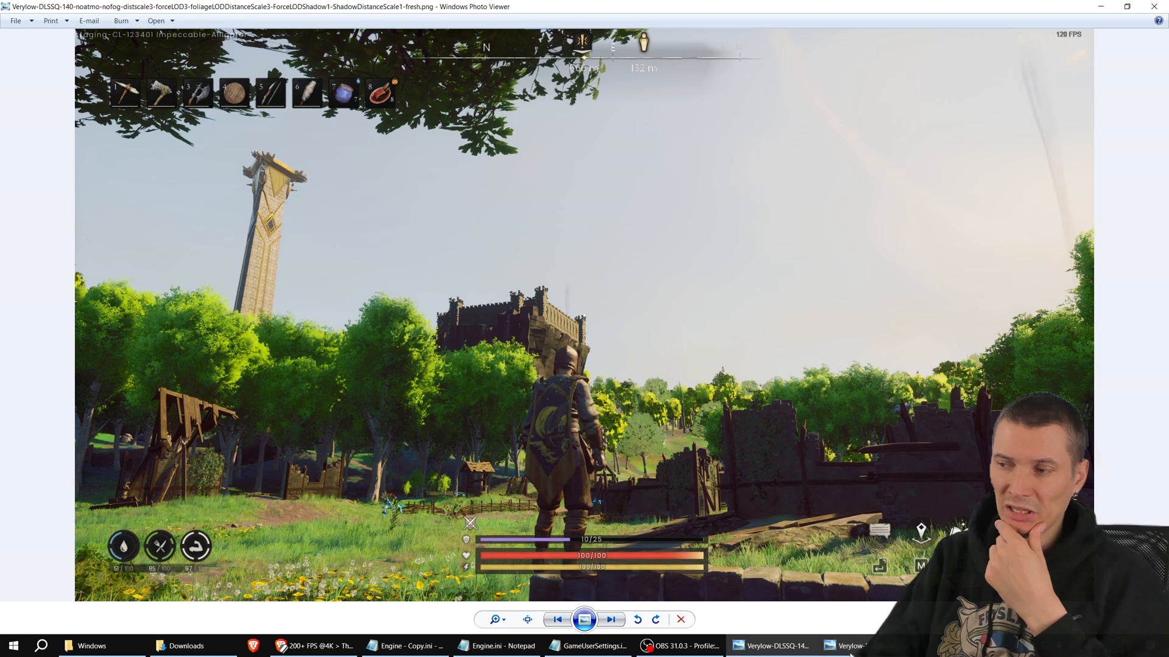
pyautogui.click(610, 620)
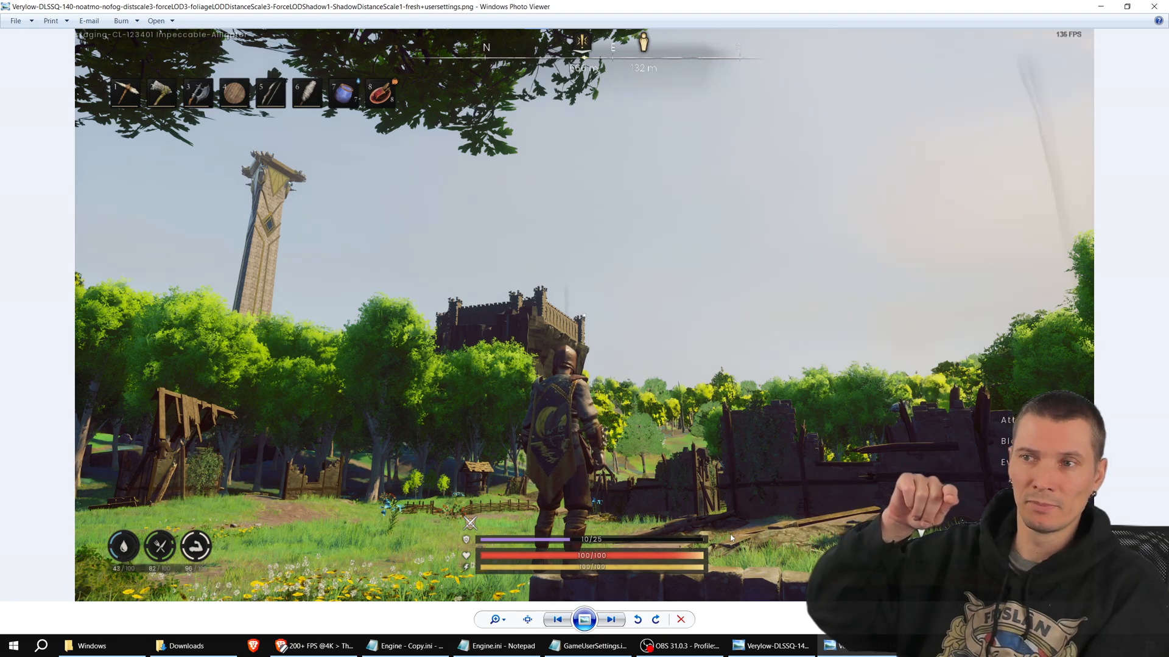
pyautogui.click(610, 620)
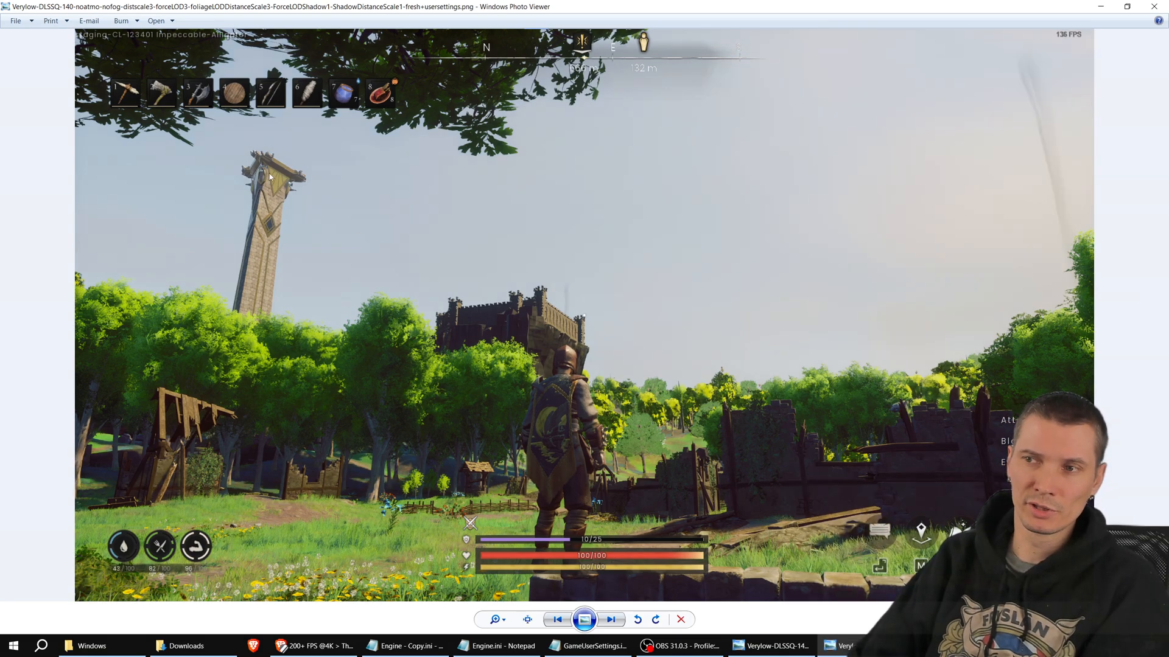
pyautogui.click(610, 620)
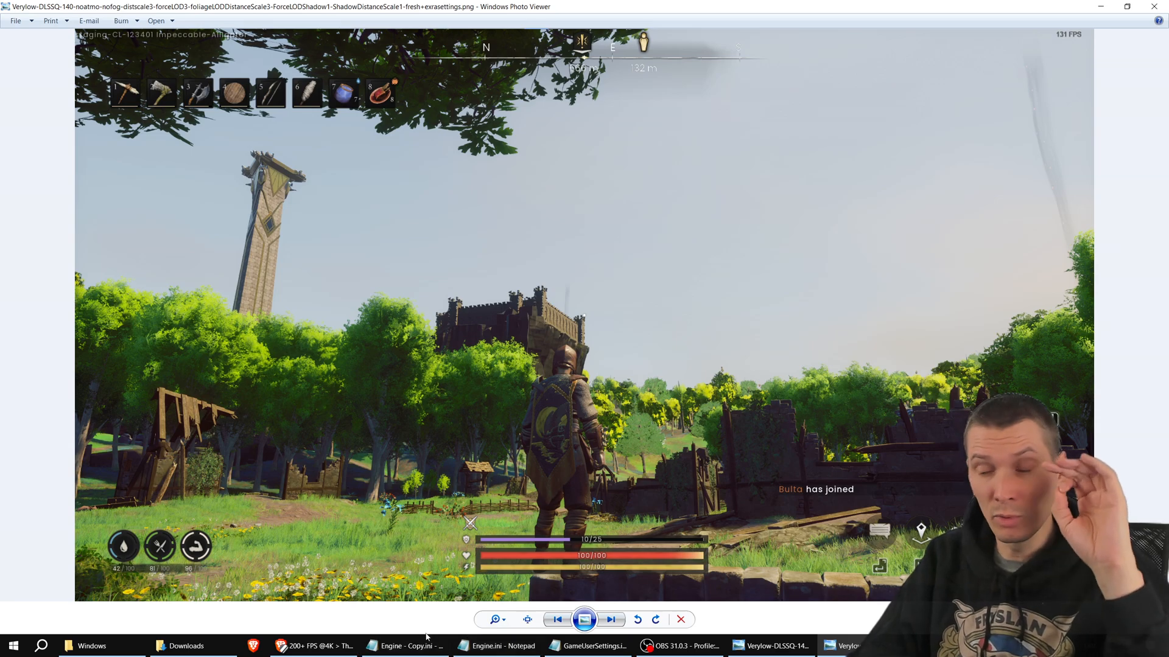
pyautogui.click(404, 646)
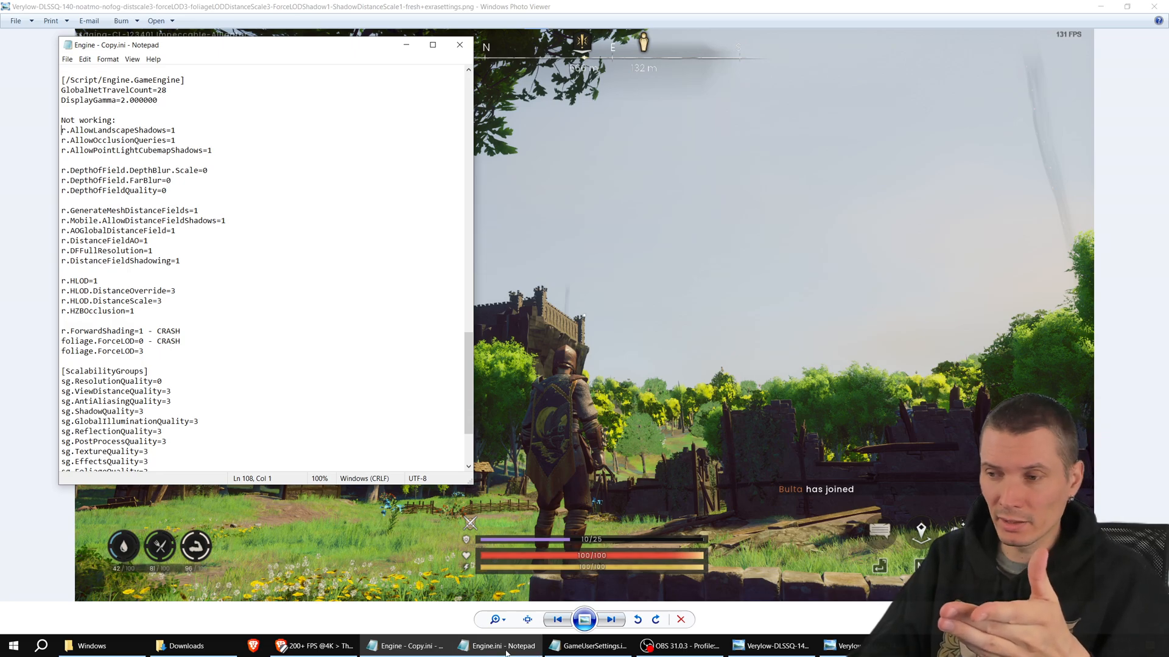
# Step: Review the HLOD lines and the Not working / Working lists in the copy file beside Engine.ini
pyautogui.click(495, 646)
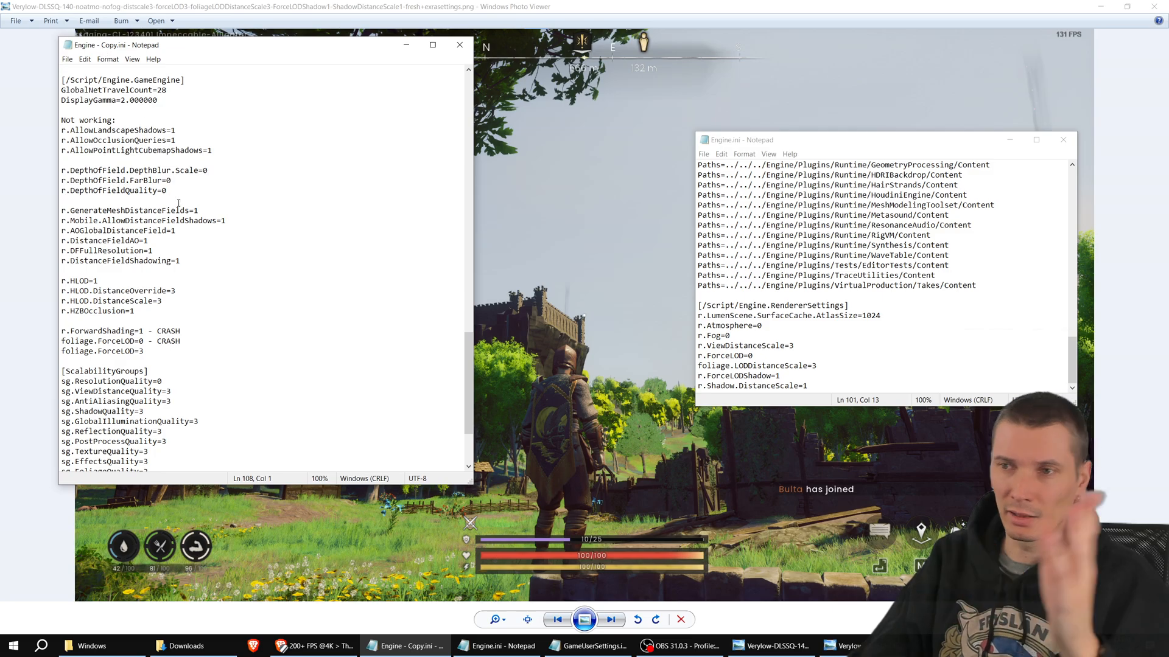
pyautogui.doubleClick(138, 131)
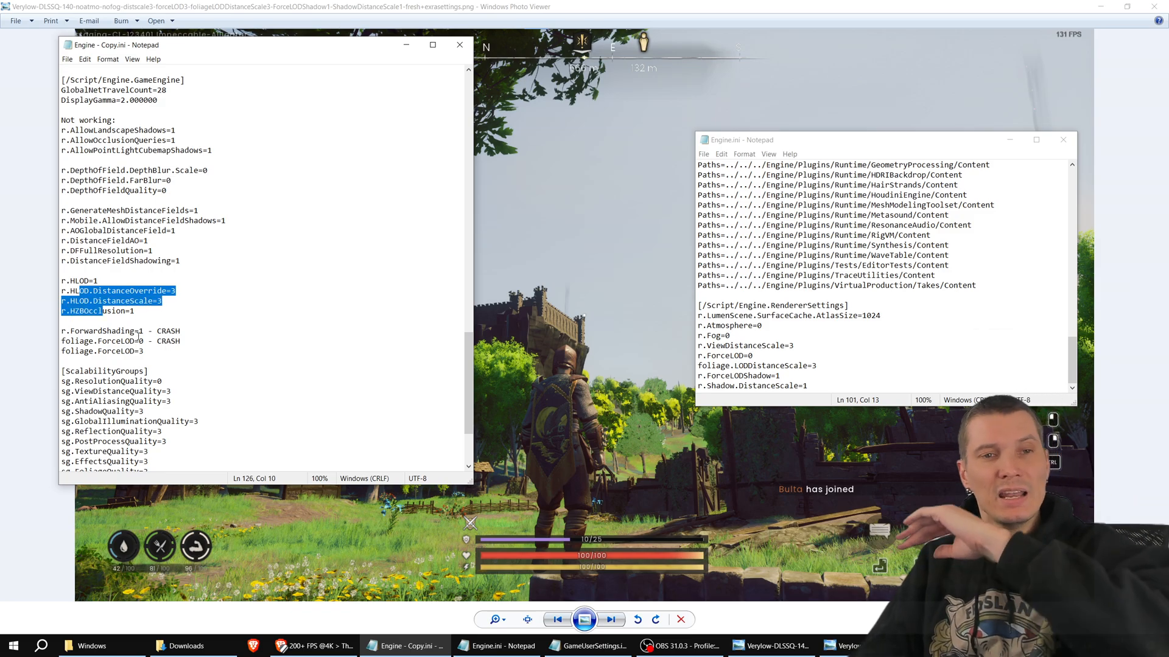
pyautogui.scroll(-3)
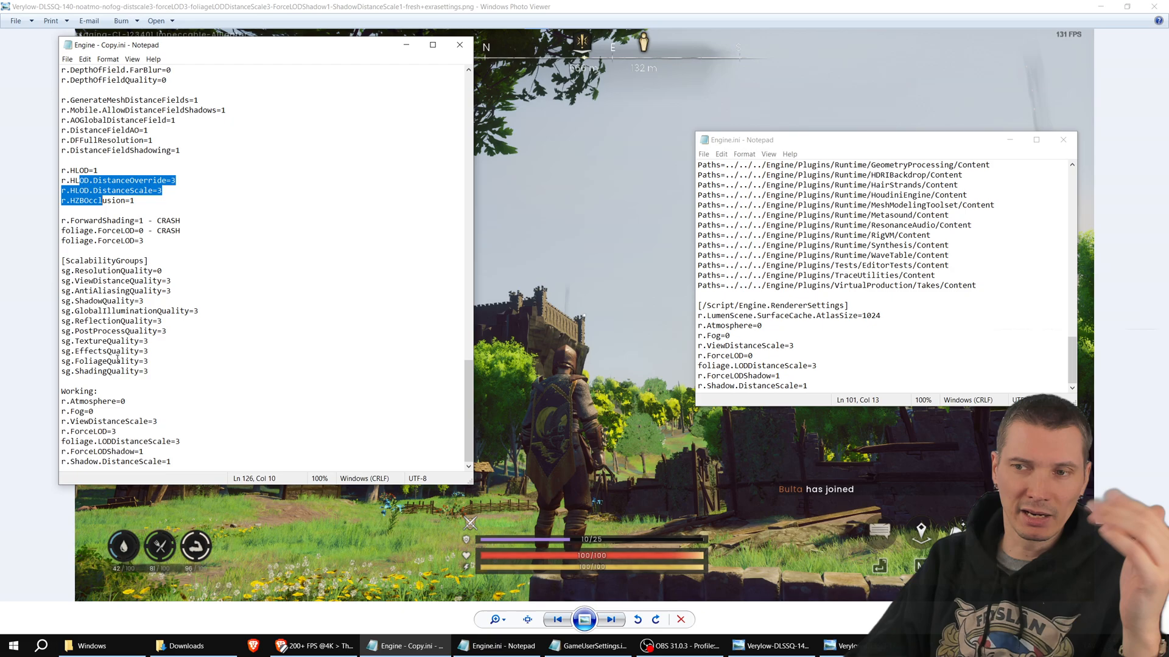
pyautogui.scroll(-3)
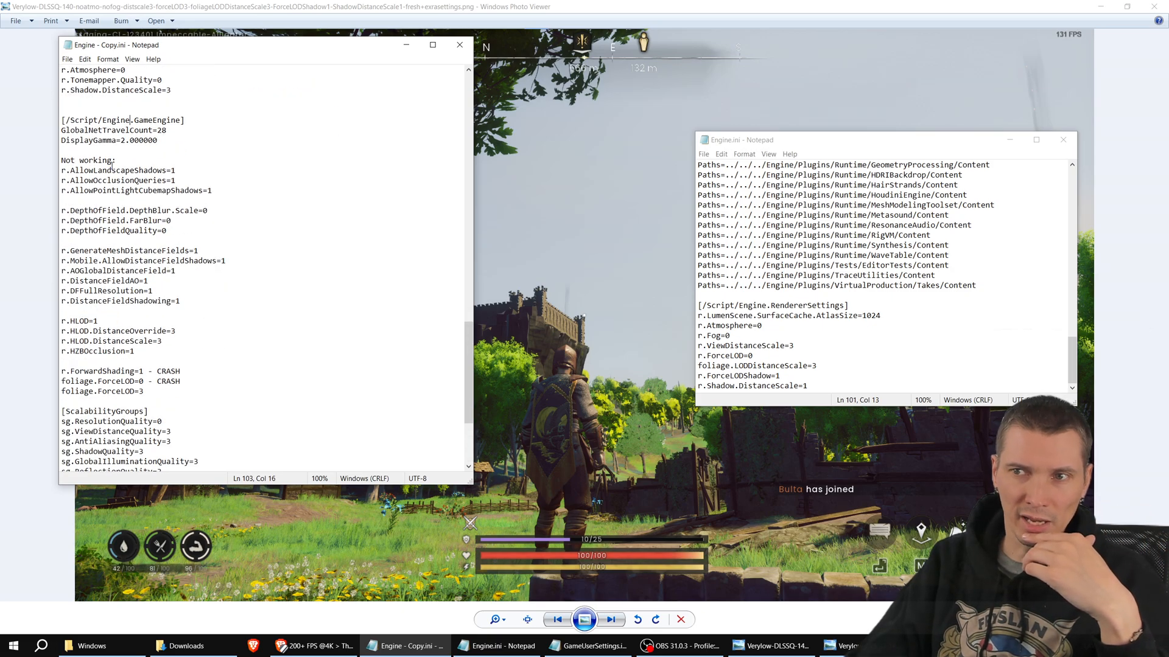
pyautogui.doubleClick(88, 160)
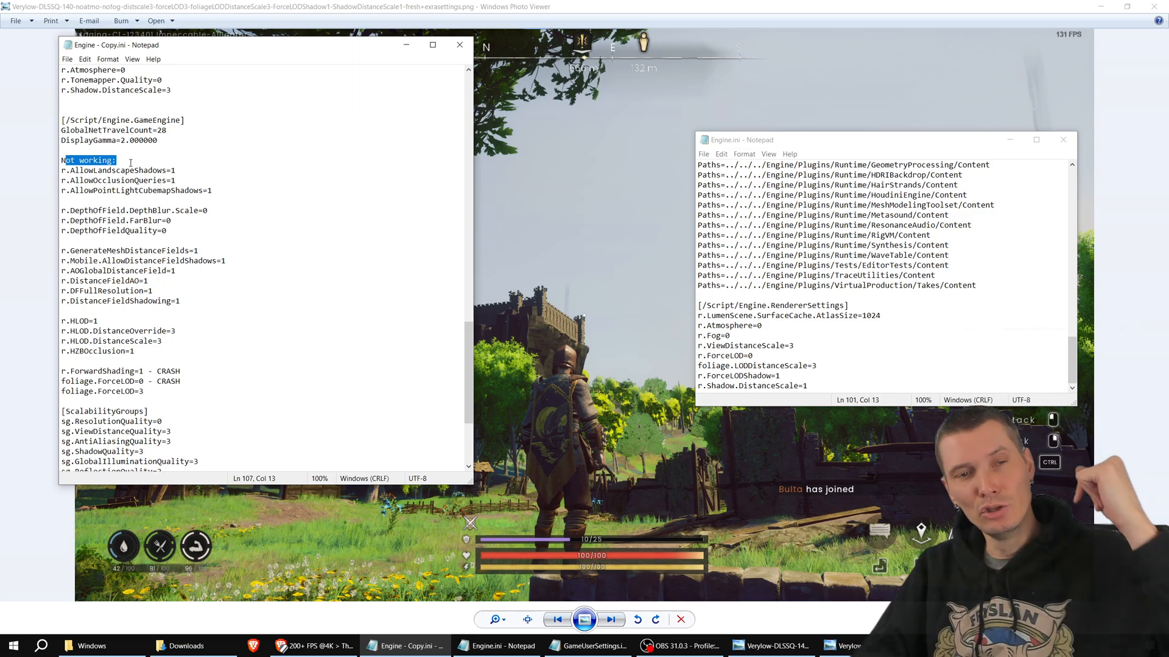
pyautogui.scroll(-3)
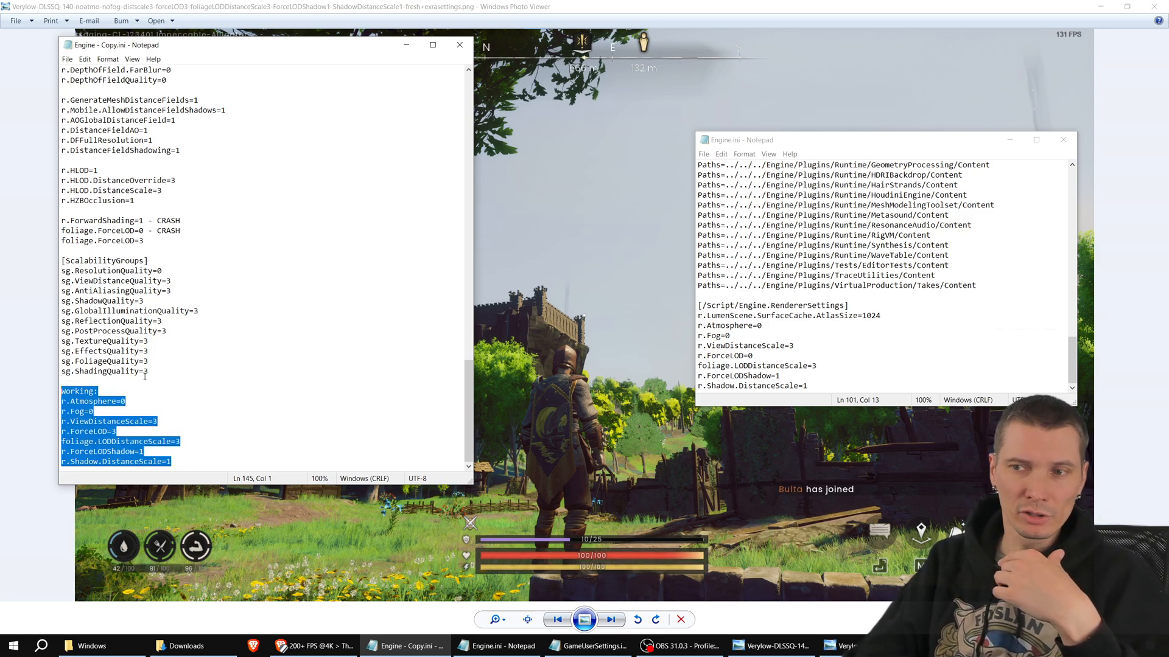
pyautogui.scroll(3)
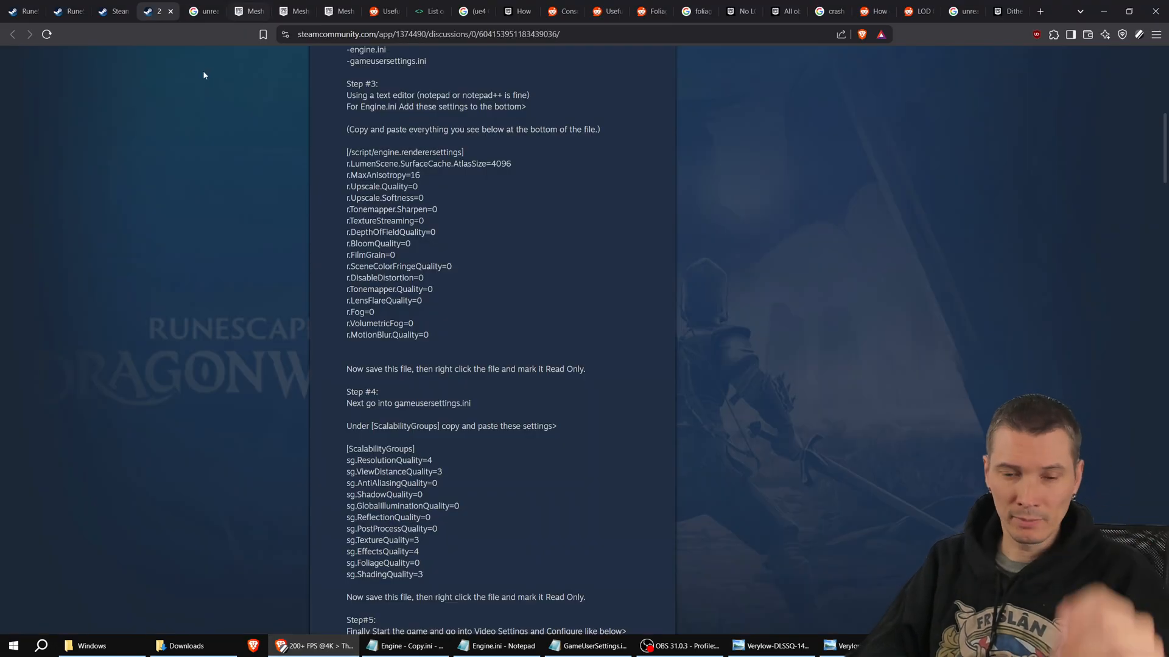
# Step: Look over the Mesh Distance Fields docs and scroll the UE4 console variable reference list
pyautogui.click(285, 11)
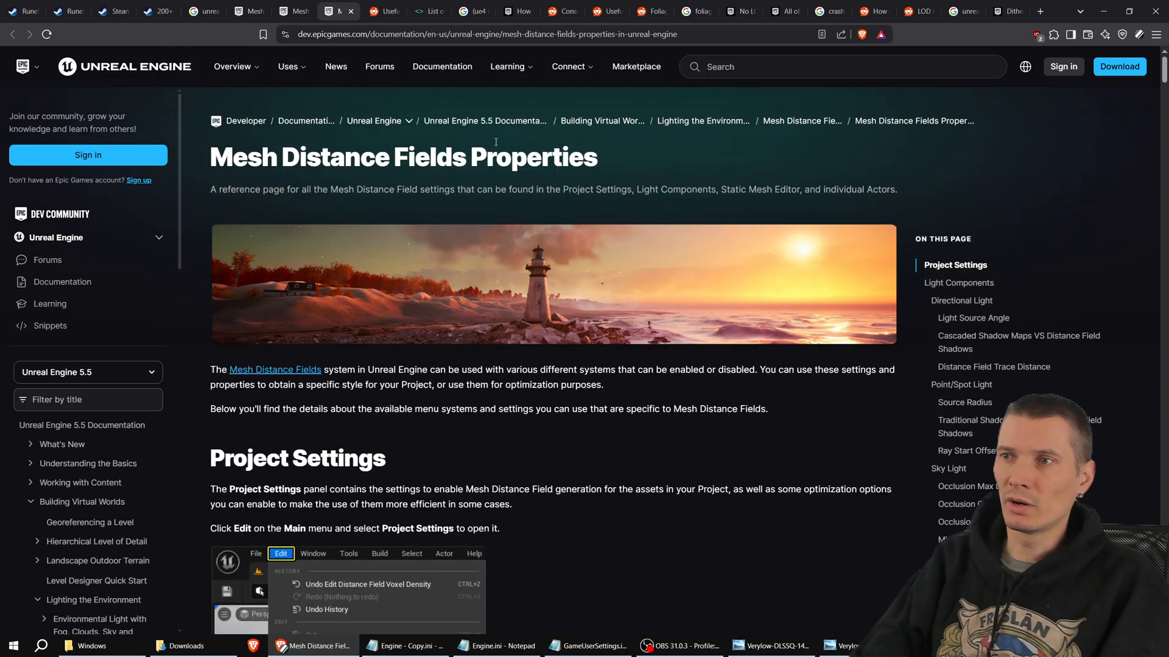
pyautogui.click(428, 11)
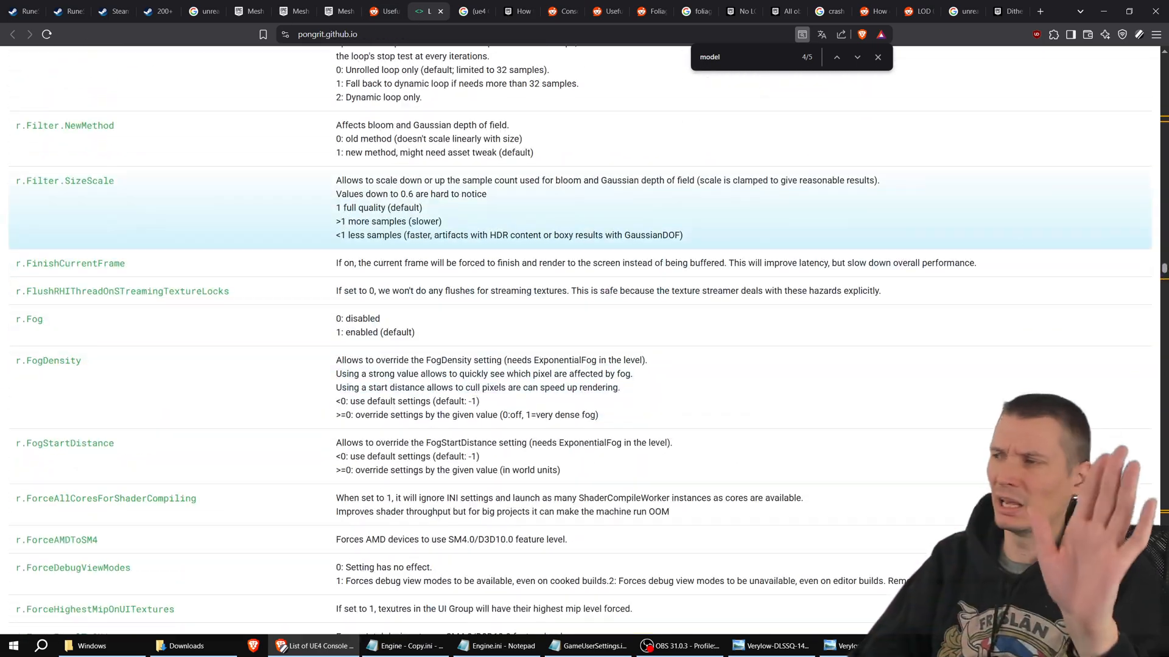
pyautogui.scroll(3)
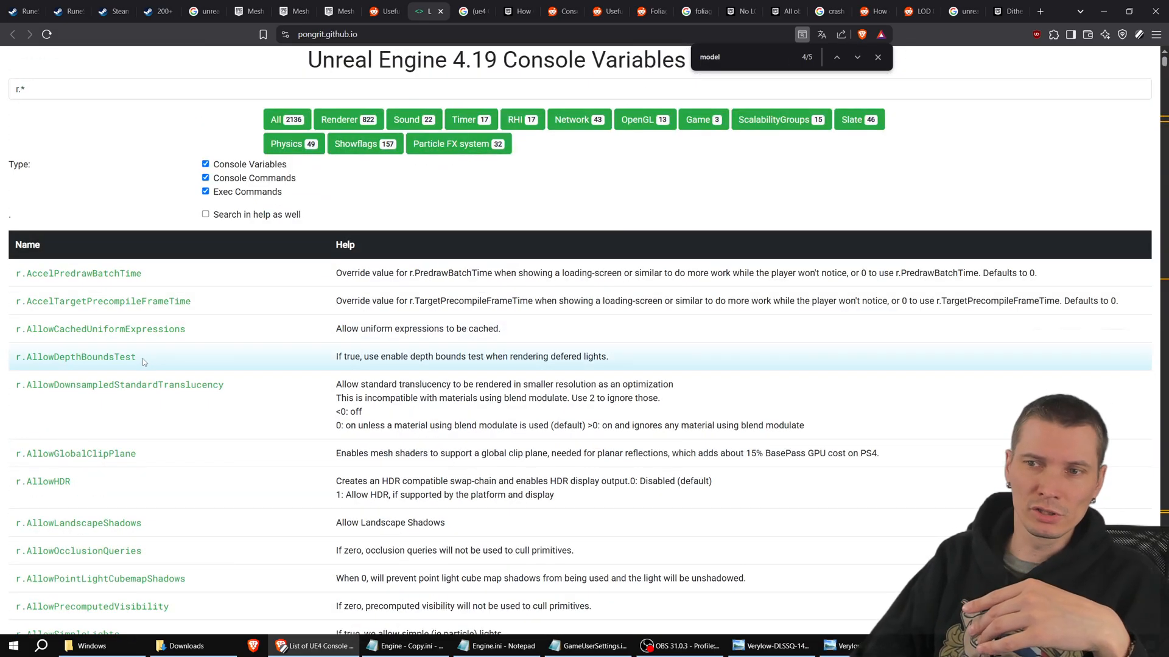
pyautogui.scroll(-3)
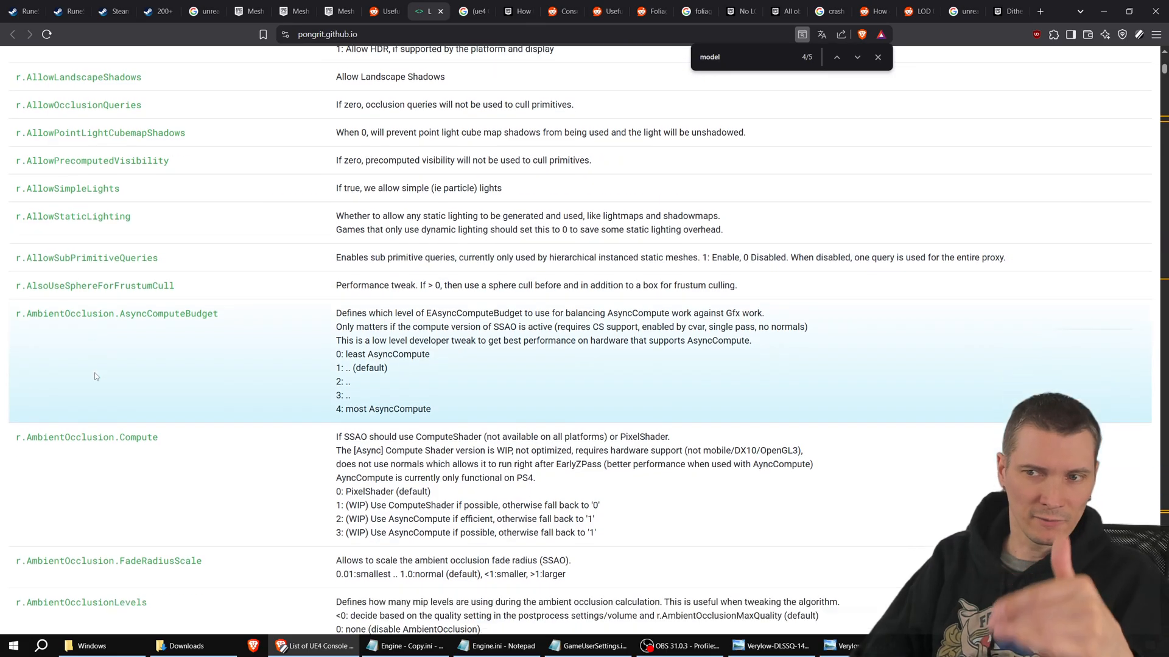
pyautogui.scroll(-3)
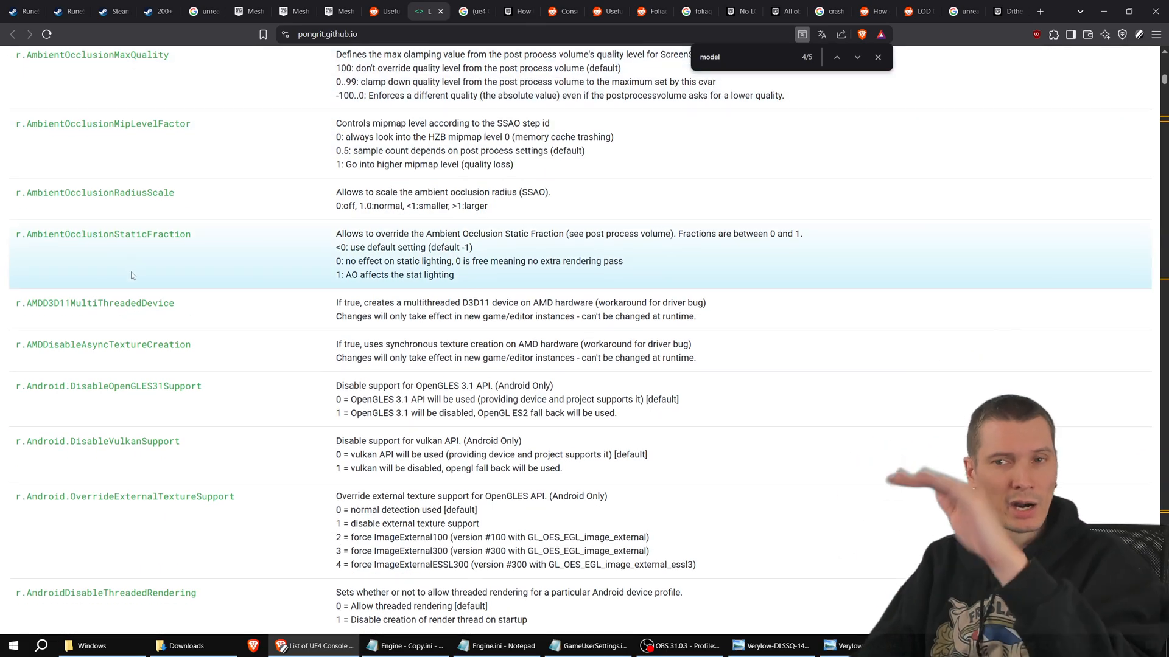
pyautogui.scroll(-3)
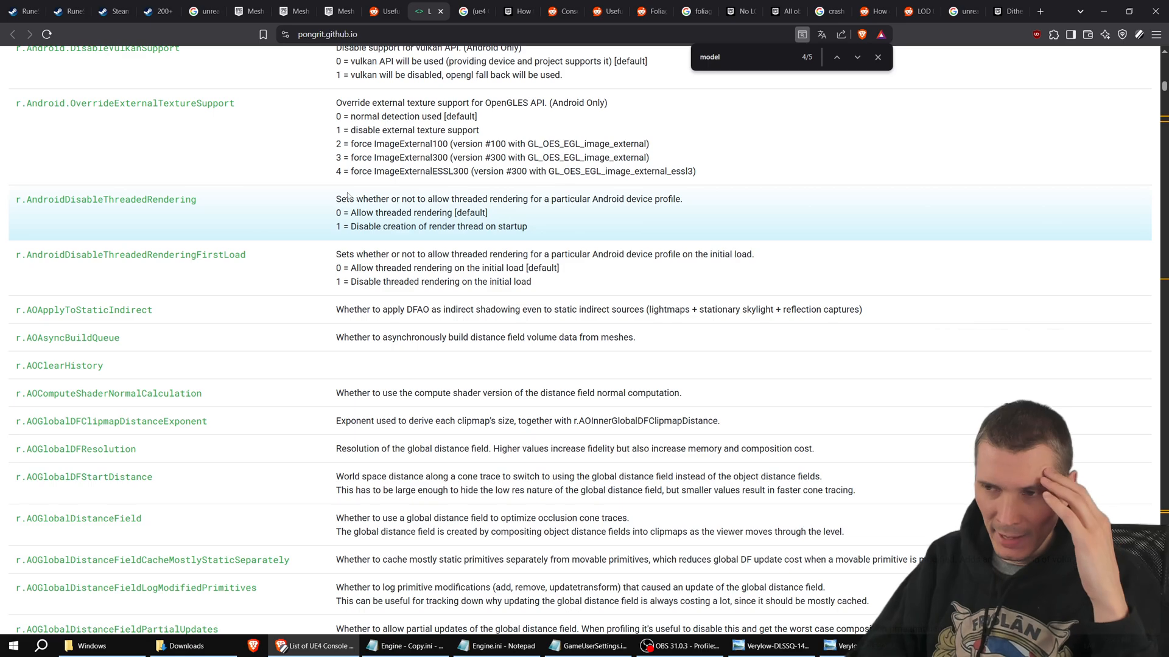
pyautogui.scroll(-3)
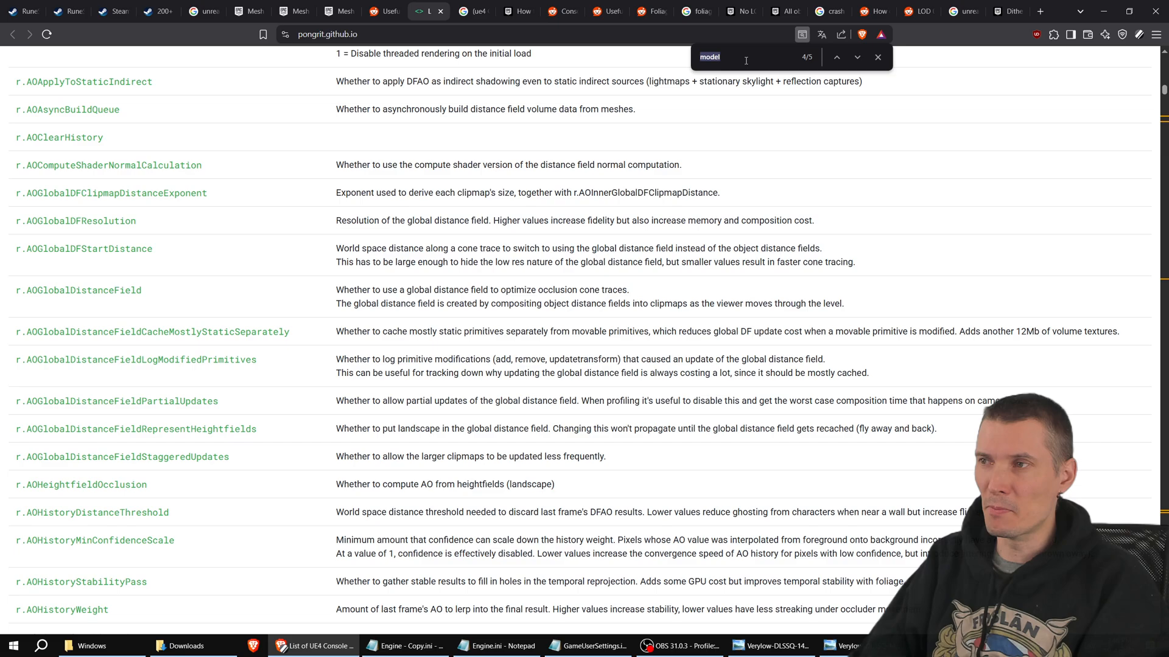
# Step: Search the console variable list for 'shadow' matches, then switch to the forum thread on shadow distance
pyautogui.write('sha')
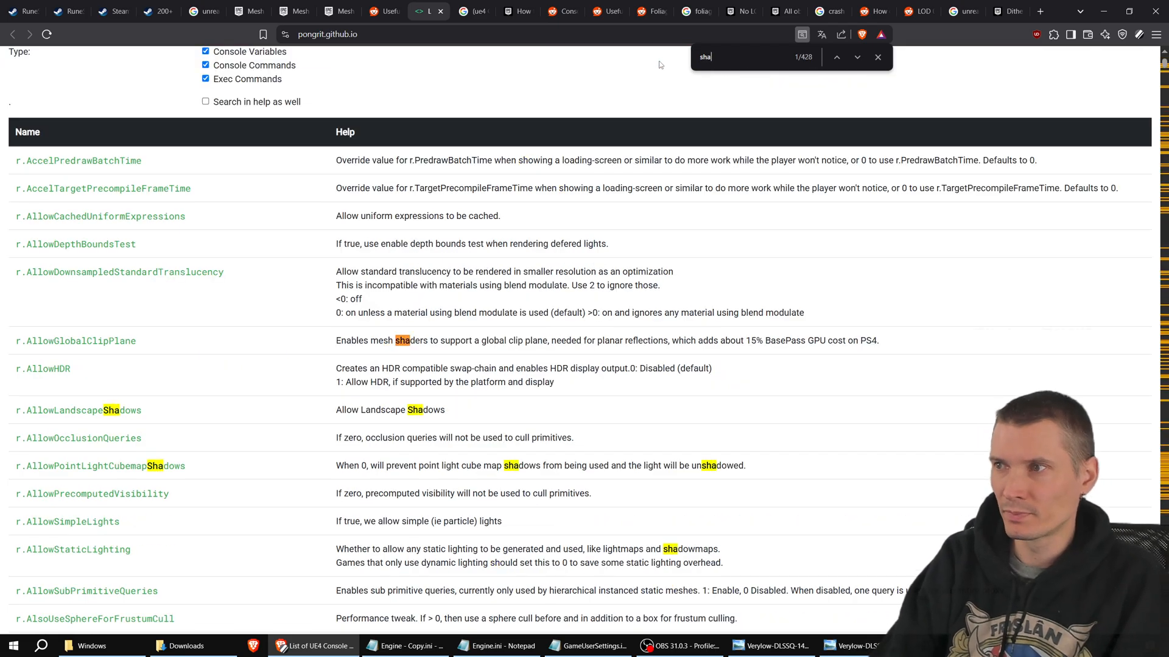
pyautogui.write('dow')
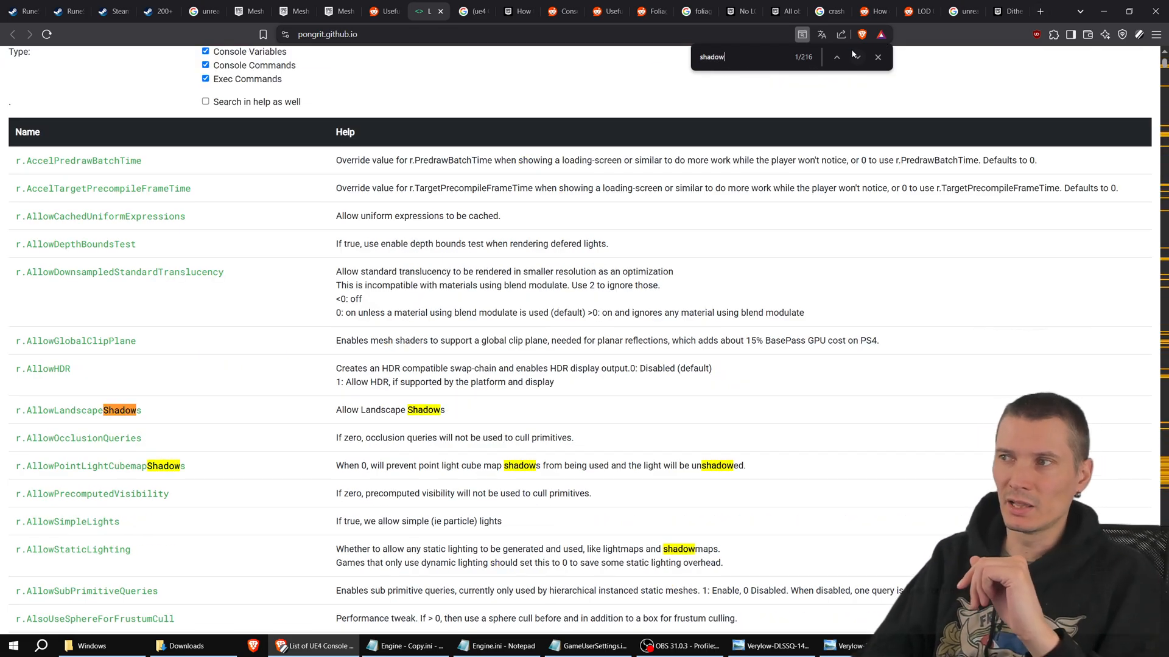
pyautogui.click(856, 57)
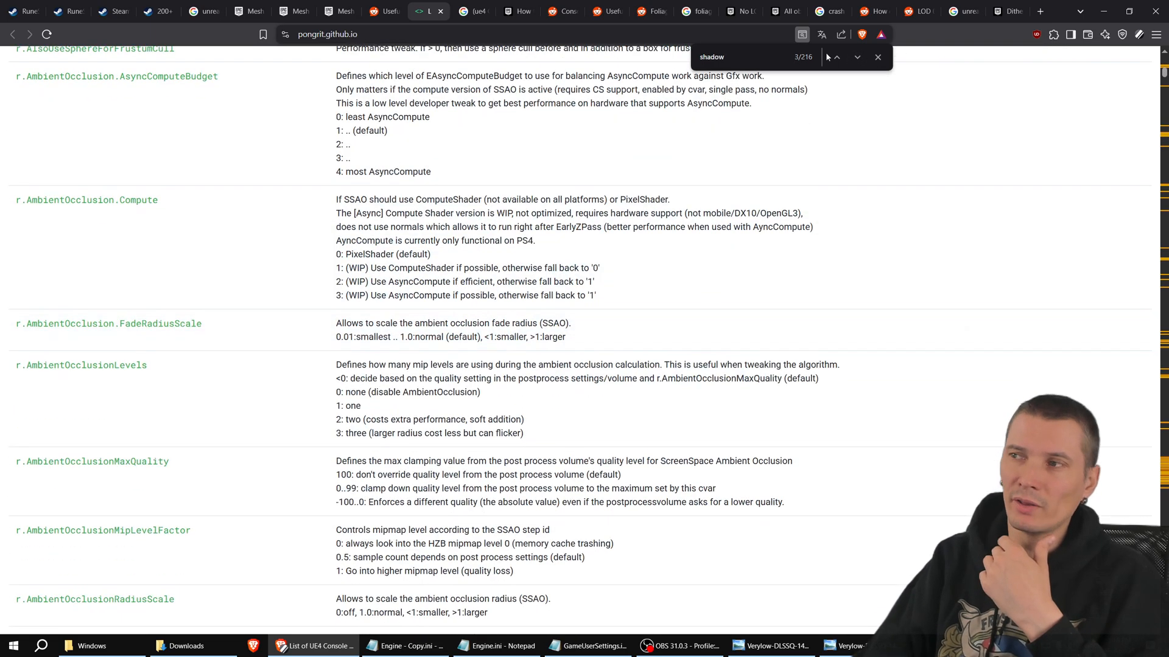
pyautogui.click(857, 57)
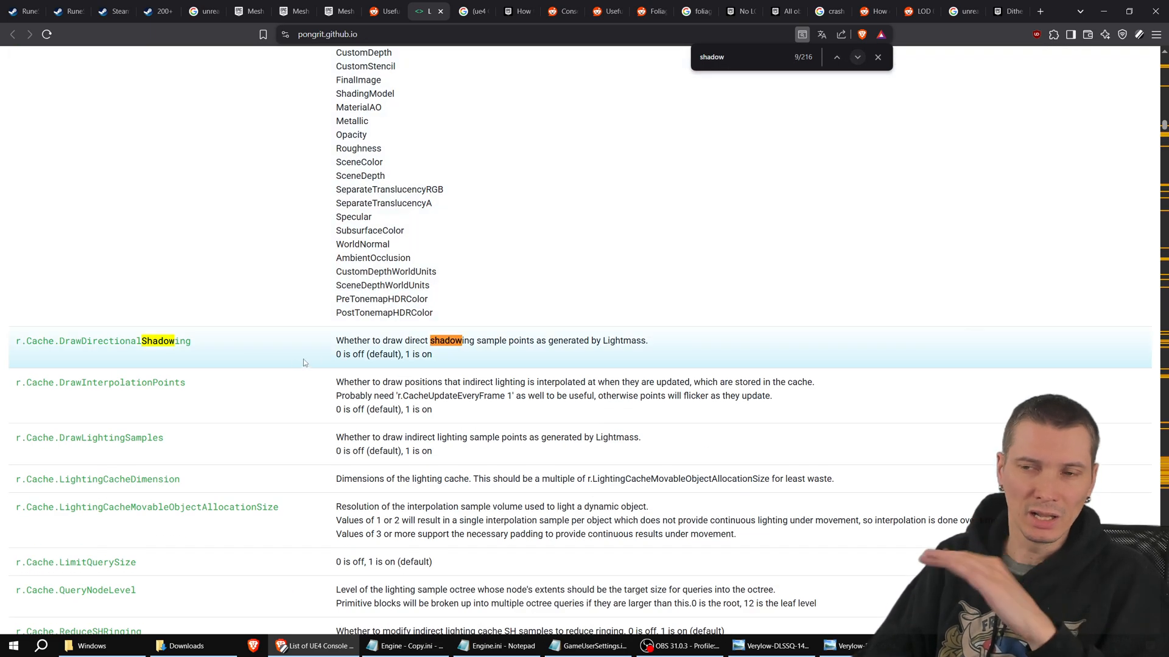
pyautogui.scroll(3)
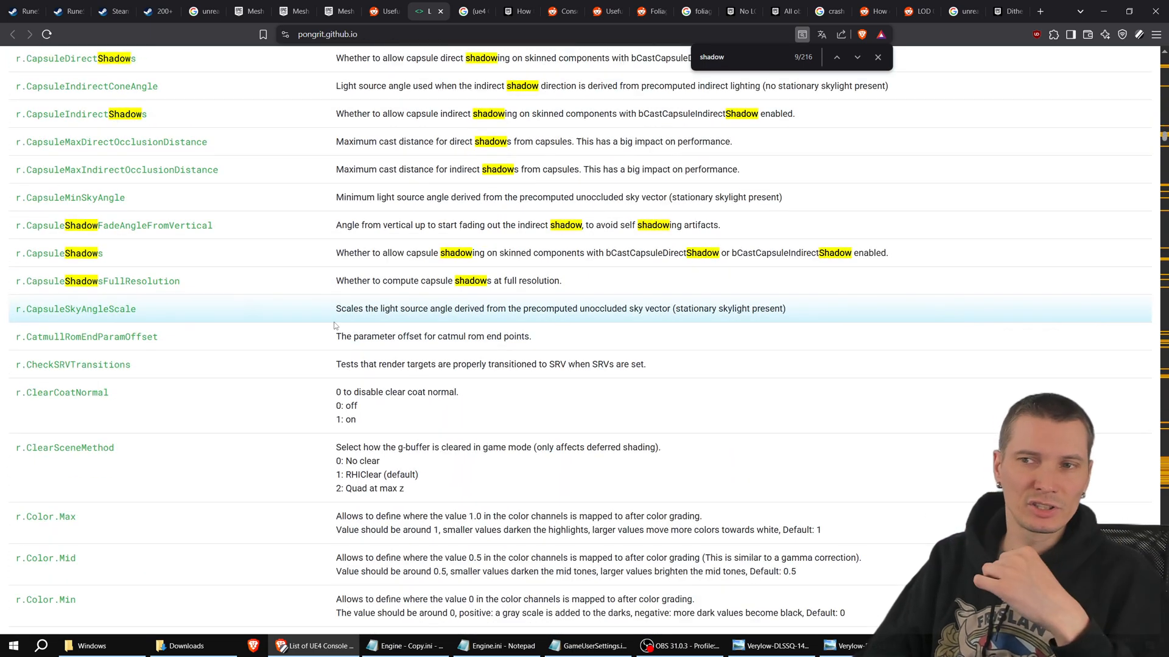
pyautogui.scroll(-3)
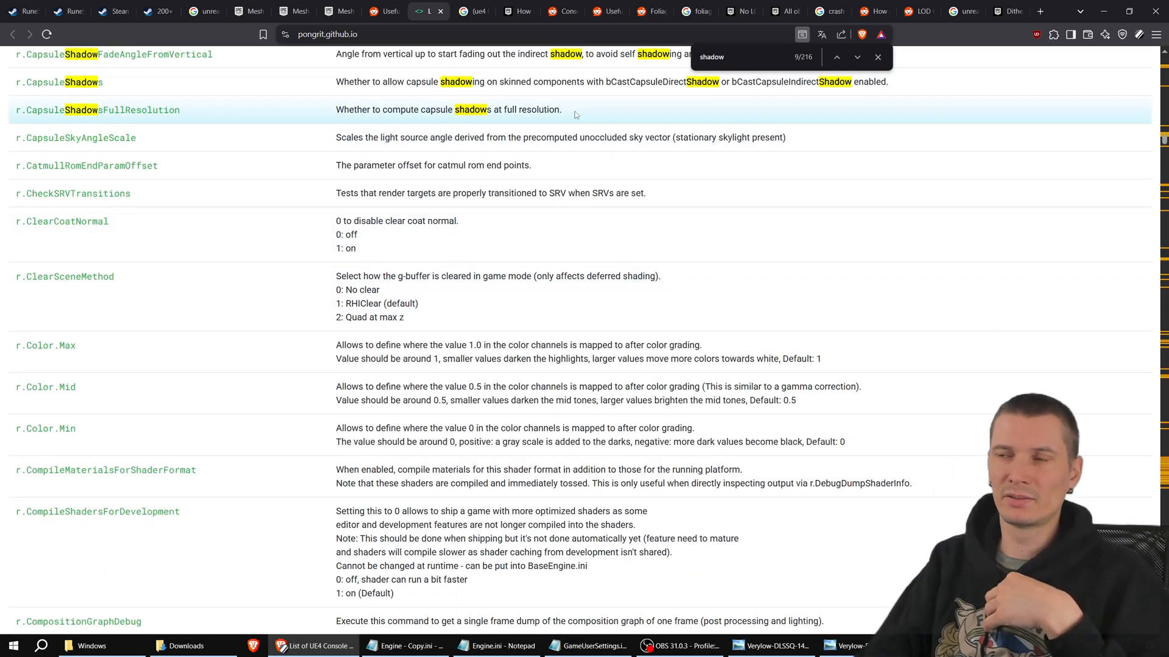
pyautogui.click(510, 11)
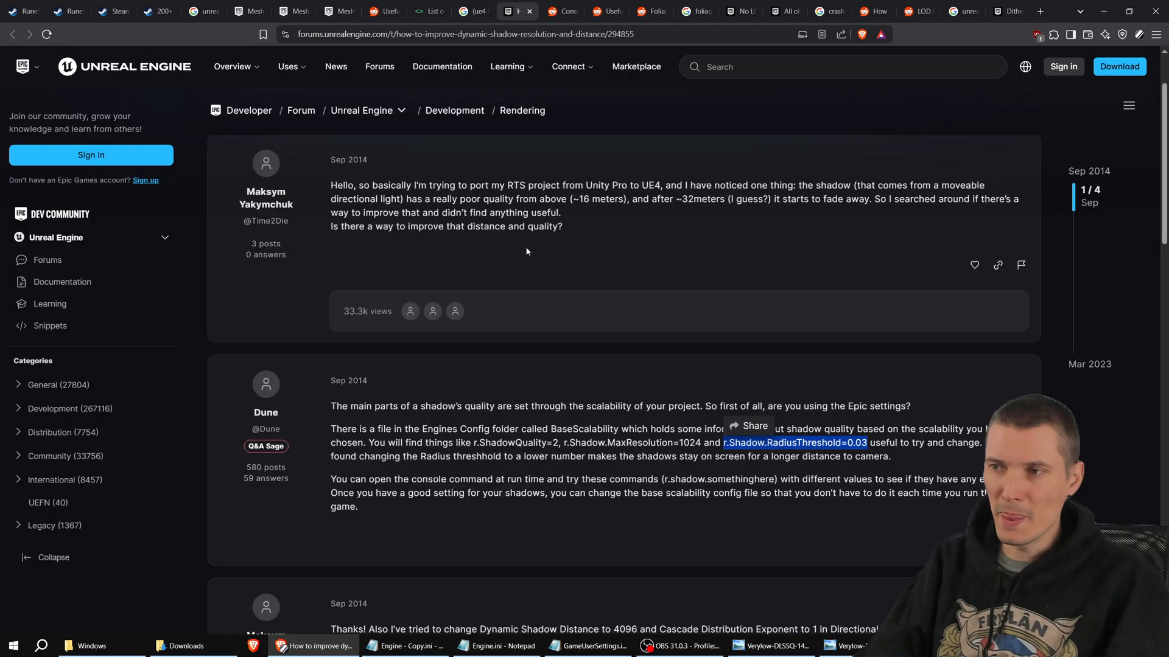
# Step: Show the 'unreal engine 4 foliage.DitheredLOD' Google results, then bring Engine - Copy.ini forward
pyautogui.click(918, 11)
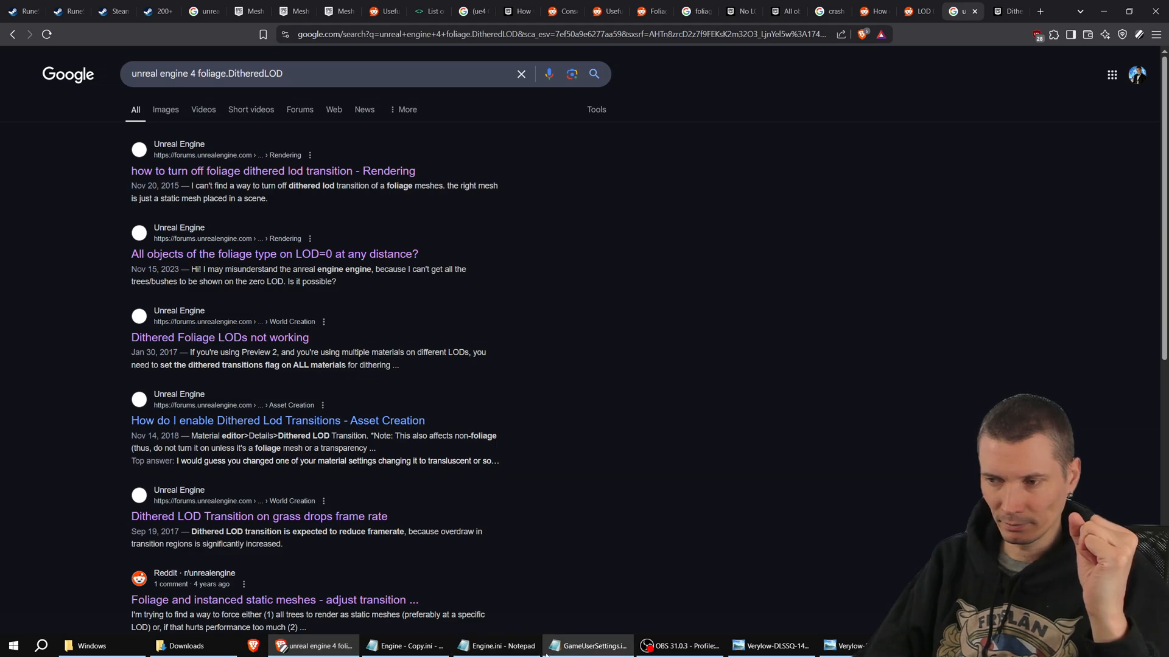
pyautogui.click(404, 647)
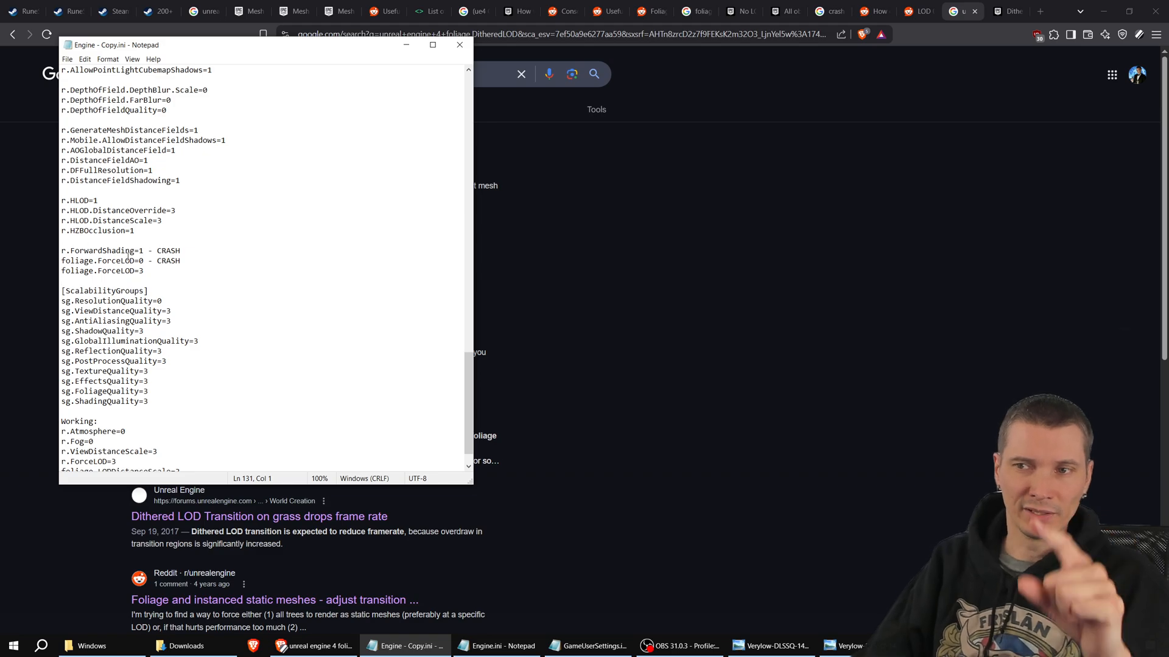
# Step: Compare the foliage.ForceLOD=0 - CRASH line against the game screenshot, then return to the DitheredLOD results
pyautogui.click(773, 645)
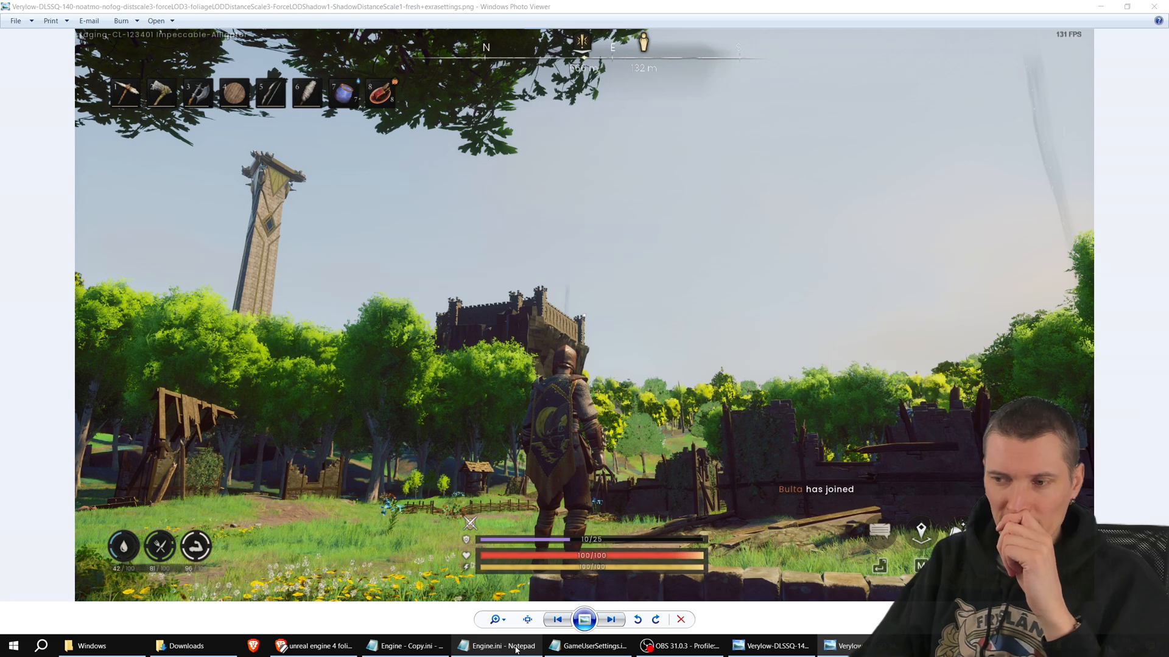
pyautogui.click(409, 645)
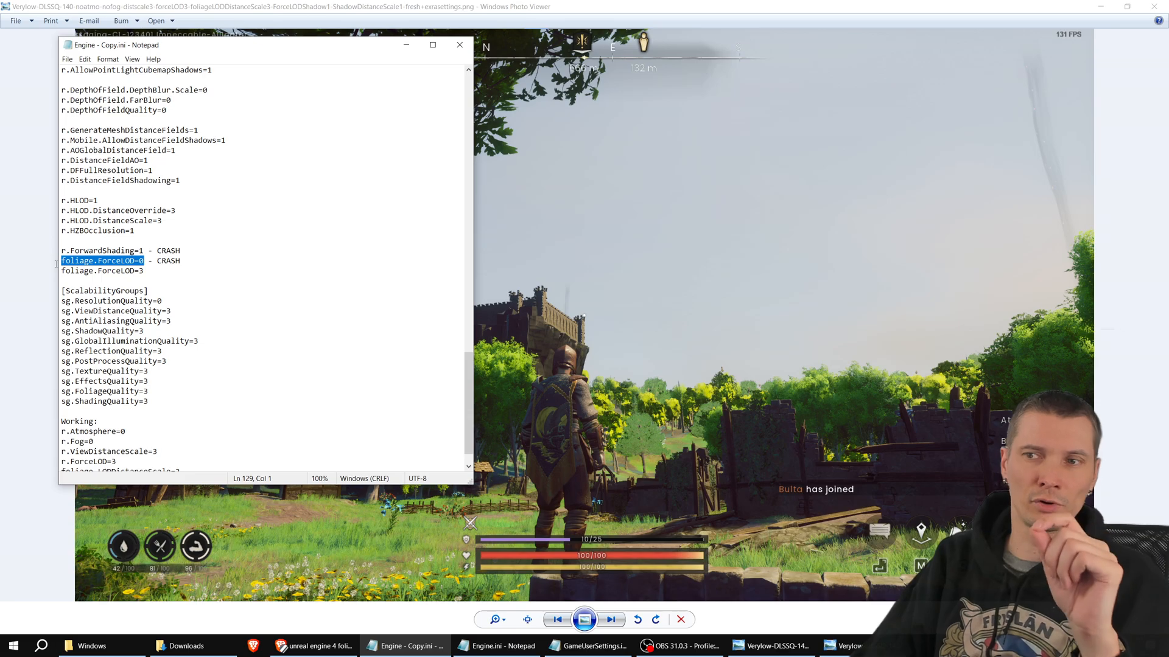
pyautogui.click(139, 260)
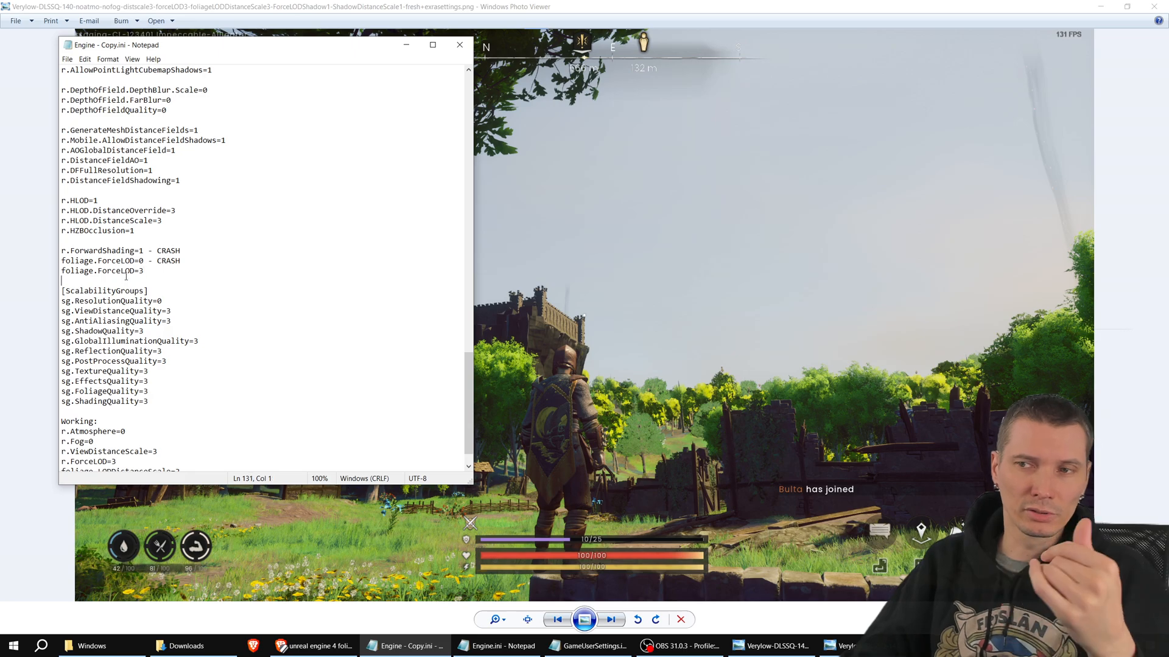
pyautogui.doubleClick(126, 261)
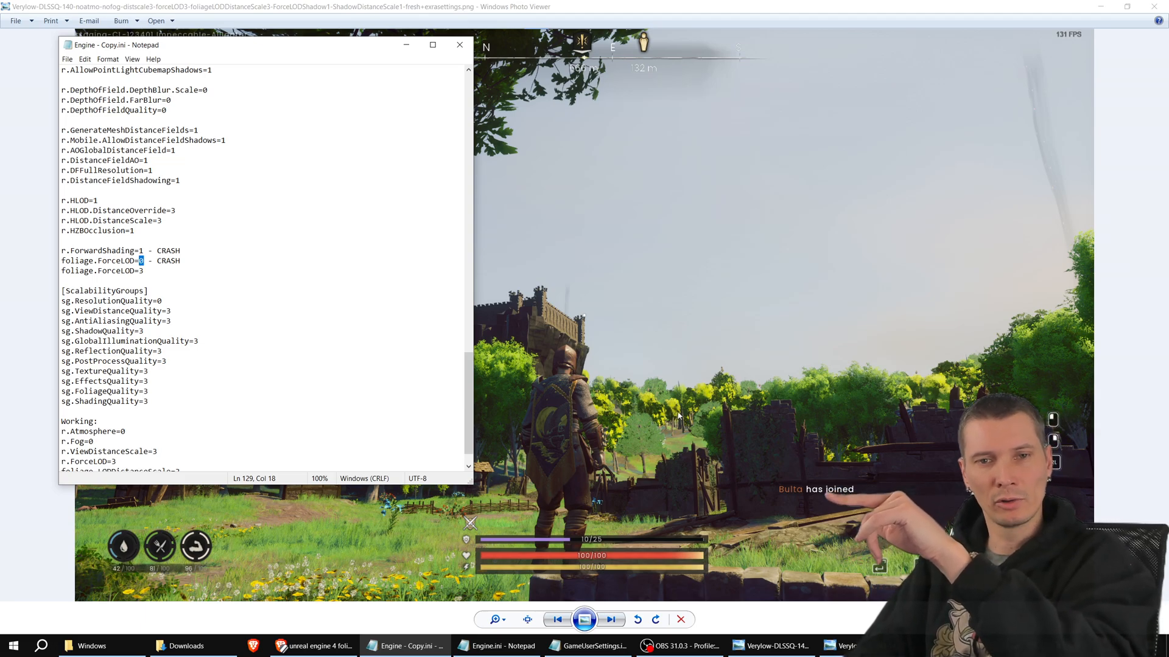
pyautogui.tripleClick(119, 260)
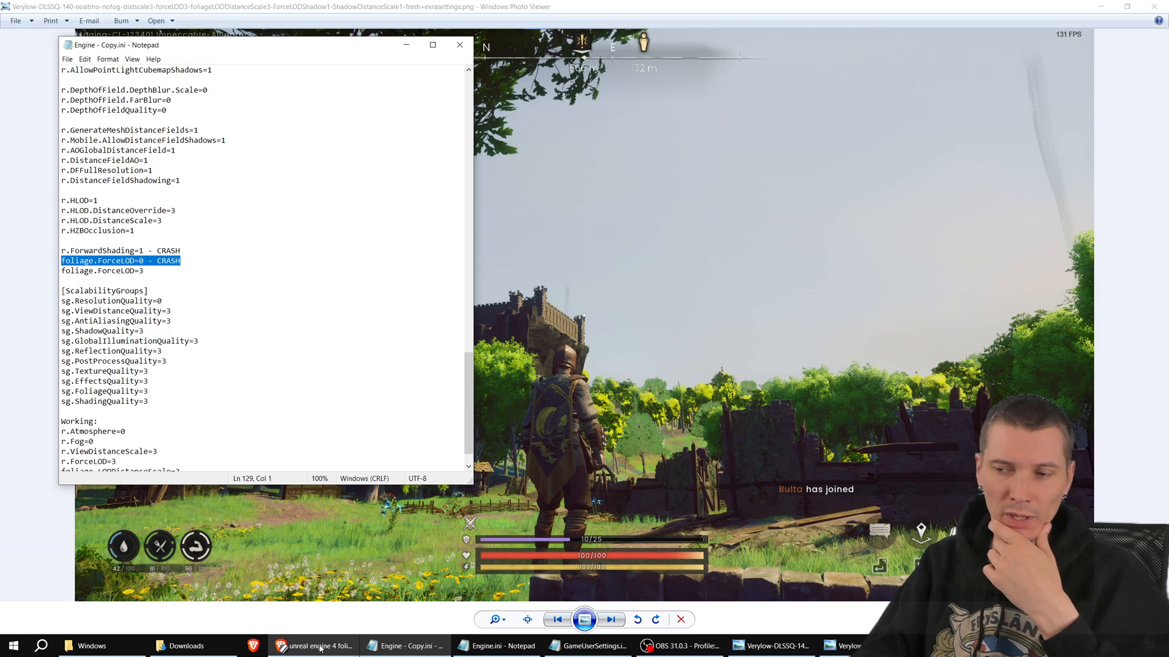
pyautogui.click(313, 645)
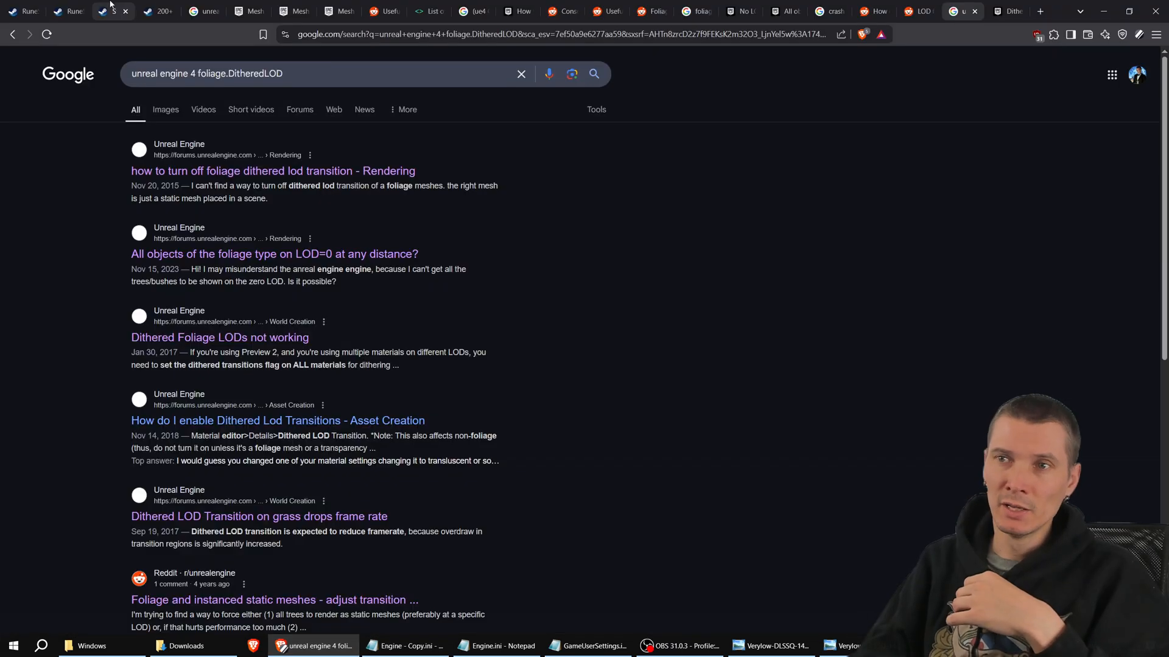
# Step: Check the developer on the Dragonwilds Steam page, then return to the fresh+extrasettings screenshot
pyautogui.click(113, 11)
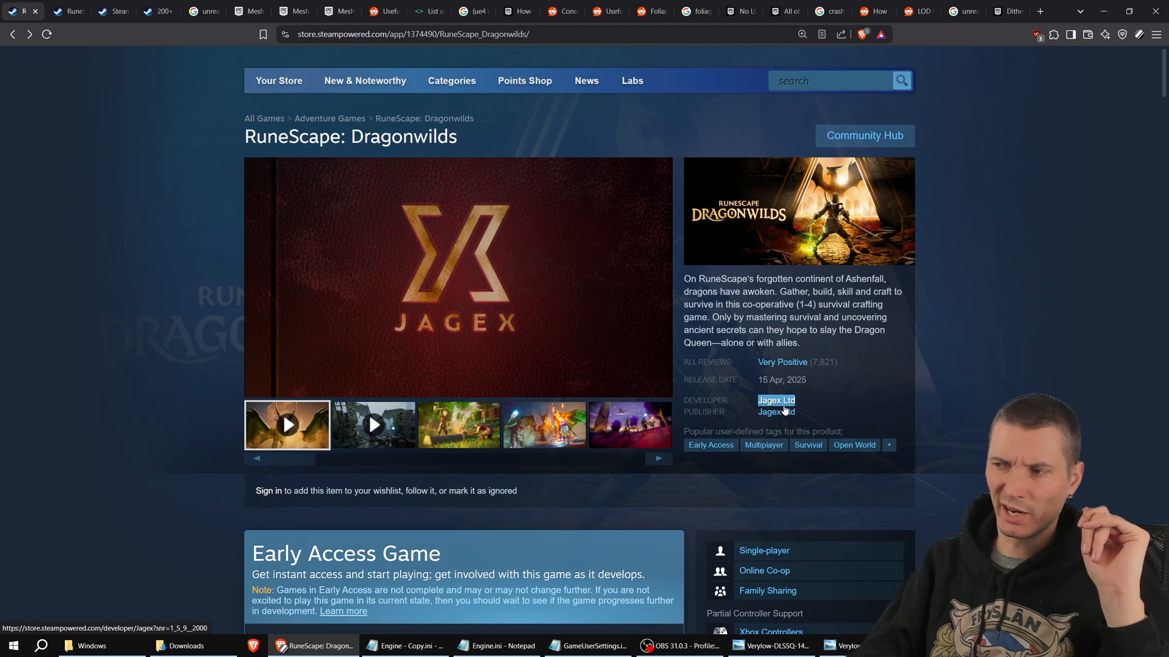
pyautogui.moveTo(819, 409)
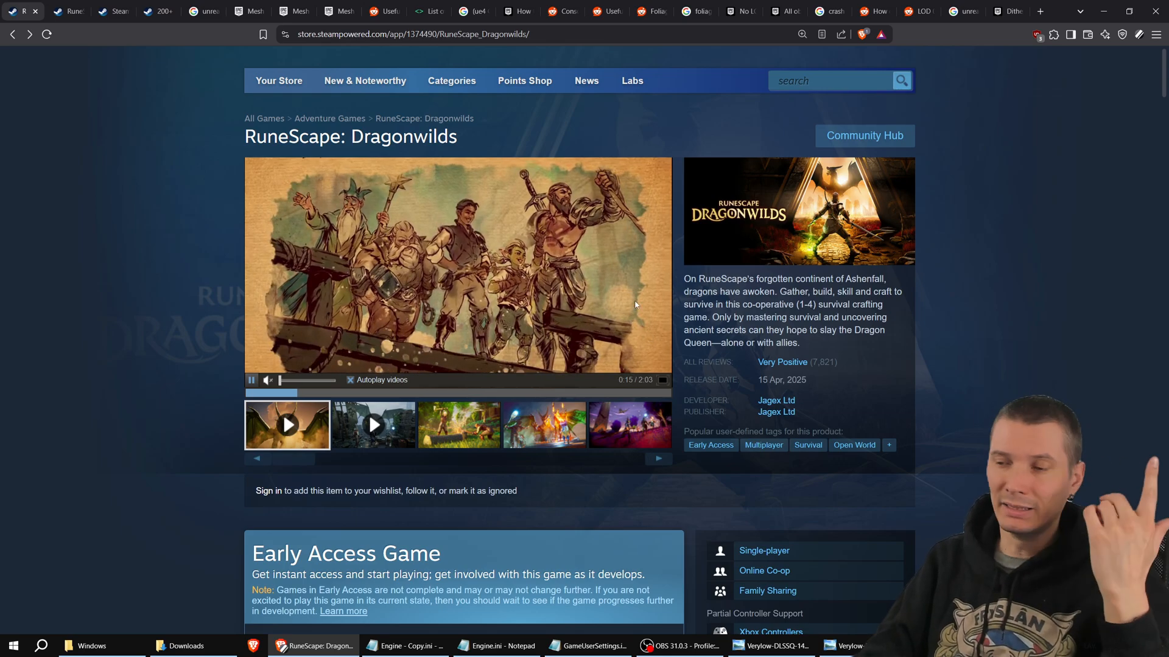
pyautogui.click(847, 645)
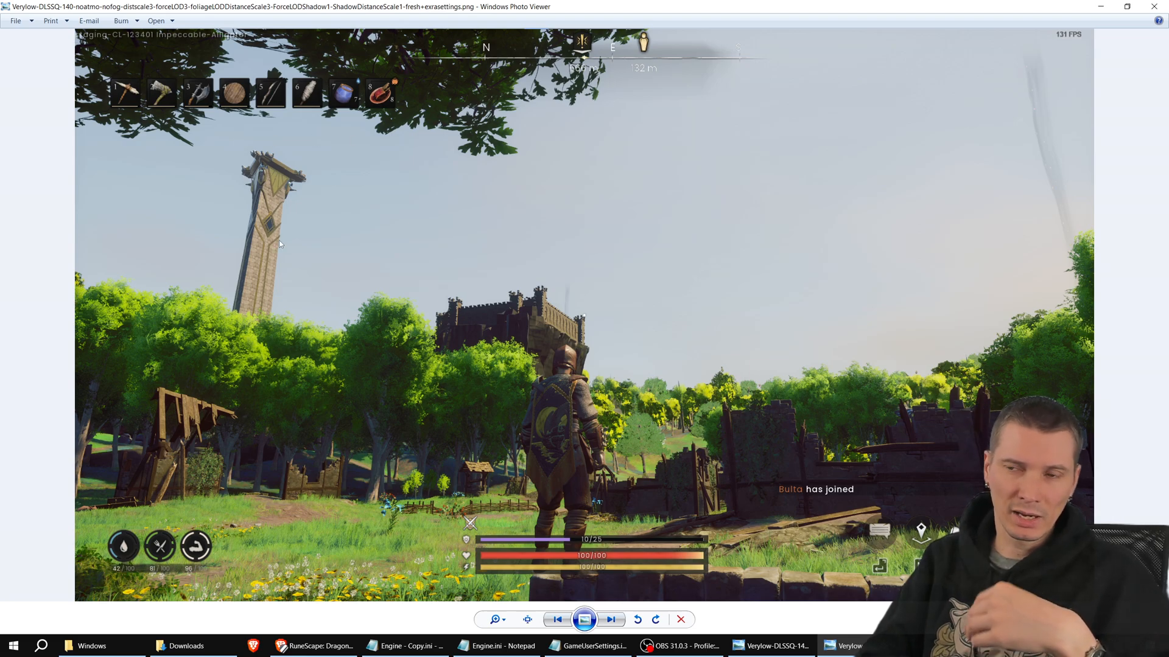
pyautogui.moveTo(307, 207)
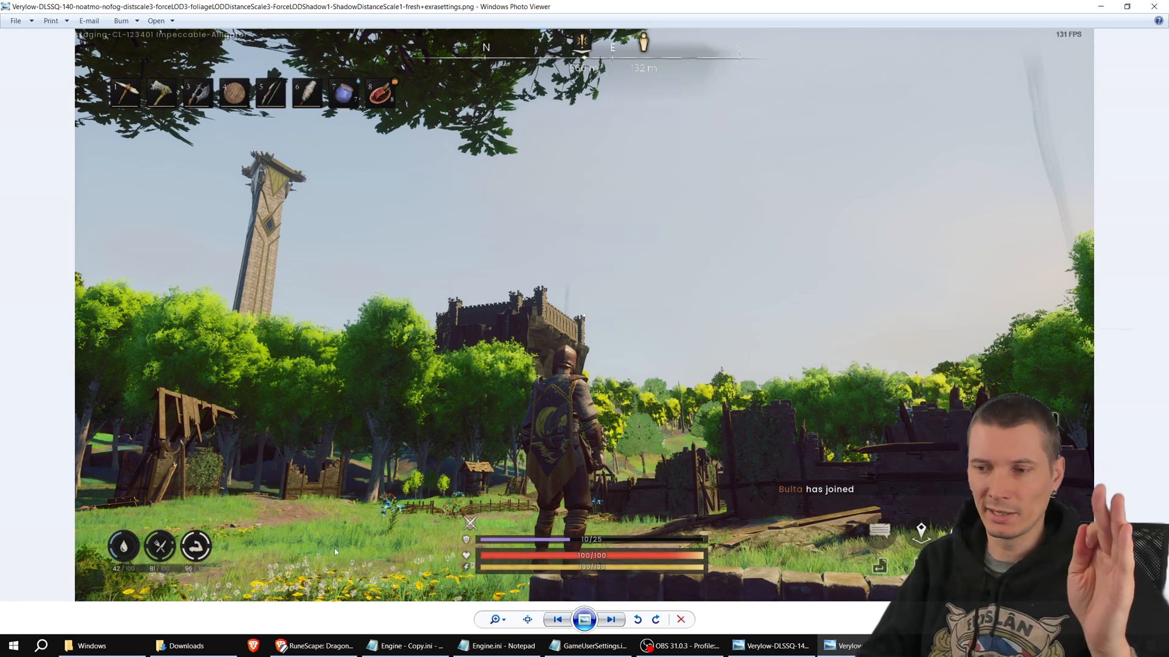
# Step: Study the fresh+extrasettings screenshot, then switch back to the Dragonwilds store page in Brave
pyautogui.click(313, 645)
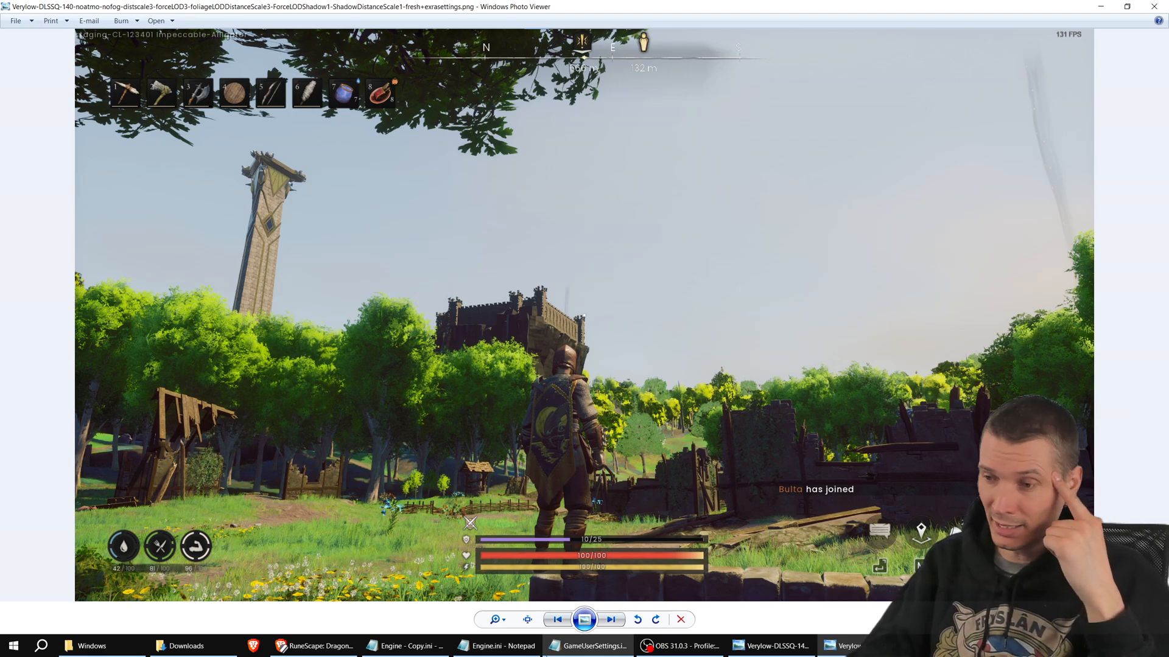
pyautogui.moveTo(495, 645)
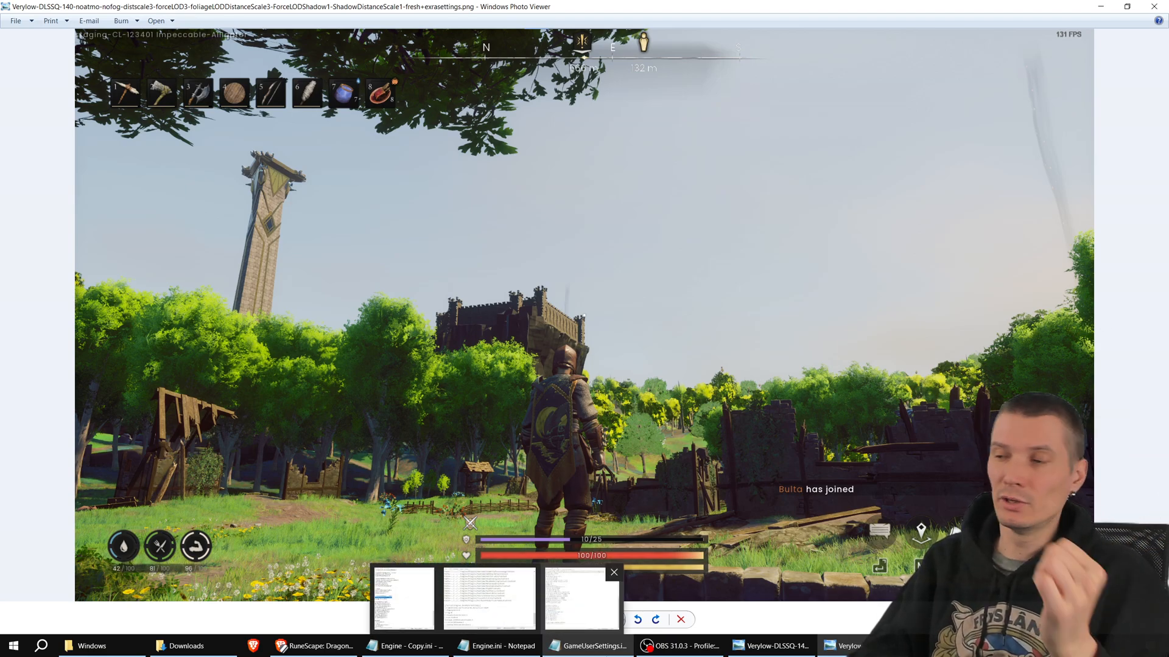
pyautogui.click(313, 646)
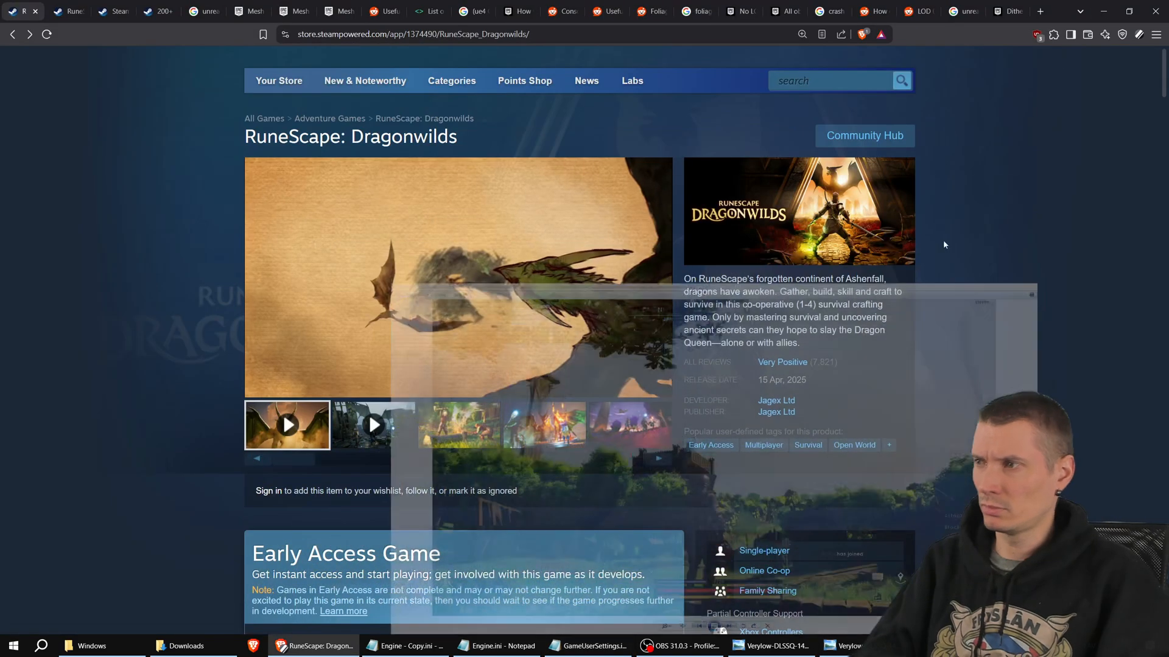